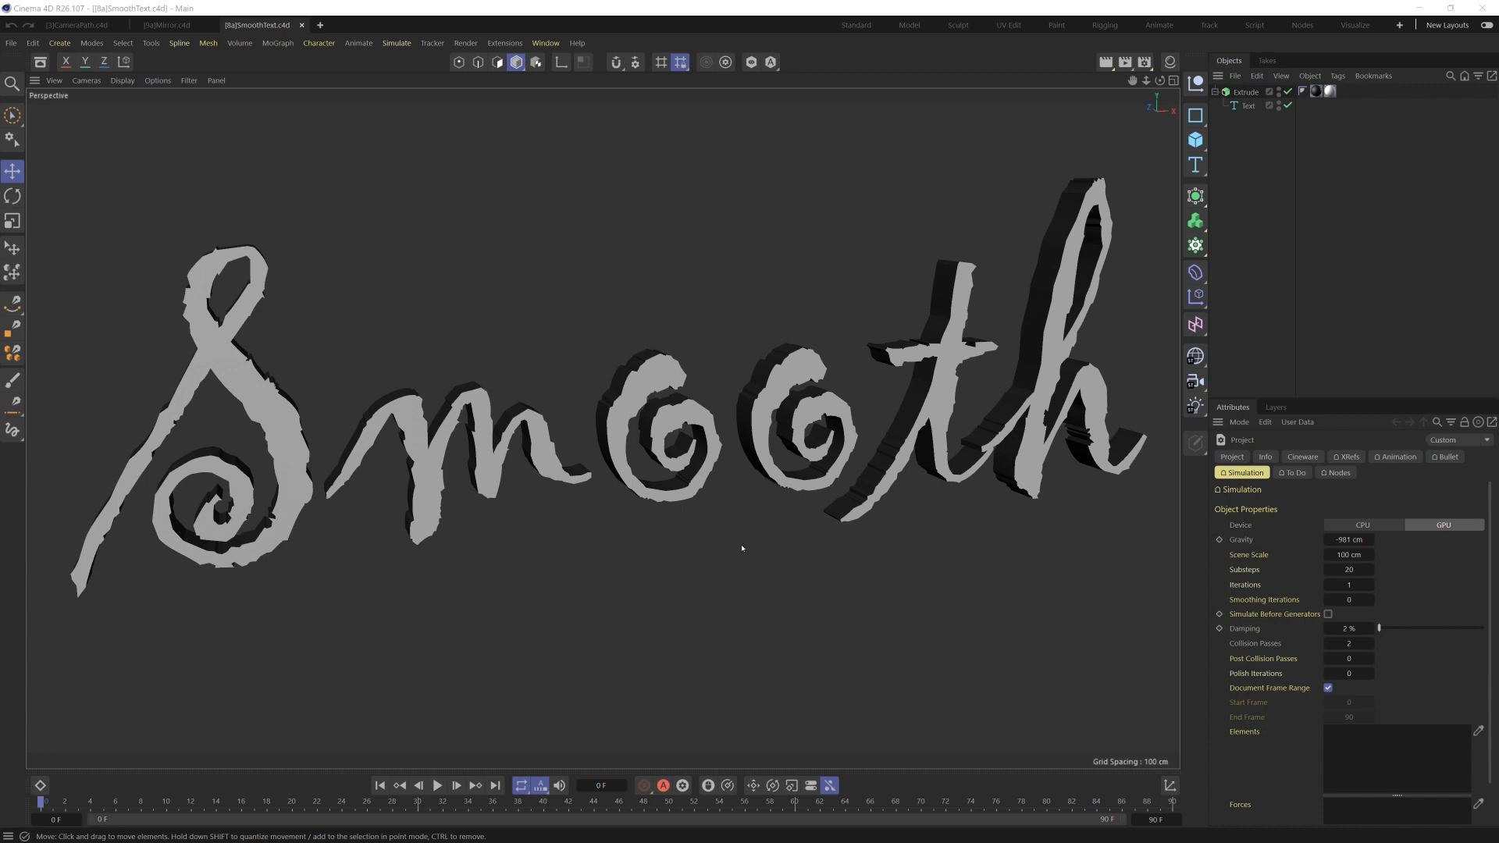
Select the Text object under Extrude to show its Gigi font, 200 cm height settings.
{"action": "left_click", "coordinate": [1247, 106]}
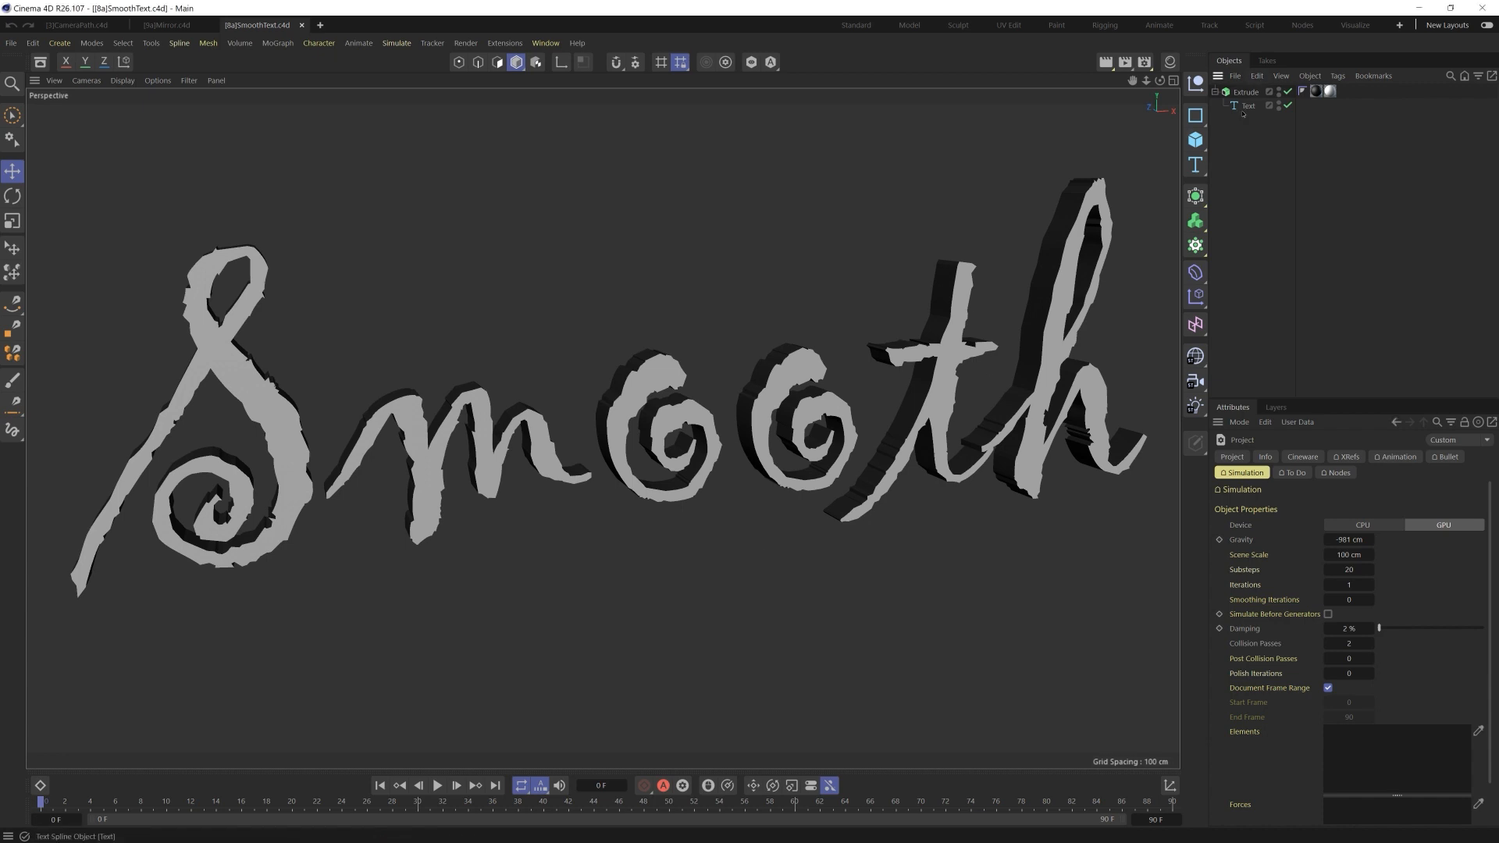
{"action": "left_click", "coordinate": [1247, 105]}
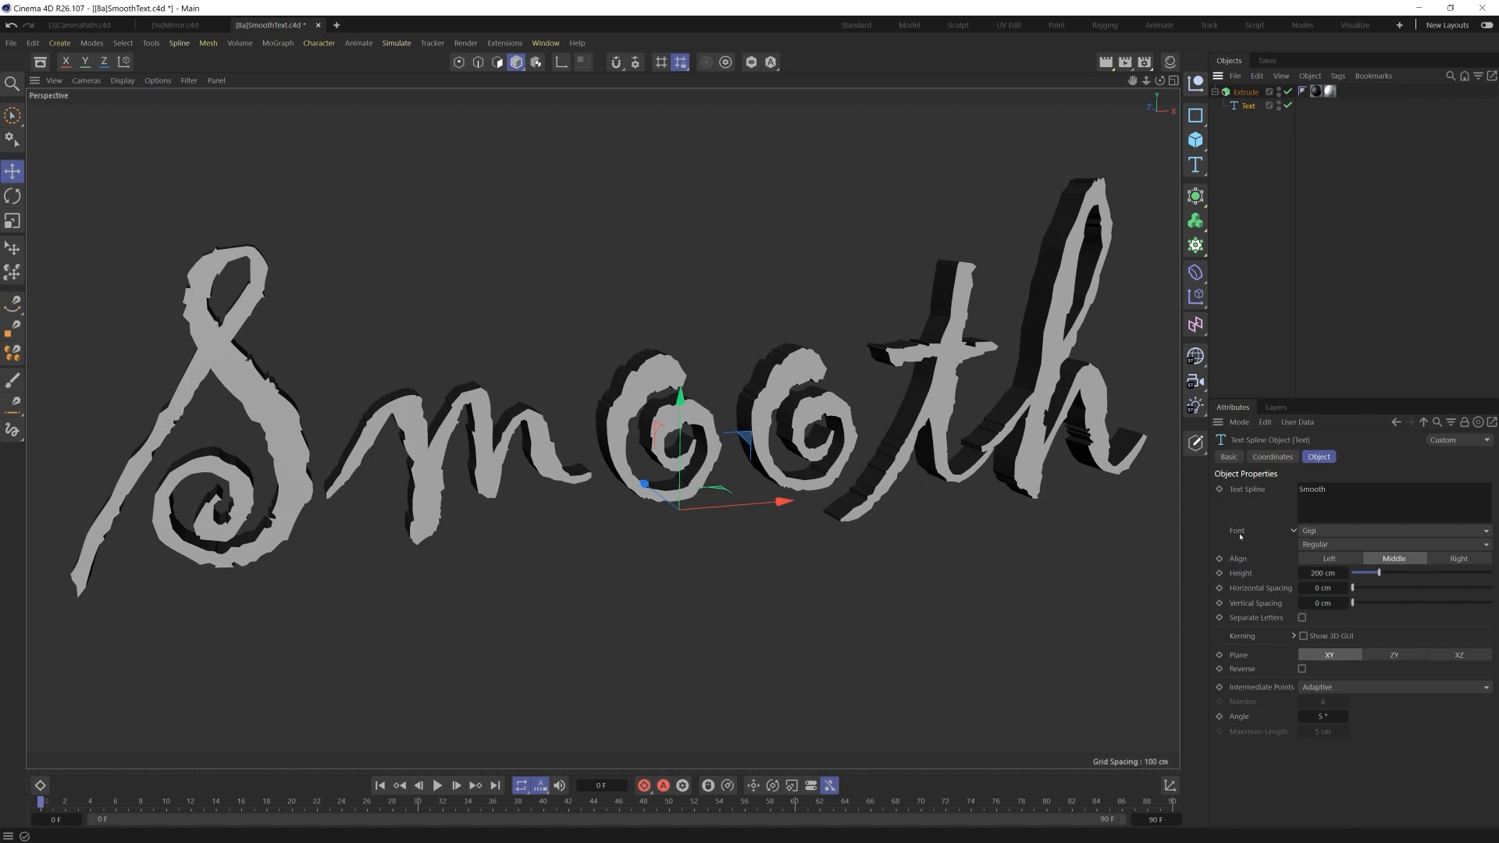
{"action": "mouse_move", "coordinate": [755, 385]}
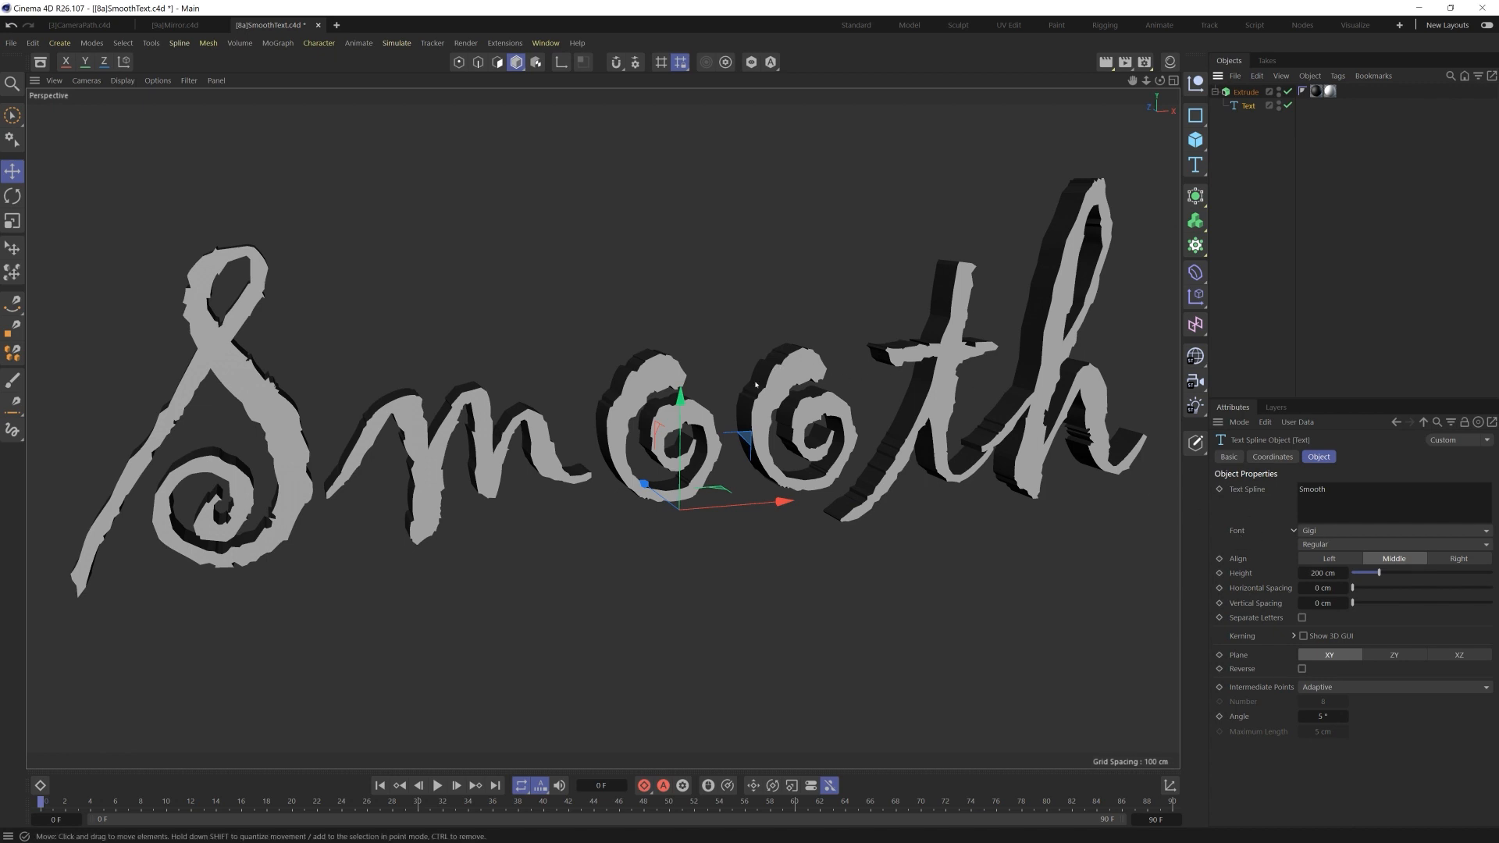
{"action": "mouse_move", "coordinate": [778, 453]}
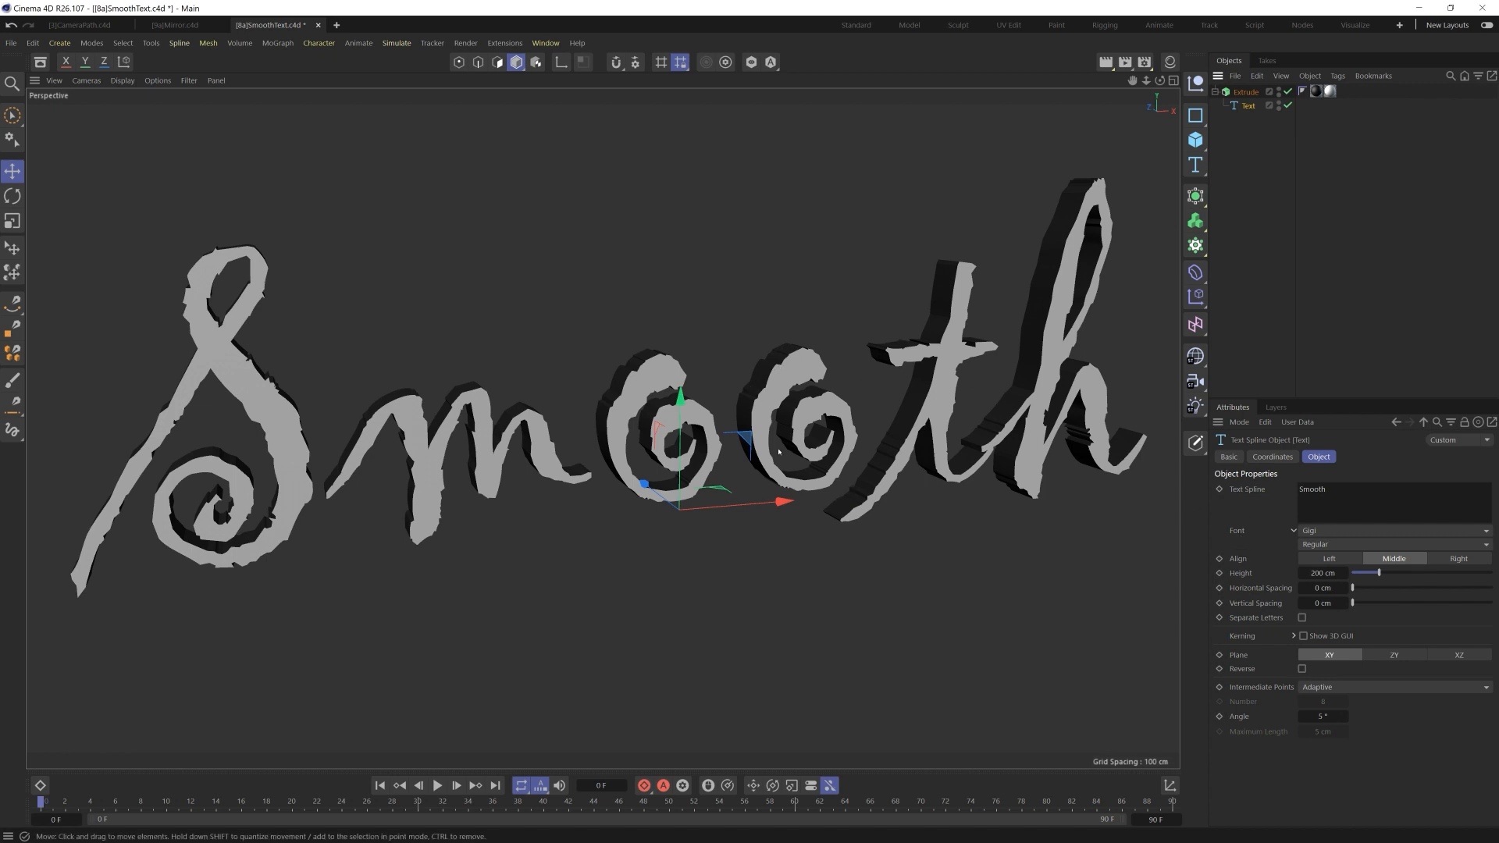
{"action": "mouse_move", "coordinate": [546, 425]}
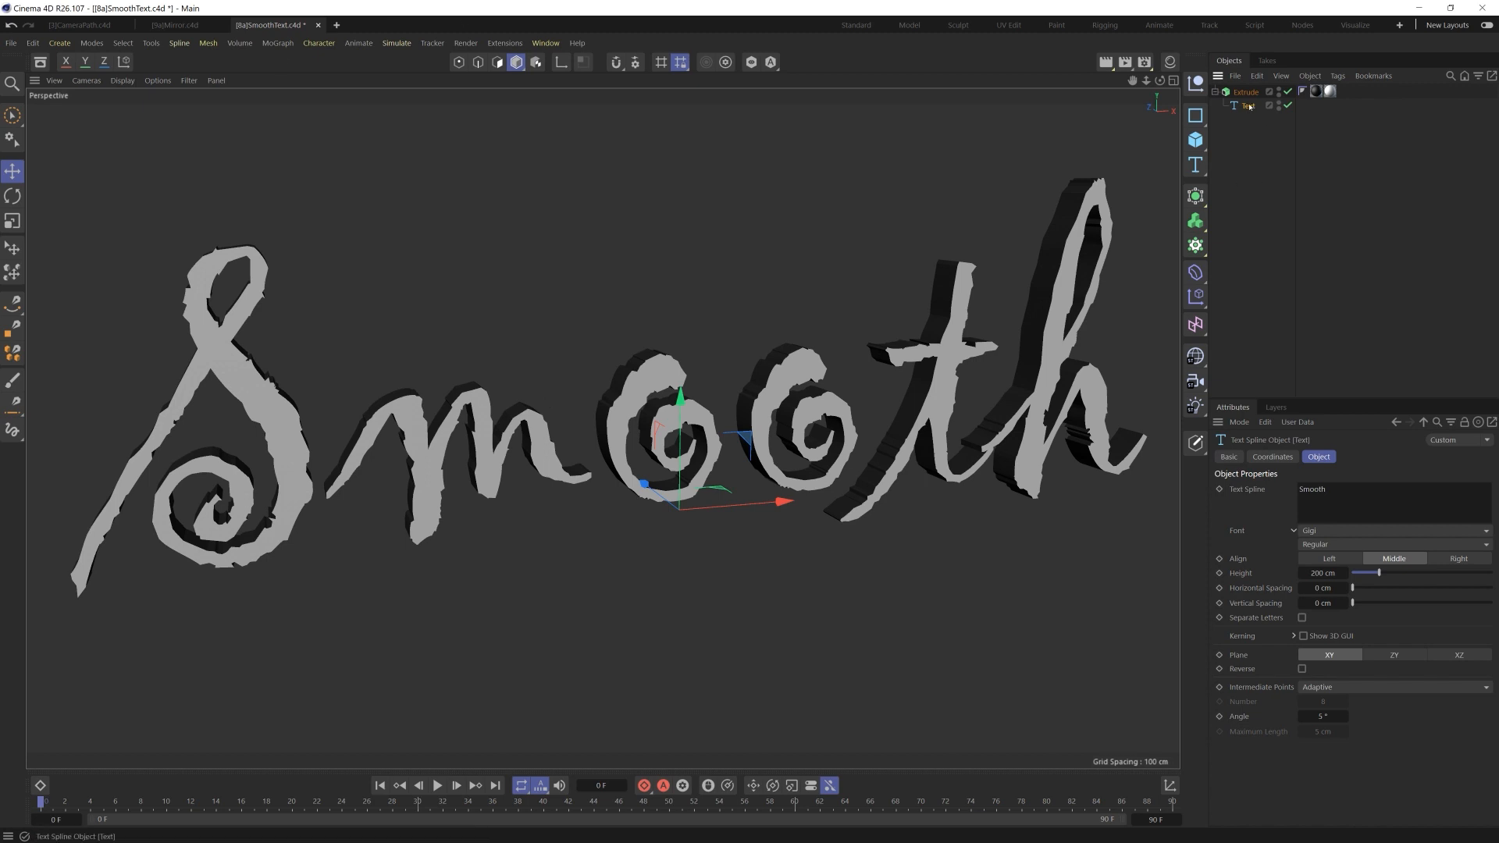
Wrap the Text in an RKT Smooth generator and raise Counter Scale to 100%.
{"action": "left_click", "coordinate": [502, 42]}
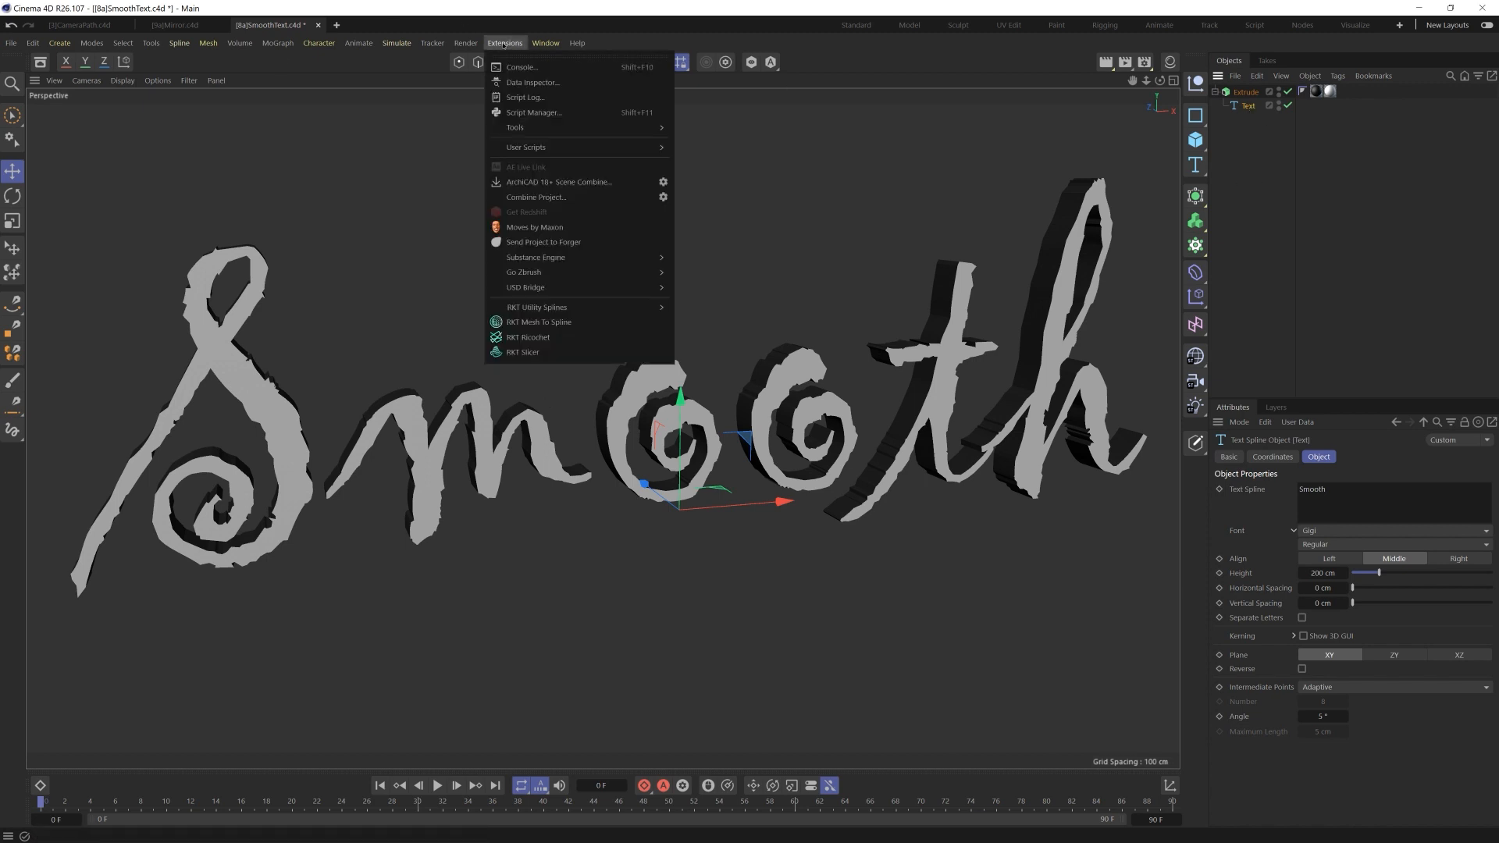
{"action": "left_click", "coordinate": [537, 307]}
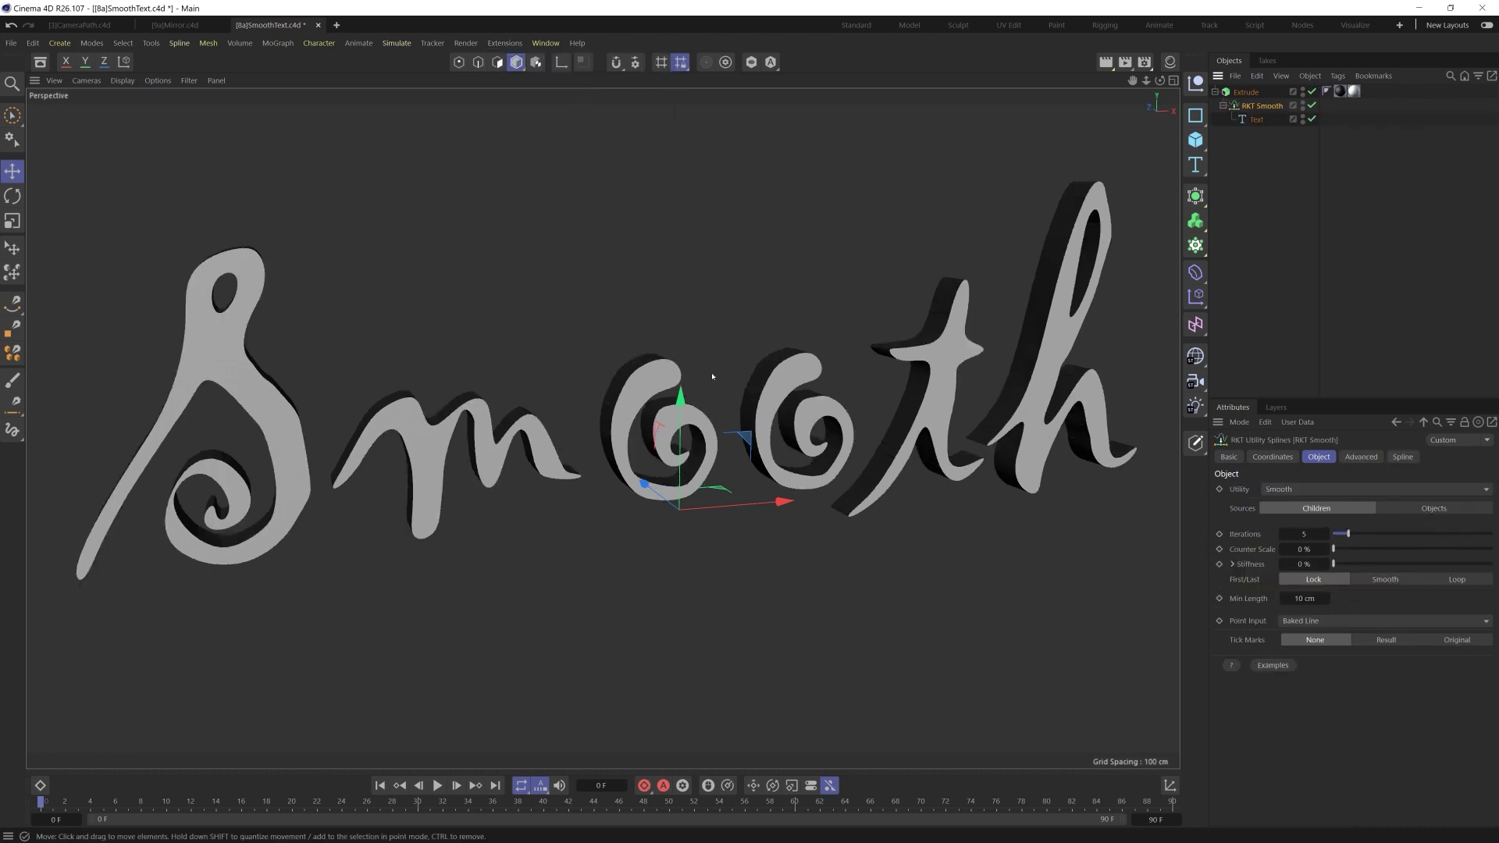
{"action": "mouse_move", "coordinate": [354, 371]}
{"action": "type", "text": "7"}
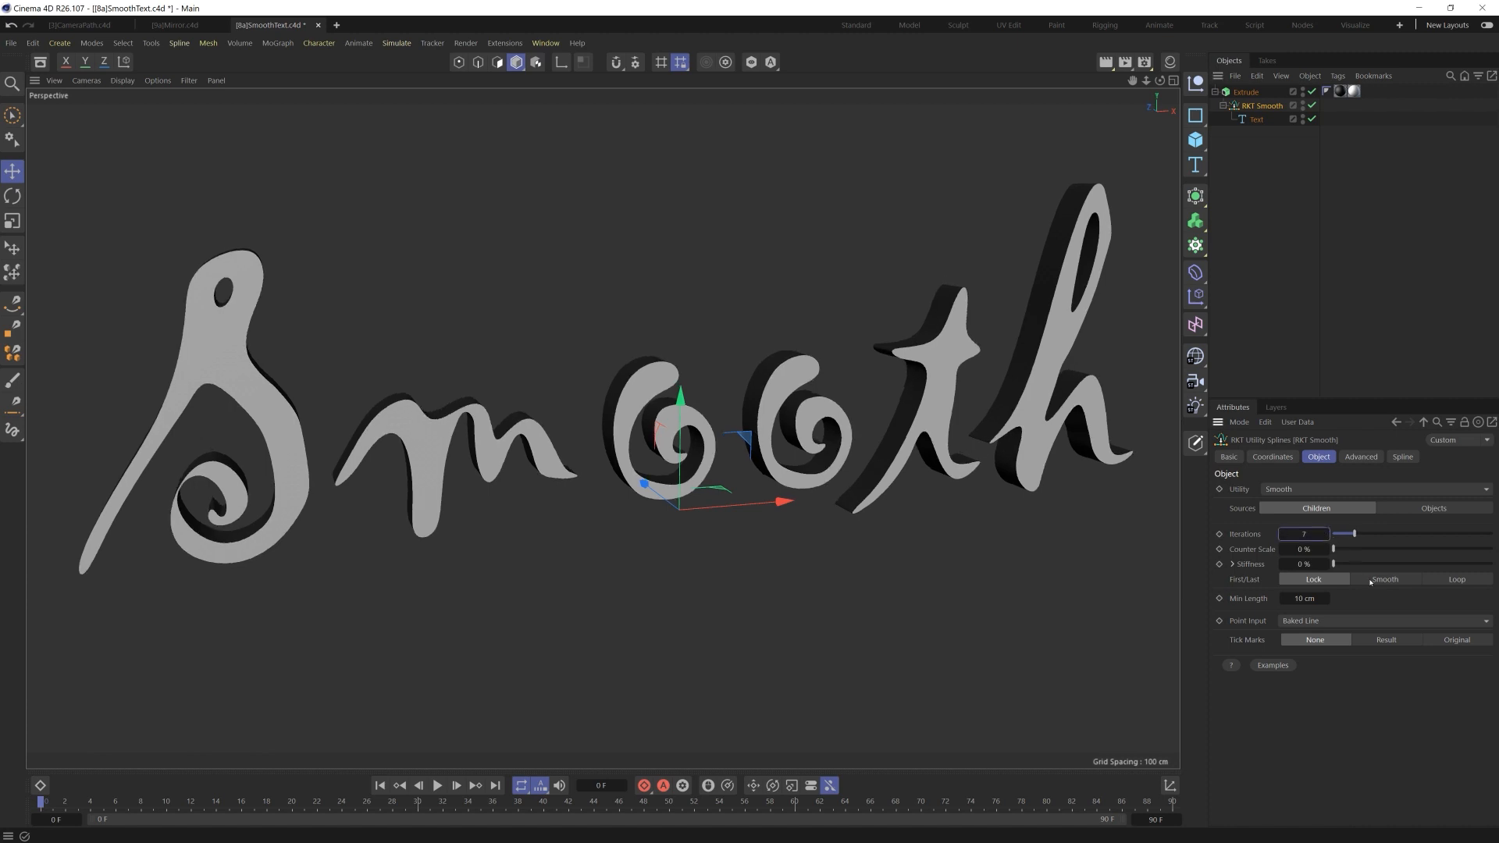
{"action": "left_click_drag", "start_coordinate": [1334, 549], "coordinate": [1491, 549]}
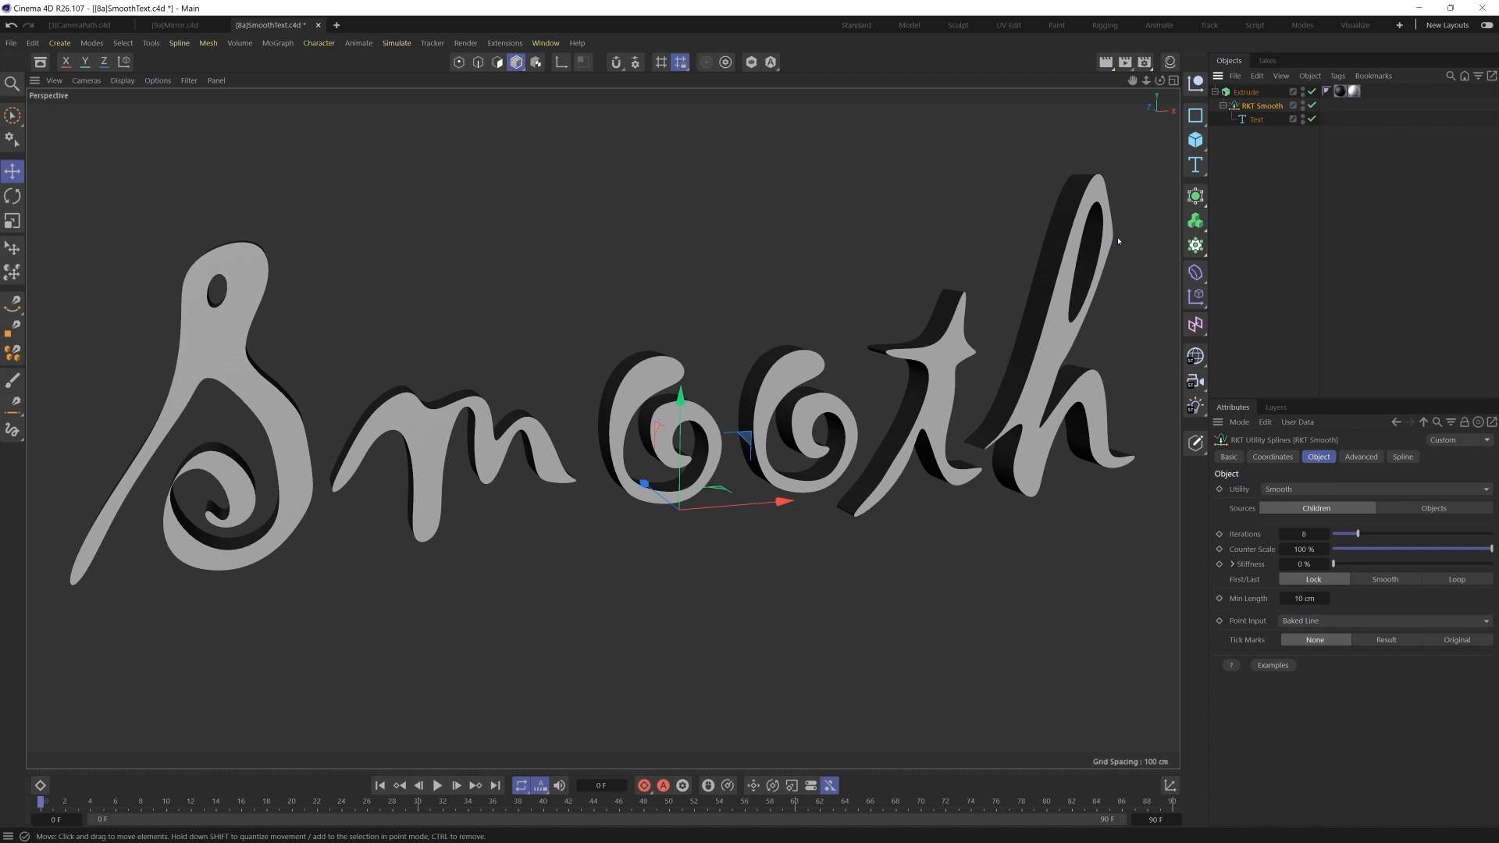
{"action": "mouse_move", "coordinate": [179, 487]}
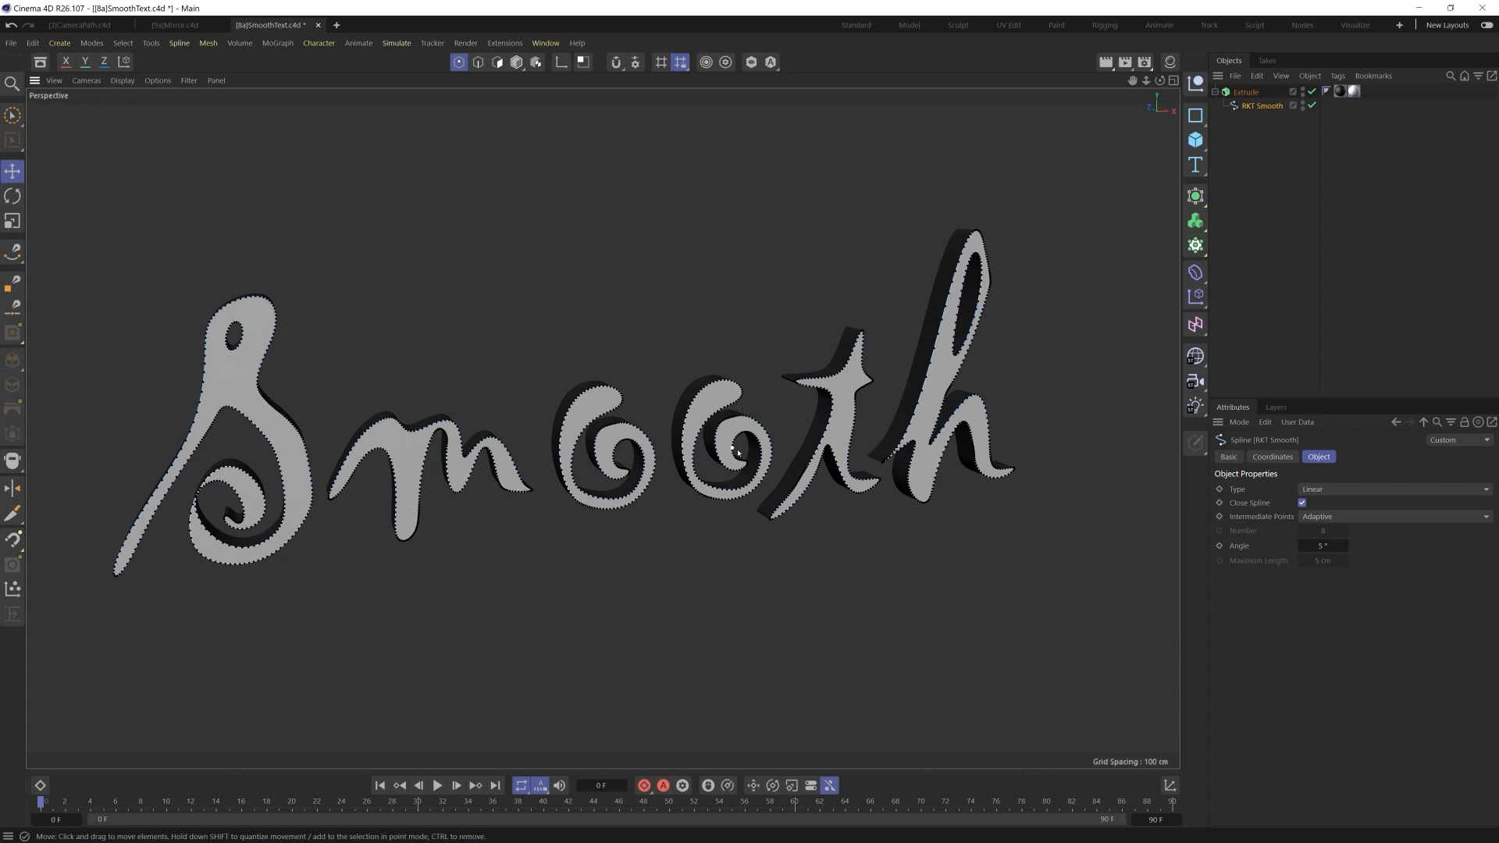
Undo the bake, wrap the smoothed text in RKT Bezier and show Result tick marks.
{"action": "left_click", "coordinate": [1264, 105]}
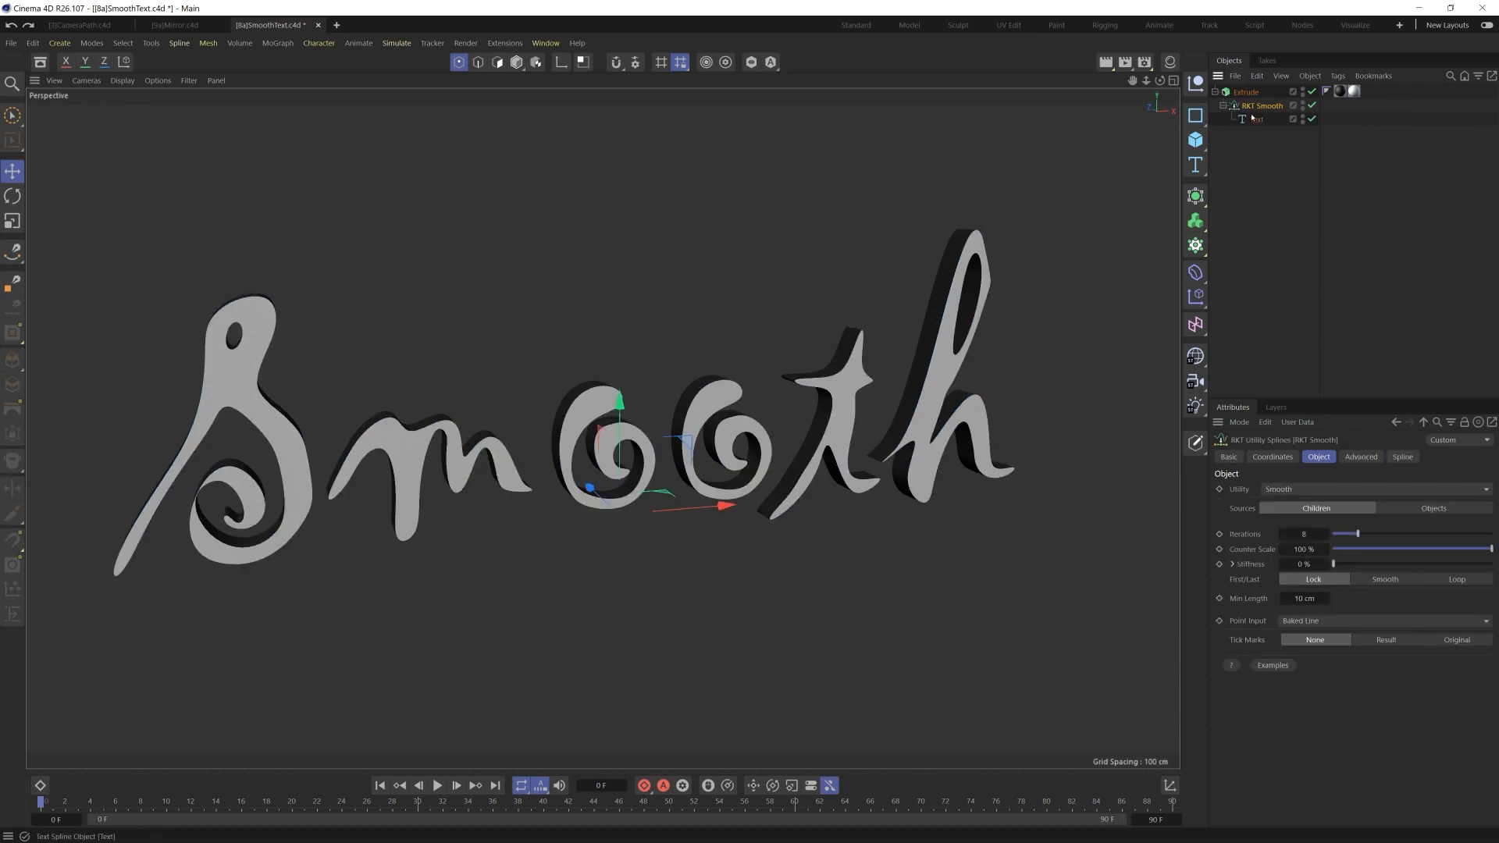
{"action": "left_click", "coordinate": [1262, 105]}
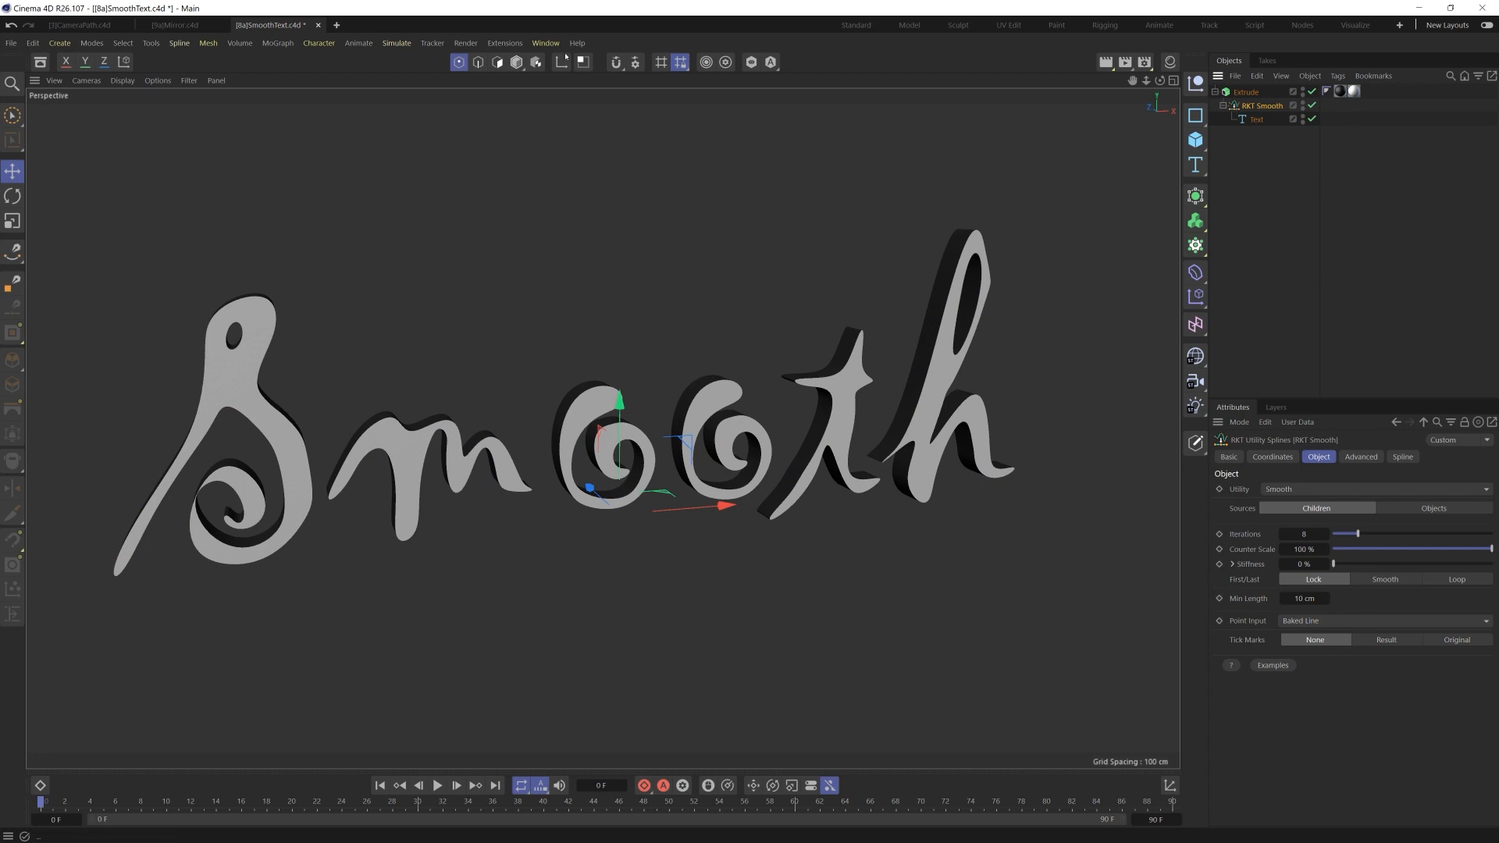
{"action": "left_click", "coordinate": [510, 43]}
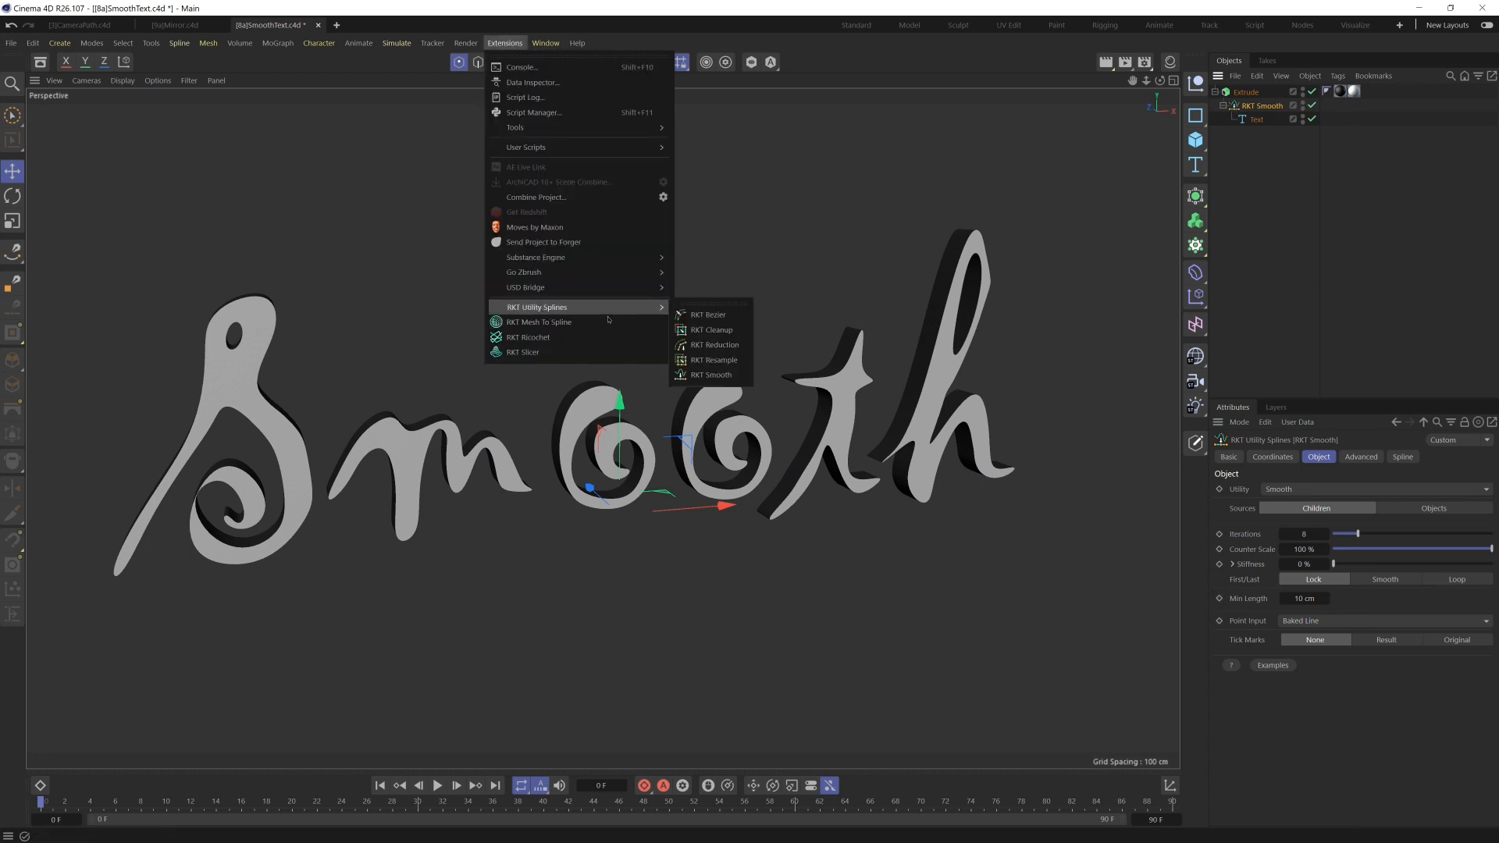
{"action": "left_click", "coordinate": [705, 313]}
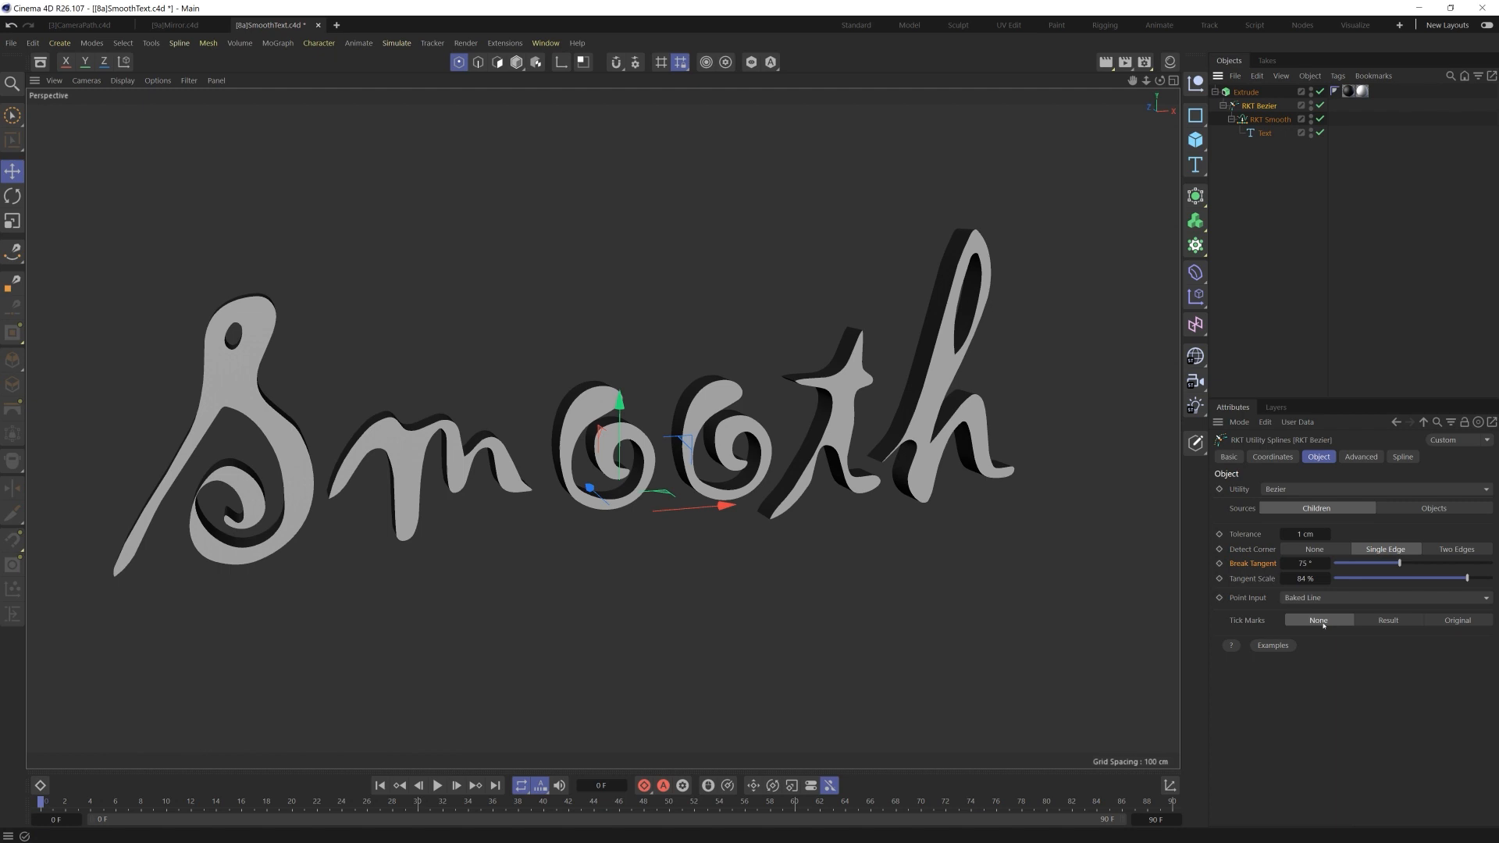
{"action": "left_click", "coordinate": [1388, 620]}
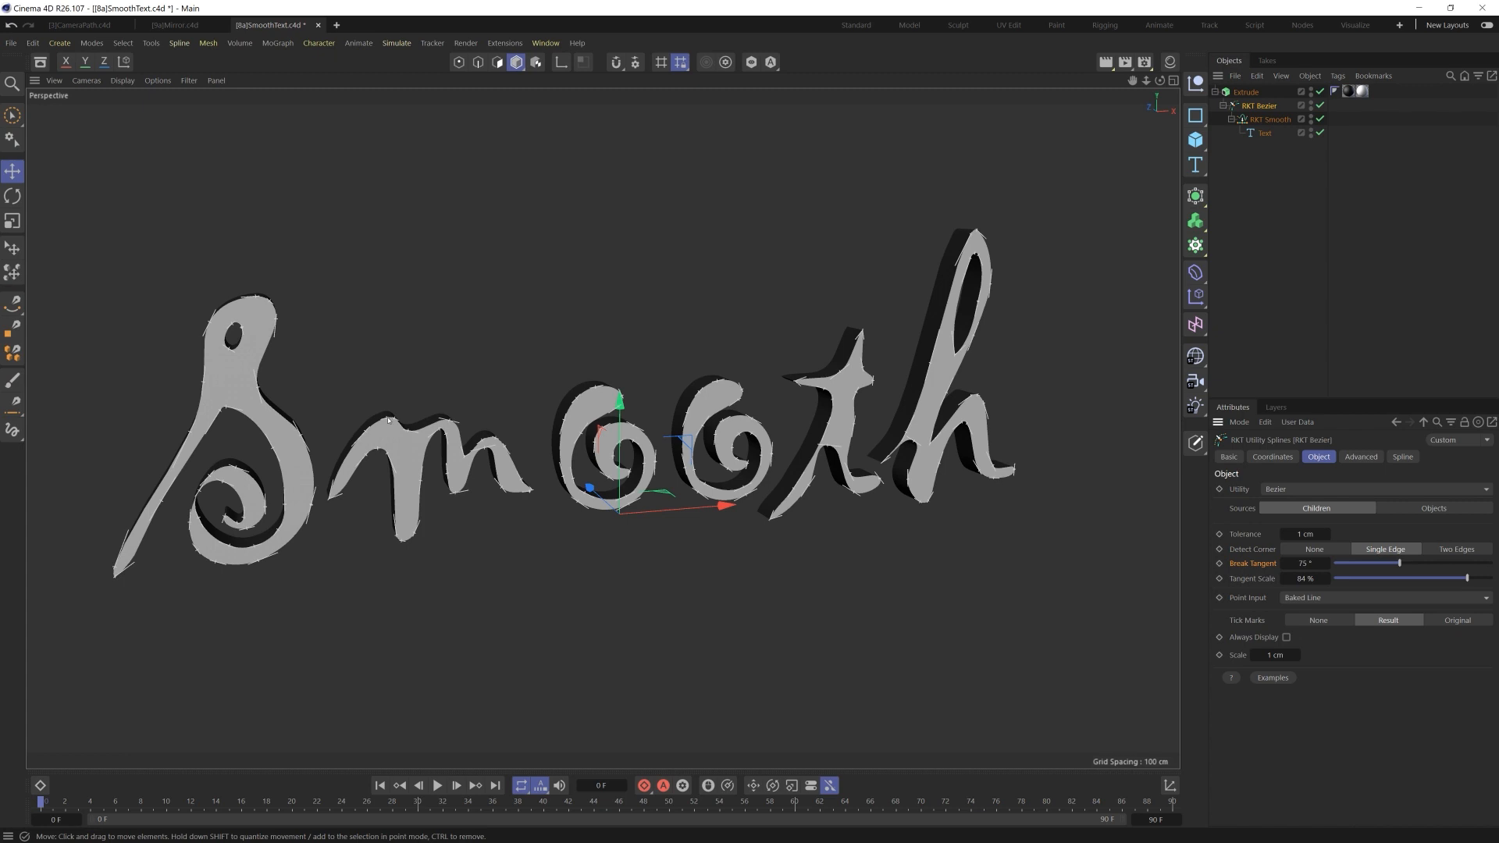
{"action": "mouse_move", "coordinate": [519, 408]}
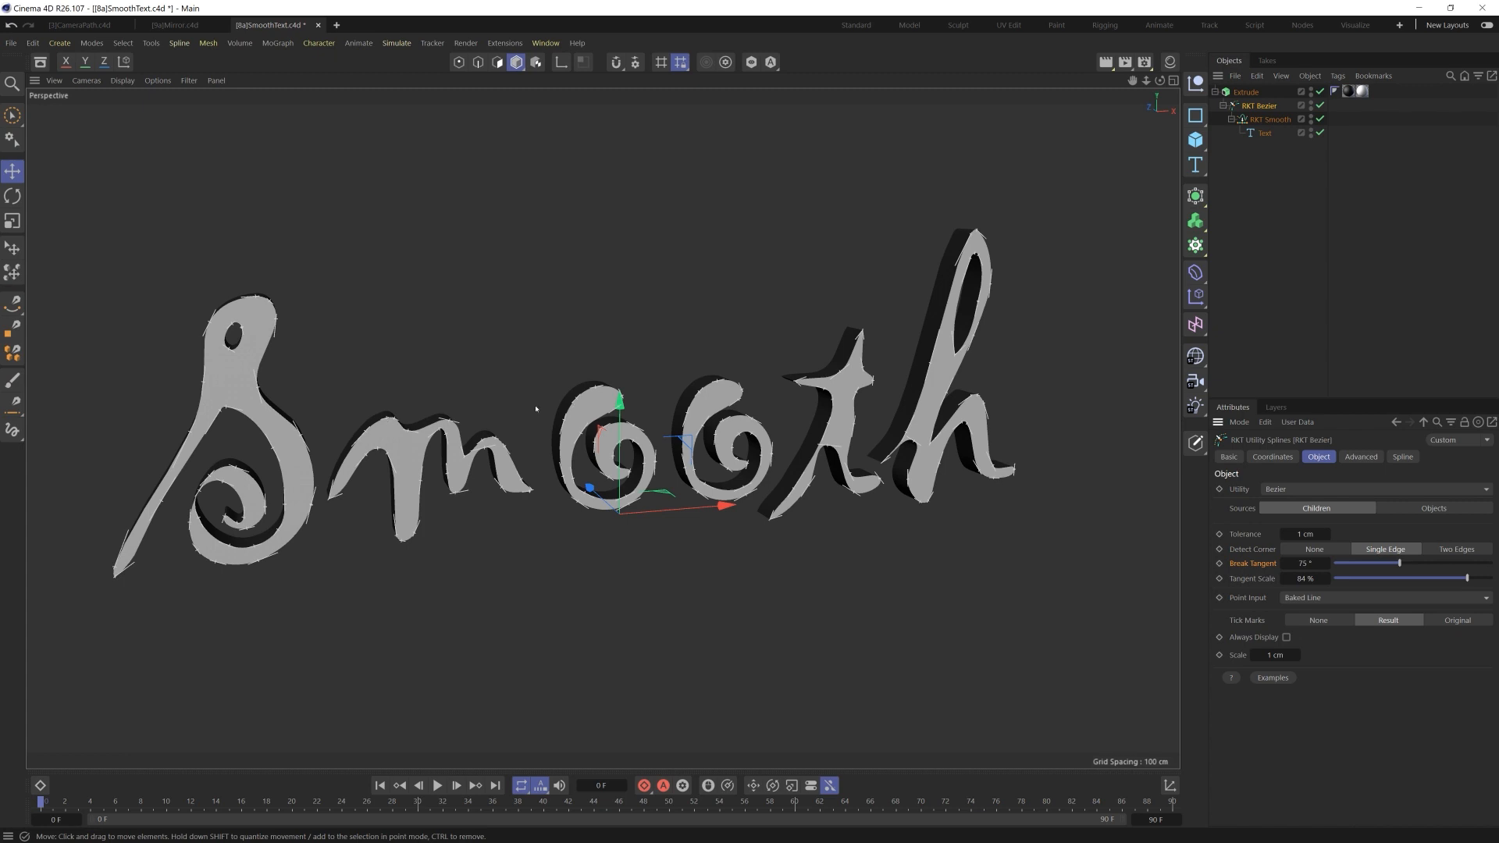
{"action": "mouse_move", "coordinate": [271, 388]}
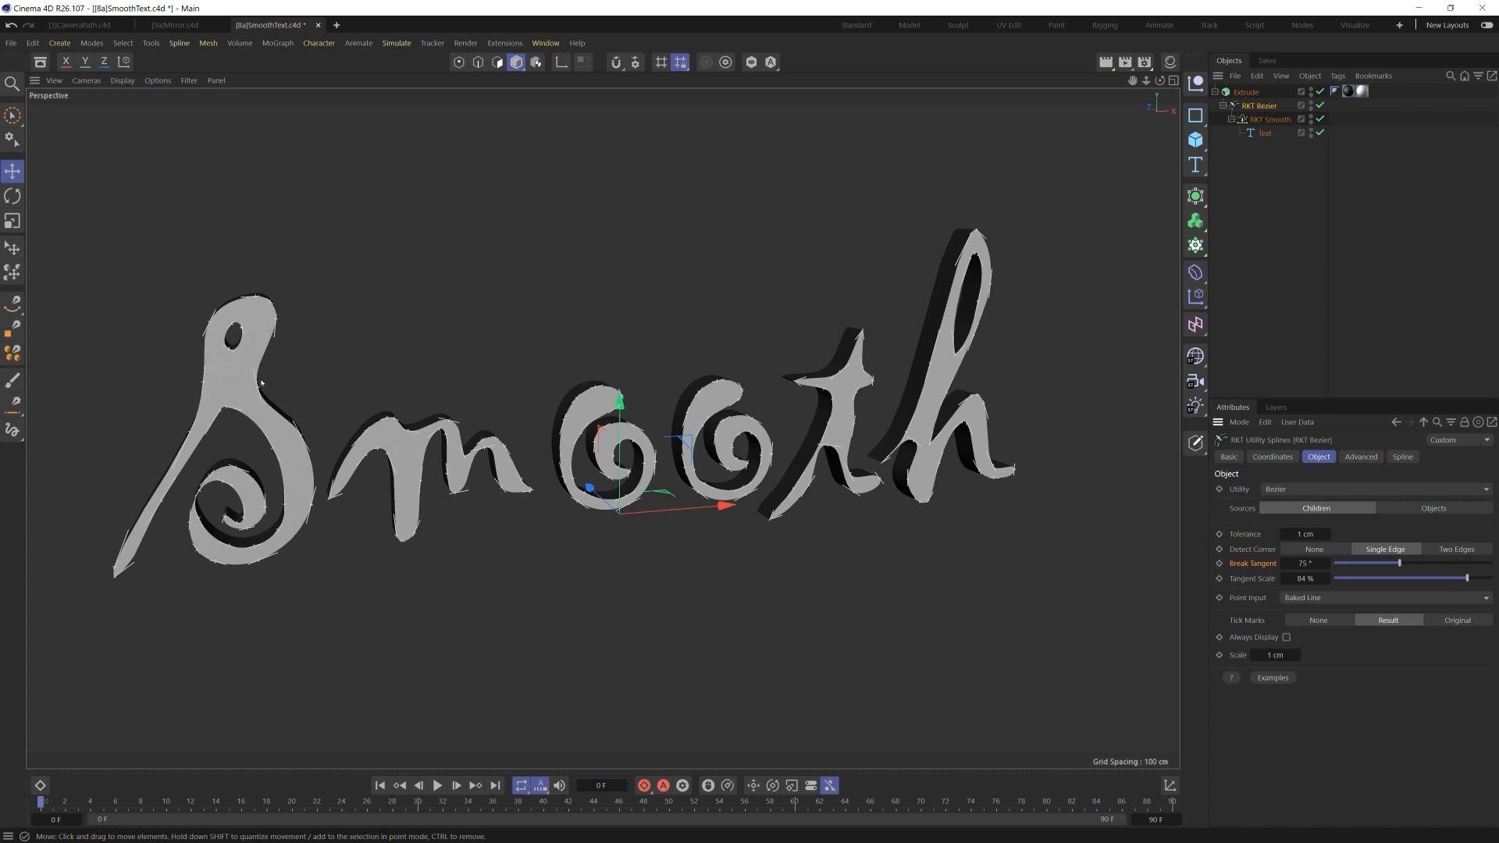
{"action": "mouse_move", "coordinate": [286, 427]}
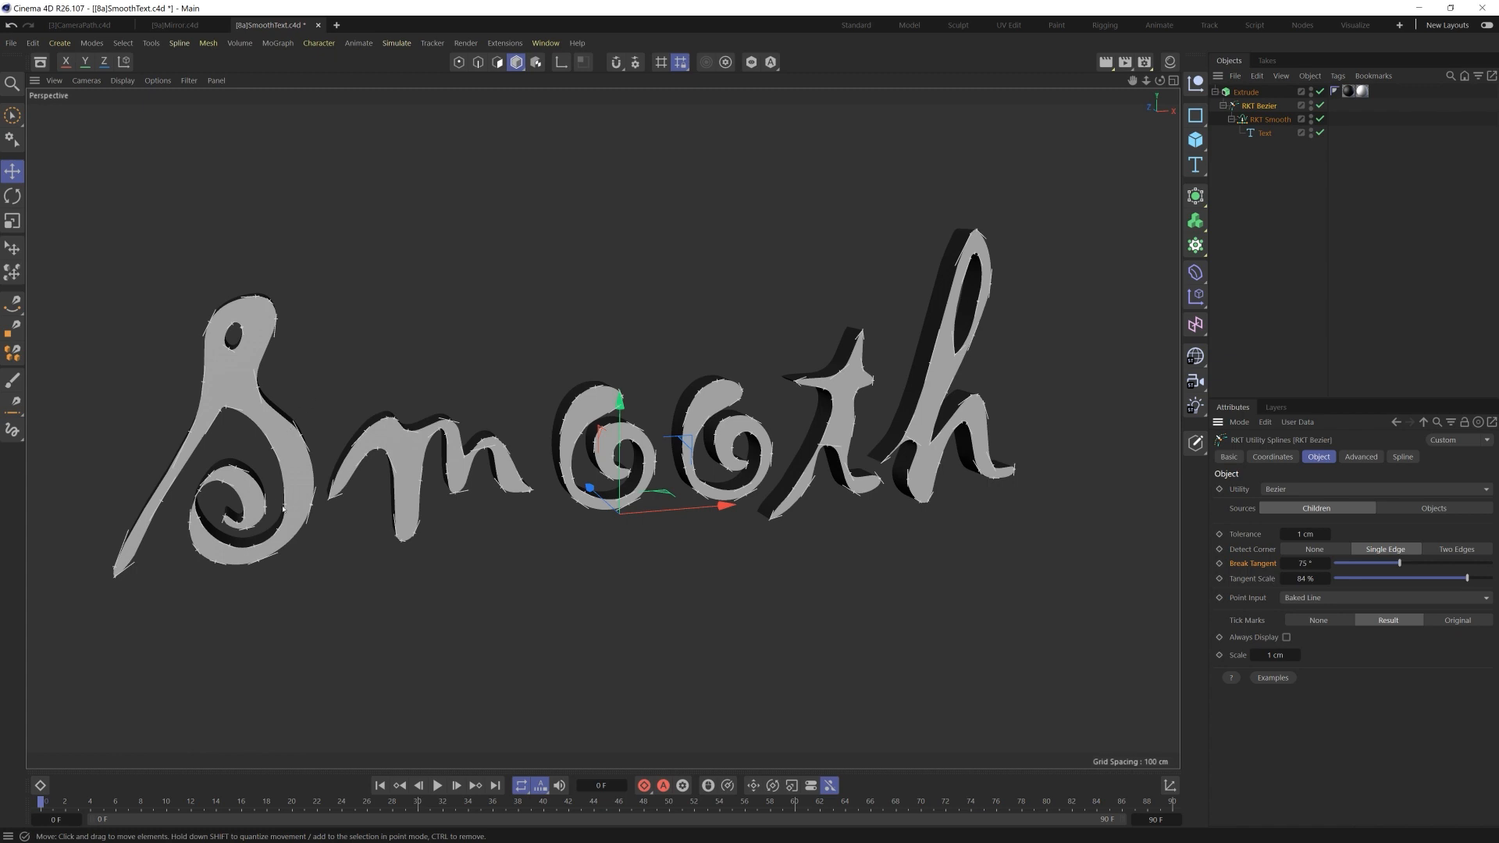
{"action": "mouse_move", "coordinate": [1064, 409]}
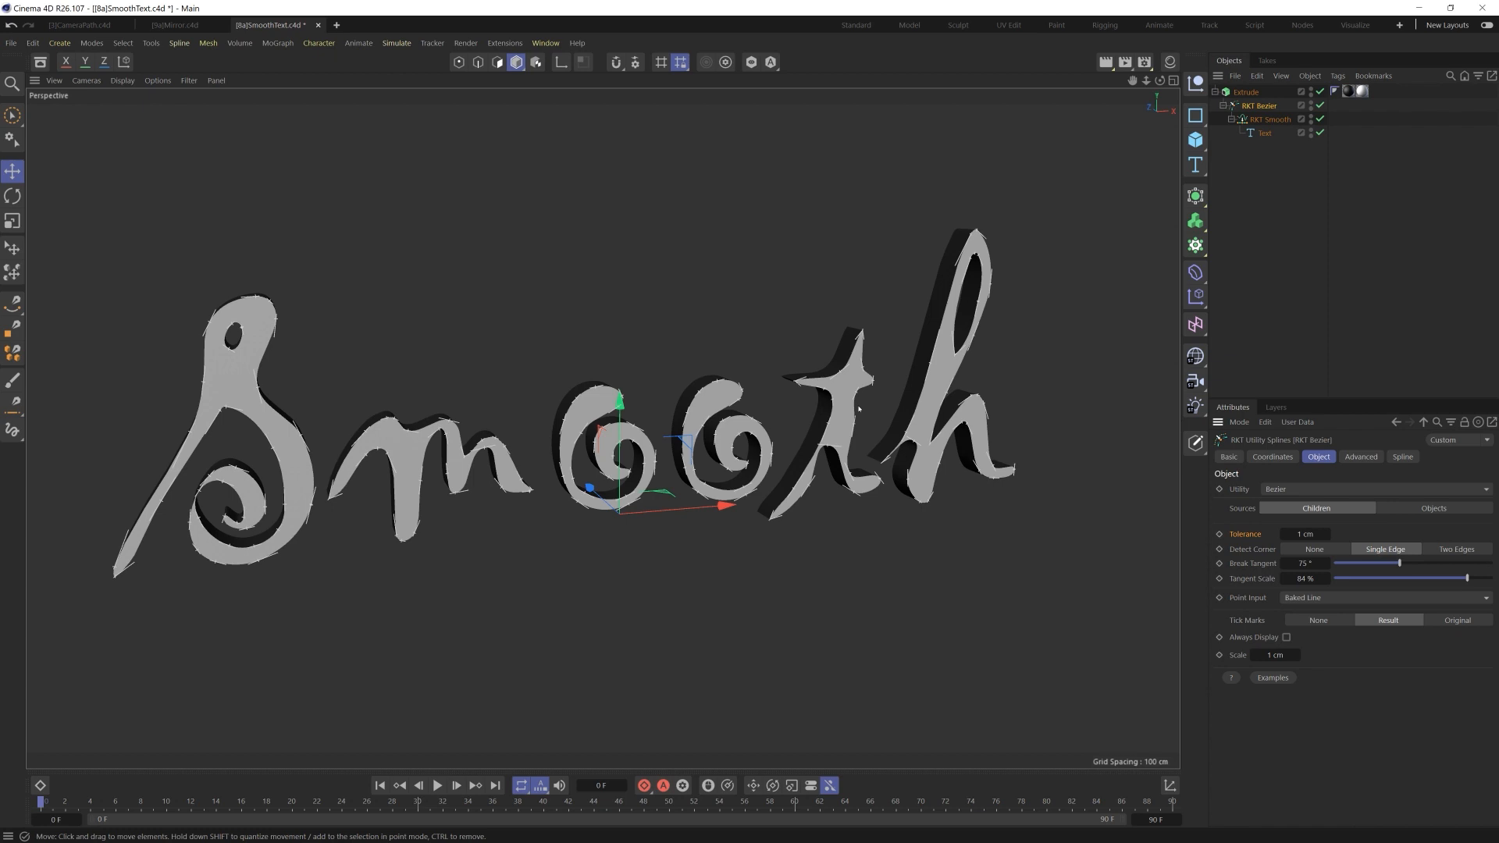
{"action": "mouse_move", "coordinate": [855, 410]}
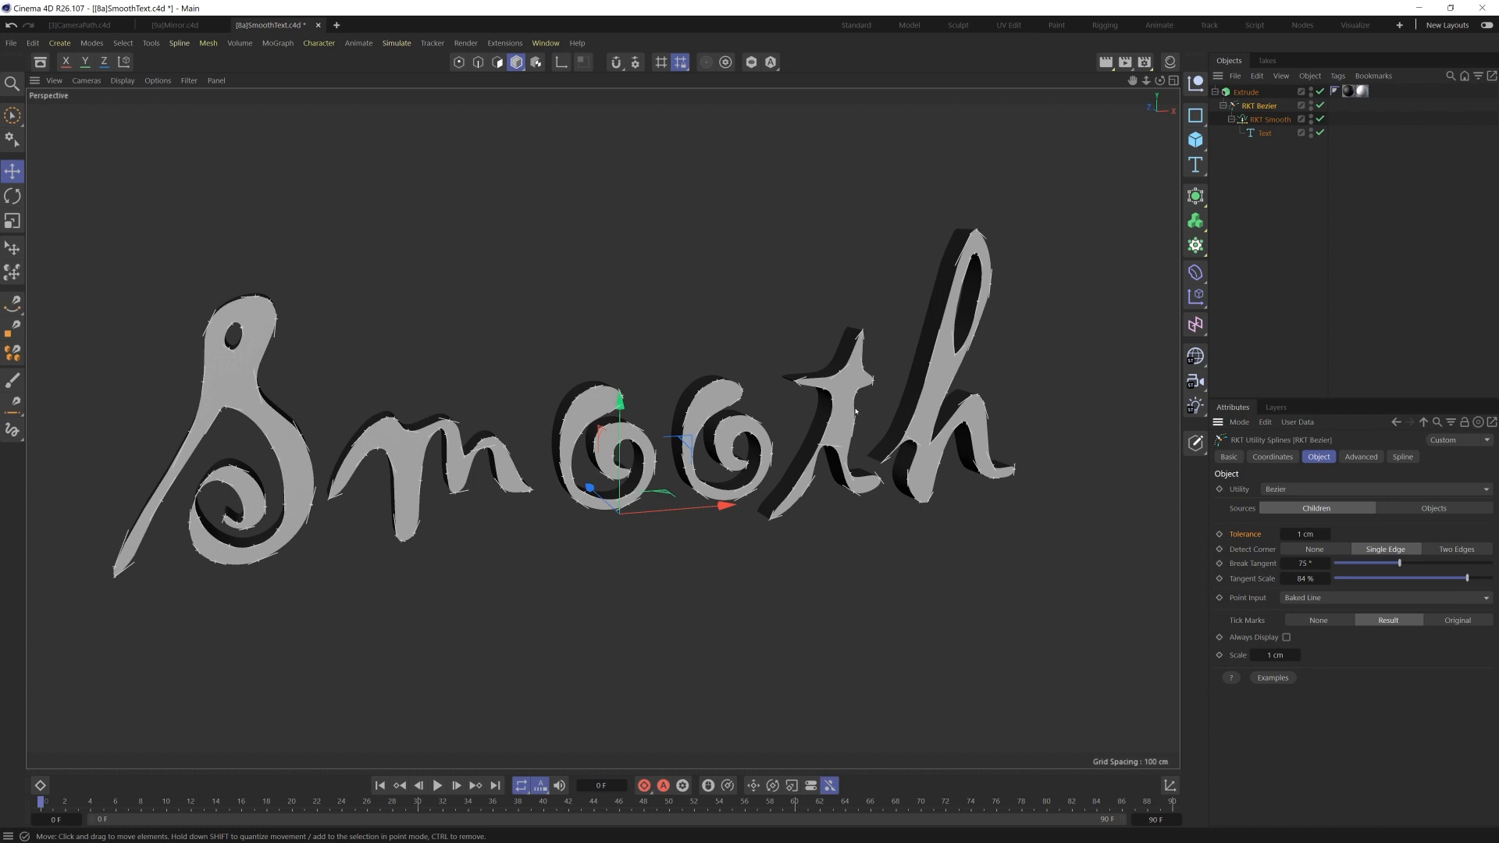
{"action": "mouse_move", "coordinate": [858, 419]}
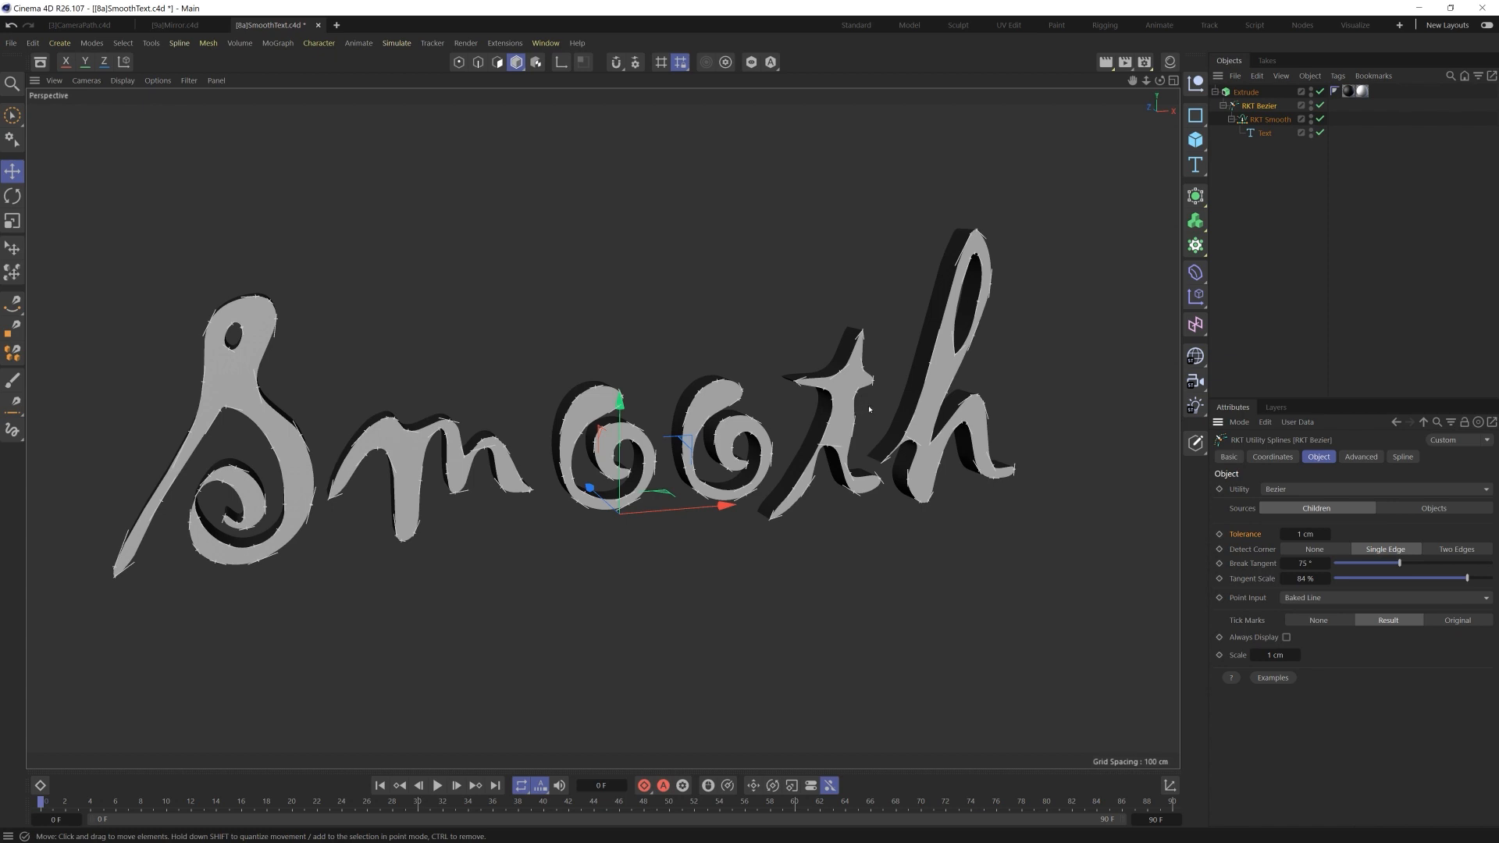
{"action": "mouse_move", "coordinate": [924, 427]}
{"action": "type", "text": "2"}
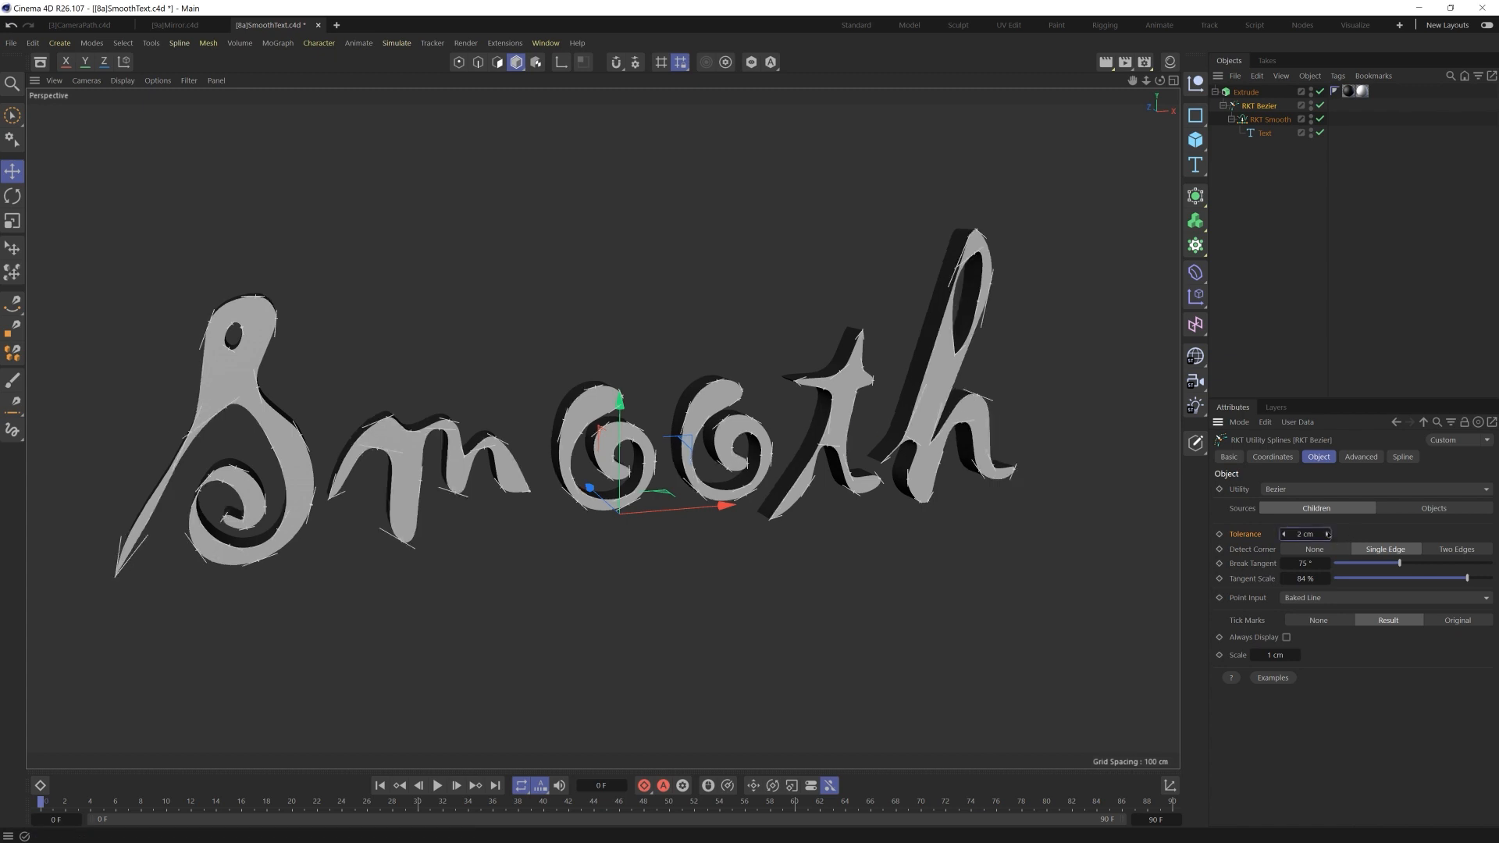
Experiment with the Bezier tolerance (large, 0.2 cm) and settle on 1 cm.
{"action": "left_click", "coordinate": [1326, 533]}
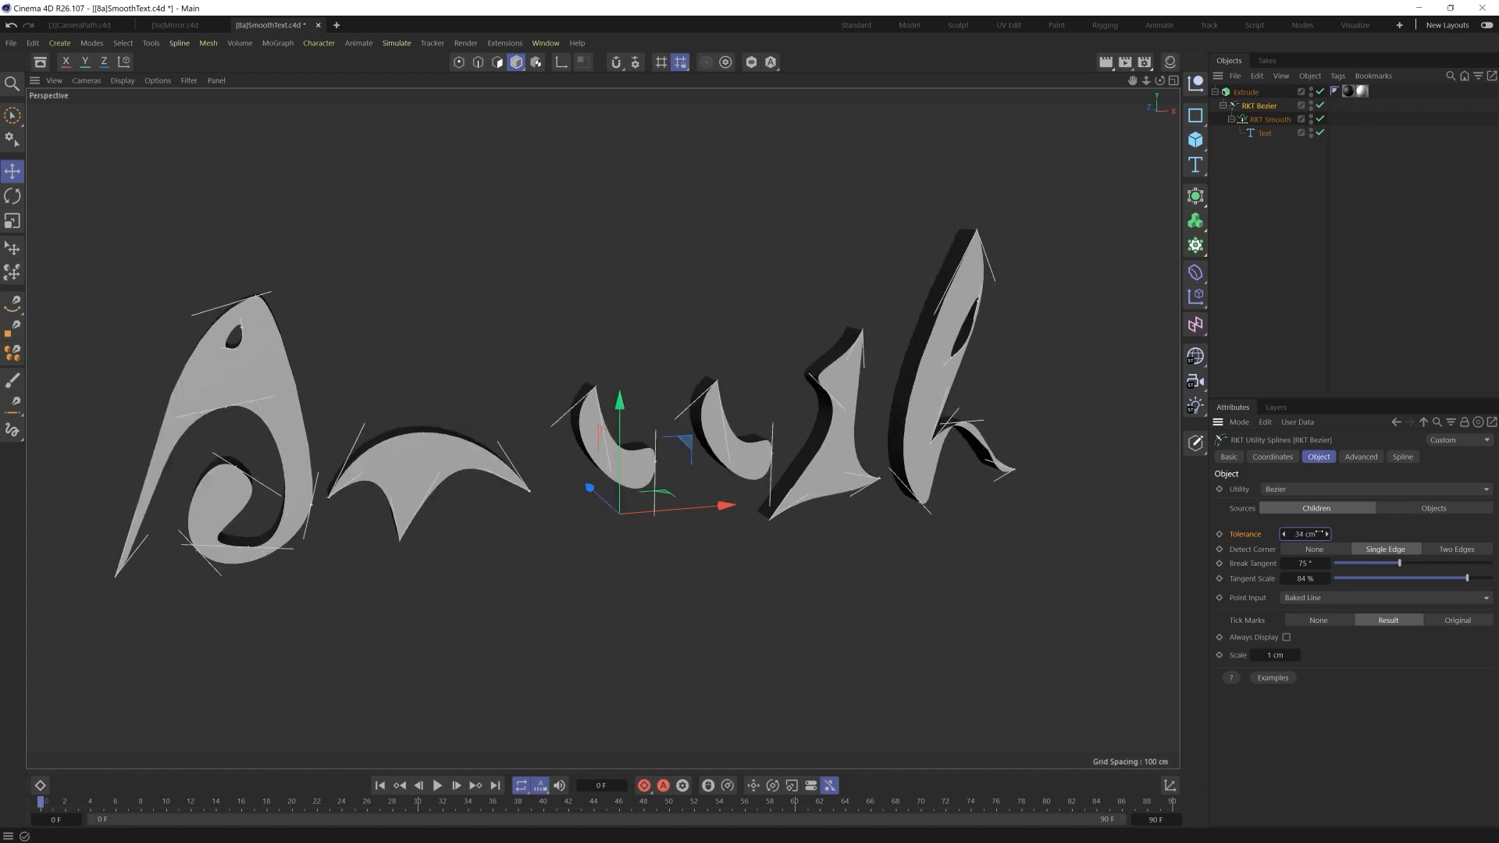
{"action": "left_click_drag", "start_coordinate": [1305, 533], "coordinate": [1338, 534]}
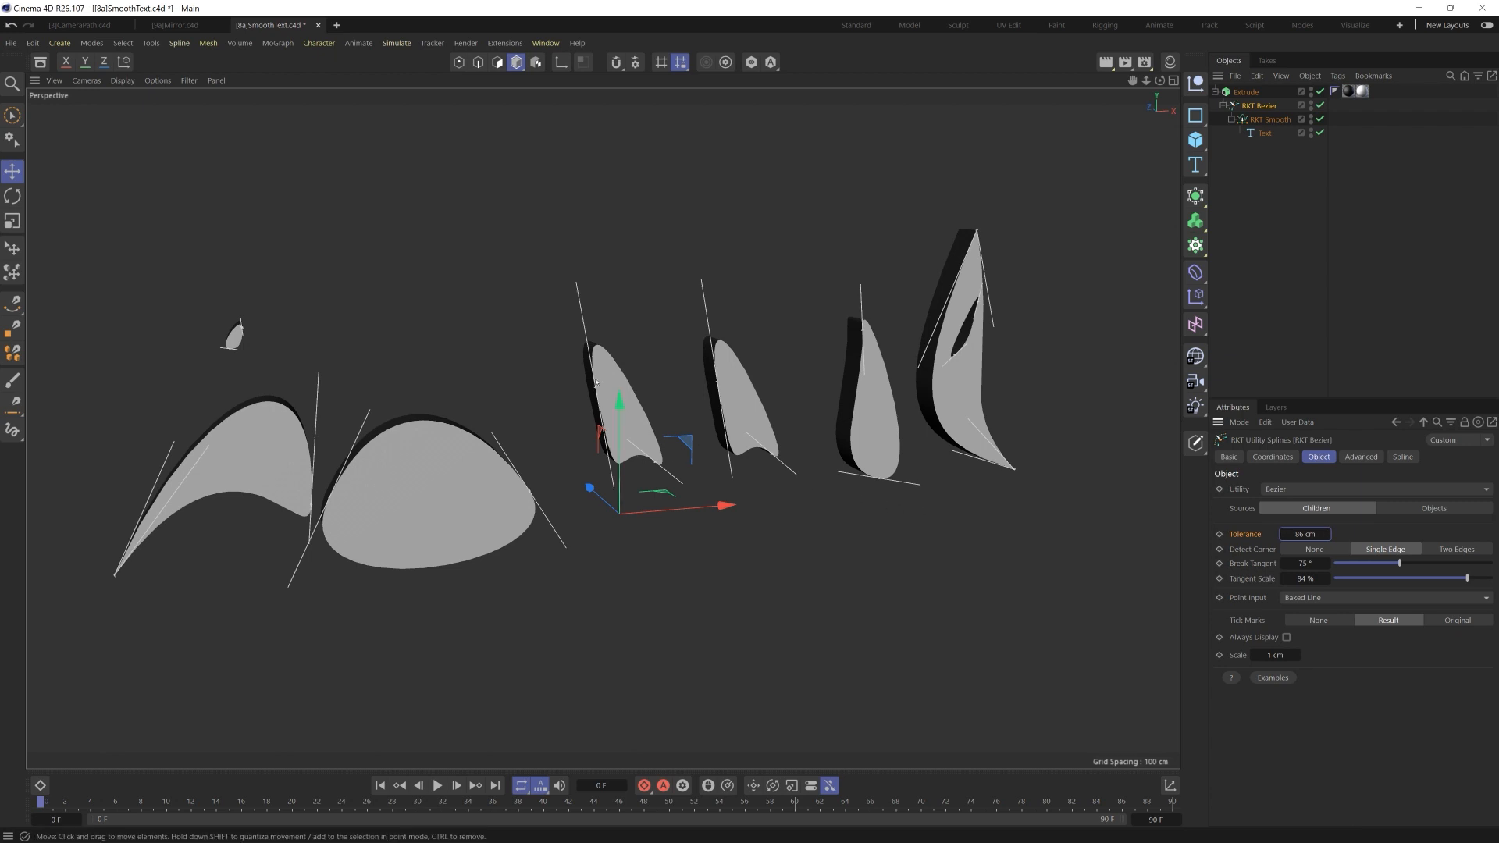
{"action": "left_click", "coordinate": [1305, 533]}
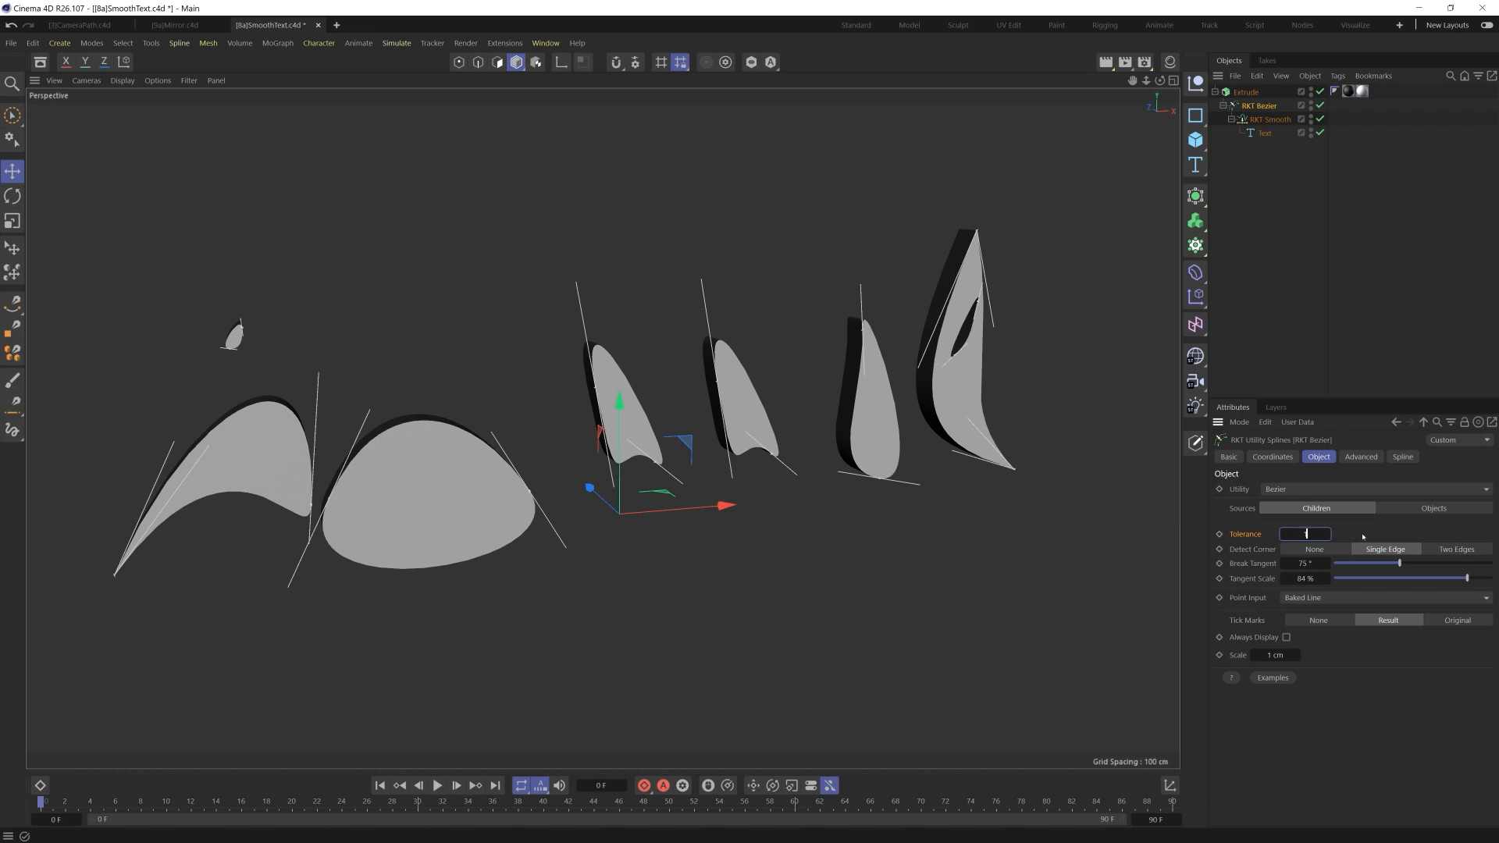
{"action": "type", "text": "1 cm"}
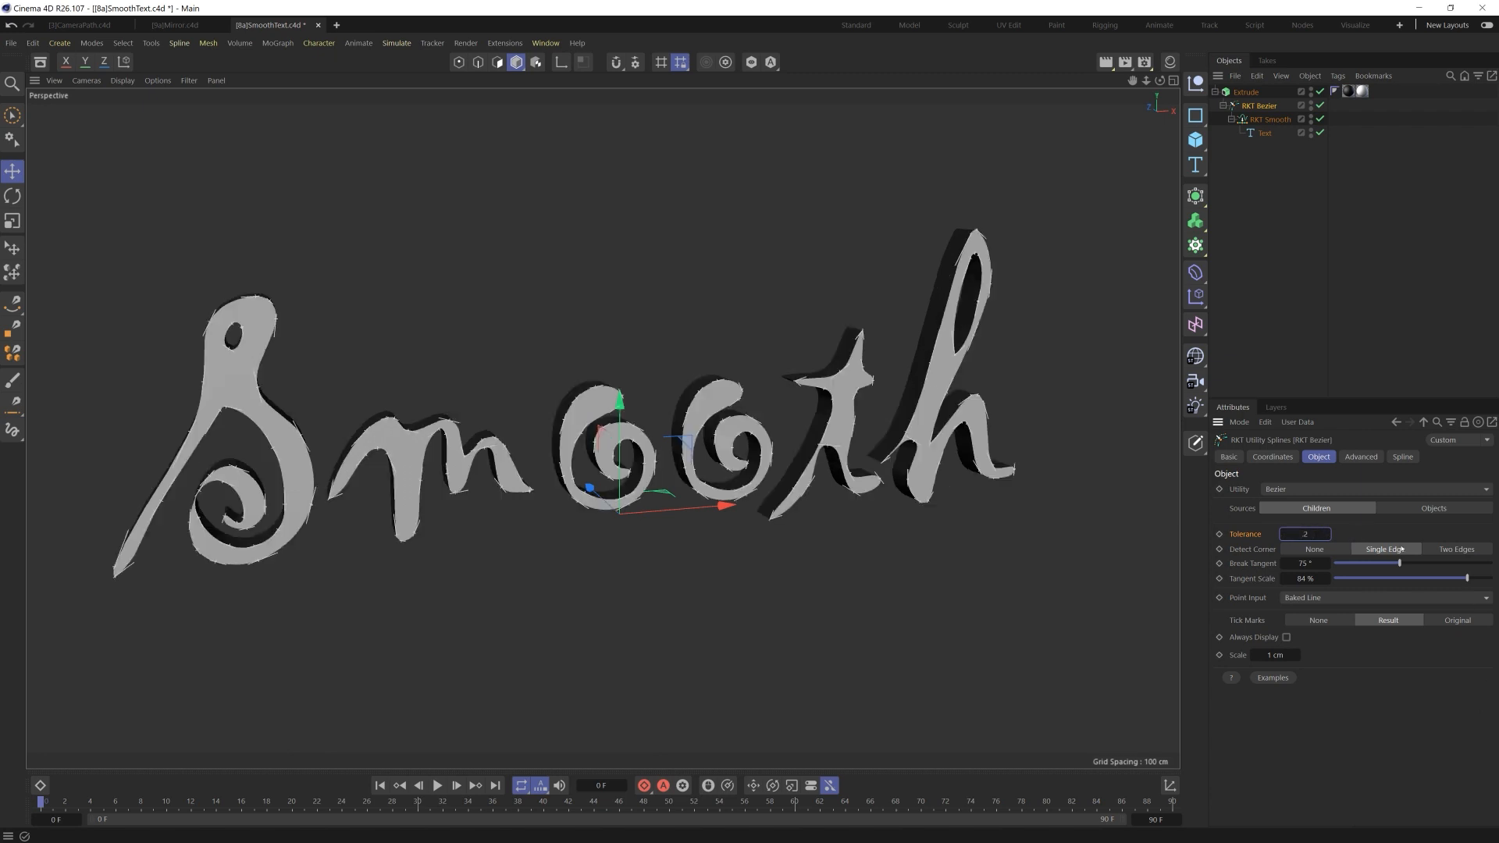
{"action": "type", "text": "0.2 cm"}
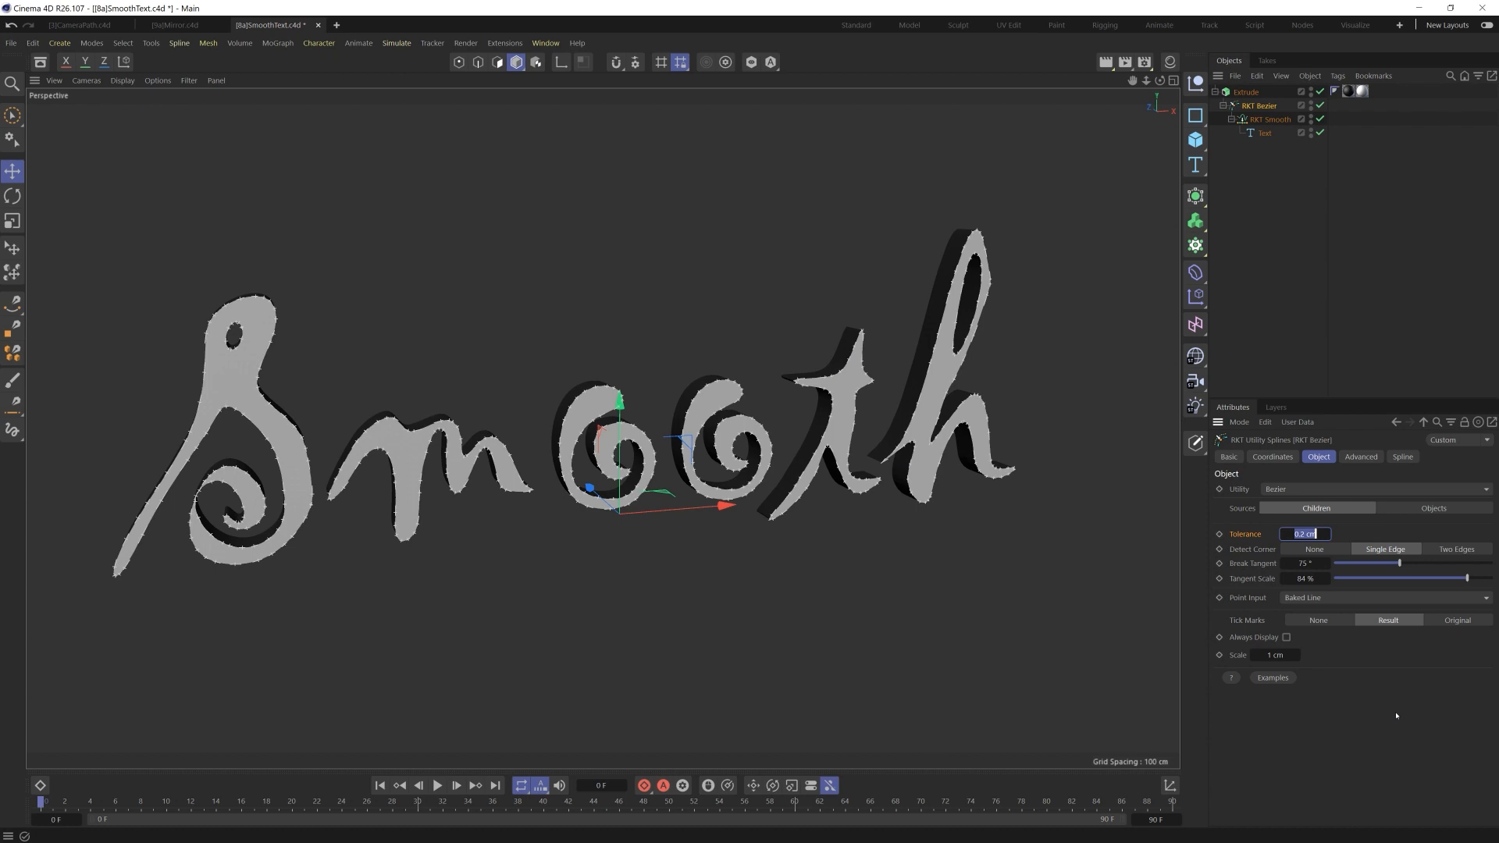
{"action": "type", "text": "1 cm"}
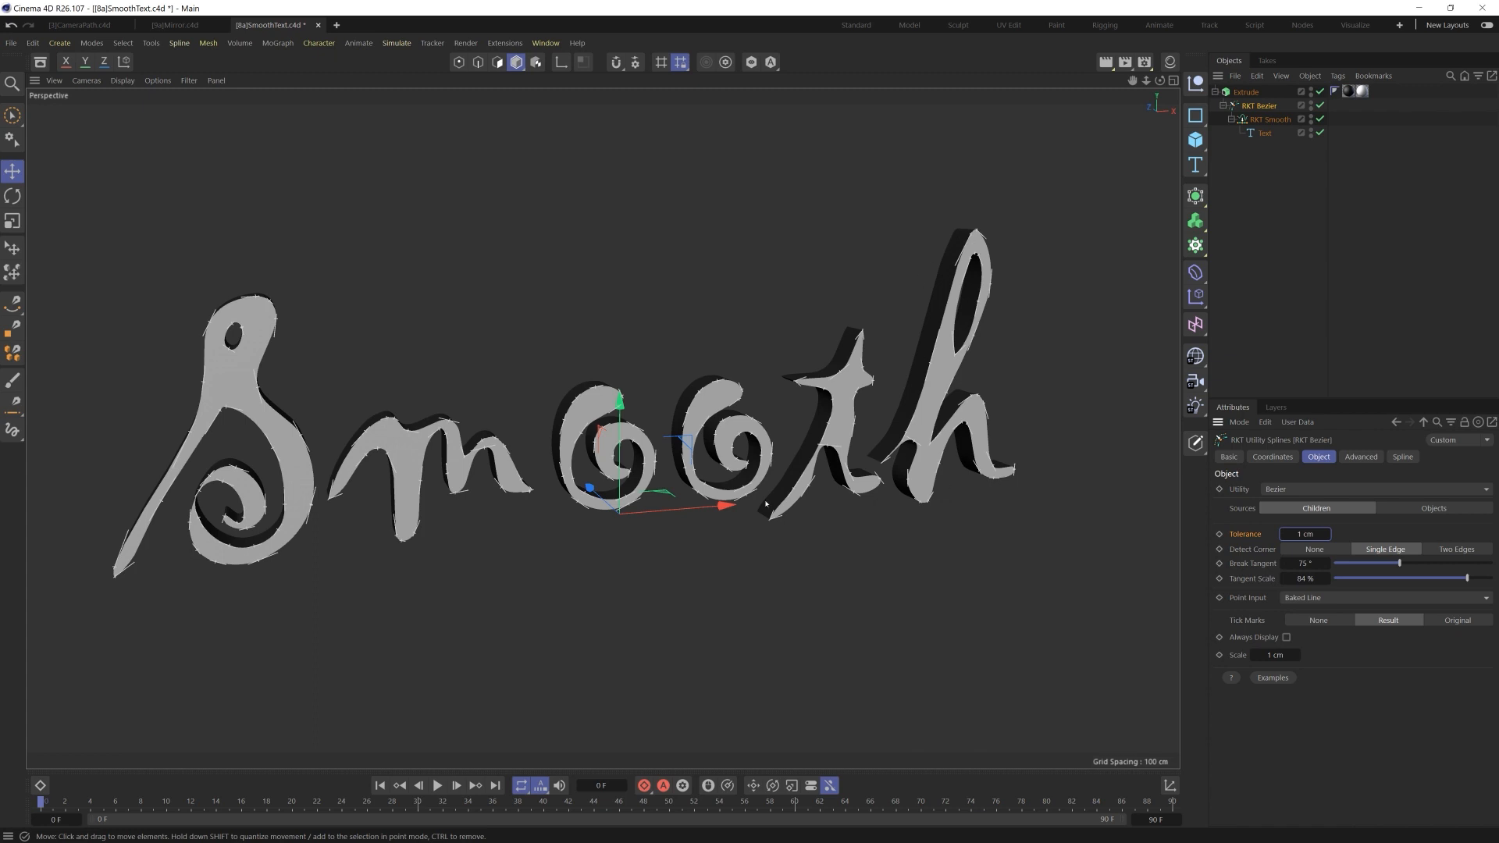
Bake the RKT Bezier setup into one editable Bezier spline under the Extrude.
{"action": "left_click", "coordinate": [1269, 118]}
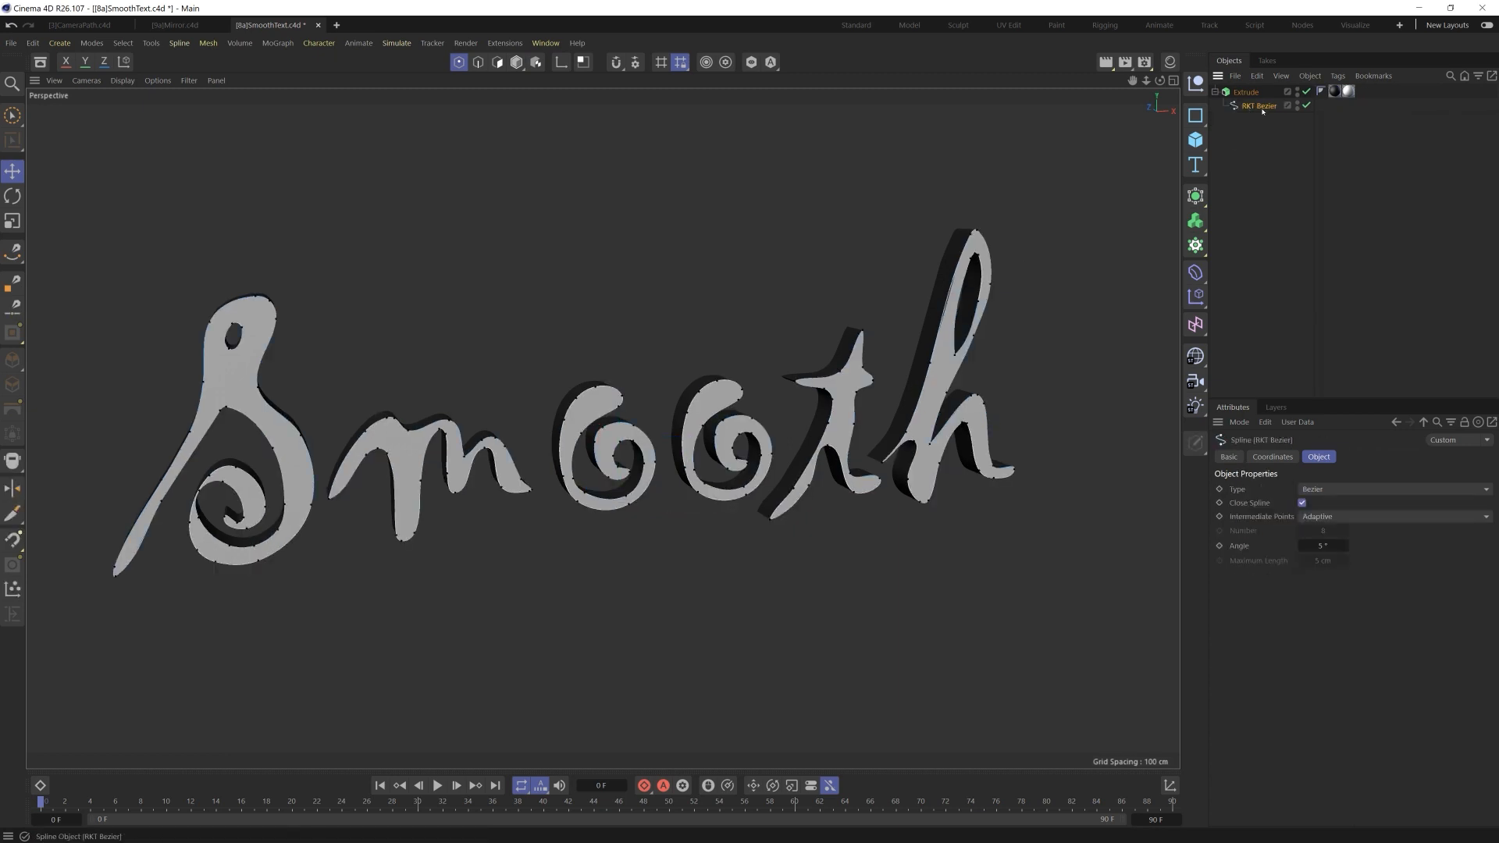
{"action": "left_click", "coordinate": [294, 417]}
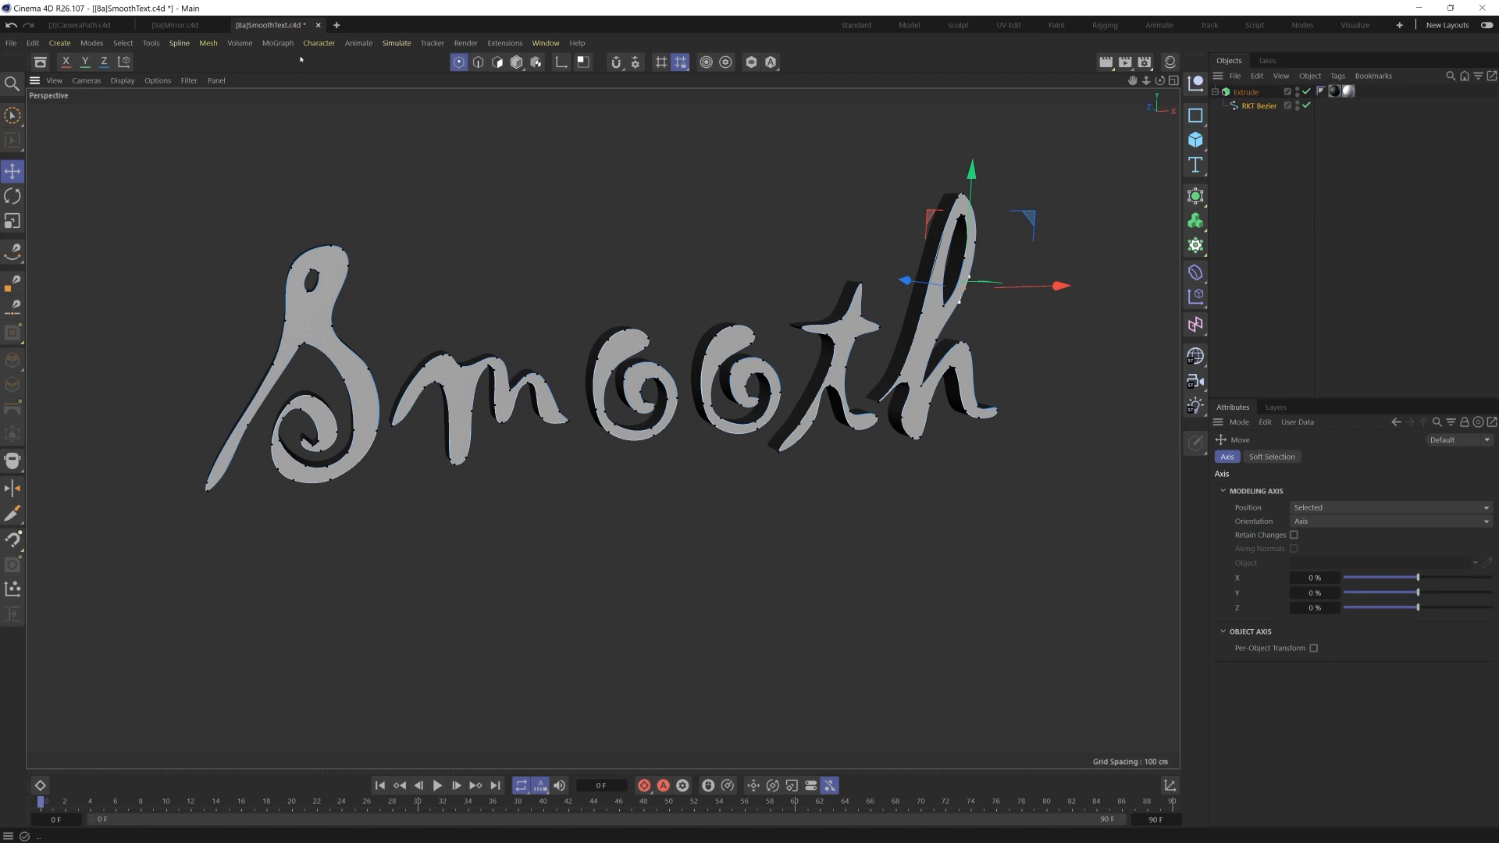
In Mirror.c4d, wrap the Mirror spline in RKT Bezier with Result tick marks shown.
{"action": "left_click", "coordinate": [173, 47]}
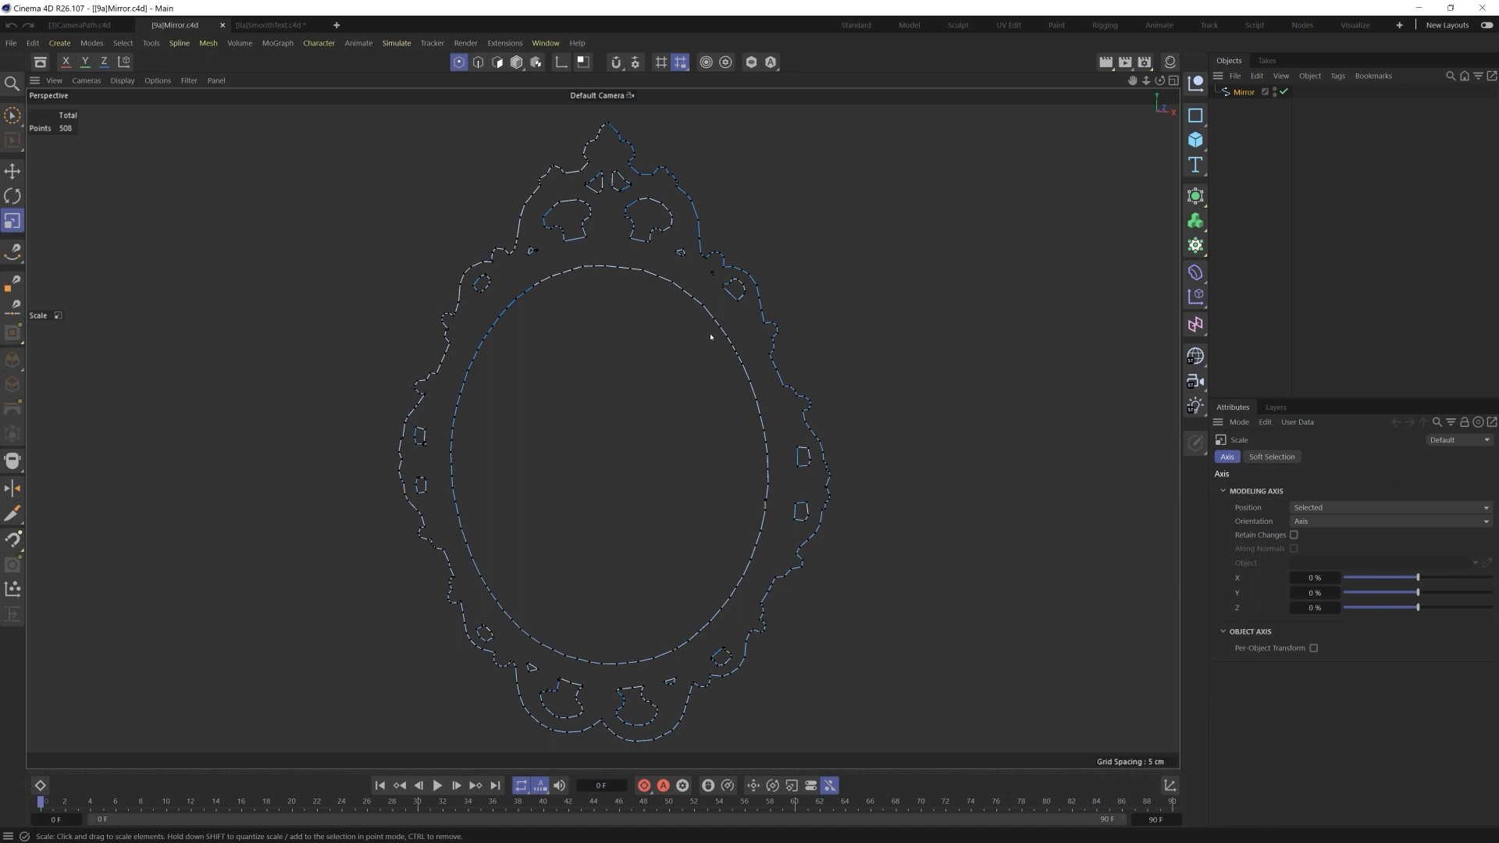
{"action": "mouse_move", "coordinate": [759, 460]}
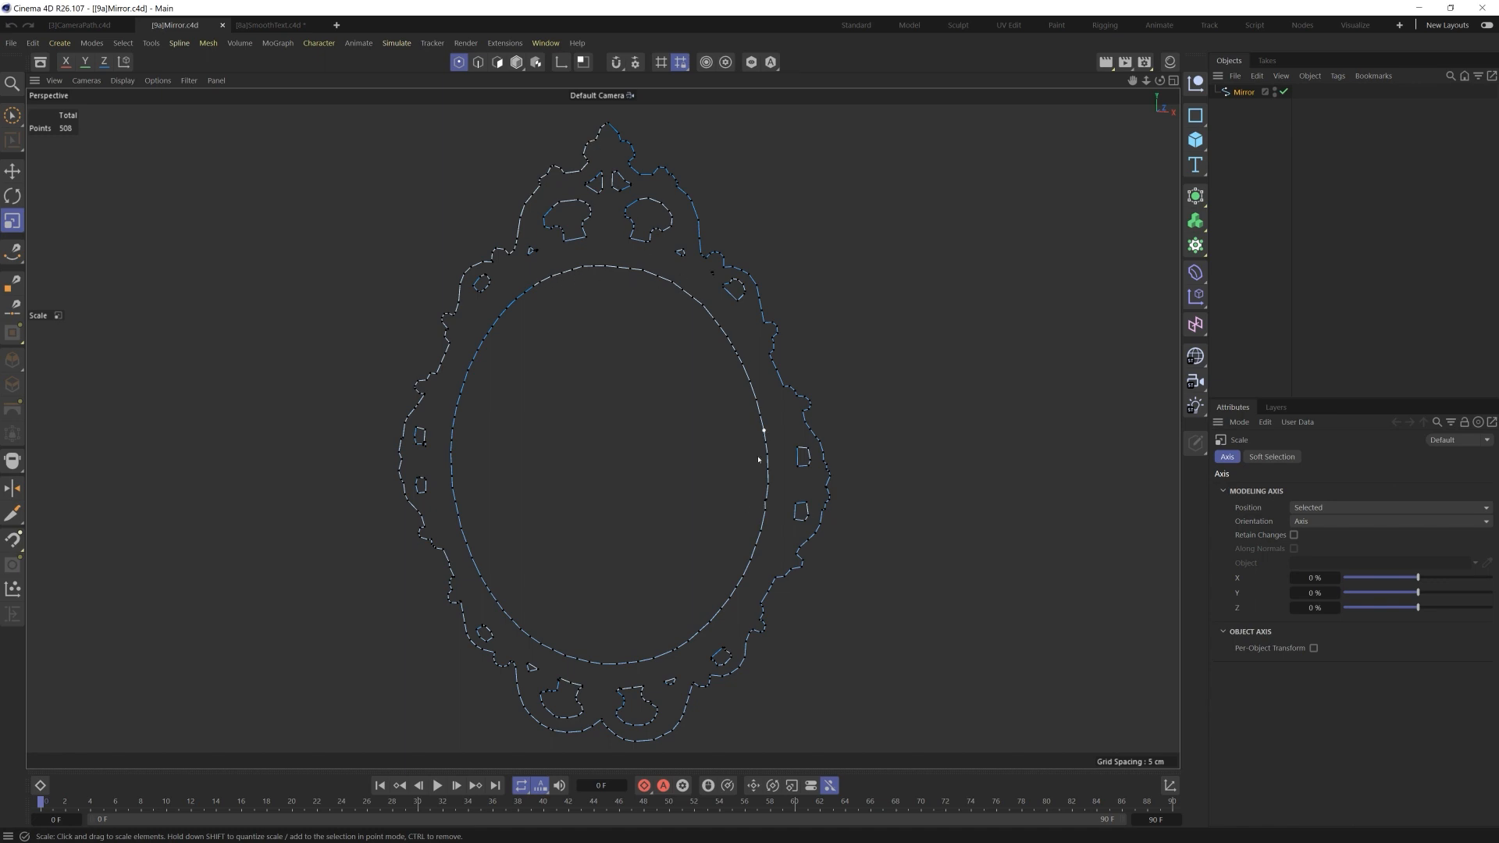
{"action": "mouse_move", "coordinate": [725, 400]}
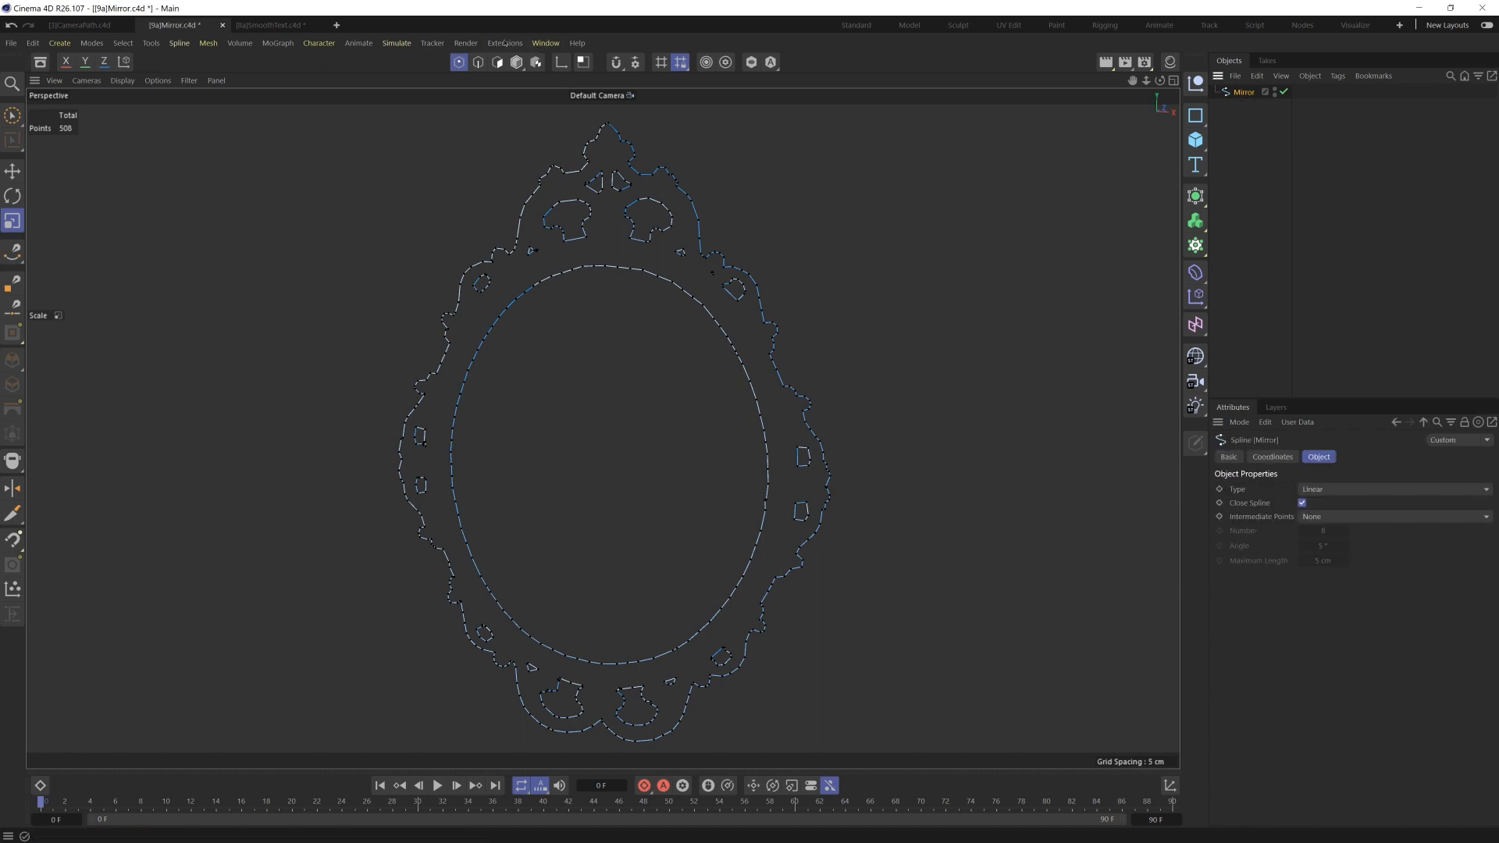
{"action": "left_click", "coordinate": [501, 43]}
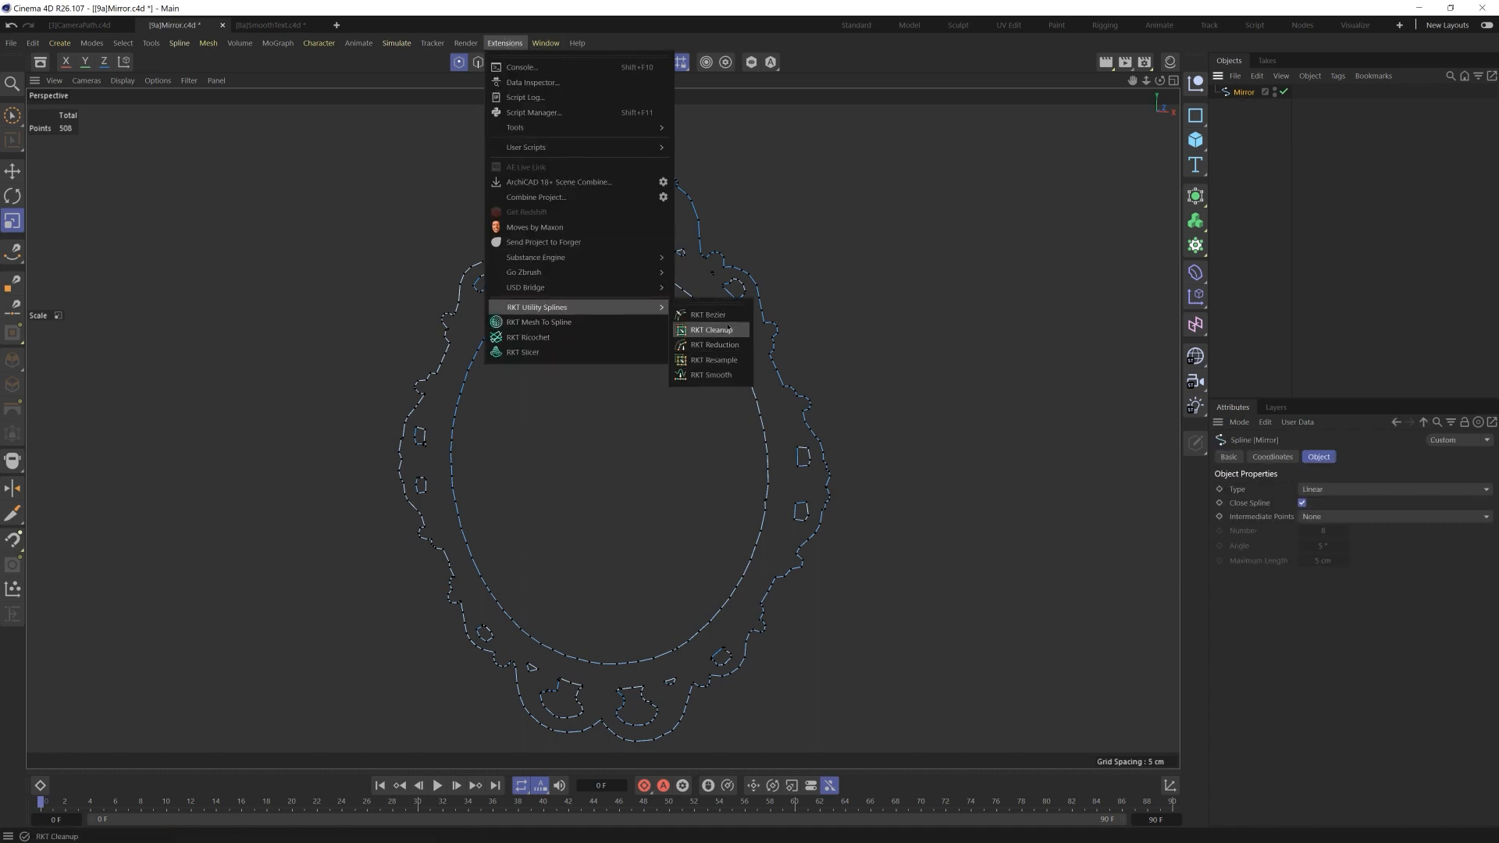
{"action": "left_click", "coordinate": [713, 330]}
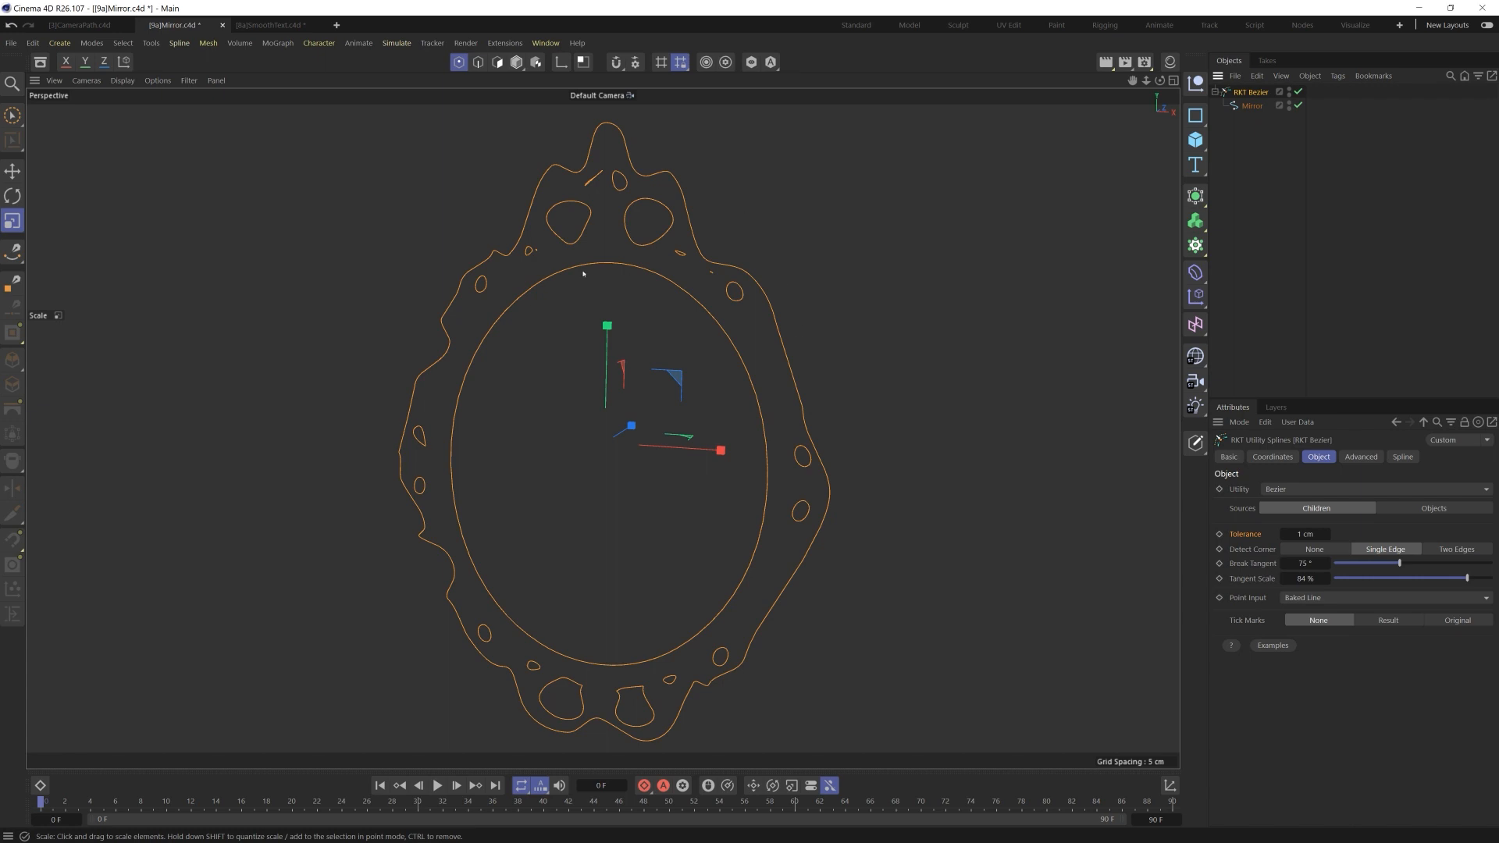
{"action": "left_click", "coordinate": [1252, 106]}
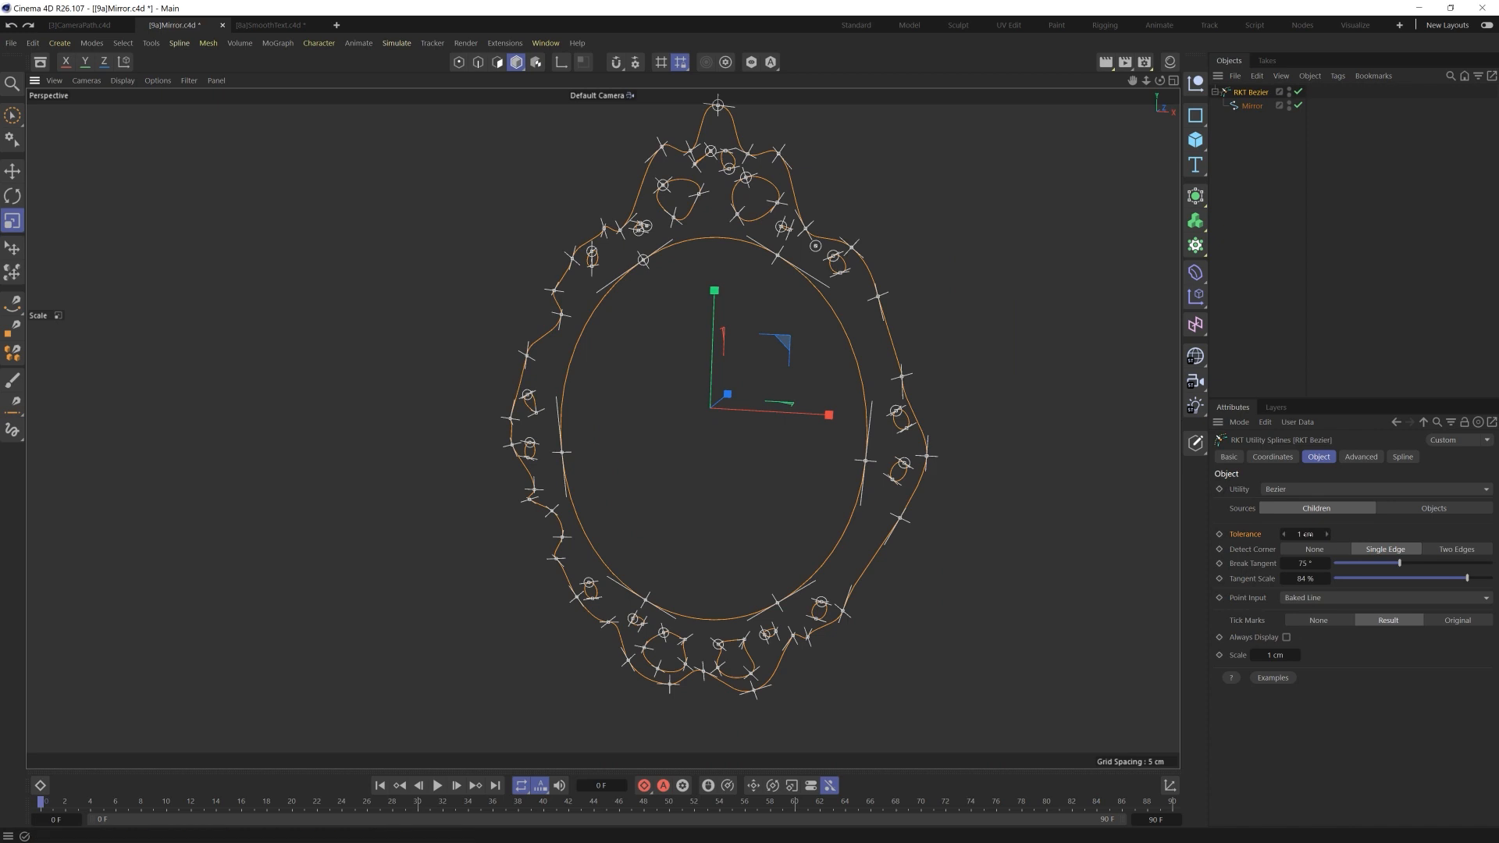
Try tolerances of 0.5 cm and 2 cm on the mirror frame, then settle on 0.2 cm.
{"action": "type", "text": "0.5 cm"}
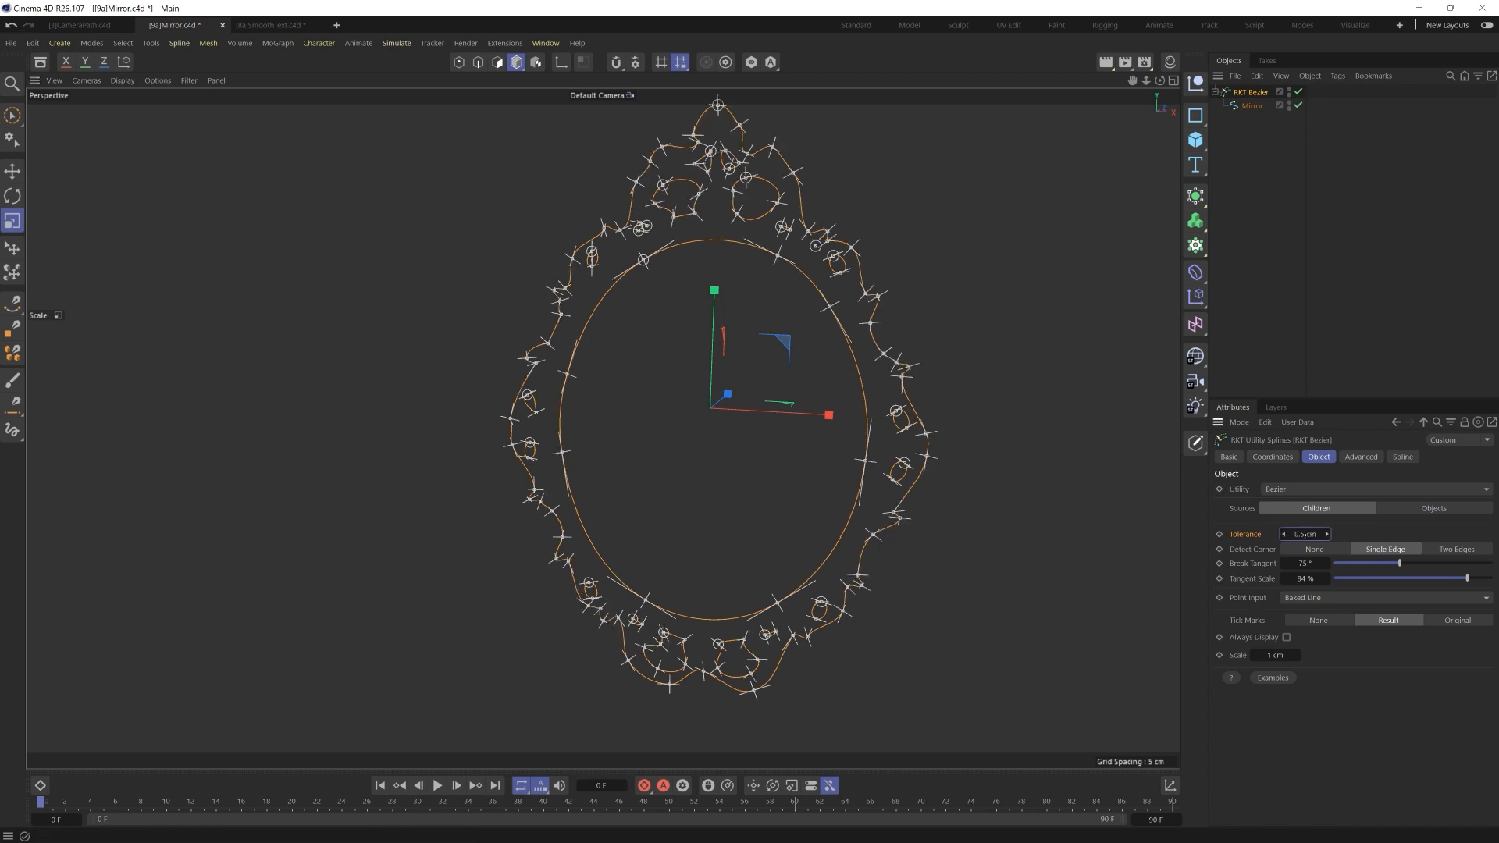
{"action": "left_click", "coordinate": [1306, 534]}
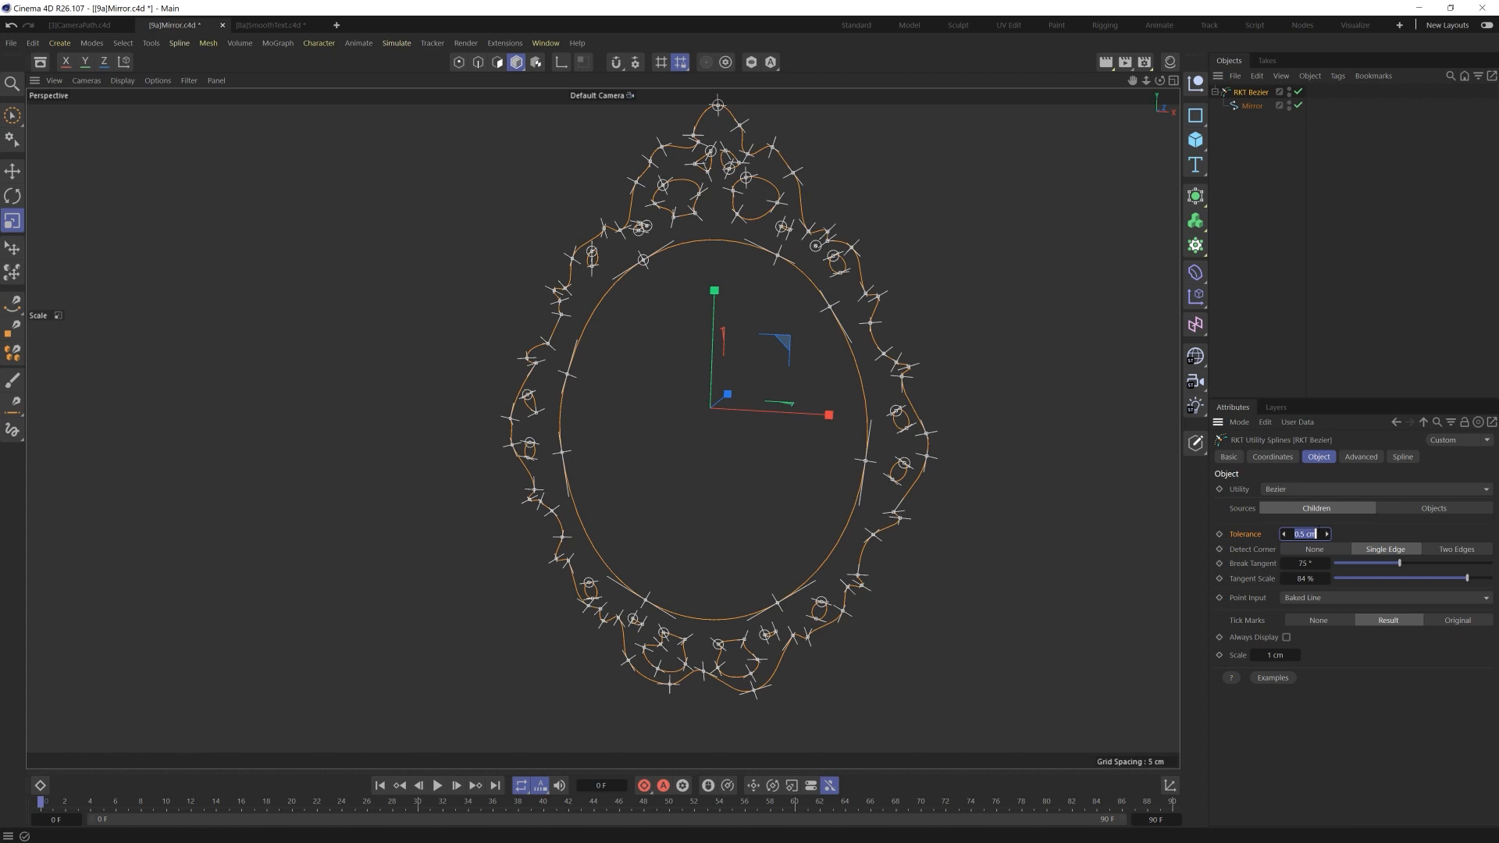
{"action": "type", "text": "2"}
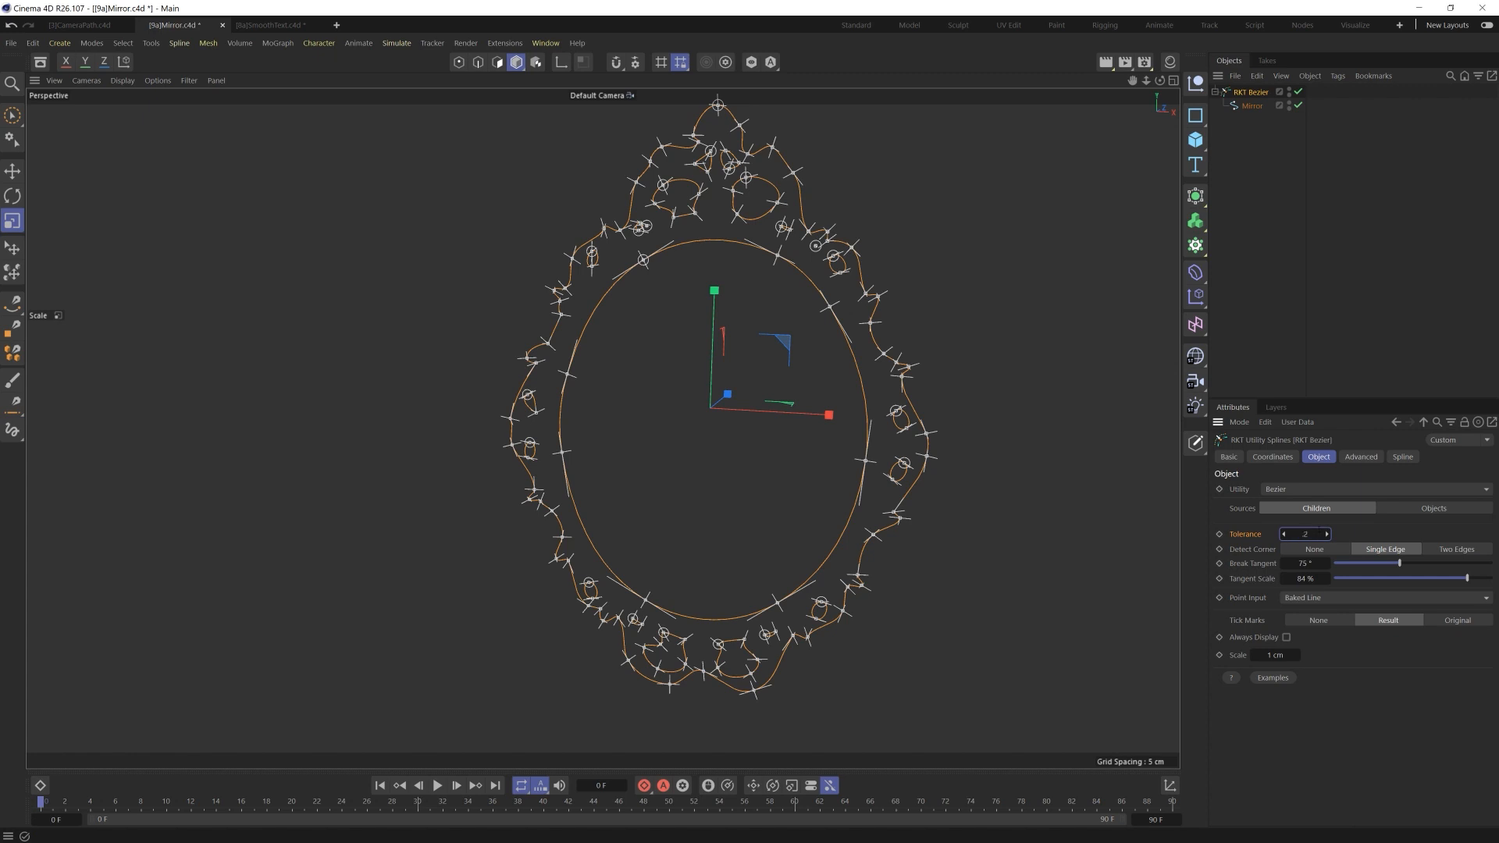
{"action": "type", "text": "0.2 cm"}
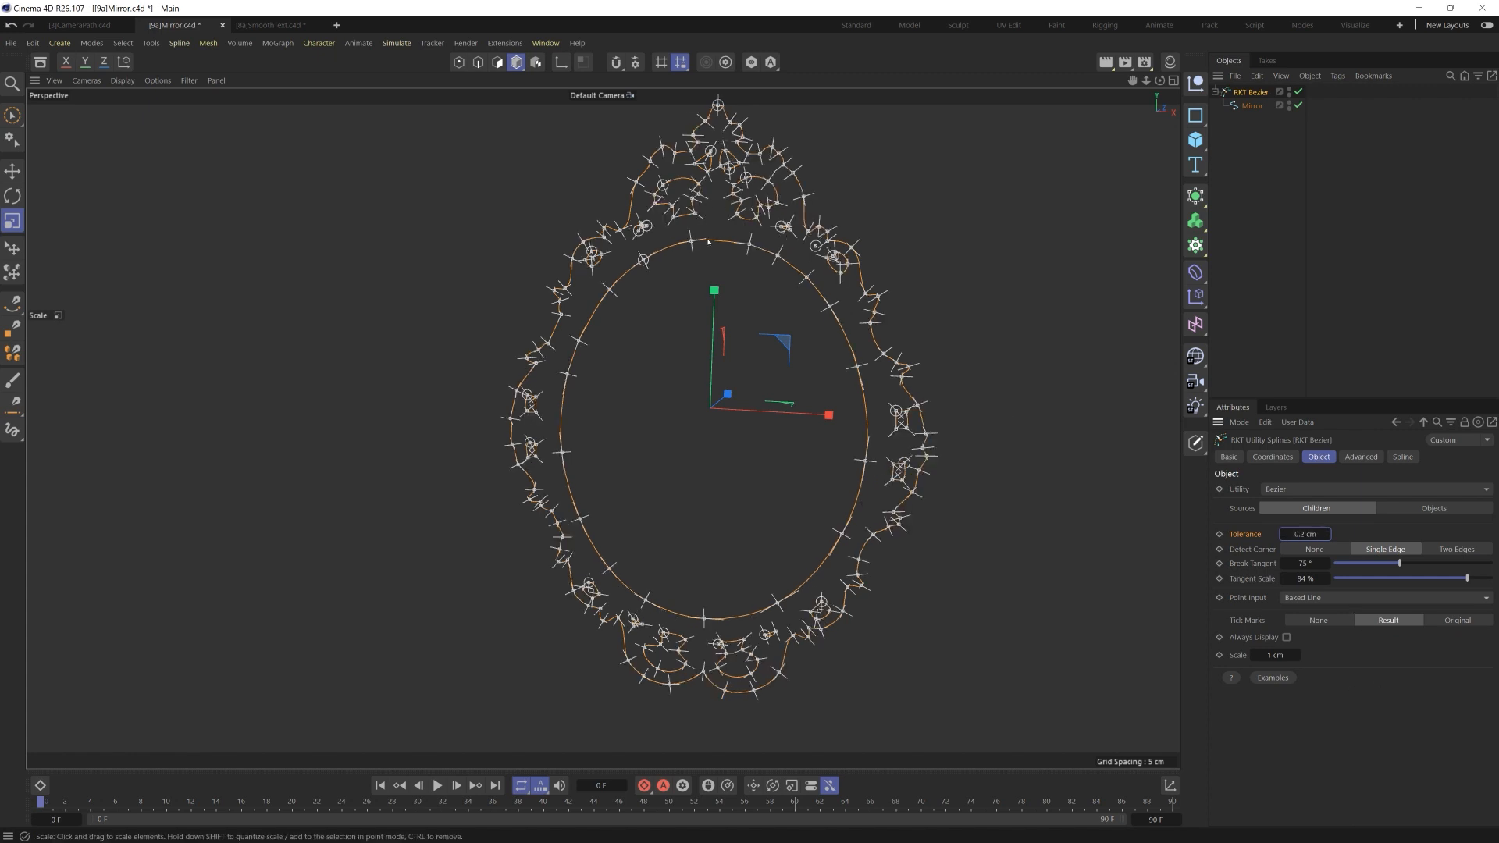
{"action": "mouse_move", "coordinate": [817, 557]}
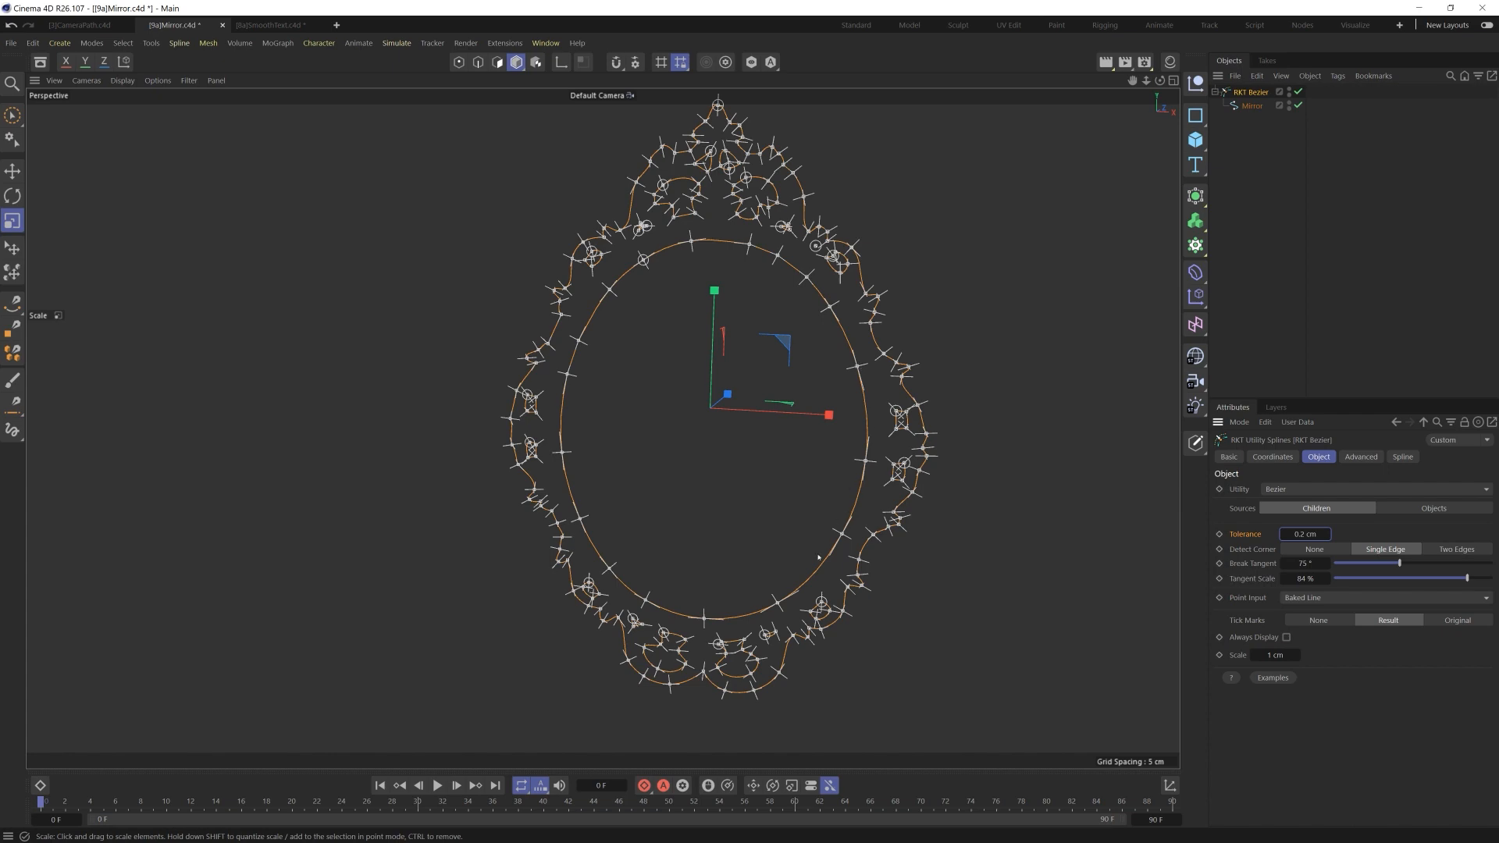
{"action": "mouse_move", "coordinate": [690, 206]}
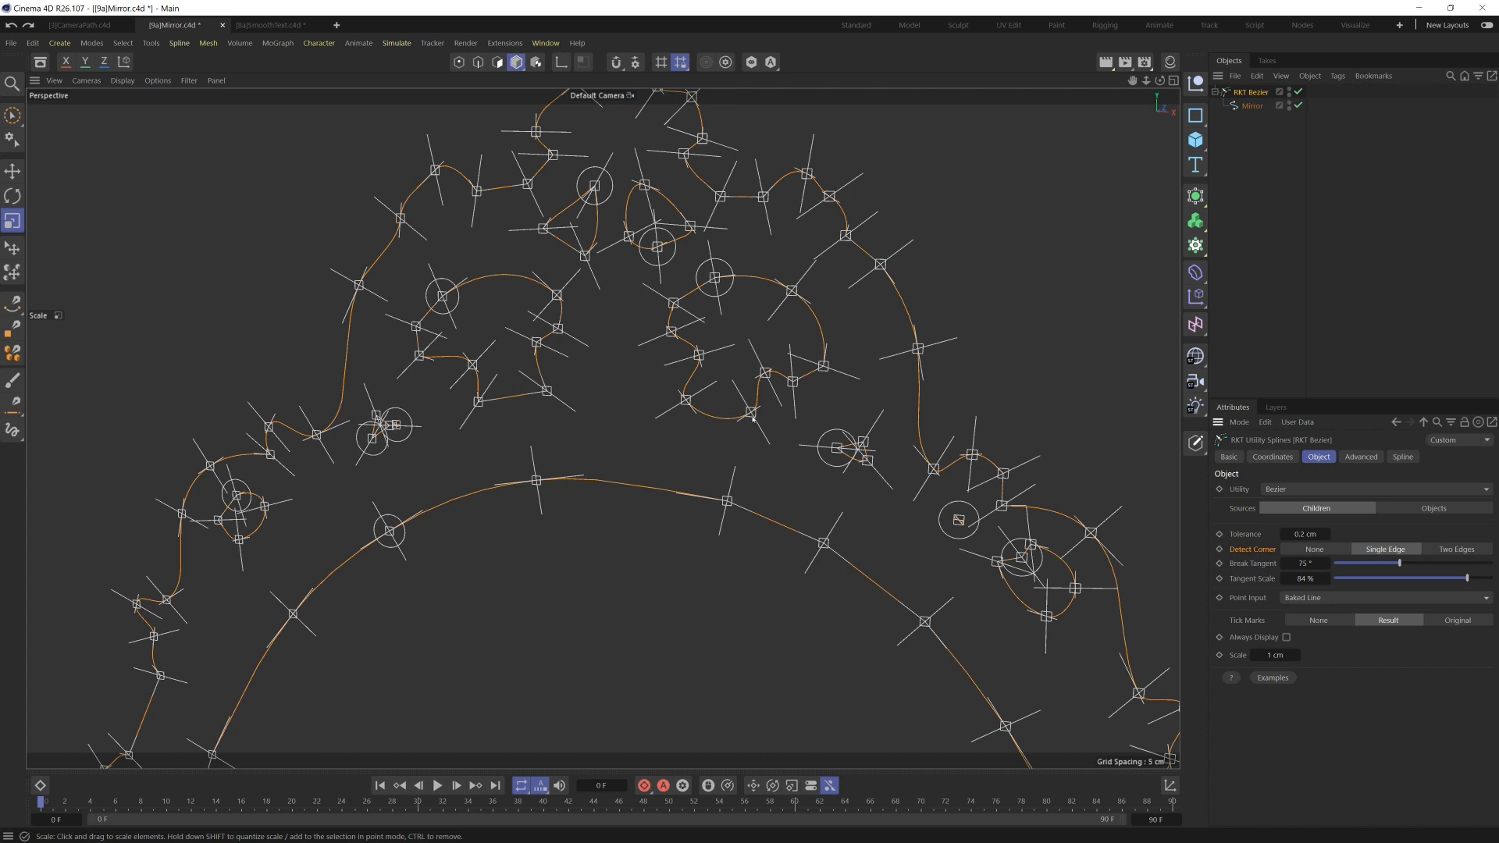
{"action": "mouse_move", "coordinate": [724, 426]}
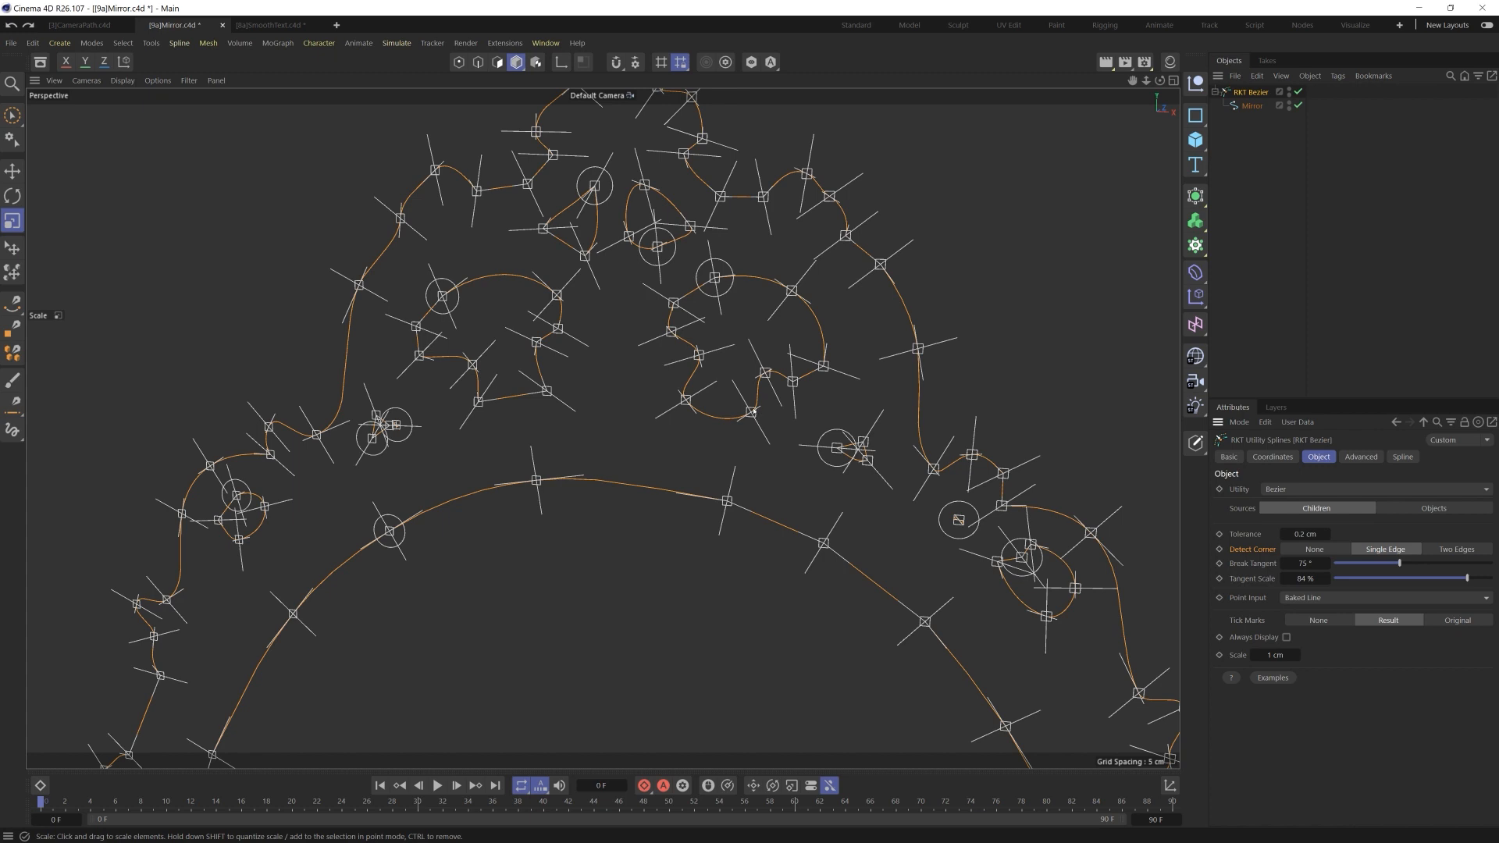
{"action": "mouse_move", "coordinate": [750, 394]}
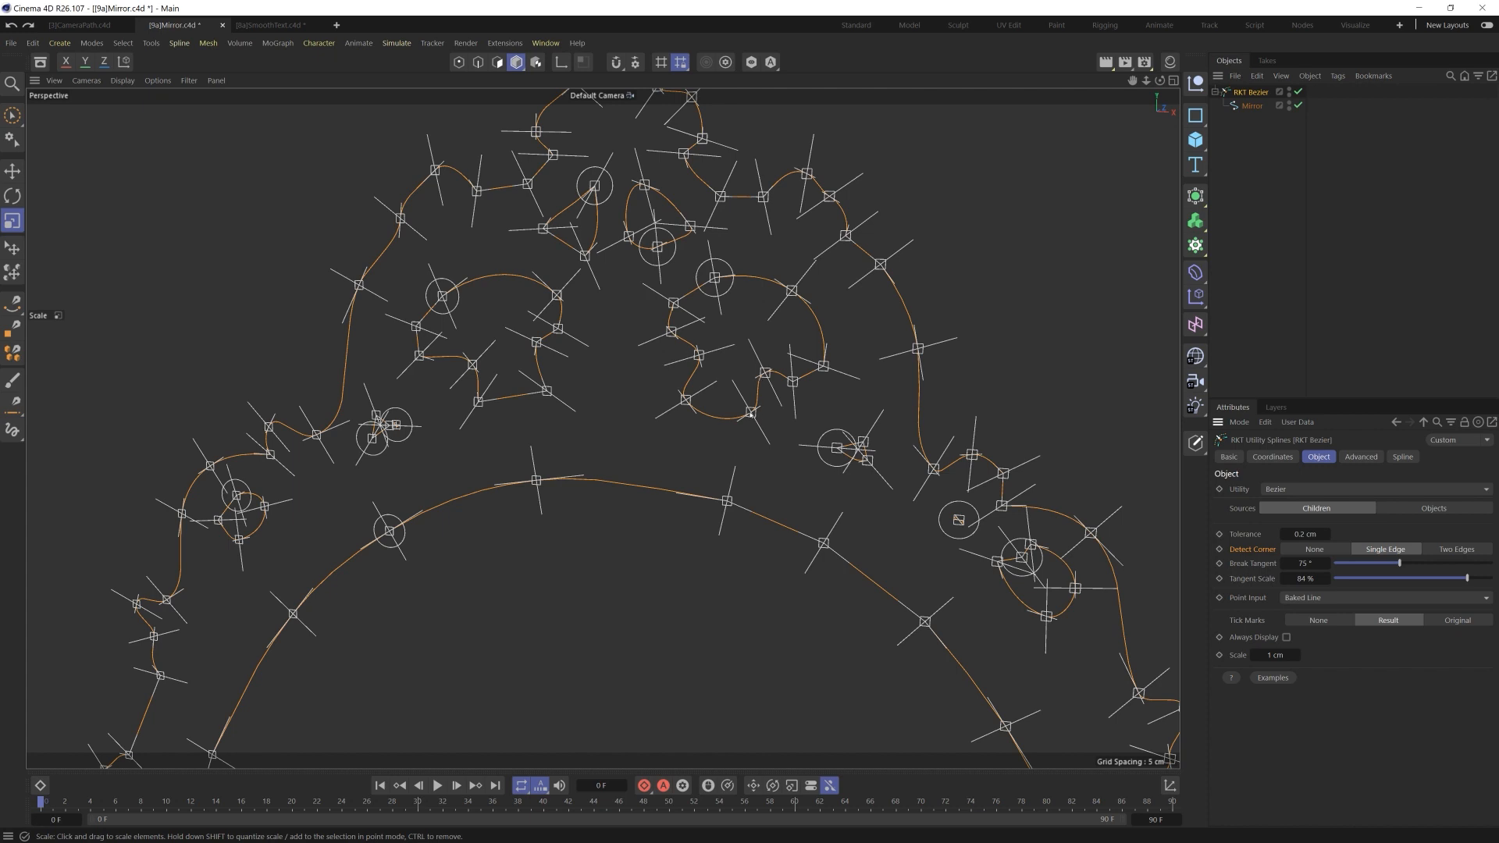
{"action": "mouse_move", "coordinate": [757, 429]}
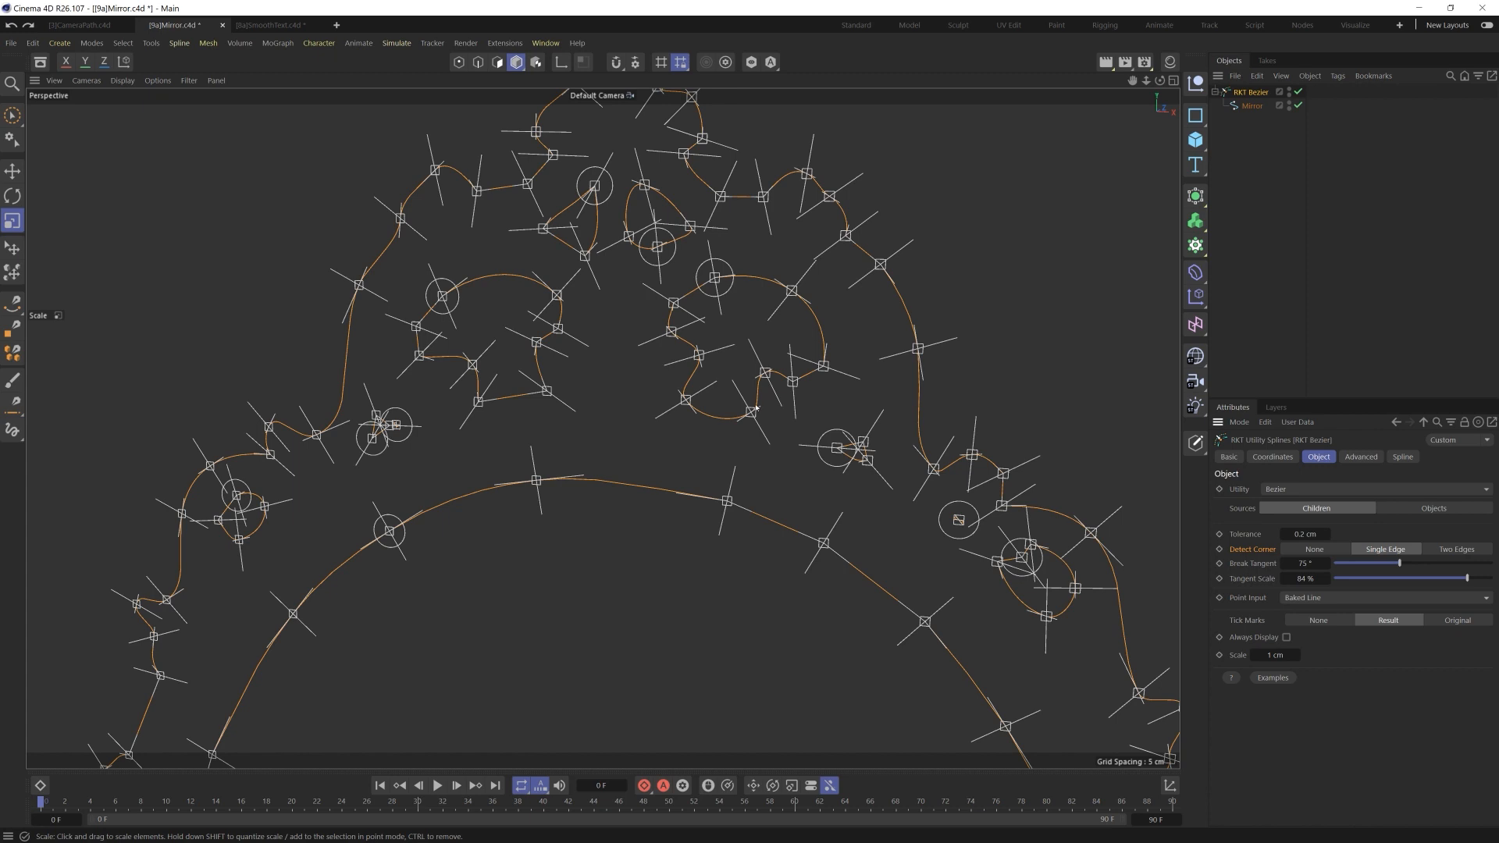
{"action": "mouse_move", "coordinate": [540, 355]}
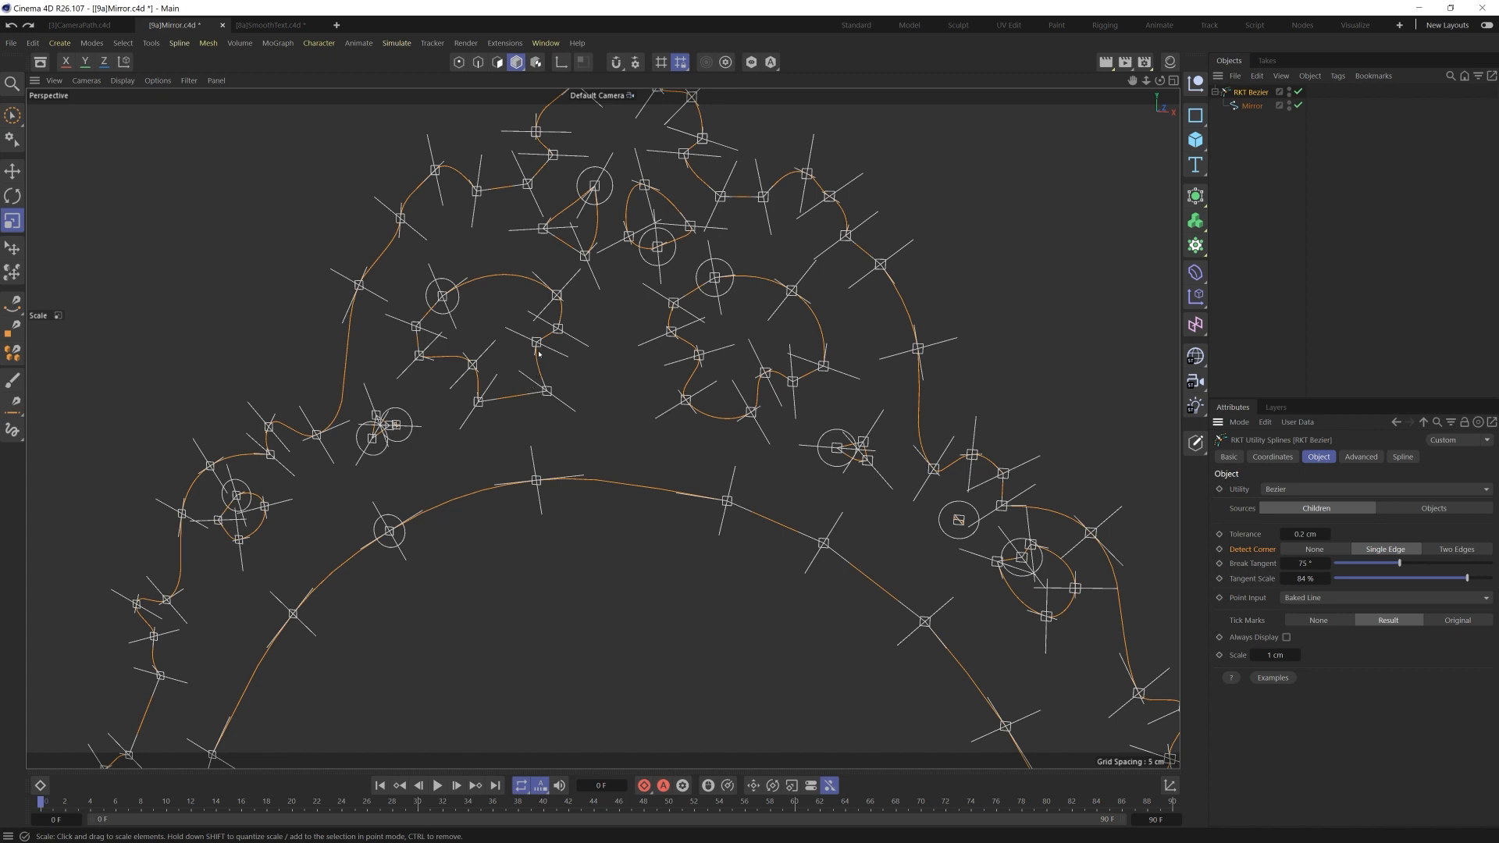
{"action": "mouse_move", "coordinate": [499, 400]}
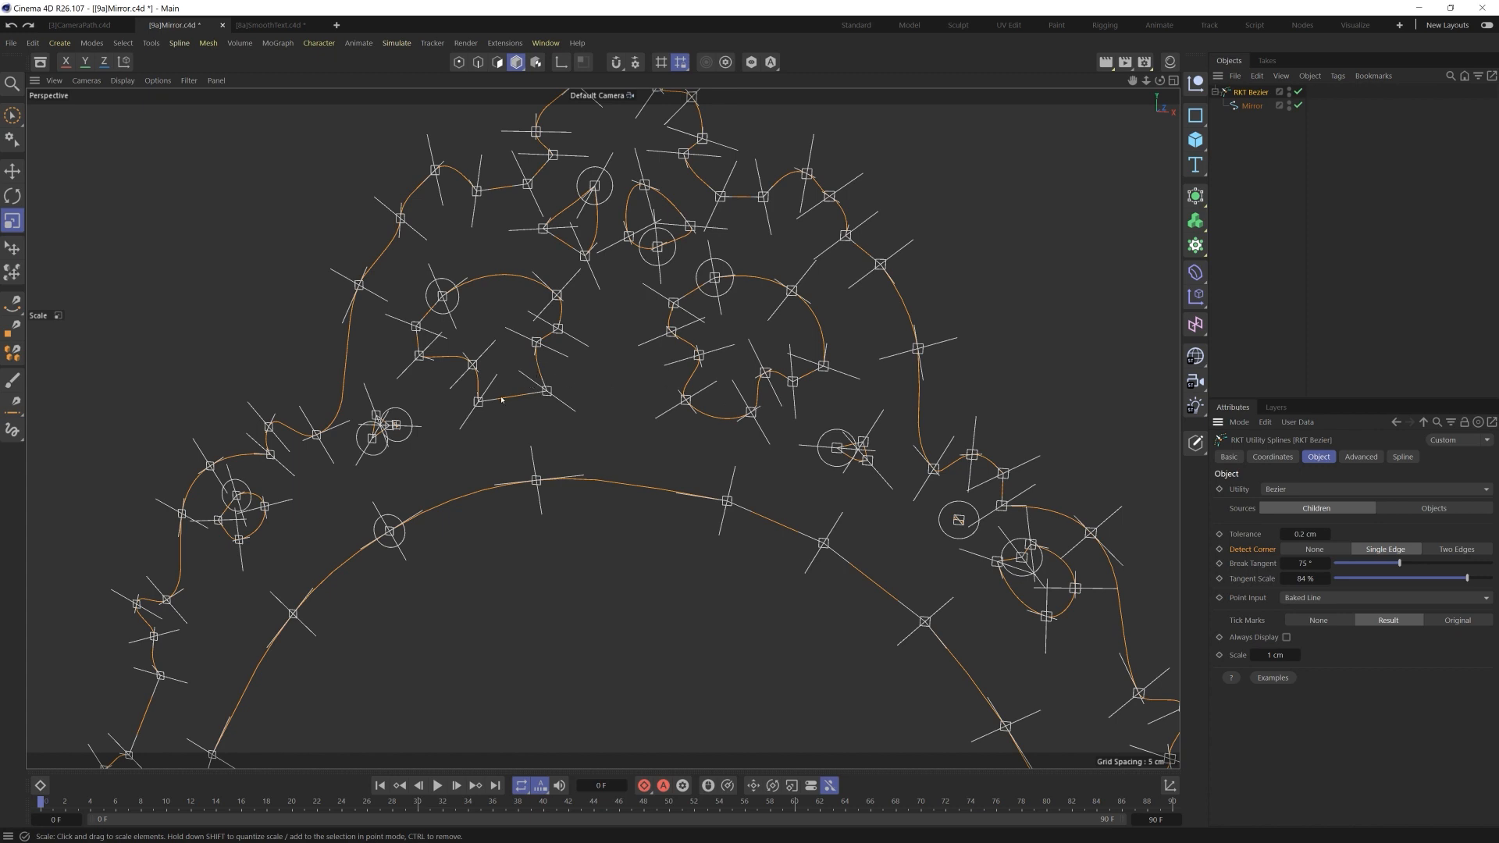
{"action": "mouse_move", "coordinate": [488, 407]}
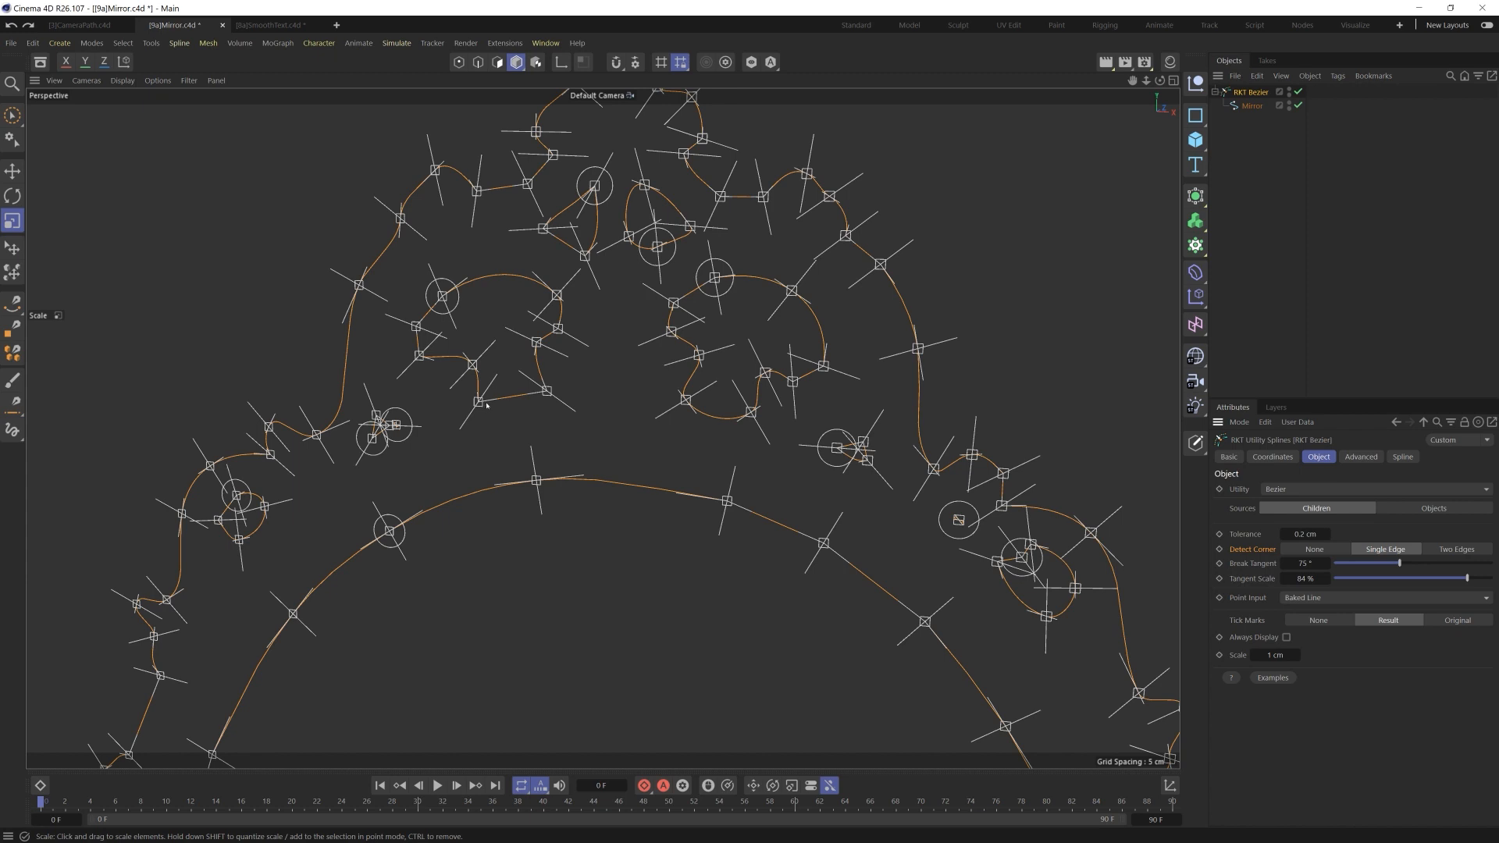
{"action": "mouse_move", "coordinate": [520, 379]}
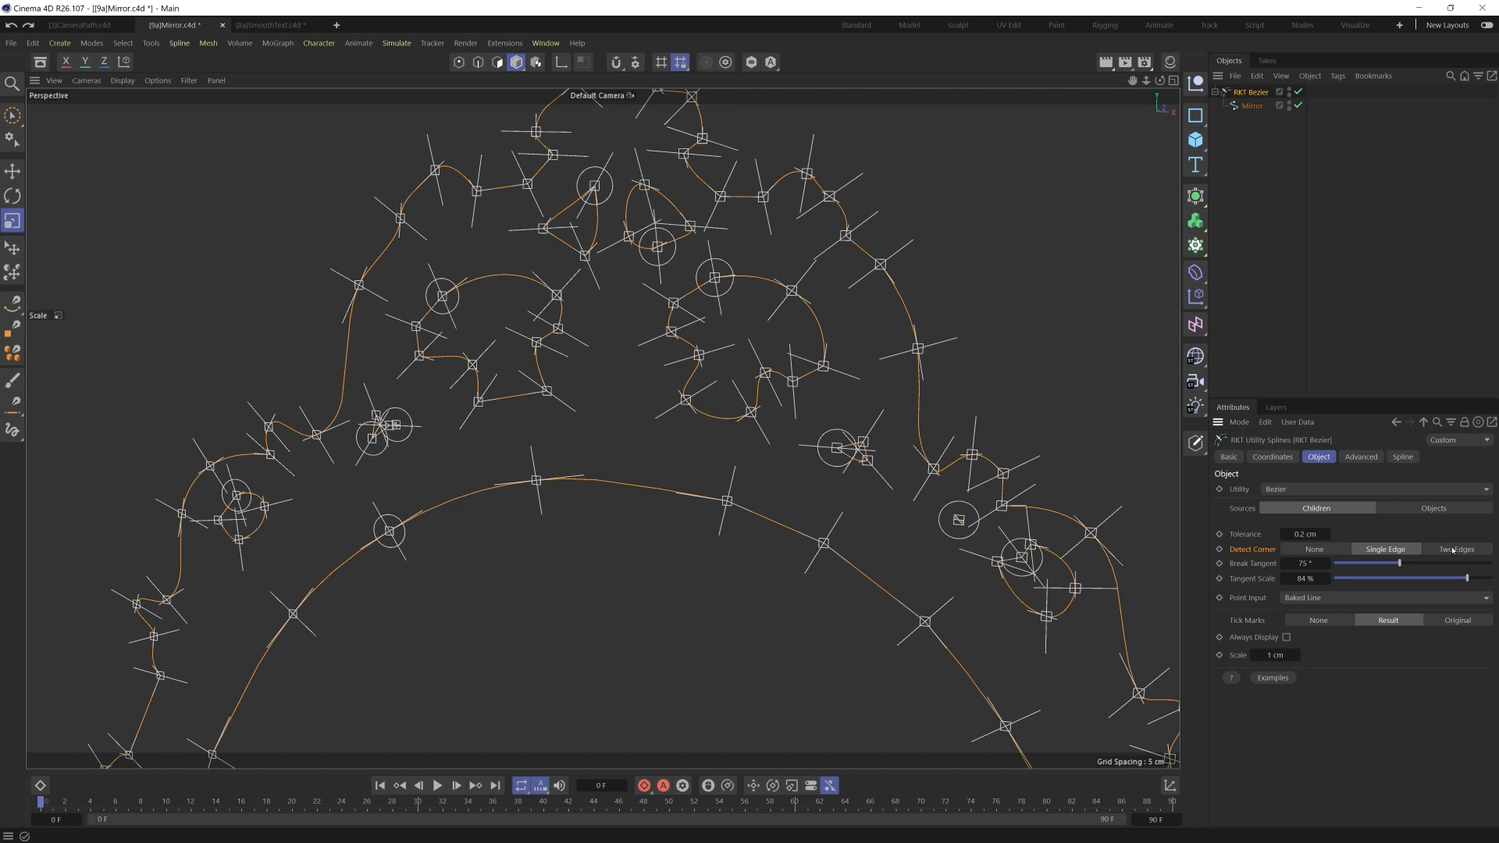
Set the mirror Bezier's Detect Corner to Two Edges.
{"action": "left_click", "coordinate": [1457, 549]}
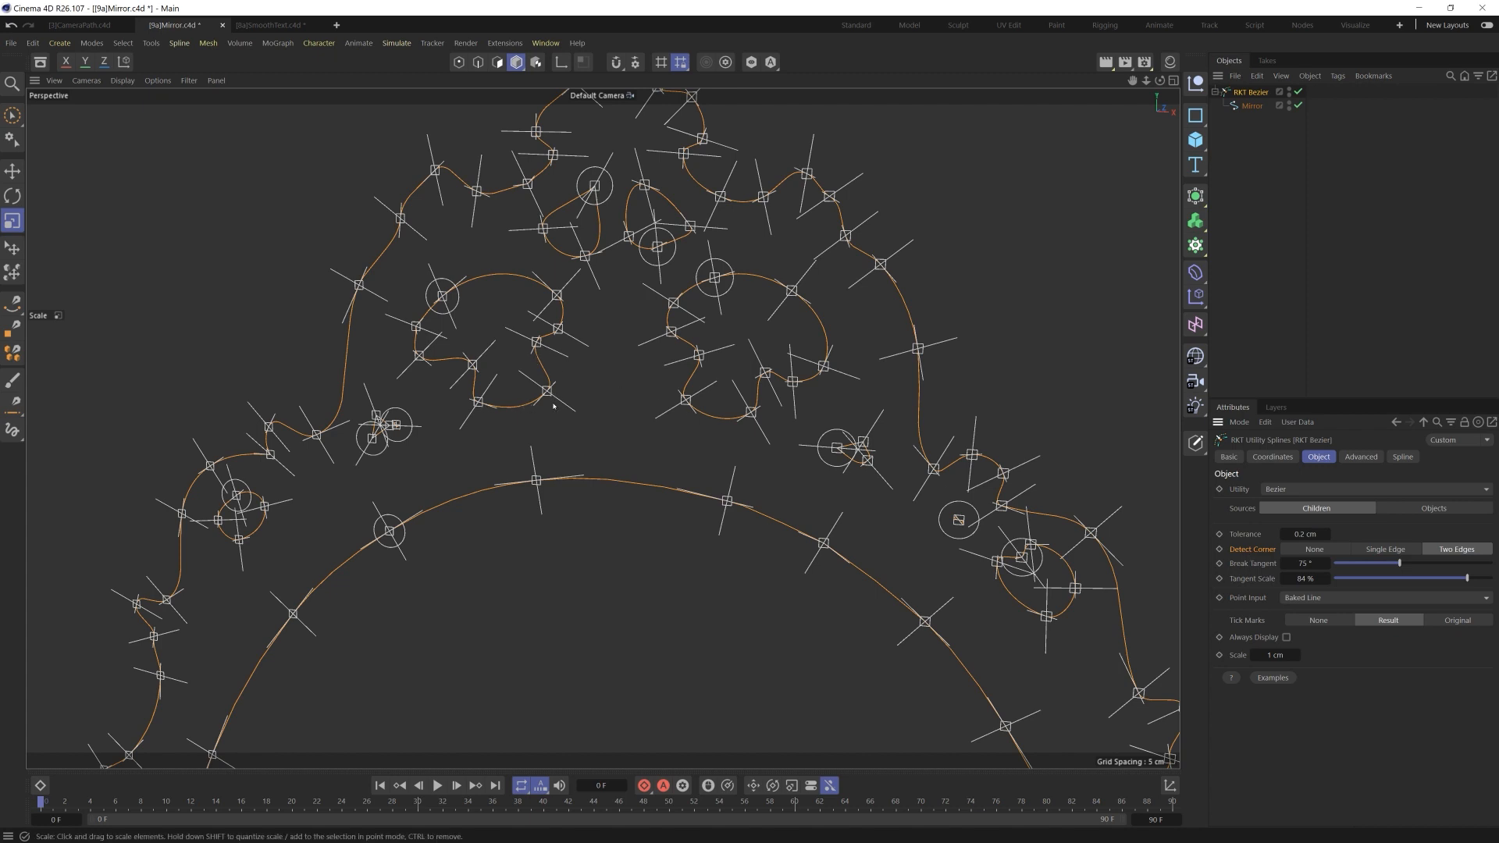
{"action": "mouse_move", "coordinate": [532, 351]}
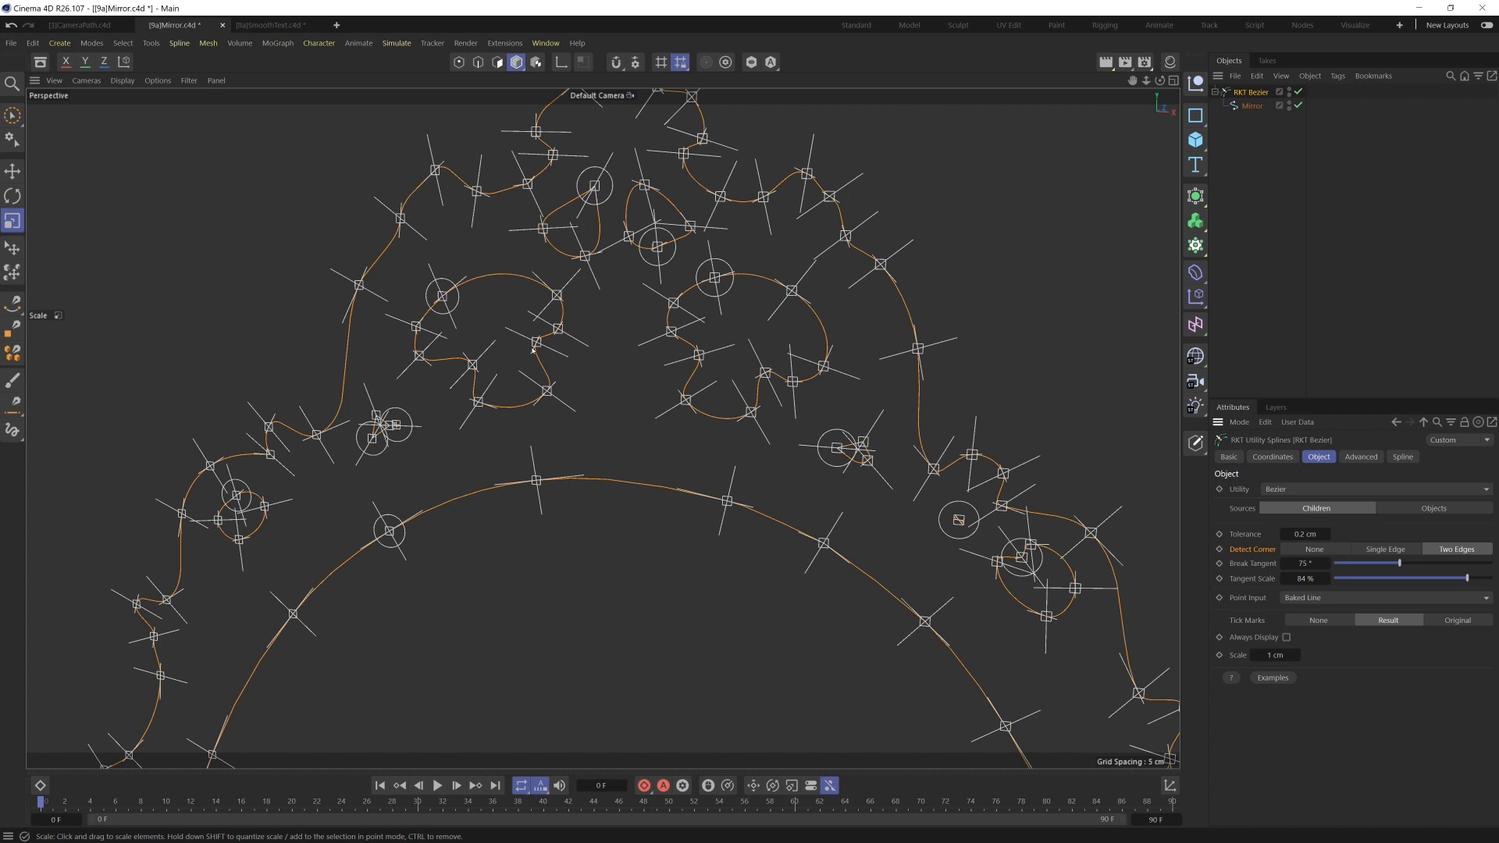
{"action": "mouse_move", "coordinate": [500, 360]}
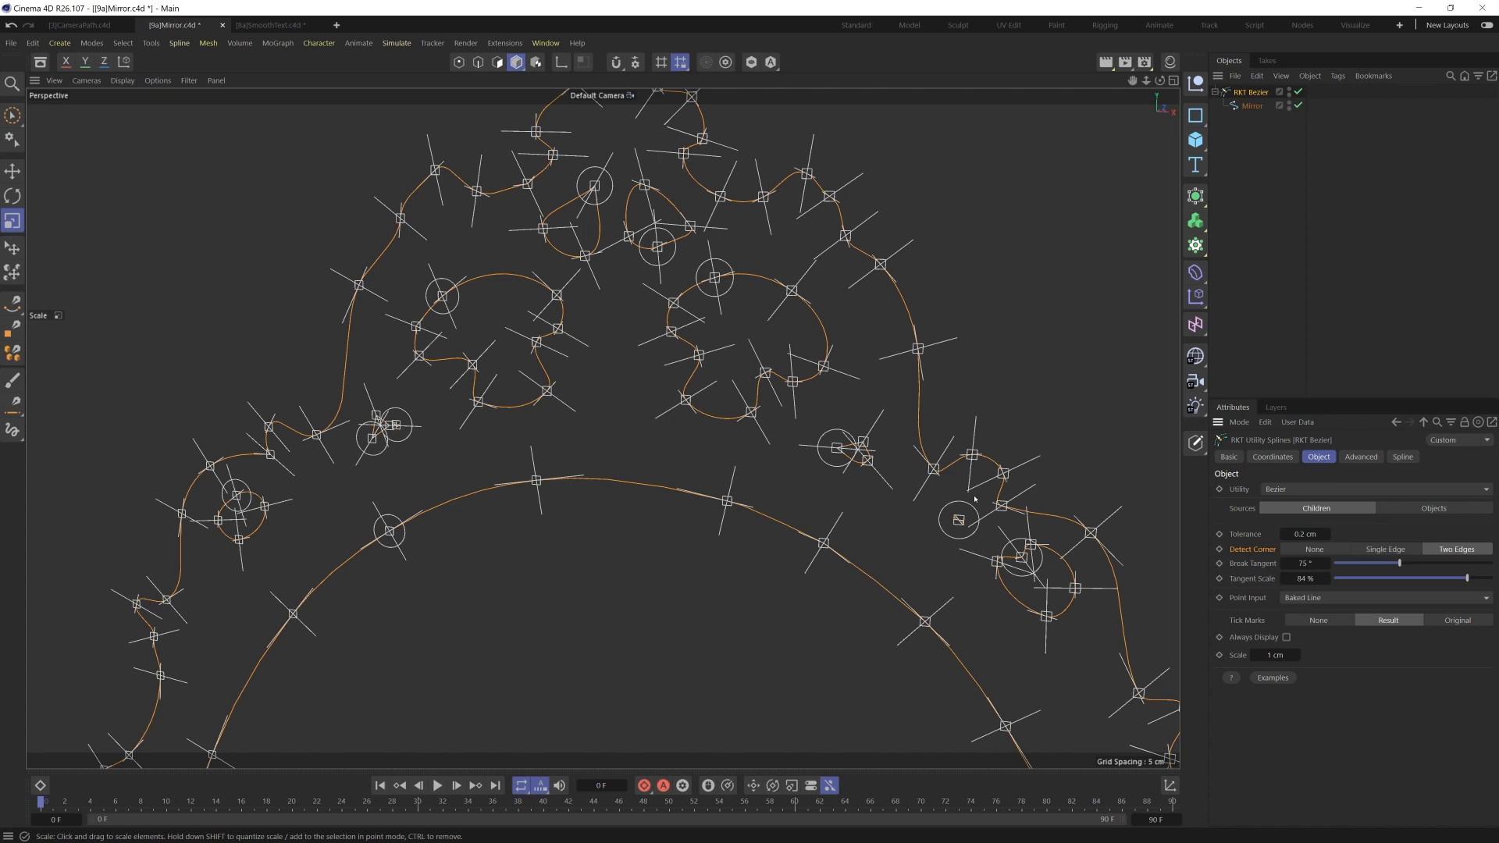
{"action": "mouse_move", "coordinate": [977, 494]}
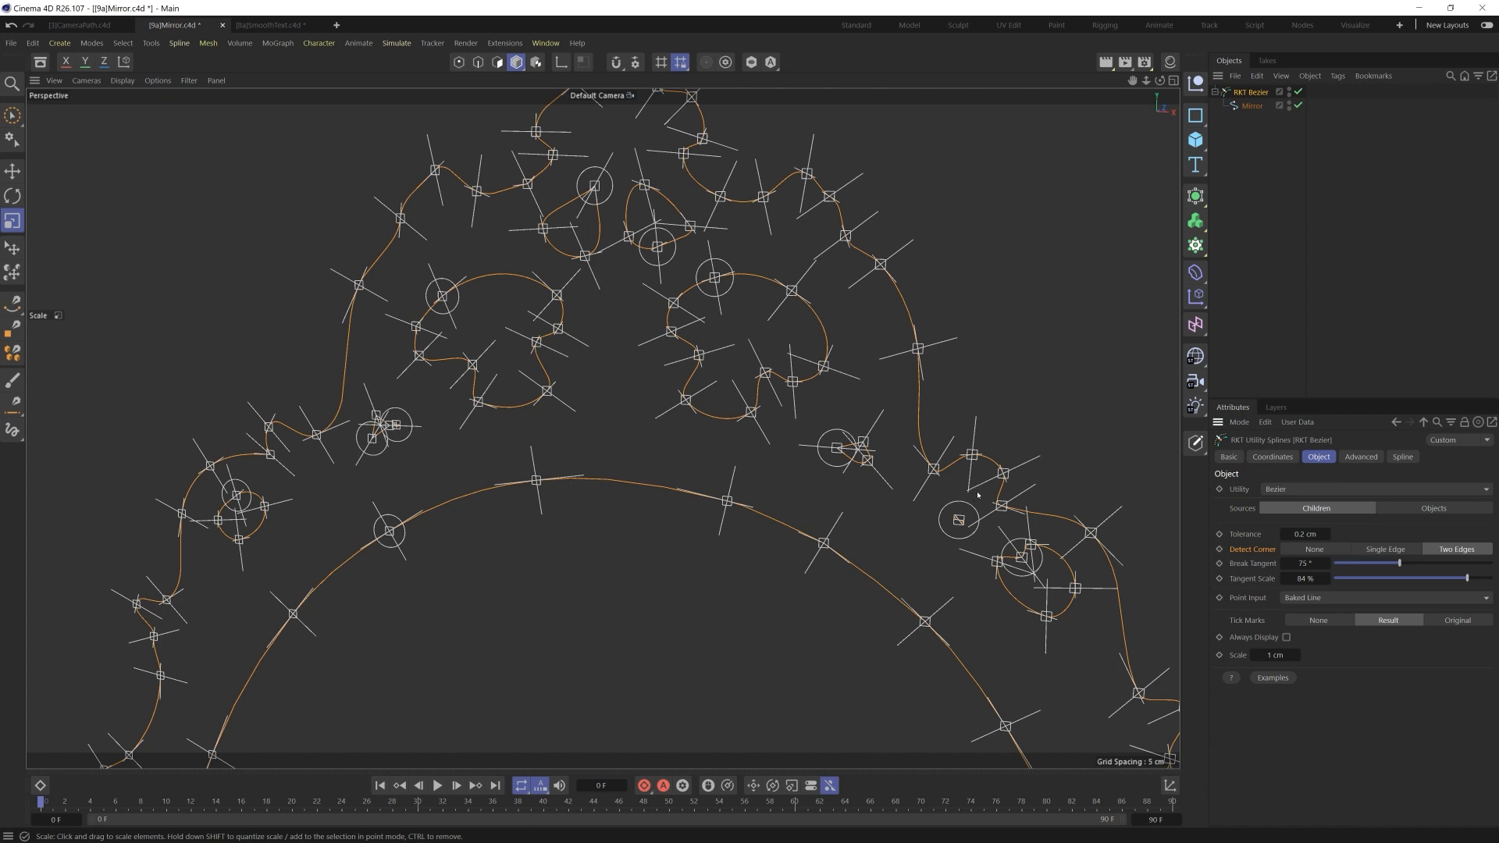
{"action": "mouse_move", "coordinate": [985, 215]}
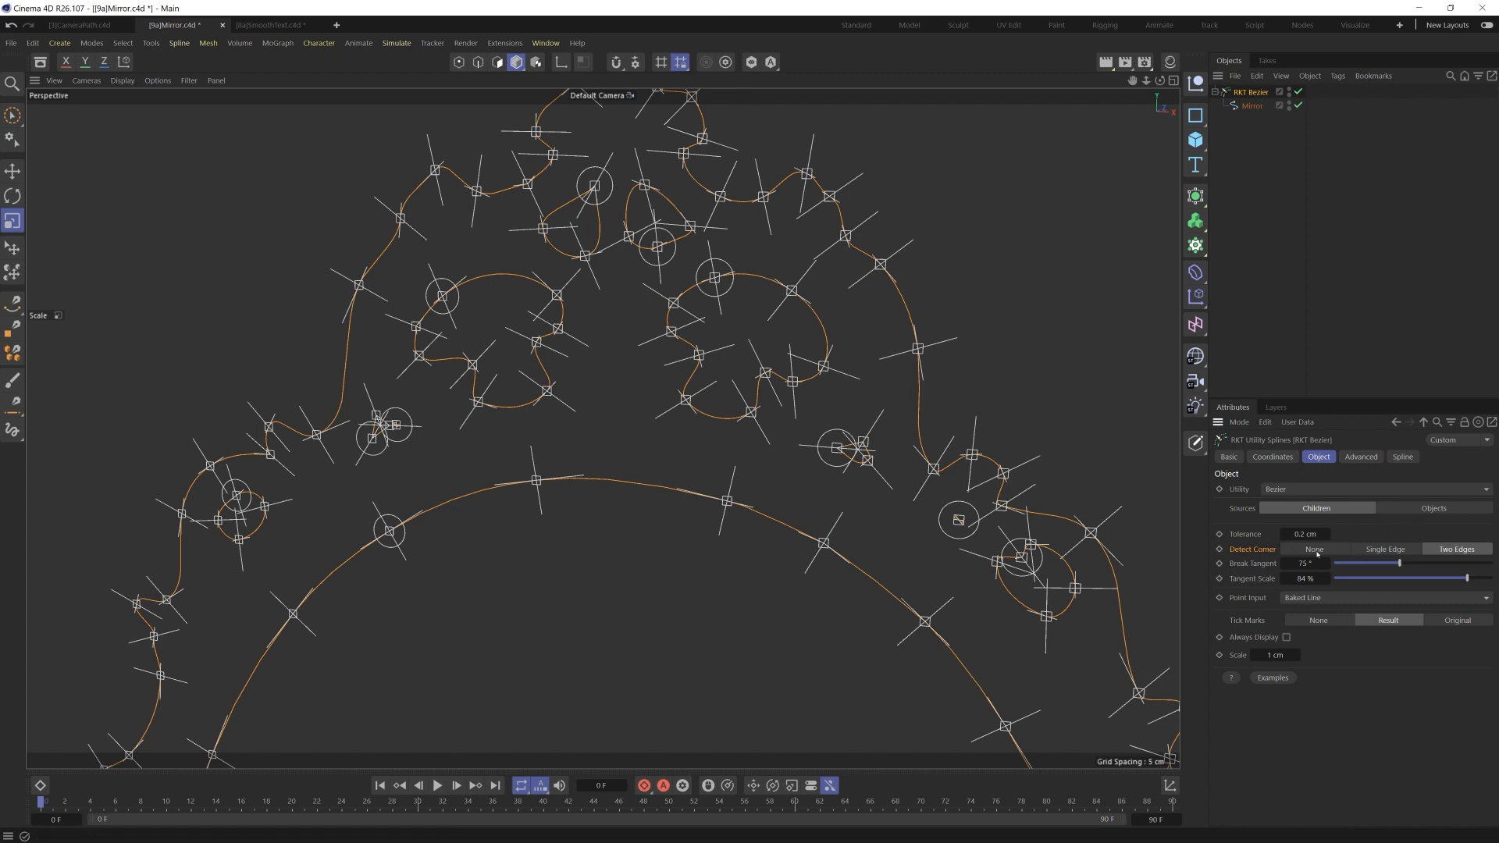
Set the mirror Bezier's Detect Corner to None.
{"action": "left_click", "coordinate": [1315, 549]}
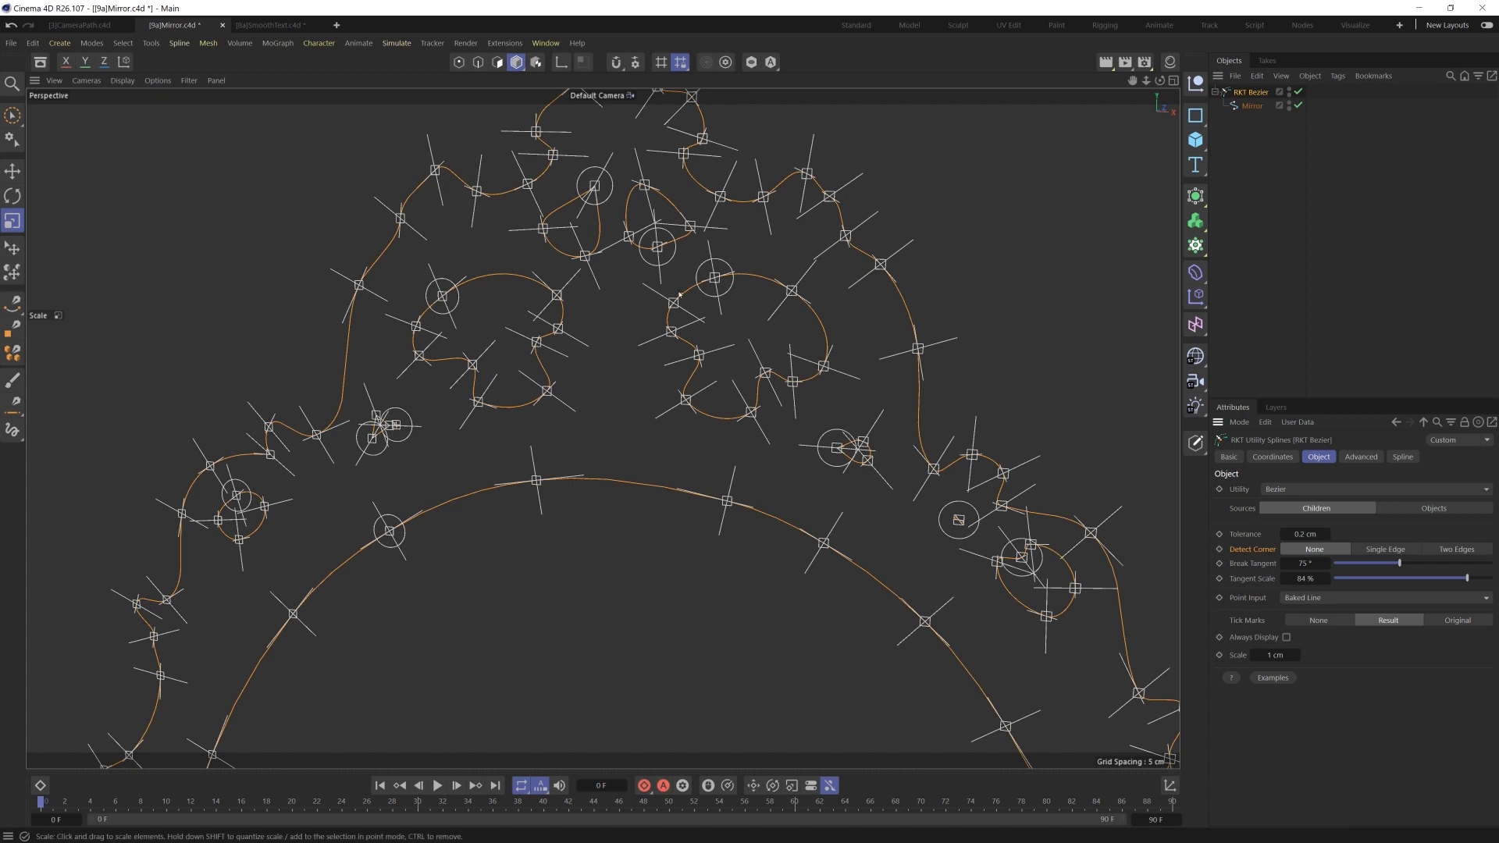
{"action": "mouse_move", "coordinate": [709, 329]}
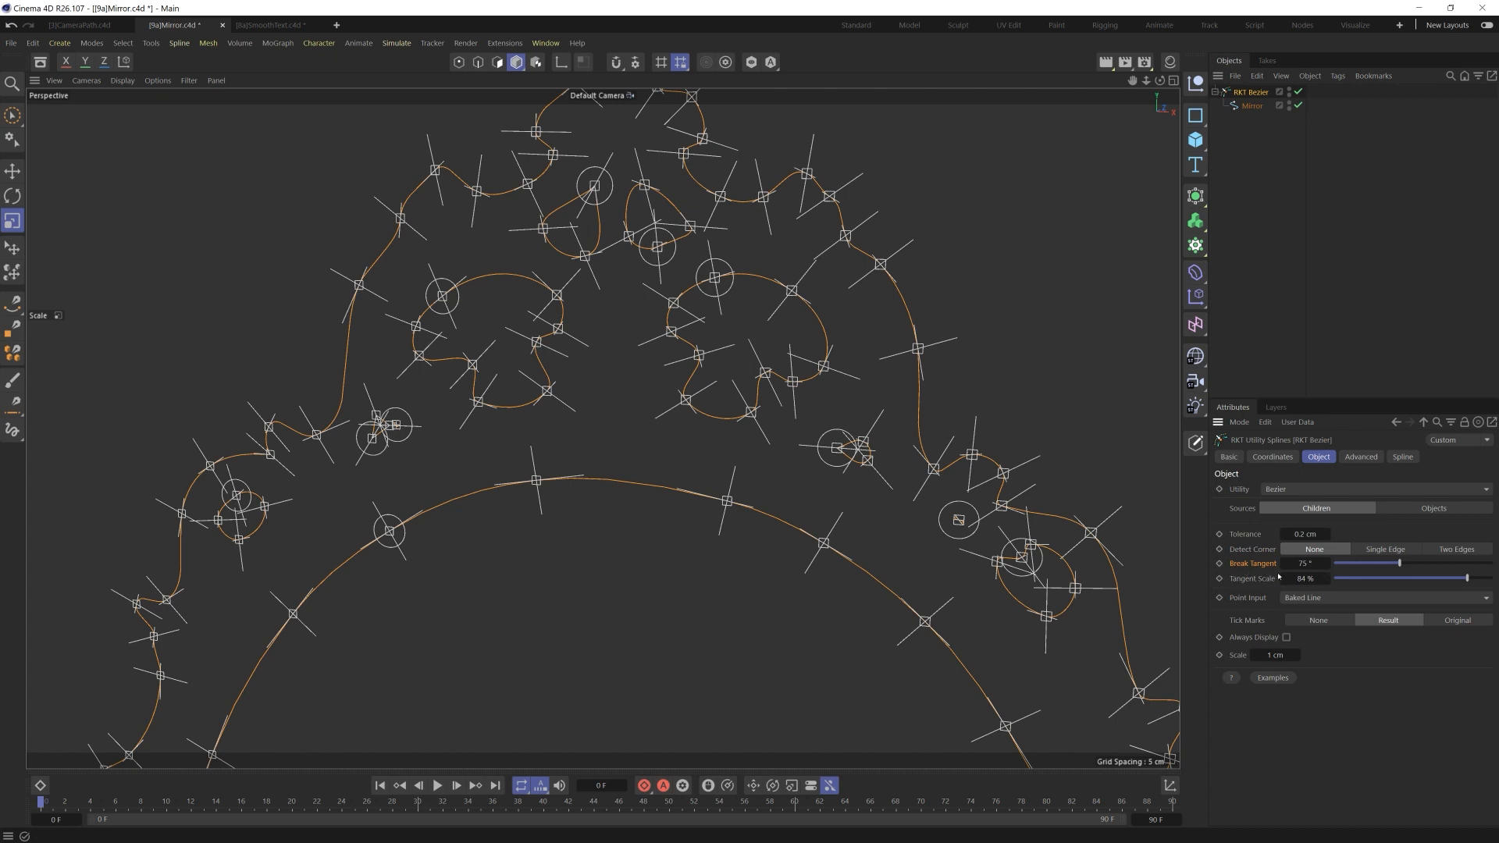
{"action": "mouse_move", "coordinate": [755, 383]}
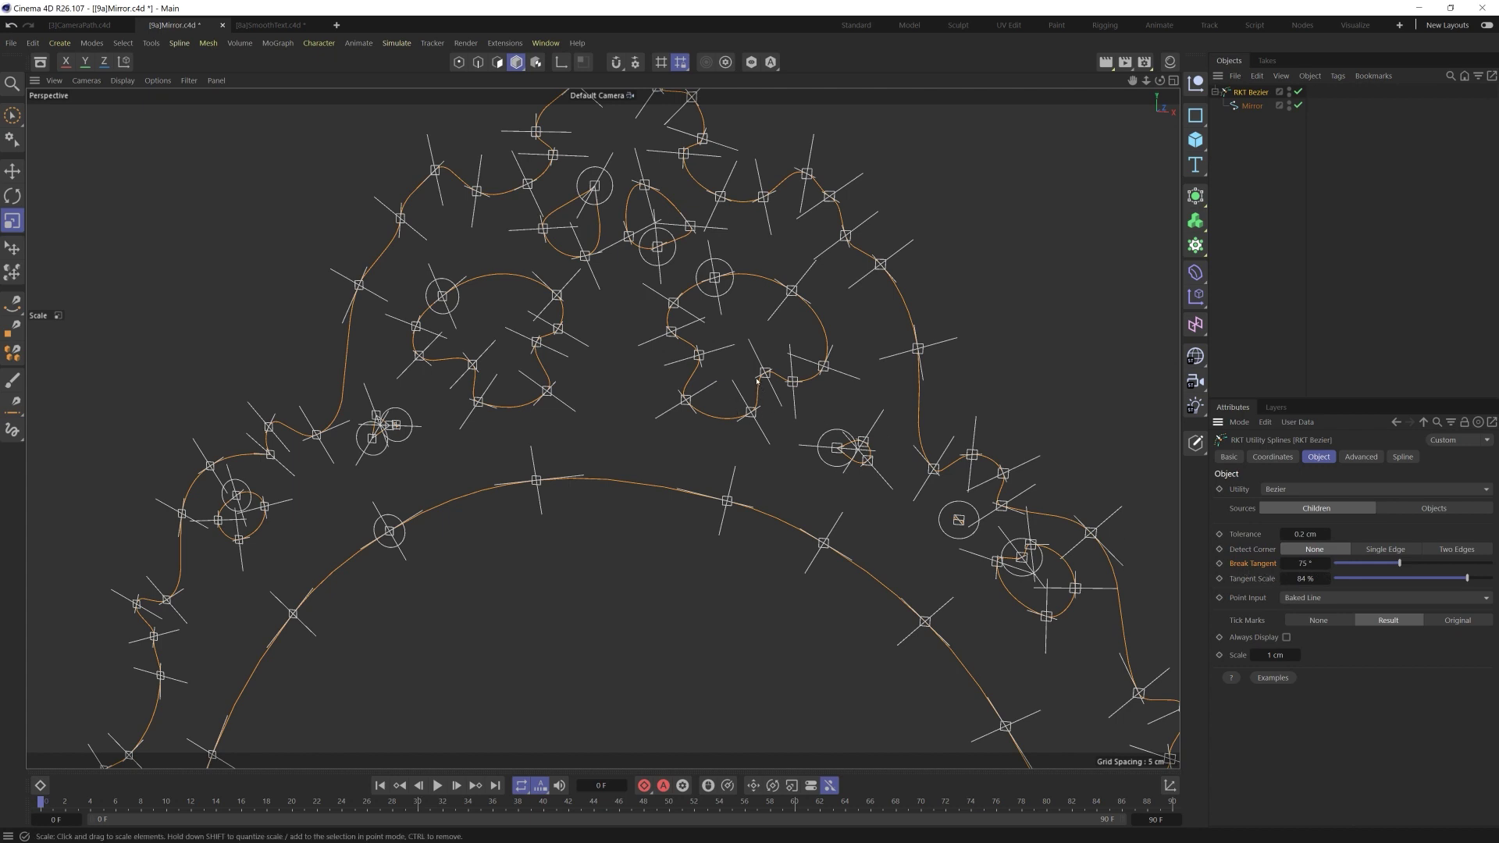
{"action": "mouse_move", "coordinate": [750, 438]}
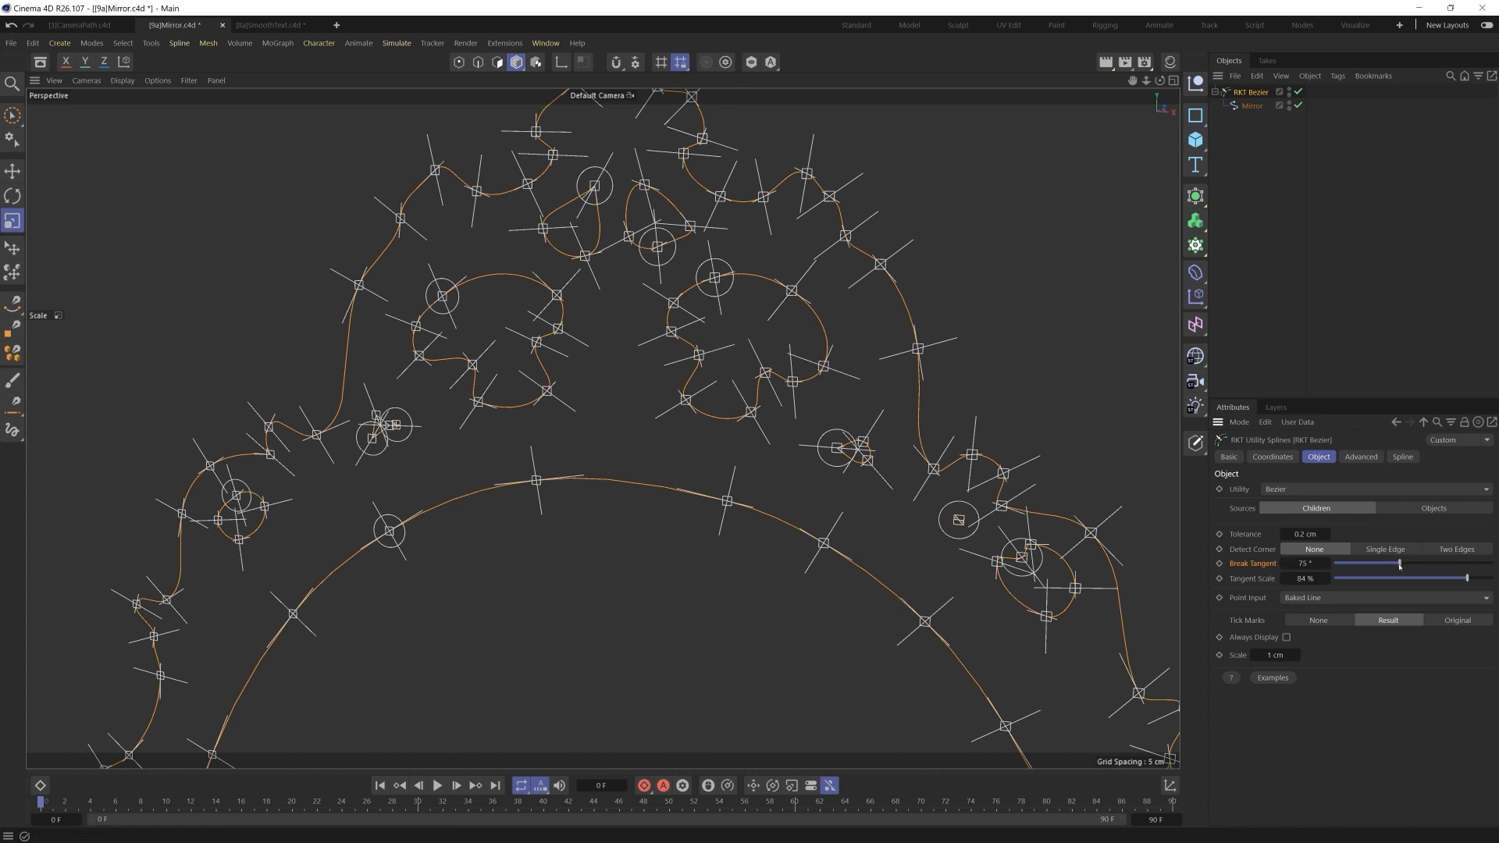
{"action": "mouse_move", "coordinate": [721, 427]}
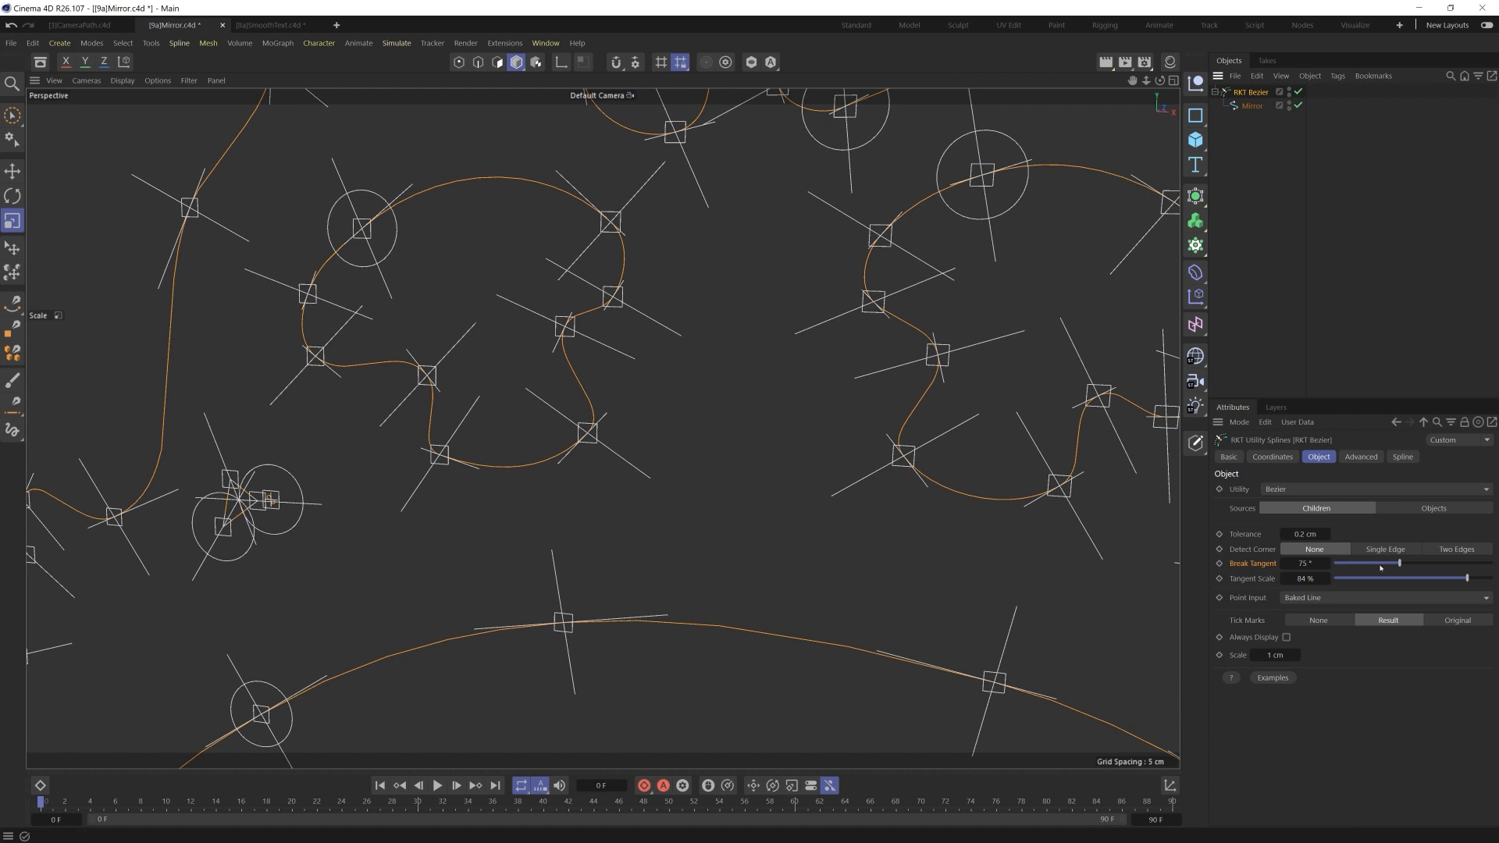
Raise the Break Tangent angle from 75° to about 102°.
{"action": "left_click_drag", "start_coordinate": [1400, 563], "coordinate": [1403, 563]}
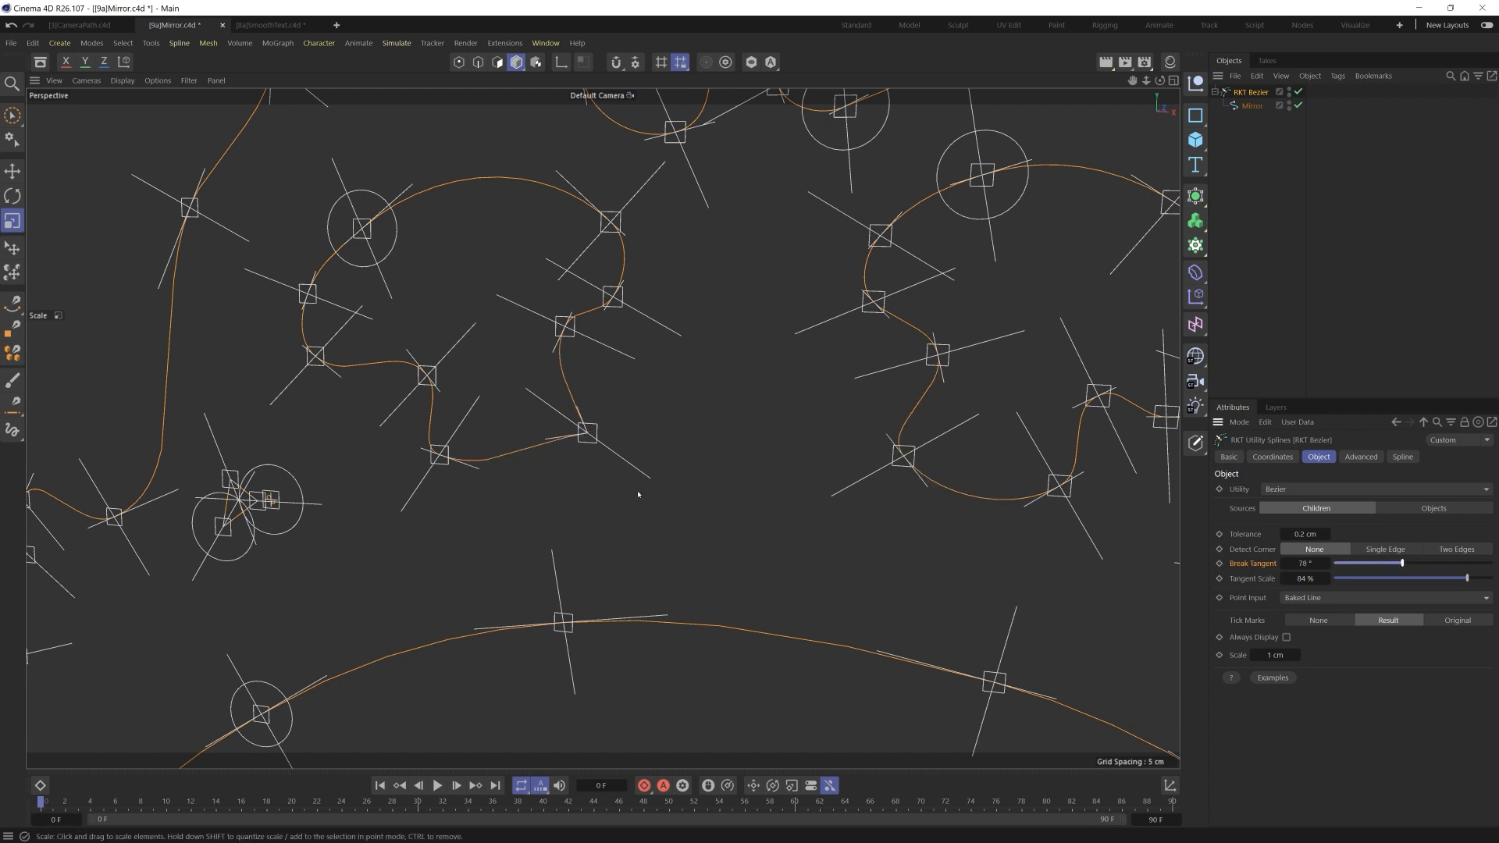
{"action": "left_click_drag", "start_coordinate": [1404, 563], "coordinate": [1408, 563]}
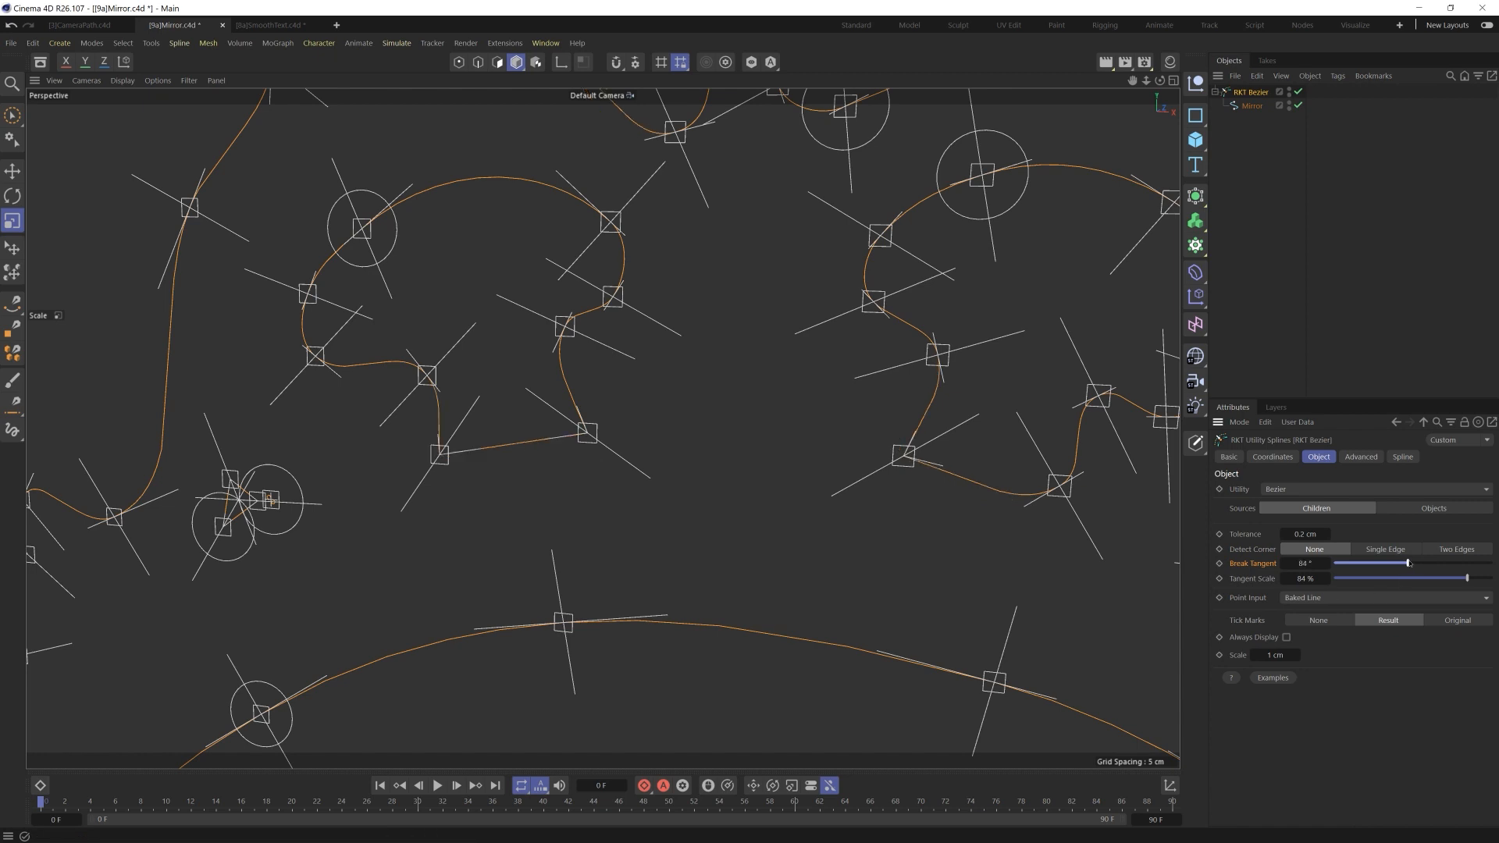
{"action": "left_click_drag", "start_coordinate": [1407, 563], "coordinate": [1426, 563]}
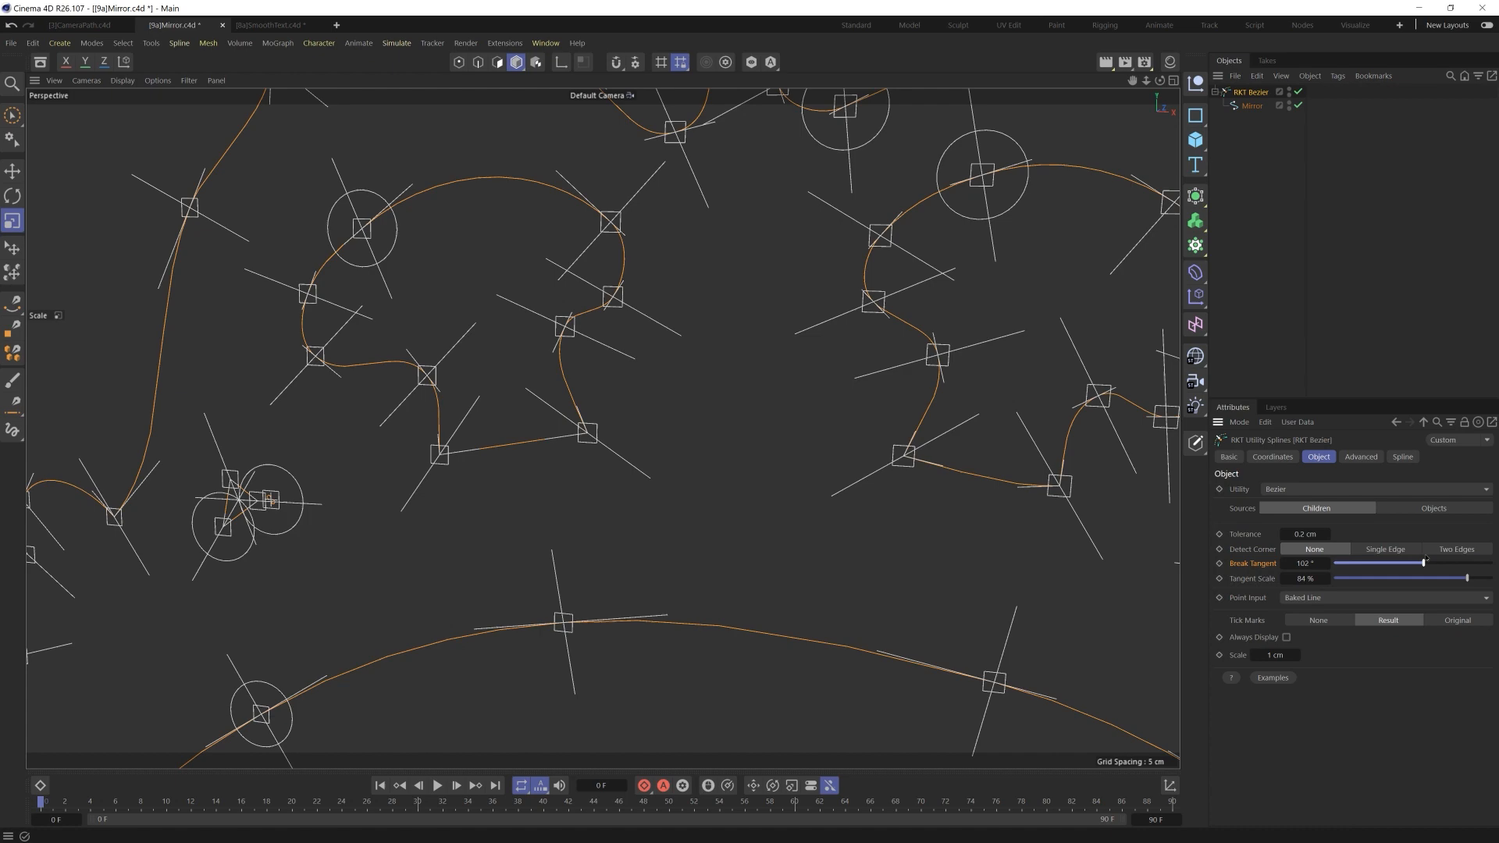
{"action": "left_click_drag", "start_coordinate": [1422, 563], "coordinate": [1425, 563]}
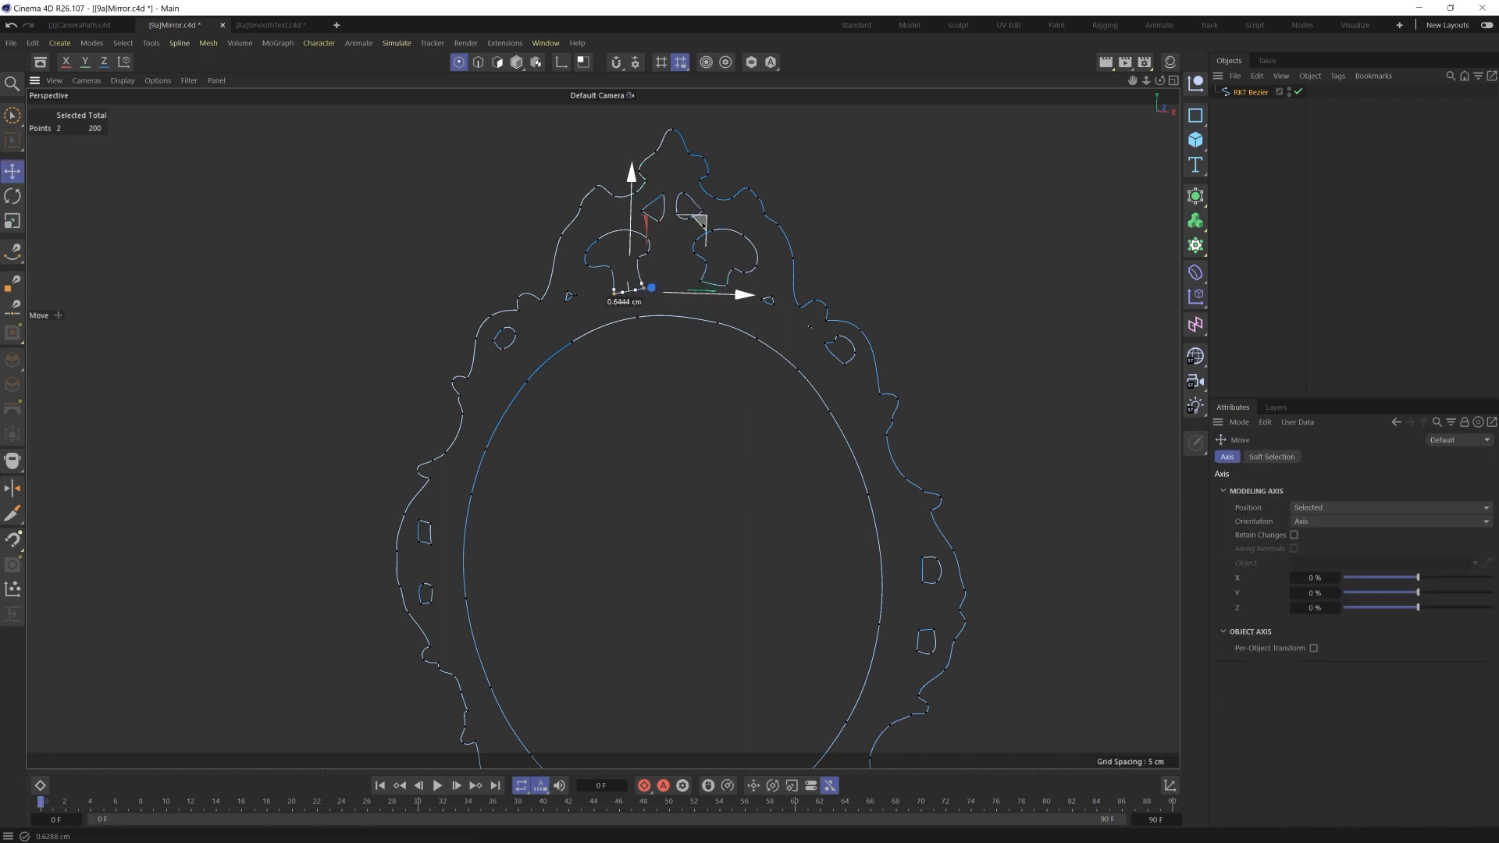
Nudge the two selected mirror points slightly with the Move tool.
{"action": "left_click_drag", "start_coordinate": [651, 288], "coordinate": [729, 278]}
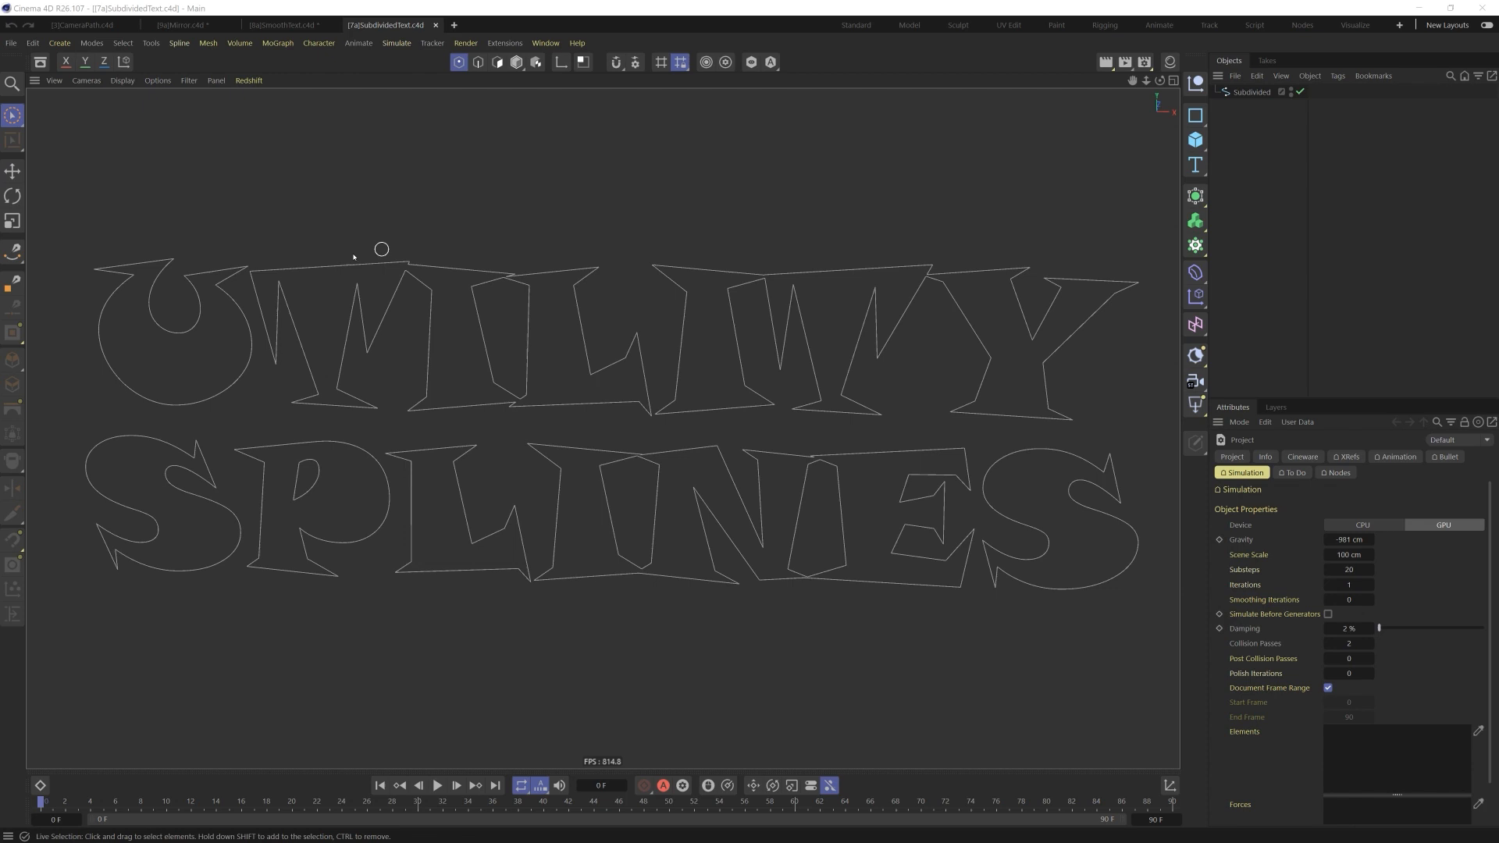
{"action": "mouse_move", "coordinate": [219, 321]}
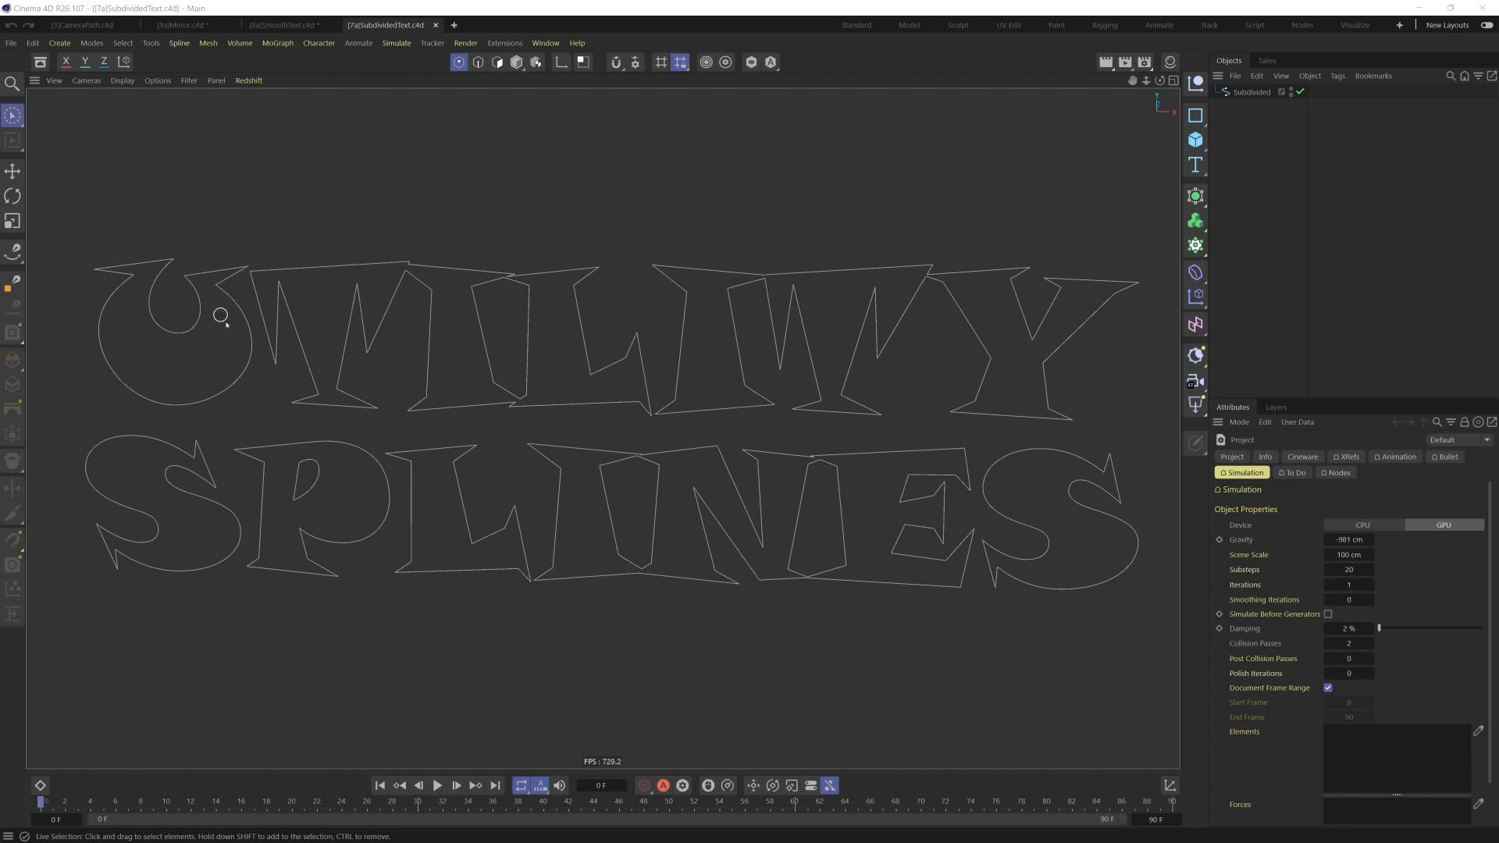
Wrap the Subdivided 'Utility Splines' text spline in an RKT Bezier generator from the Extensions menu.
{"action": "left_click", "coordinate": [1250, 92]}
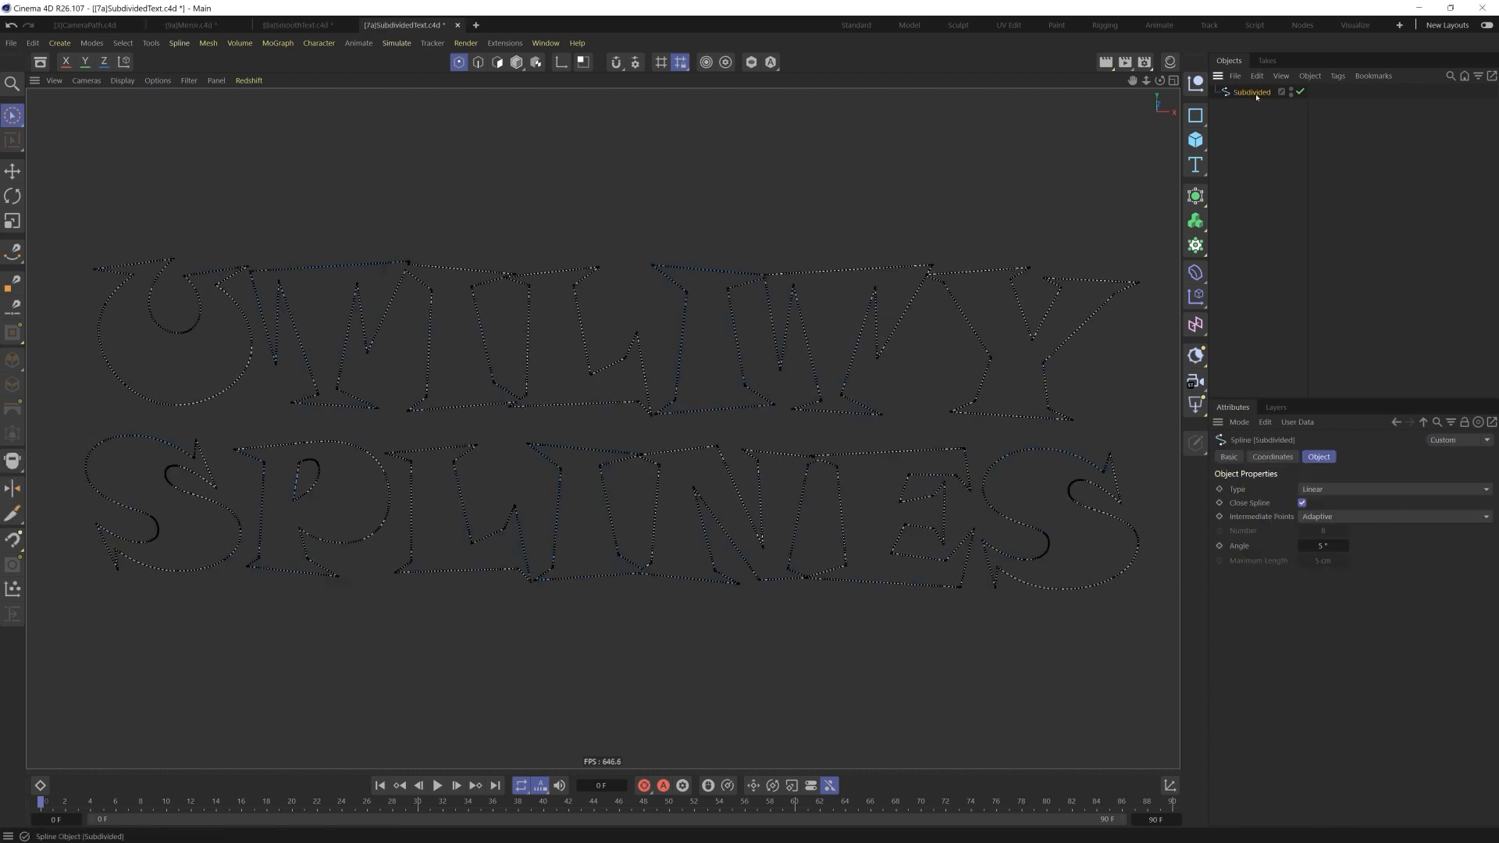
{"action": "mouse_move", "coordinate": [88, 347]}
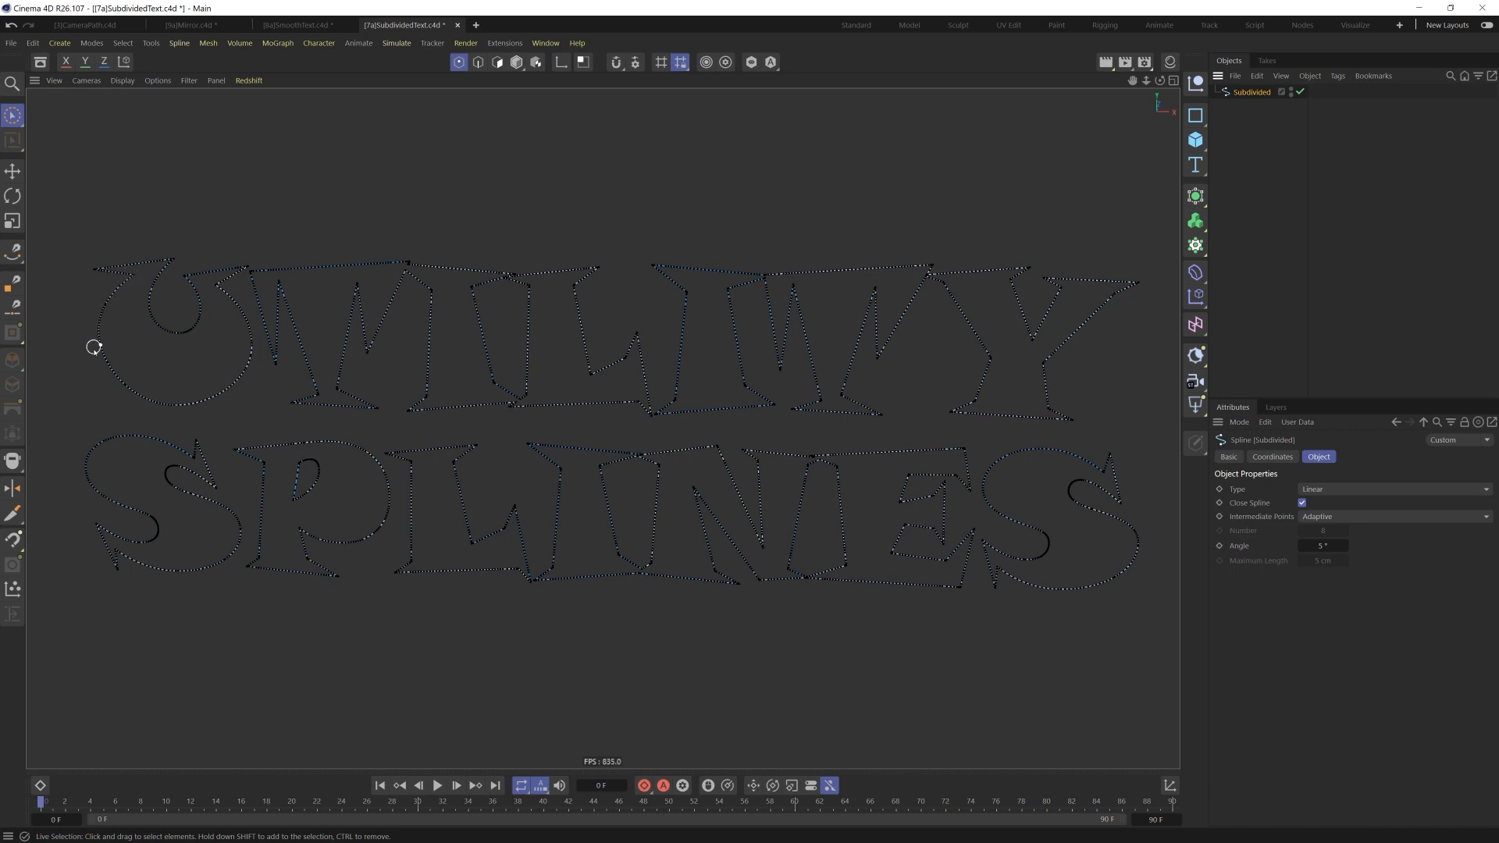
{"action": "mouse_move", "coordinate": [162, 367]}
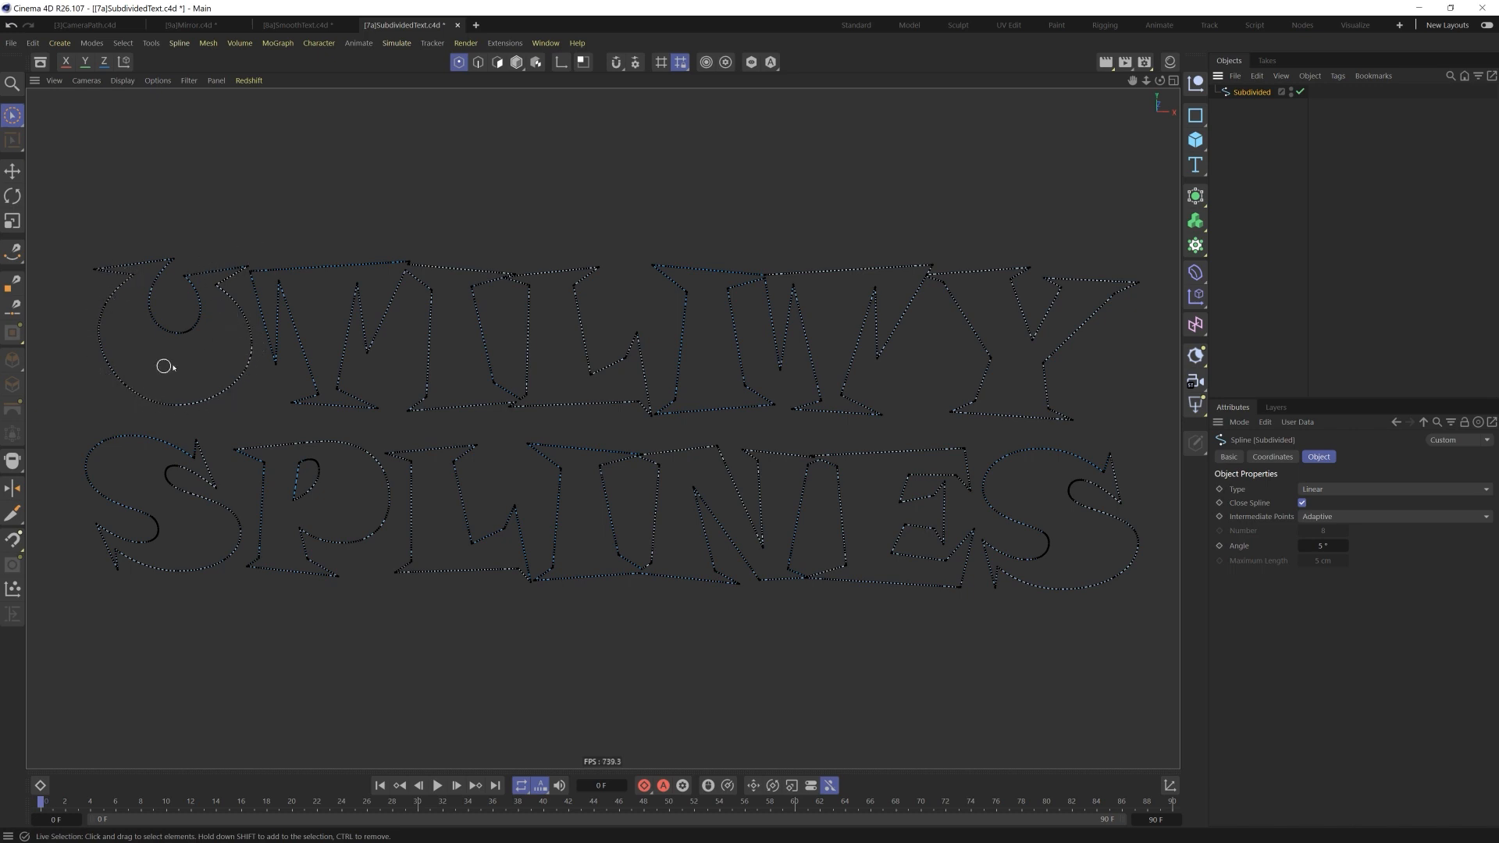
{"action": "mouse_move", "coordinate": [581, 372]}
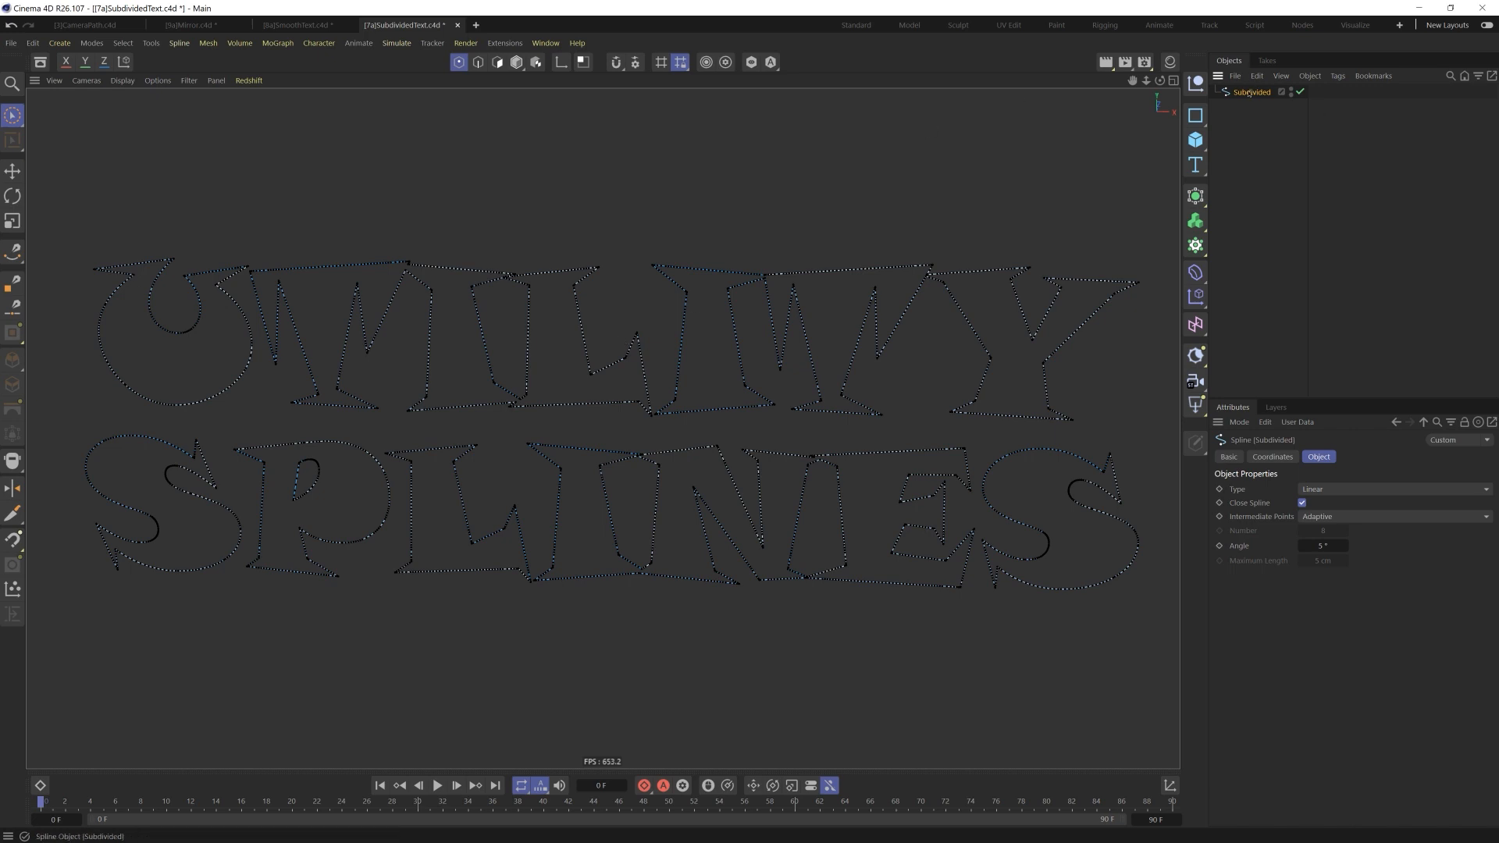
{"action": "left_click", "coordinate": [508, 43]}
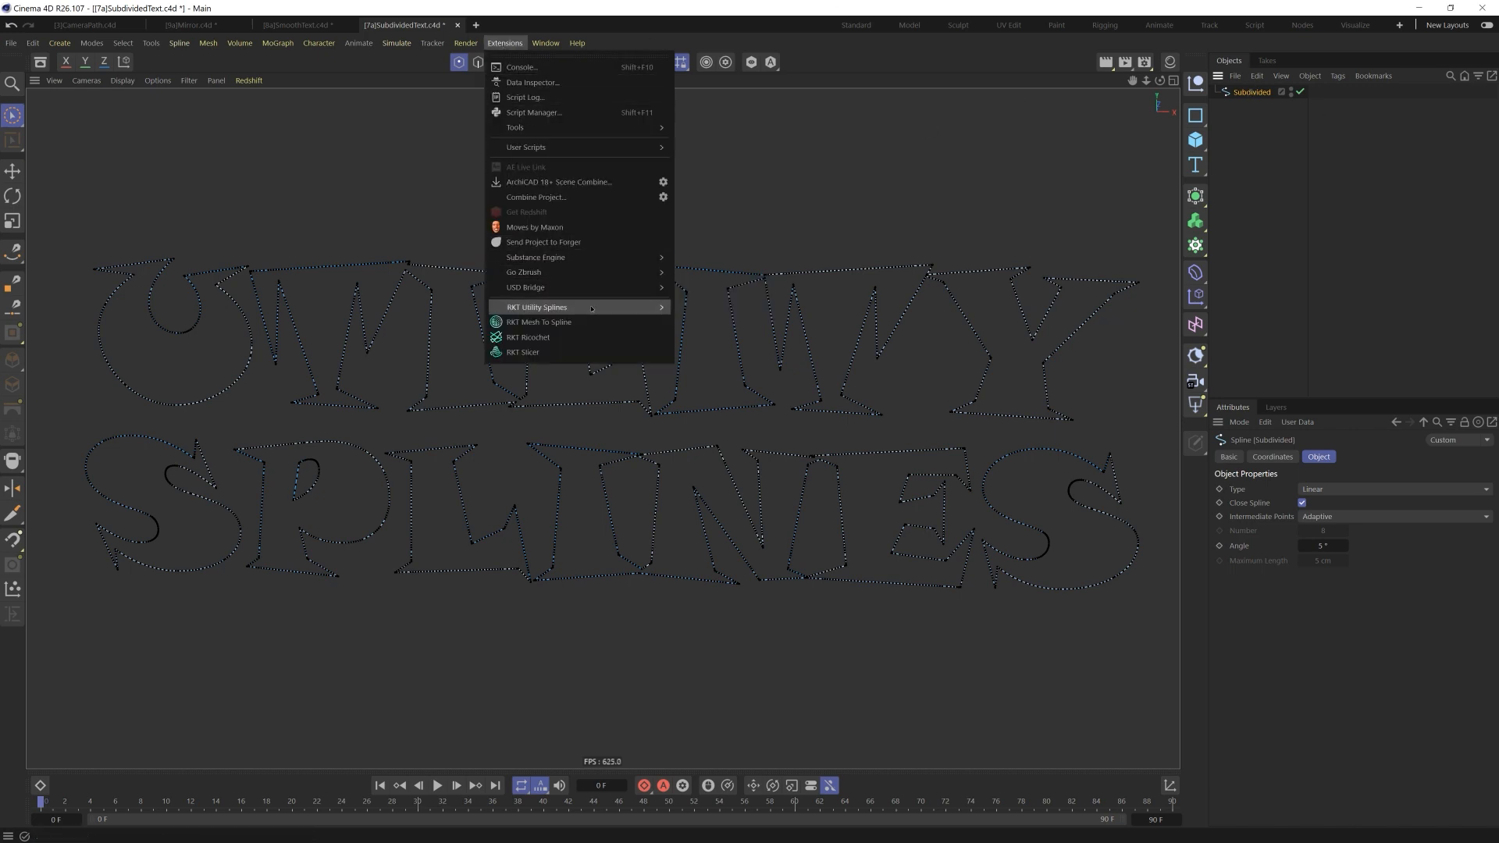
{"action": "mouse_move", "coordinate": [576, 307]}
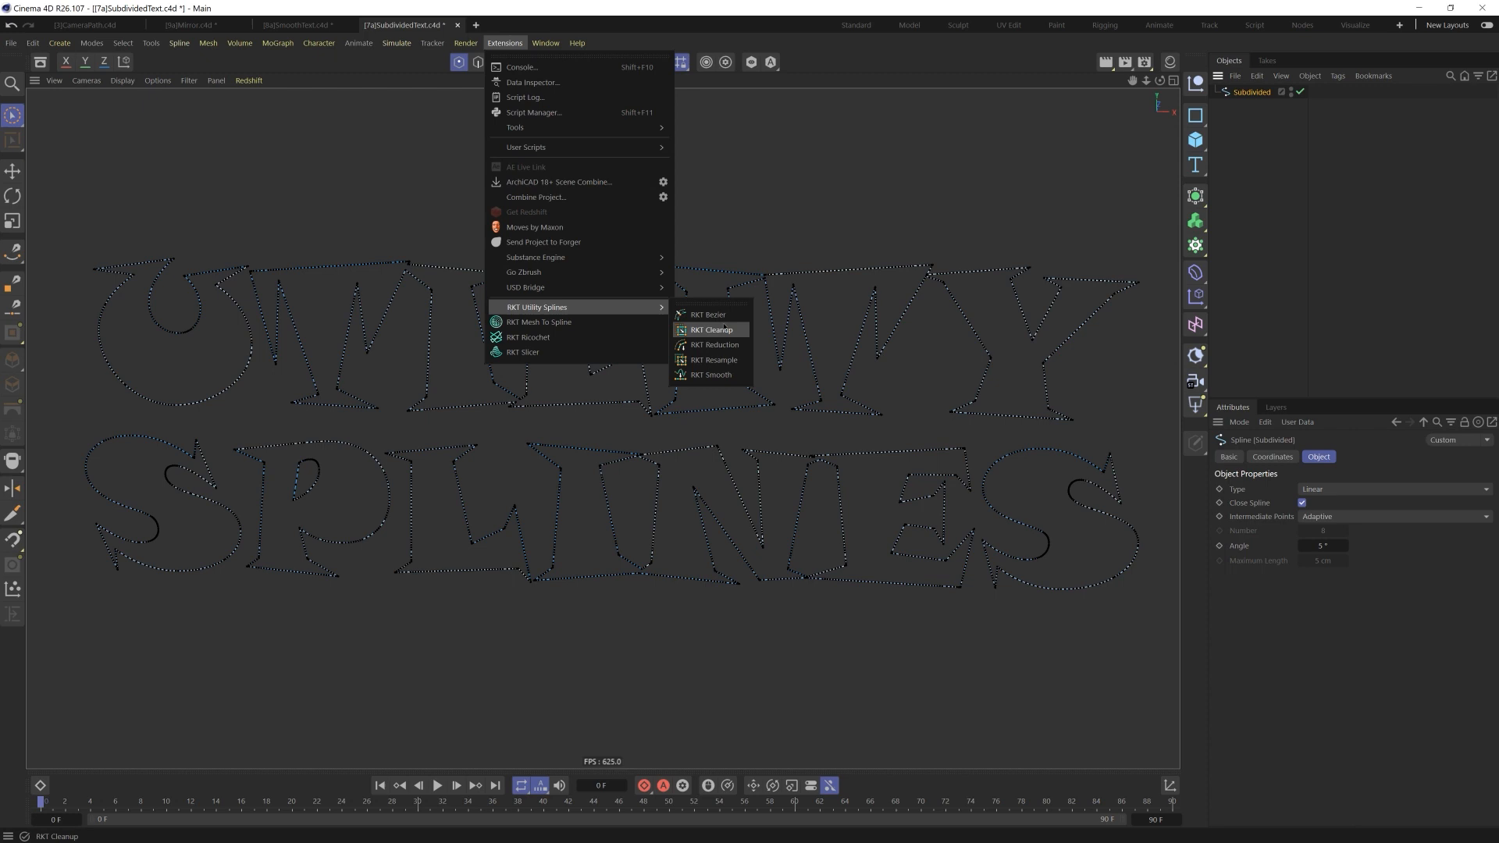
{"action": "left_click", "coordinate": [702, 315]}
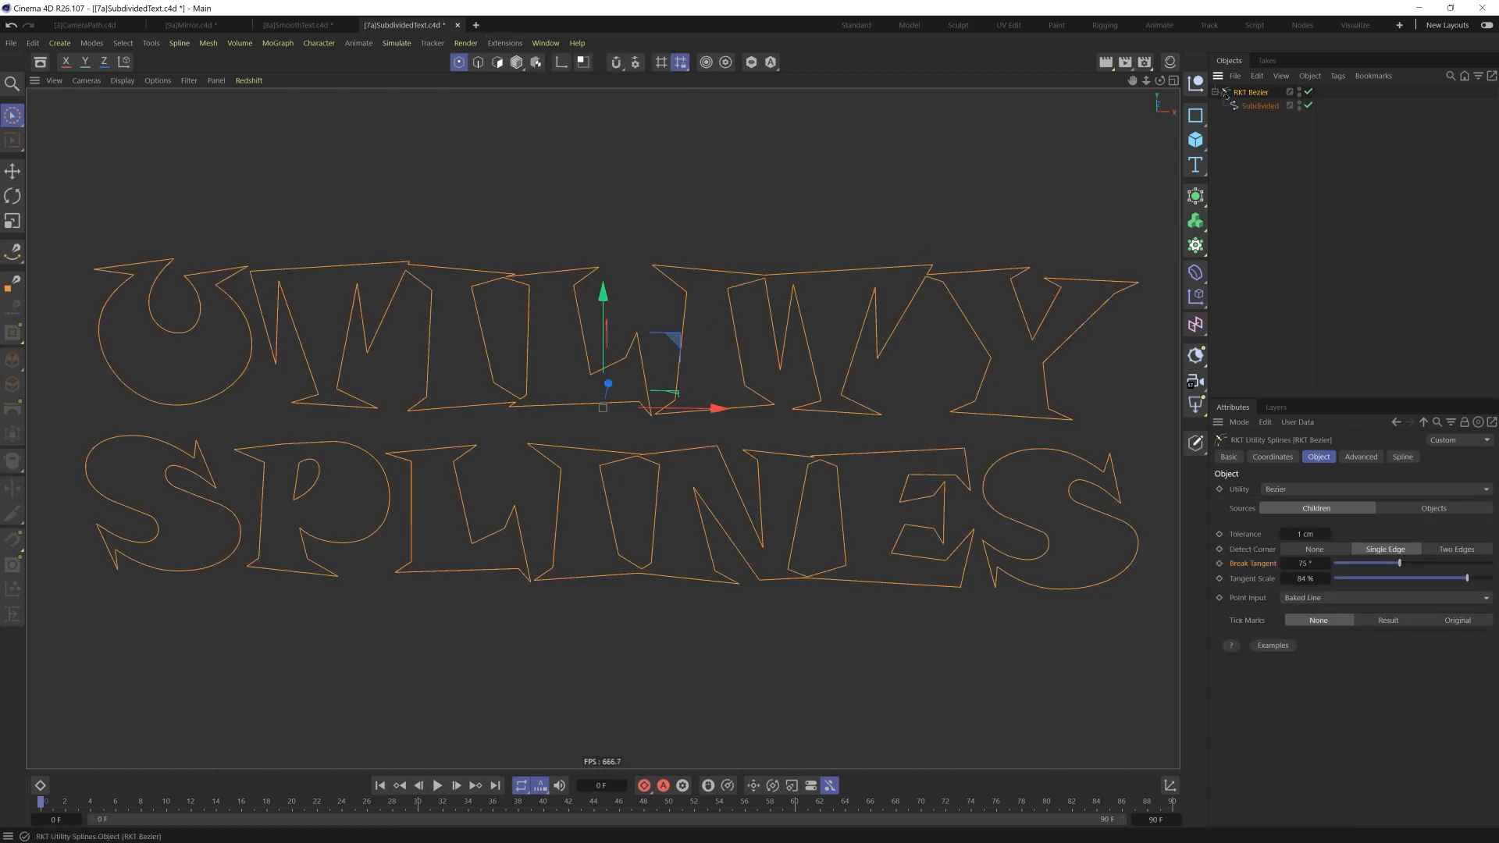
Set Tick Marks to Result and Detect Corner to None on the text's RKT Bezier.
{"action": "left_click", "coordinate": [1387, 620]}
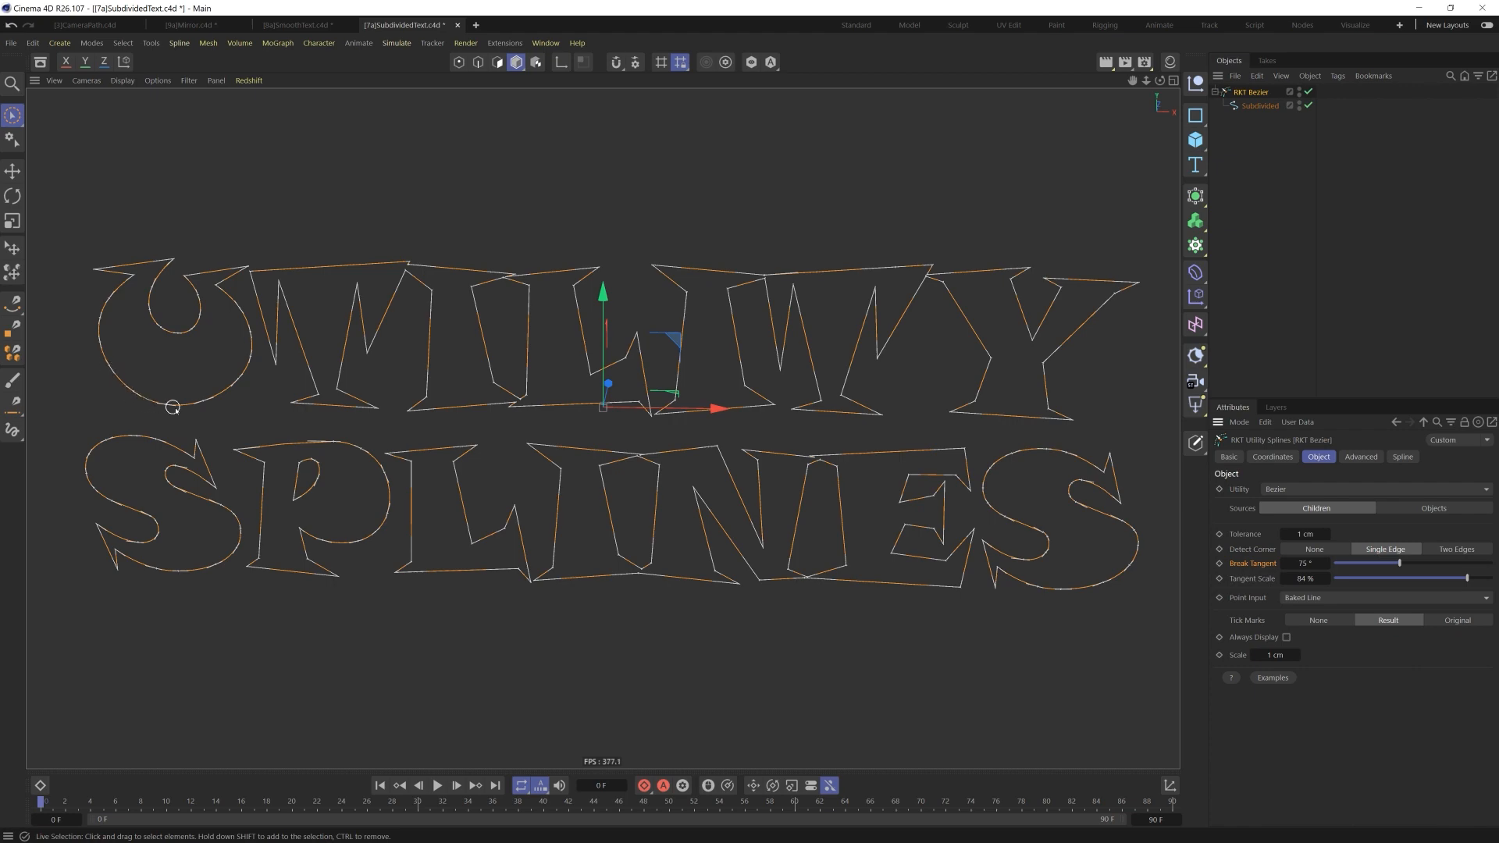
{"action": "mouse_move", "coordinate": [442, 266]}
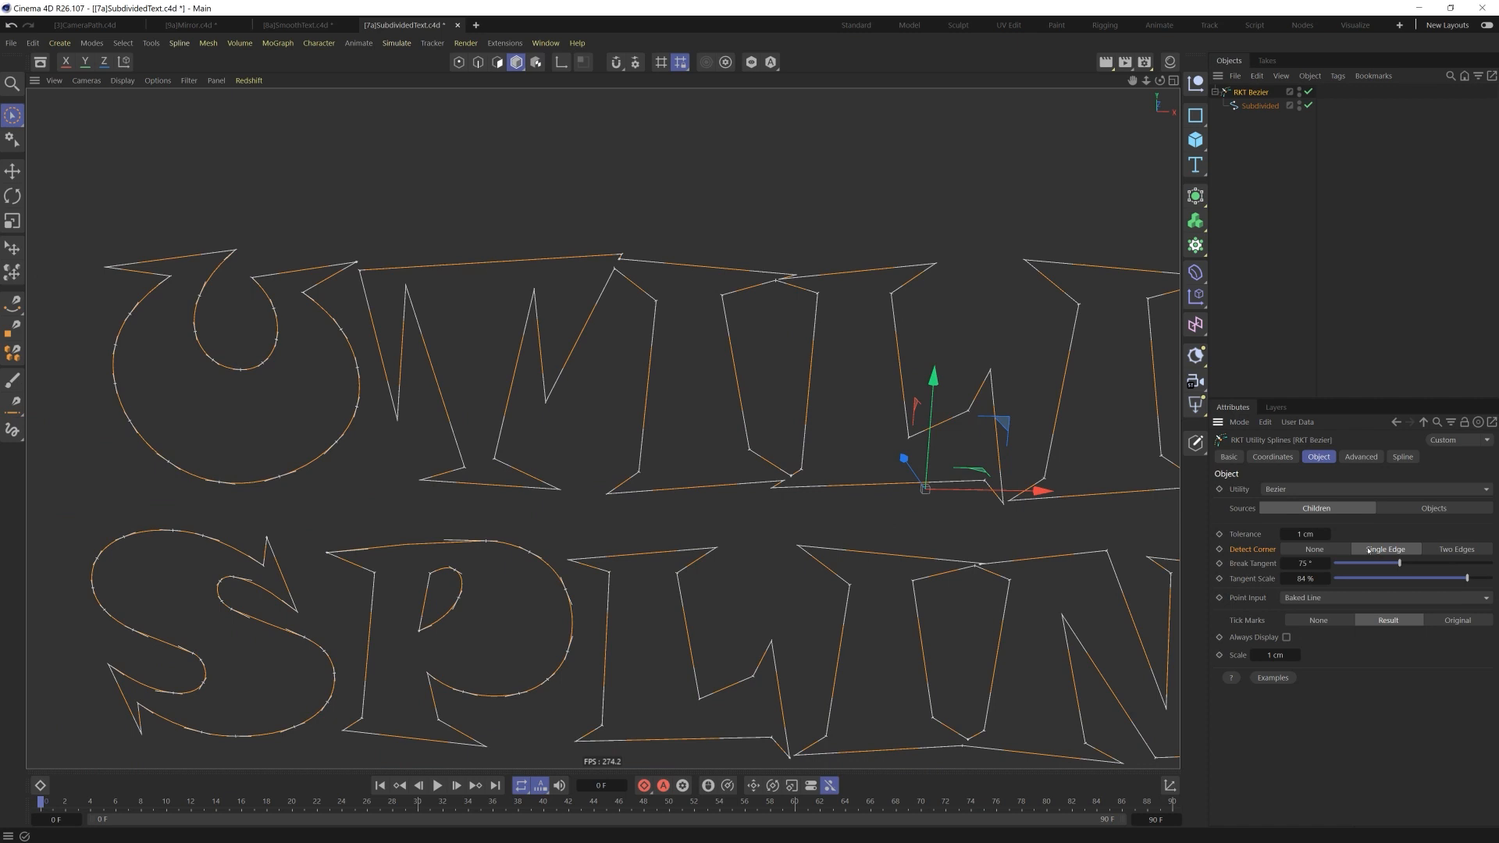
{"action": "left_click", "coordinate": [1315, 549]}
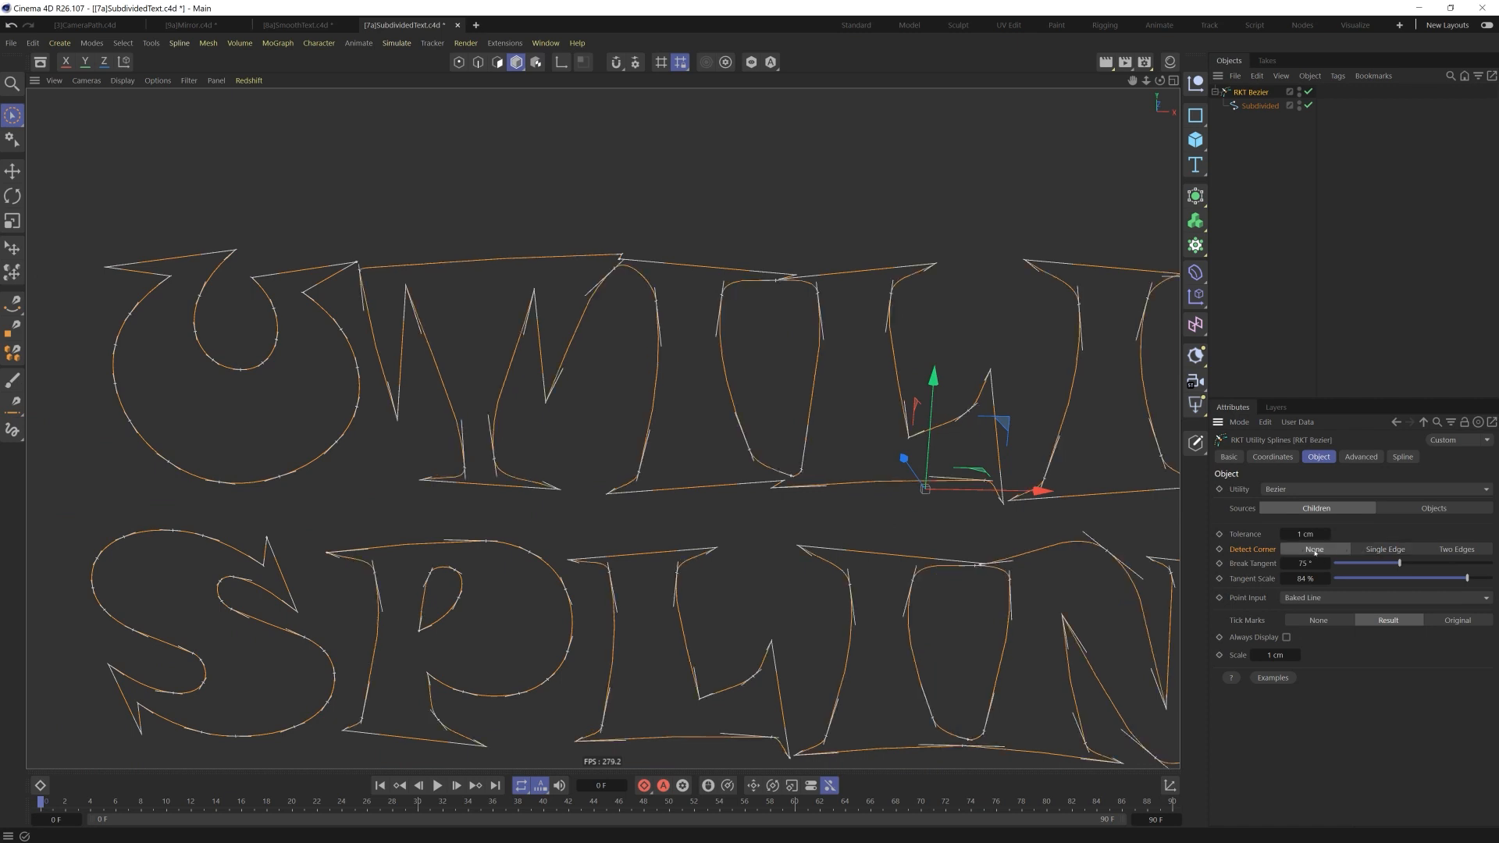
{"action": "mouse_move", "coordinate": [652, 296]}
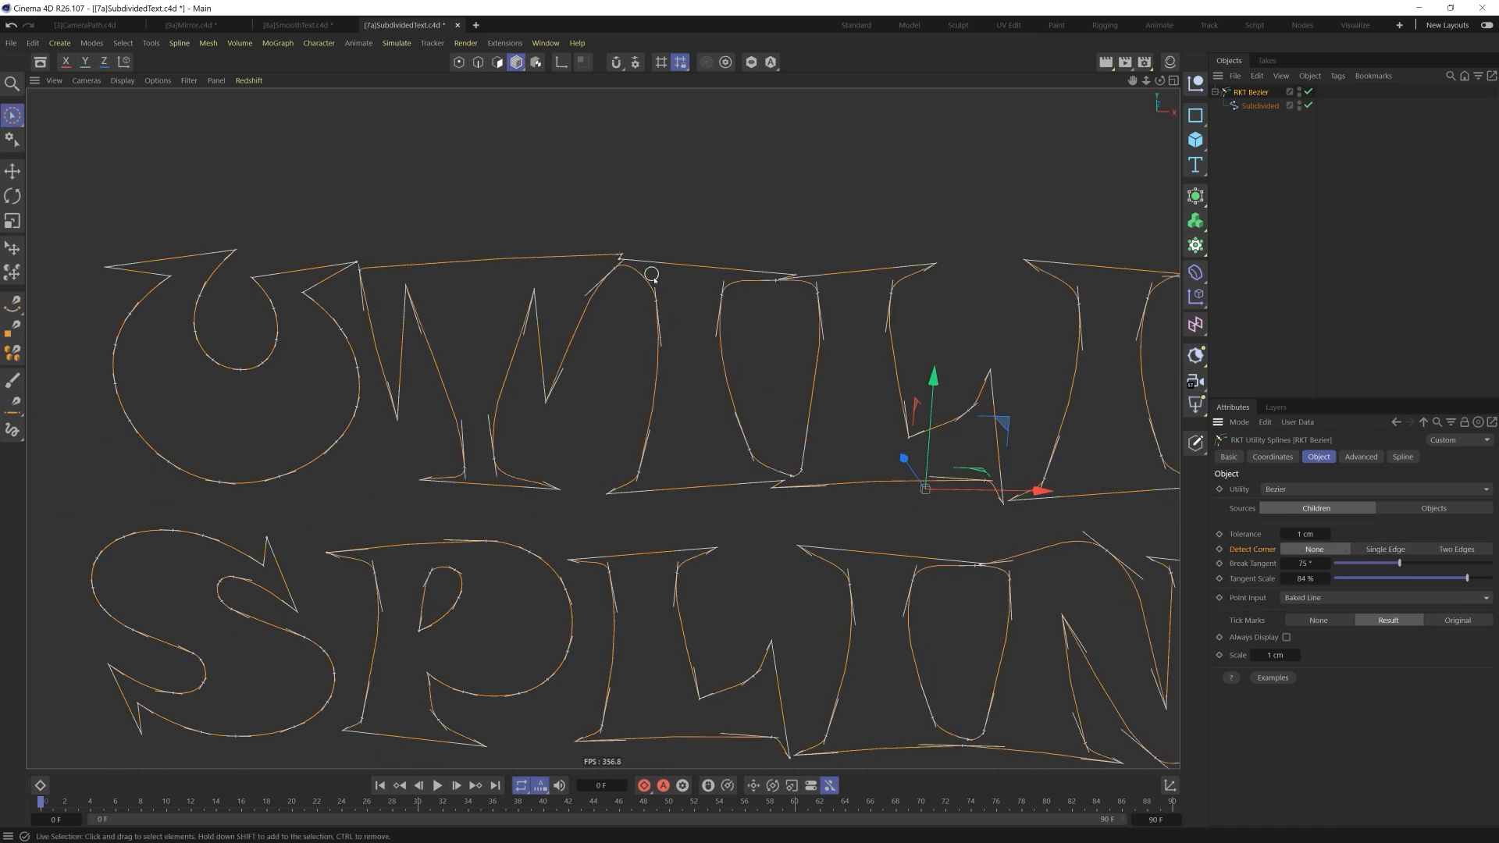
{"action": "mouse_move", "coordinate": [654, 327]}
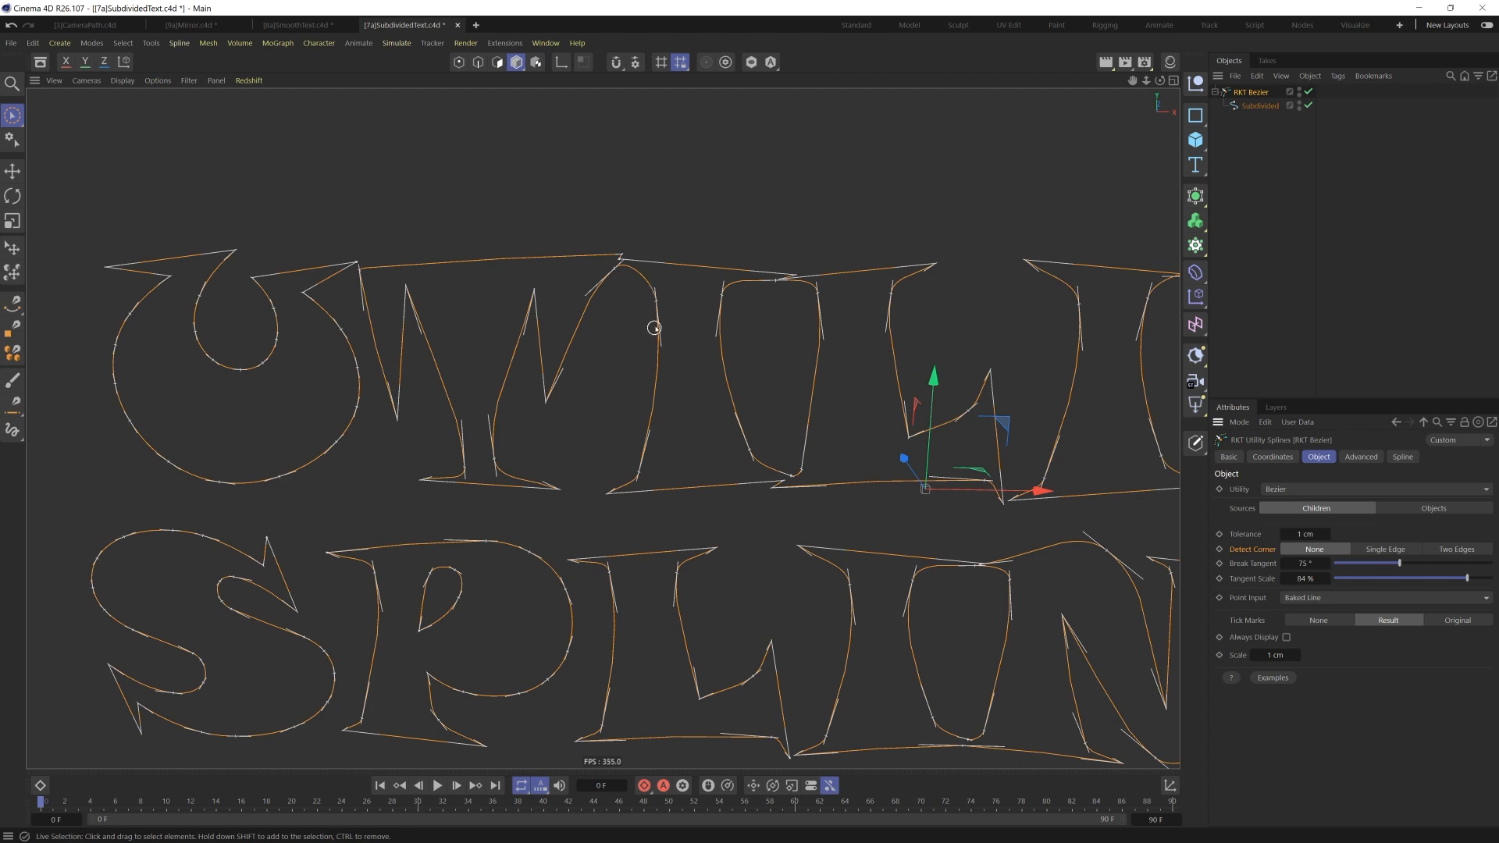
{"action": "mouse_move", "coordinate": [911, 409]}
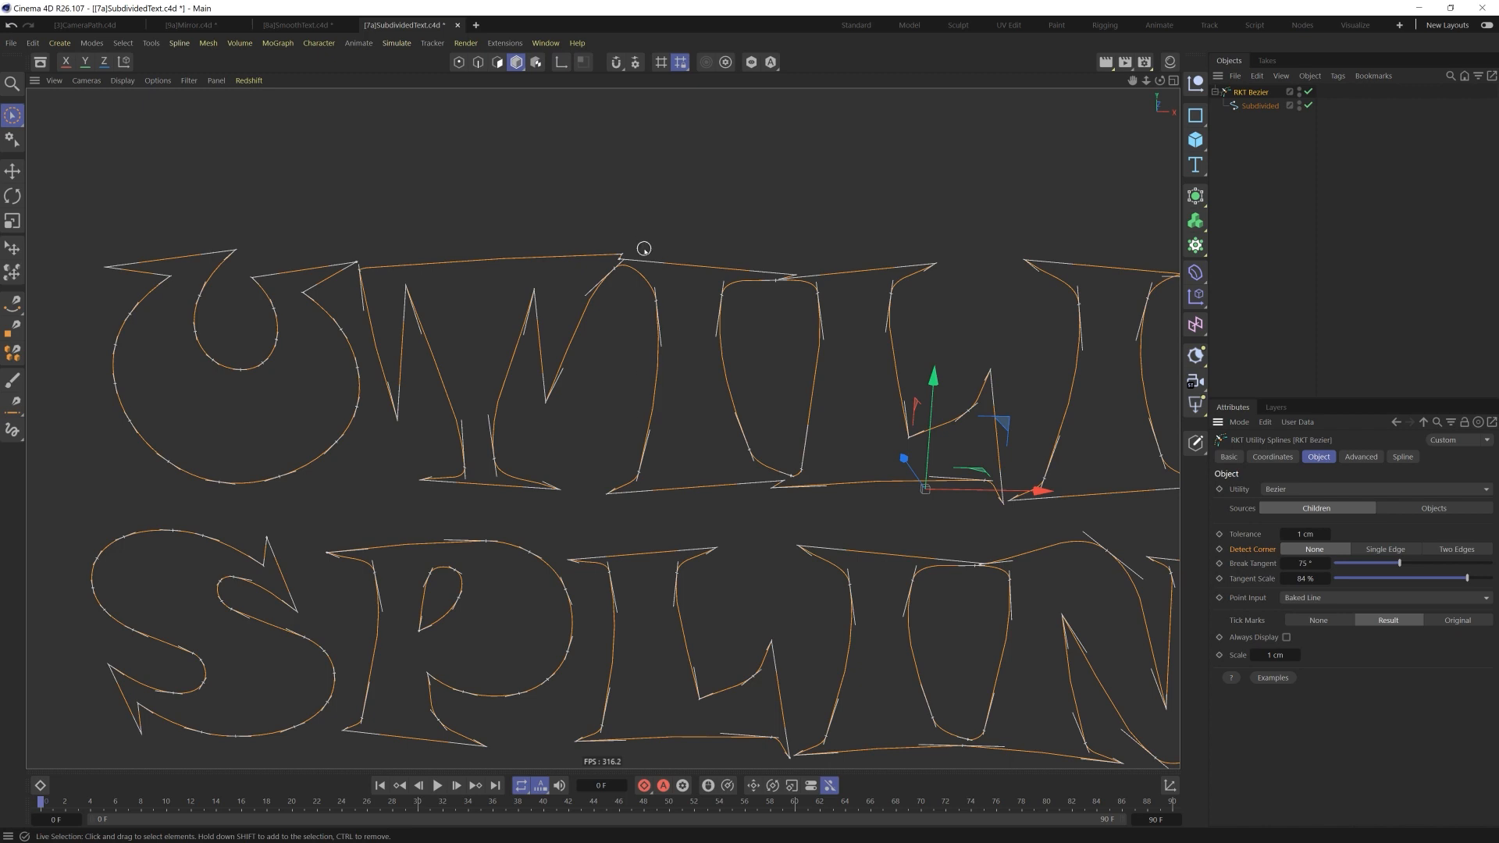
{"action": "mouse_move", "coordinate": [1387, 530]}
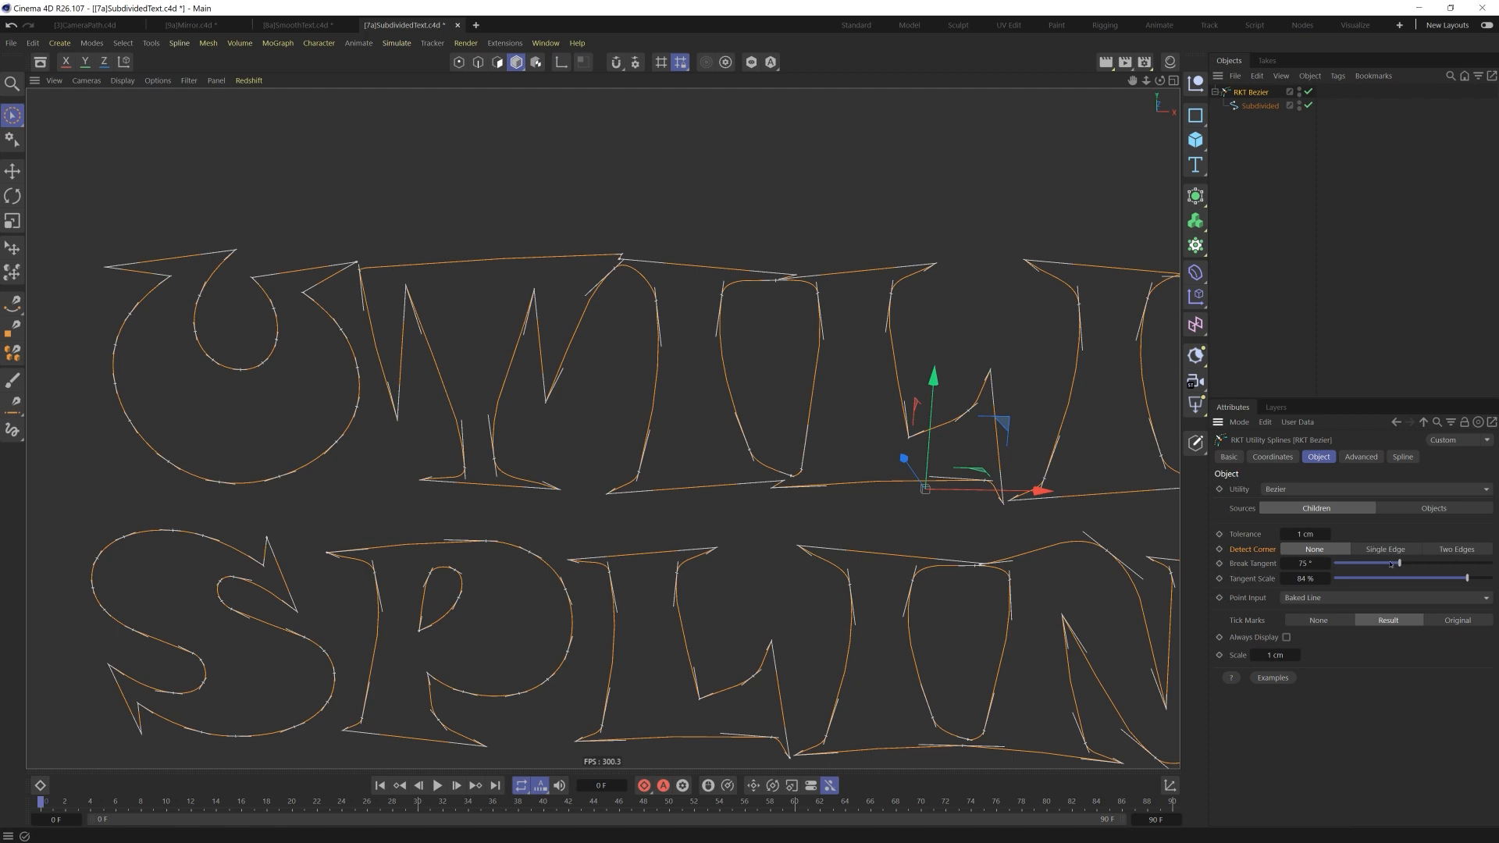
Drop the Break Tangent angle to 0° so the letter corners round off.
{"action": "left_click_drag", "start_coordinate": [1399, 563], "coordinate": [1333, 563]}
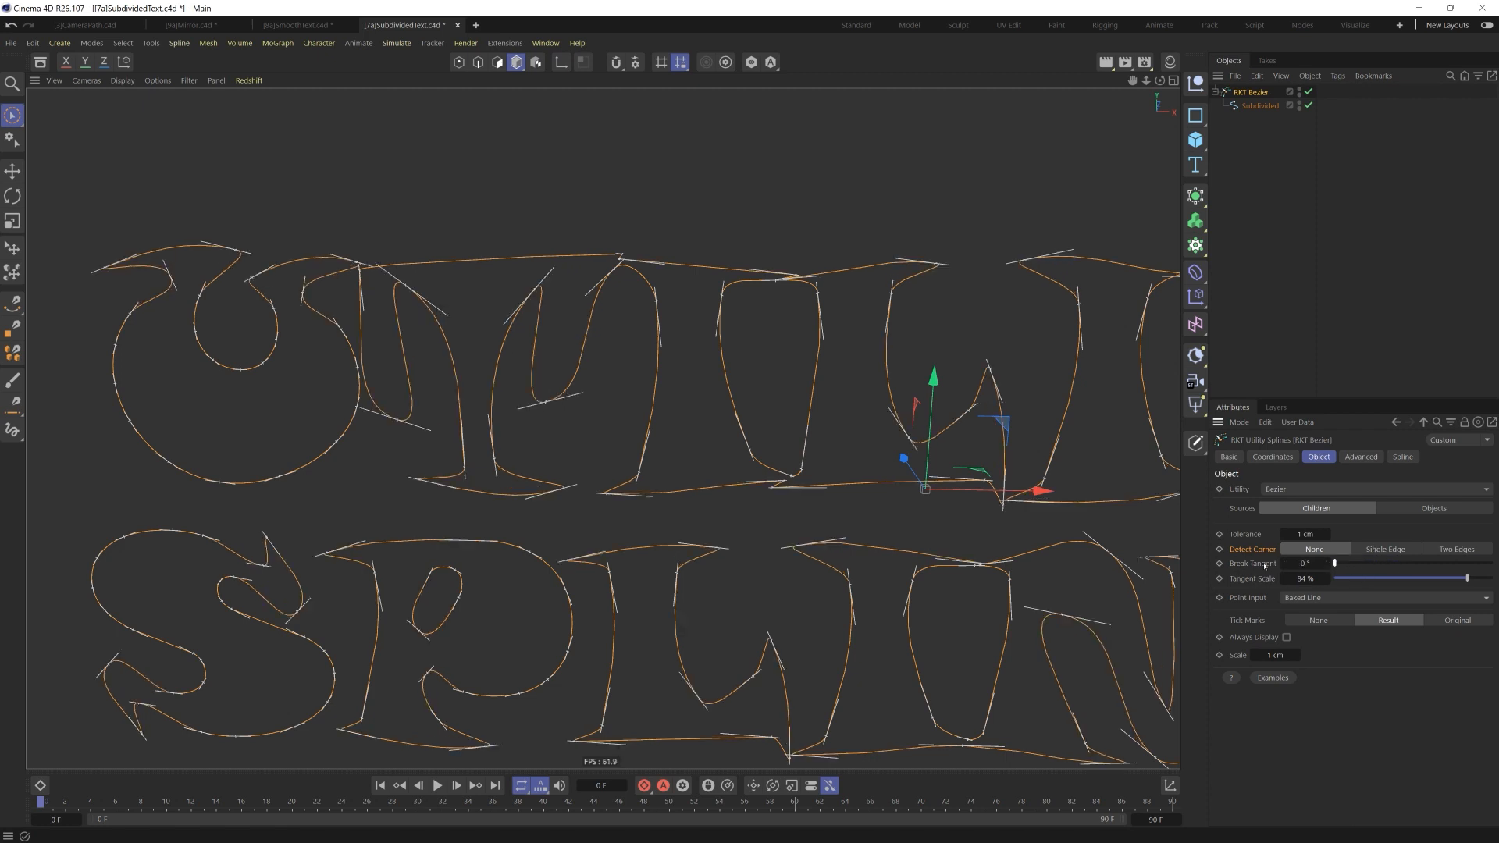
{"action": "mouse_move", "coordinate": [517, 333]}
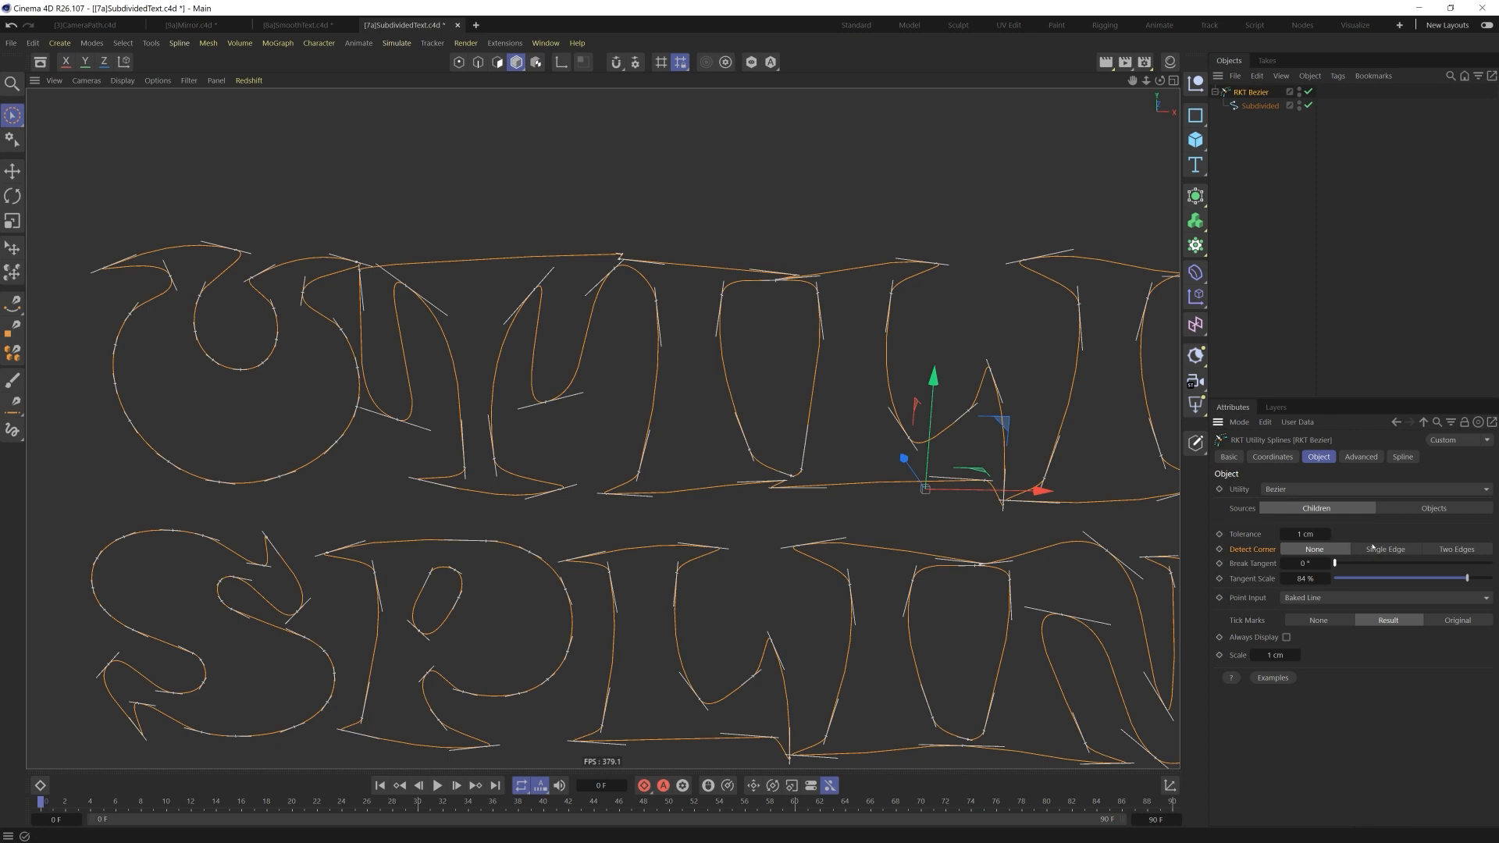
Compare Single Edge, Two Edge and None corner detection on the lettering.
{"action": "left_click", "coordinate": [1385, 549]}
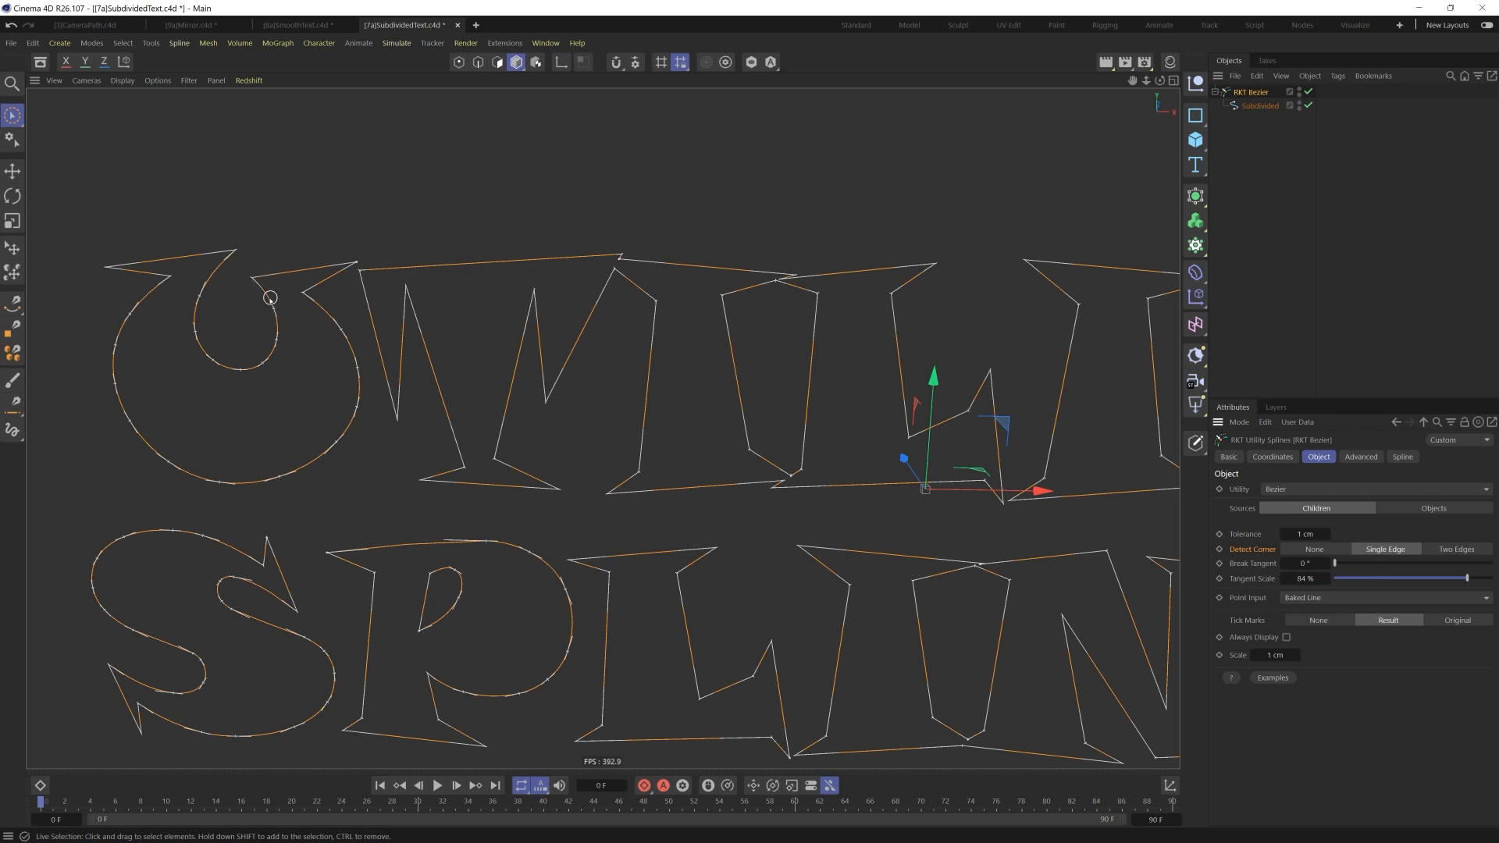
{"action": "mouse_move", "coordinate": [287, 291]}
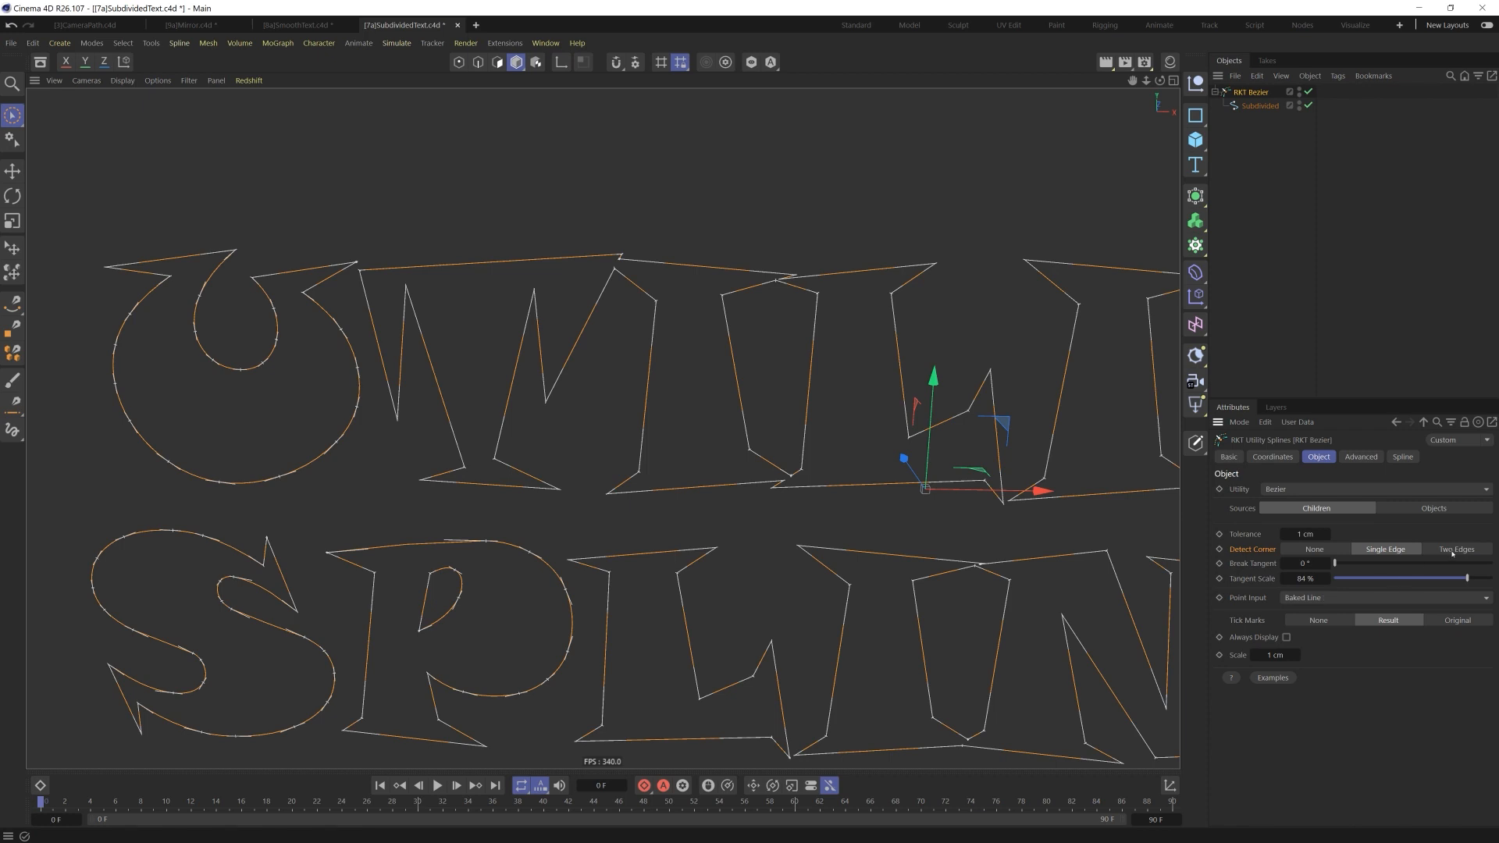
{"action": "left_click", "coordinate": [1458, 549]}
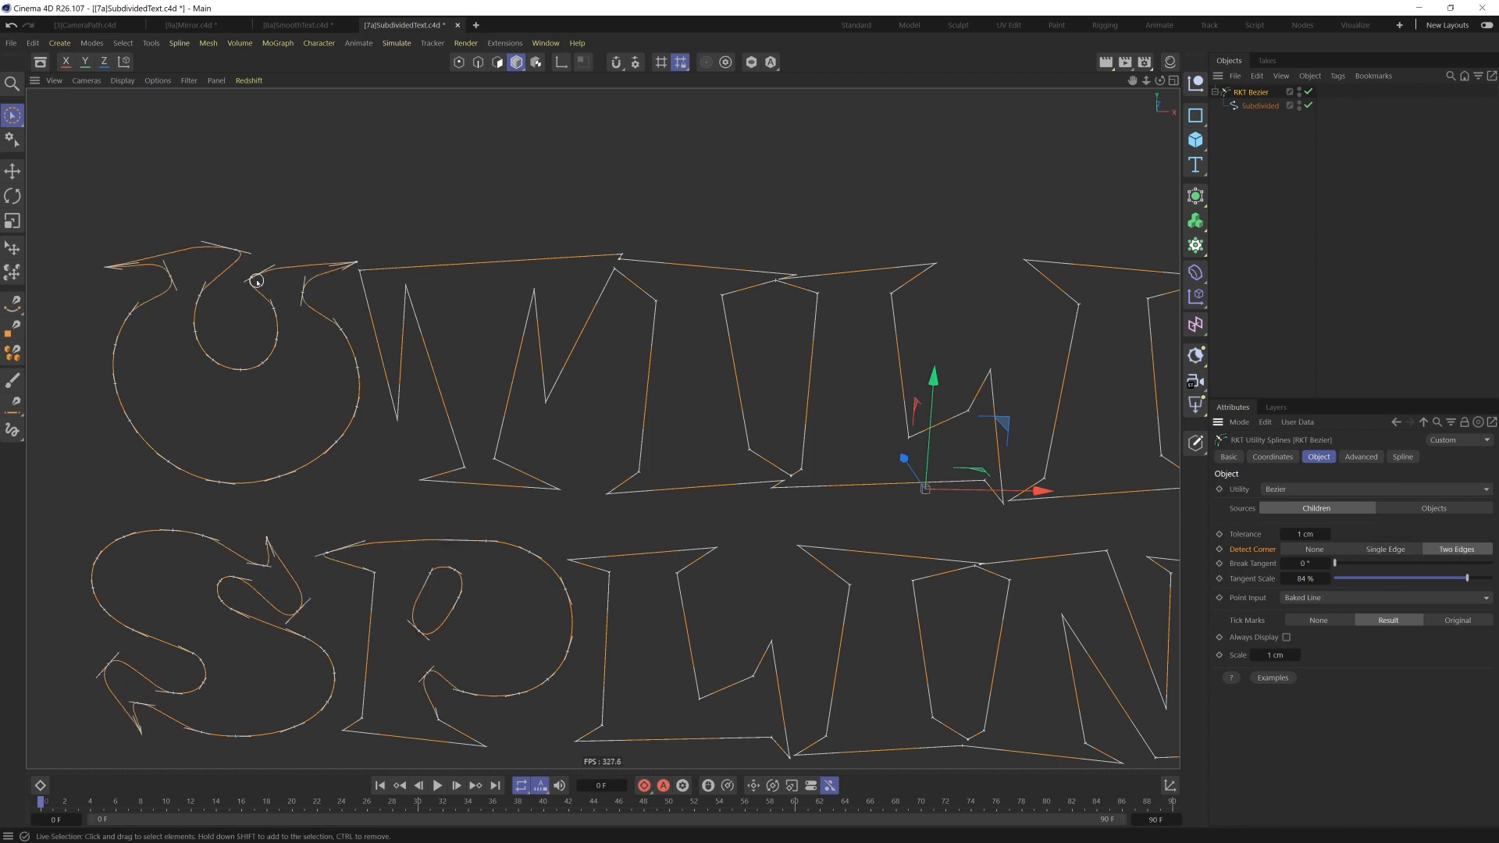
{"action": "mouse_move", "coordinate": [251, 274]}
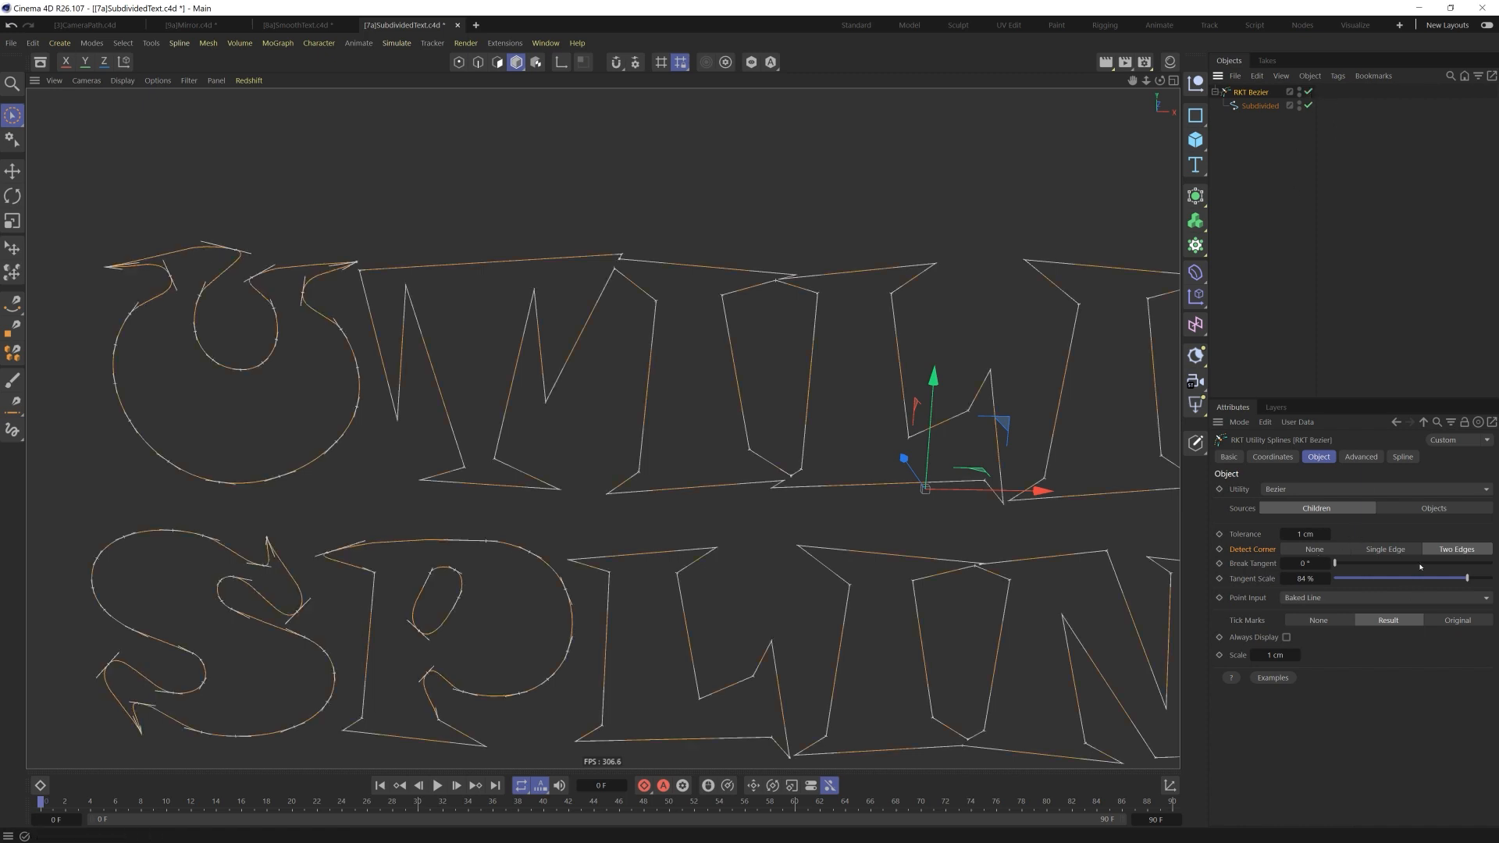
{"action": "left_click", "coordinate": [1385, 549]}
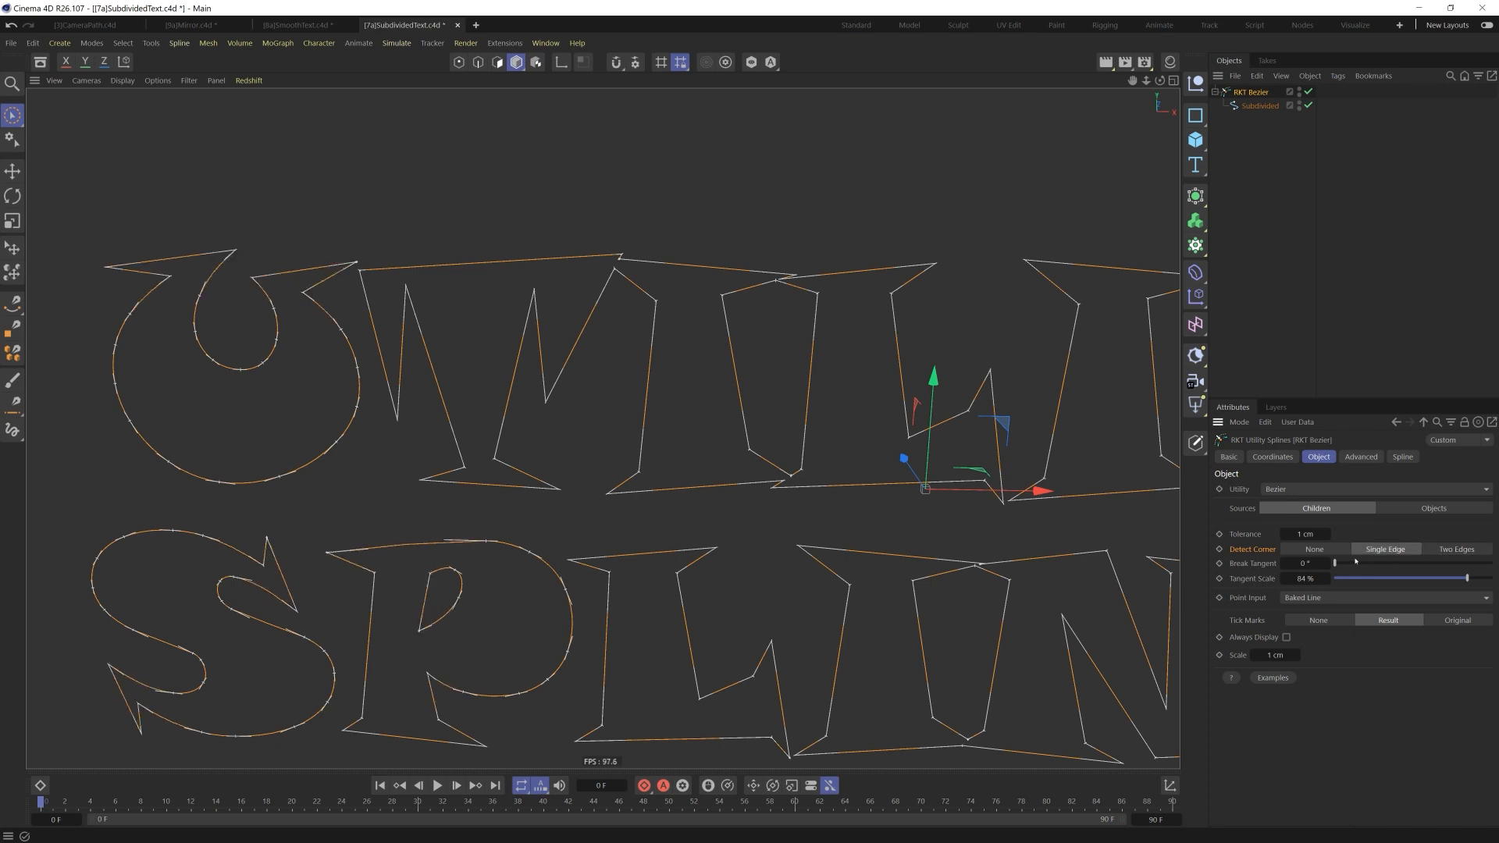
{"action": "left_click", "coordinate": [1314, 549]}
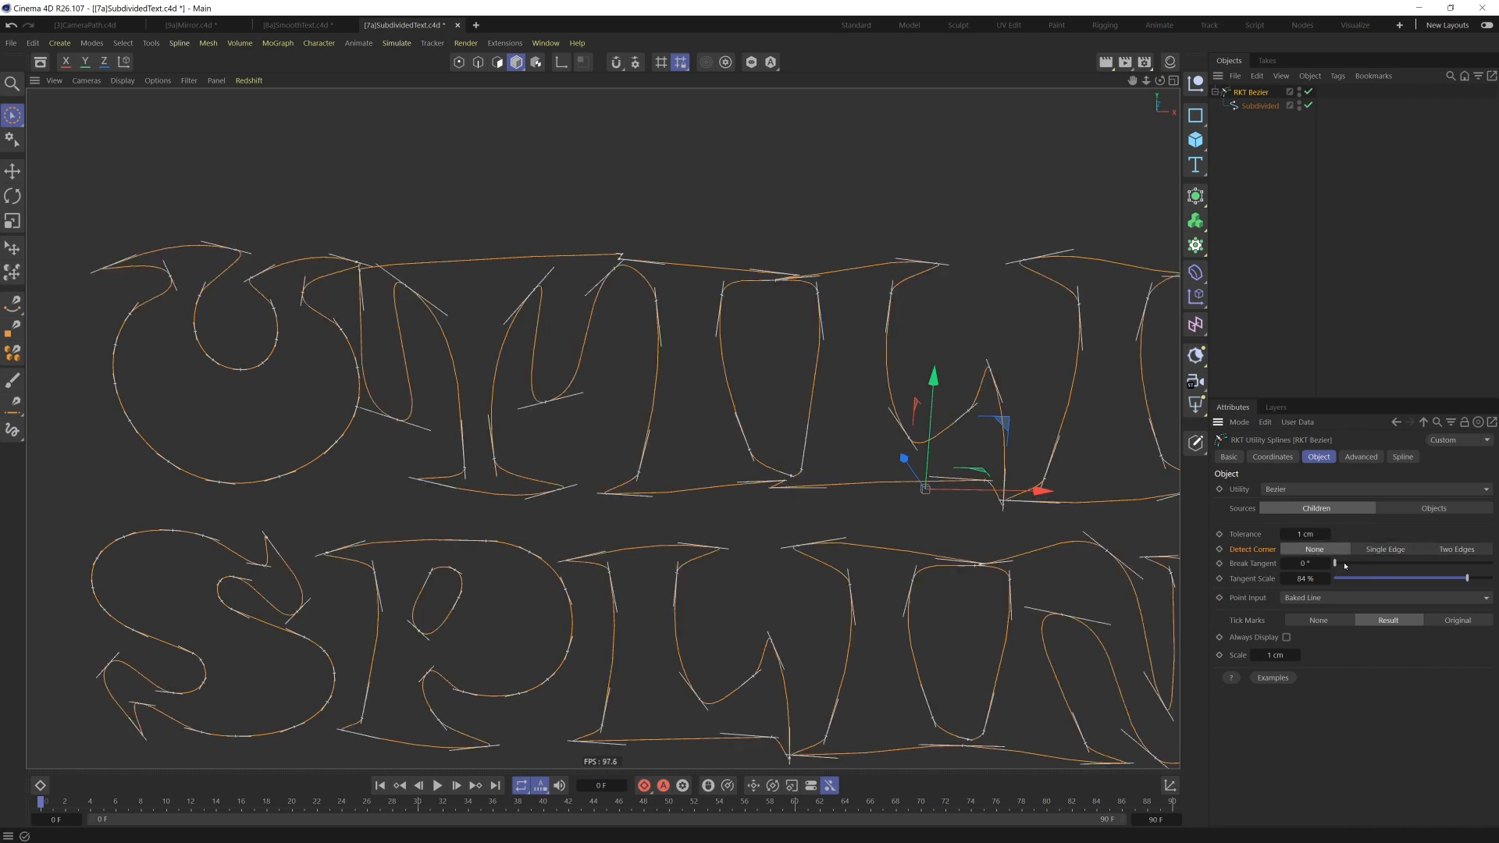
Sweep Break Tangent through 43°, 69°, 95° to 75°, then settle on Single Edge corners.
{"action": "left_click_drag", "start_coordinate": [1337, 563], "coordinate": [1372, 563]}
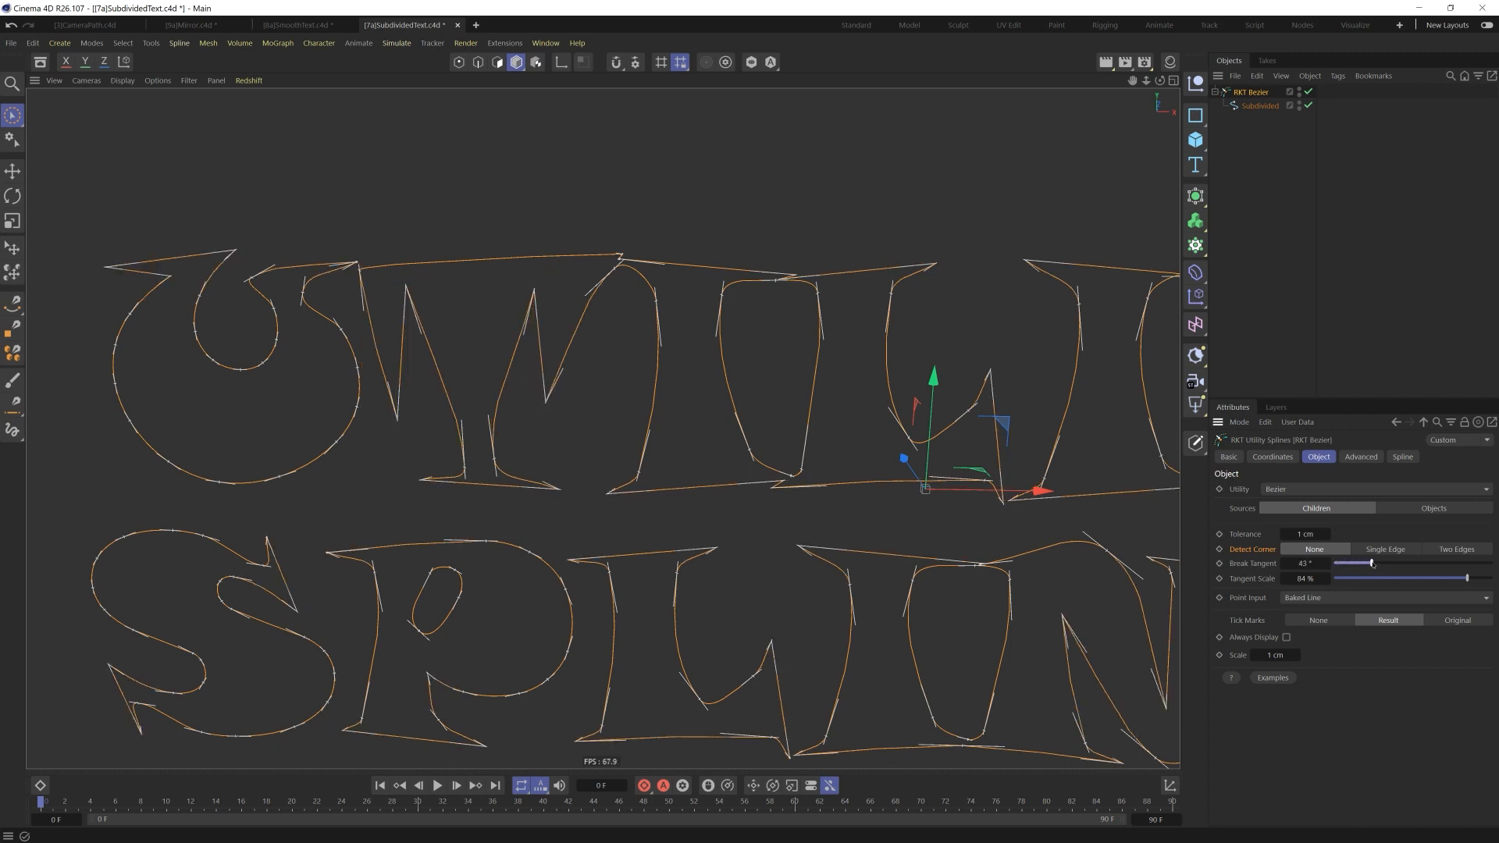
{"action": "left_click_drag", "start_coordinate": [1374, 563], "coordinate": [1396, 563]}
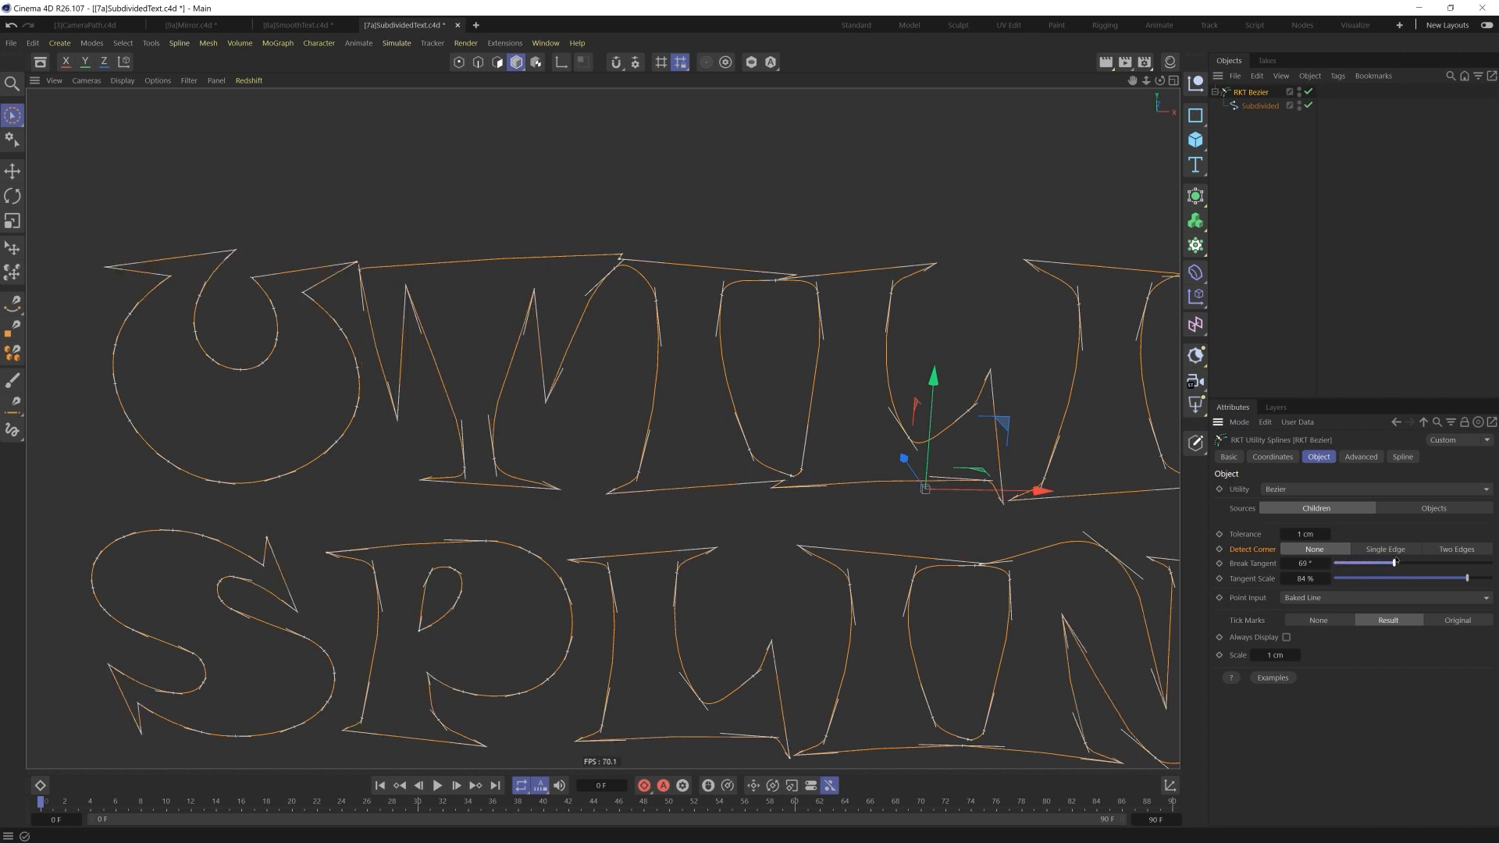
{"action": "left_click_drag", "start_coordinate": [1394, 563], "coordinate": [1418, 563]}
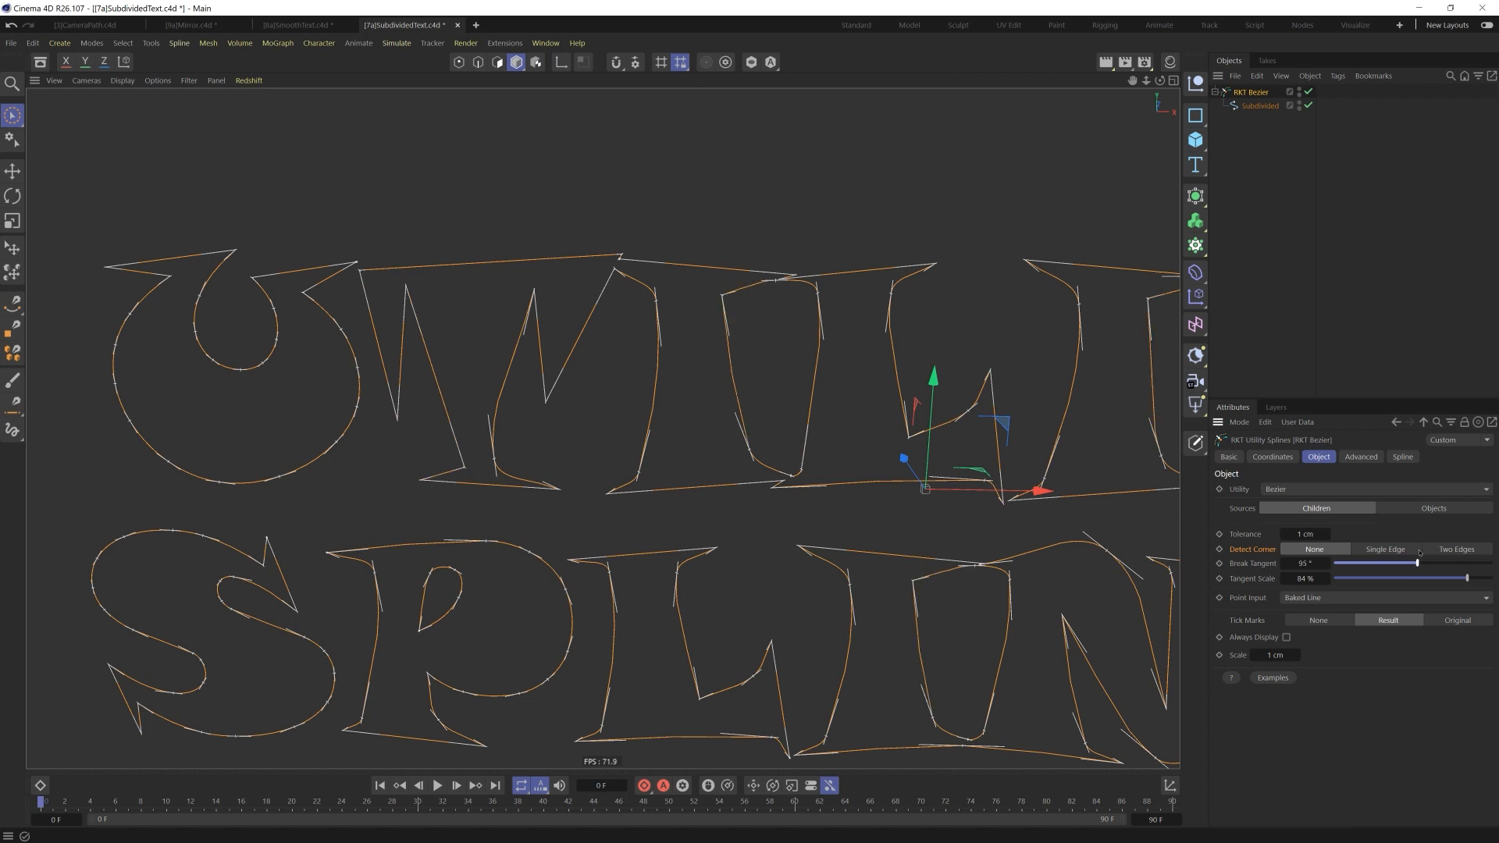
{"action": "left_click_drag", "start_coordinate": [1418, 562], "coordinate": [1443, 563]}
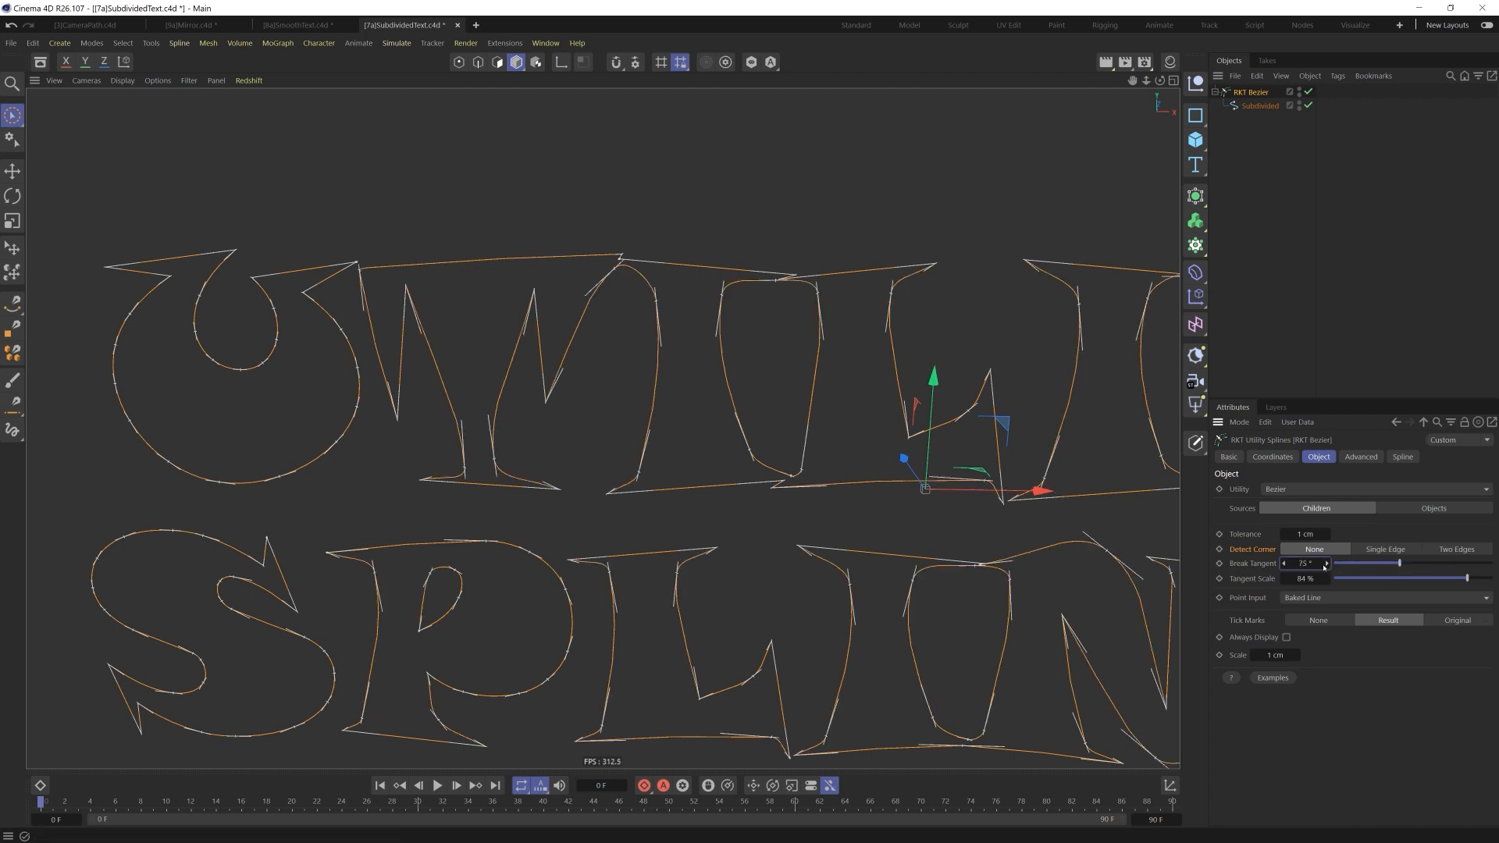
{"action": "left_click", "coordinate": [1385, 549]}
{"action": "type", "text": "2"}
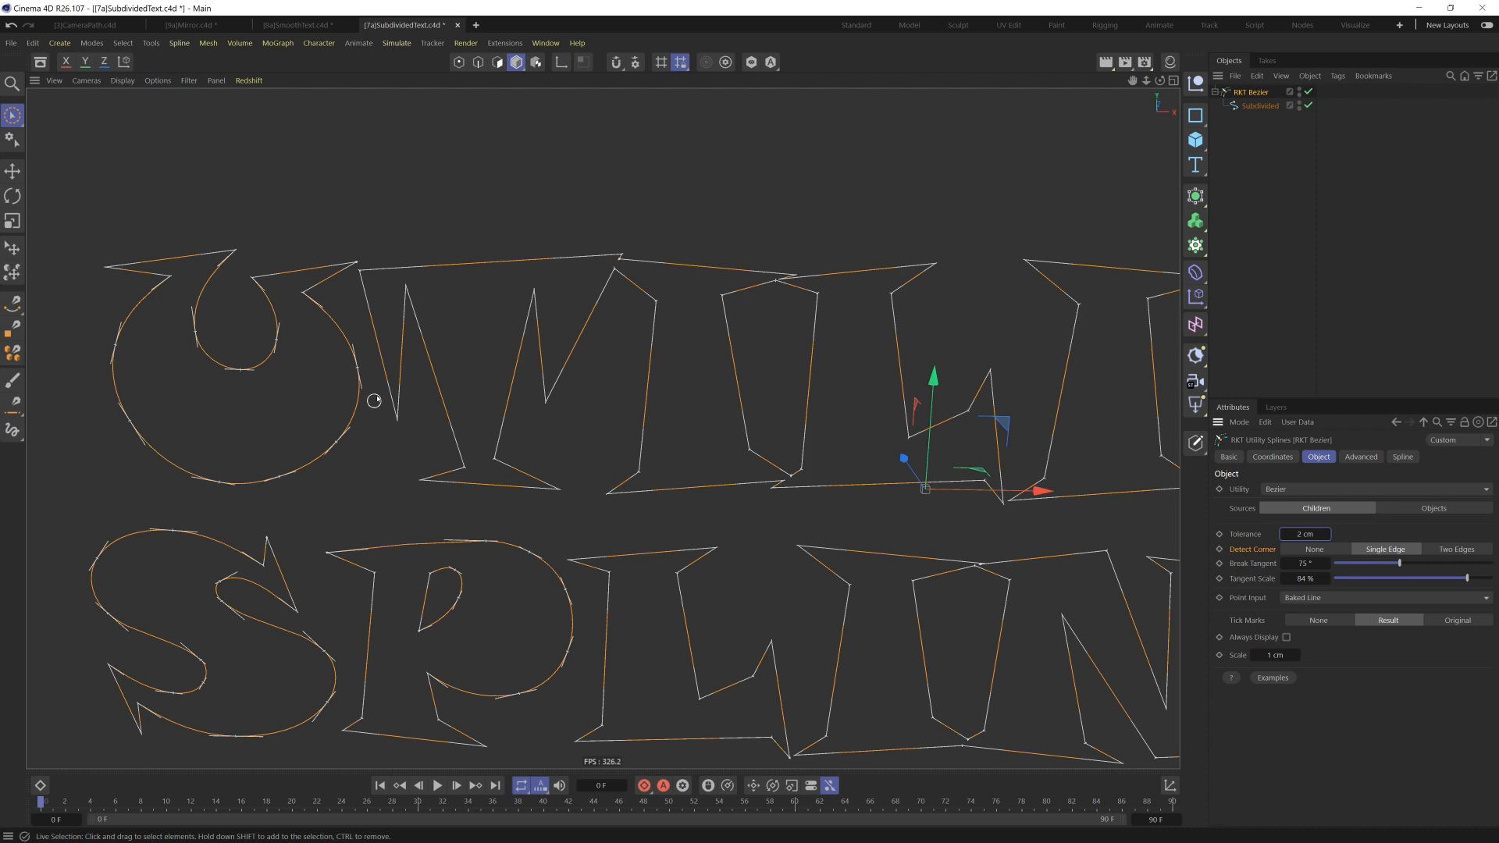
{"action": "mouse_move", "coordinate": [354, 266]}
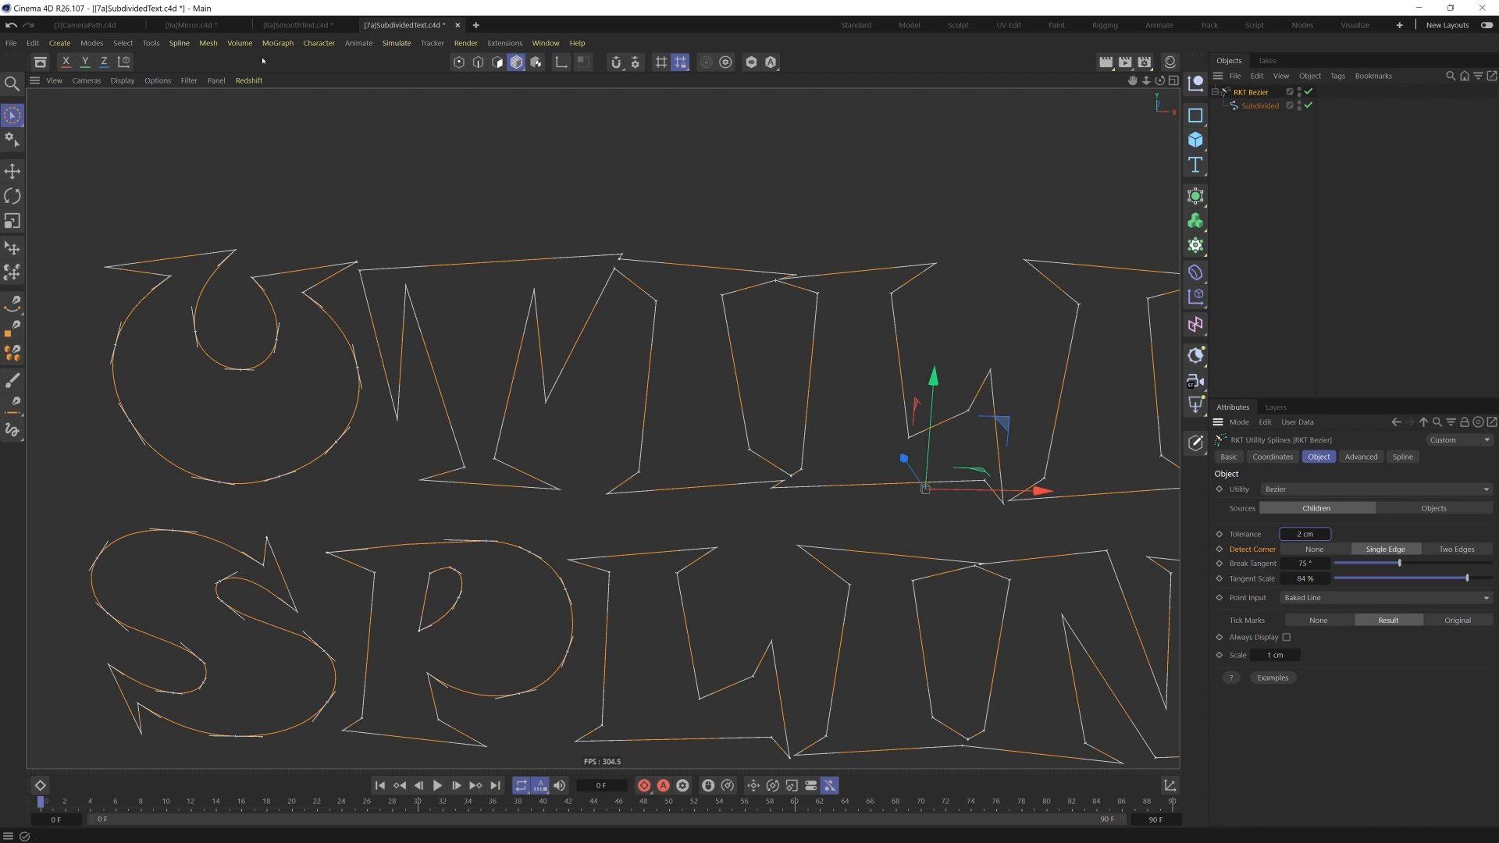
In CameraPath.c4d, add an RKT Bezier generator for the Camera Track spline.
{"action": "left_click", "coordinate": [84, 20]}
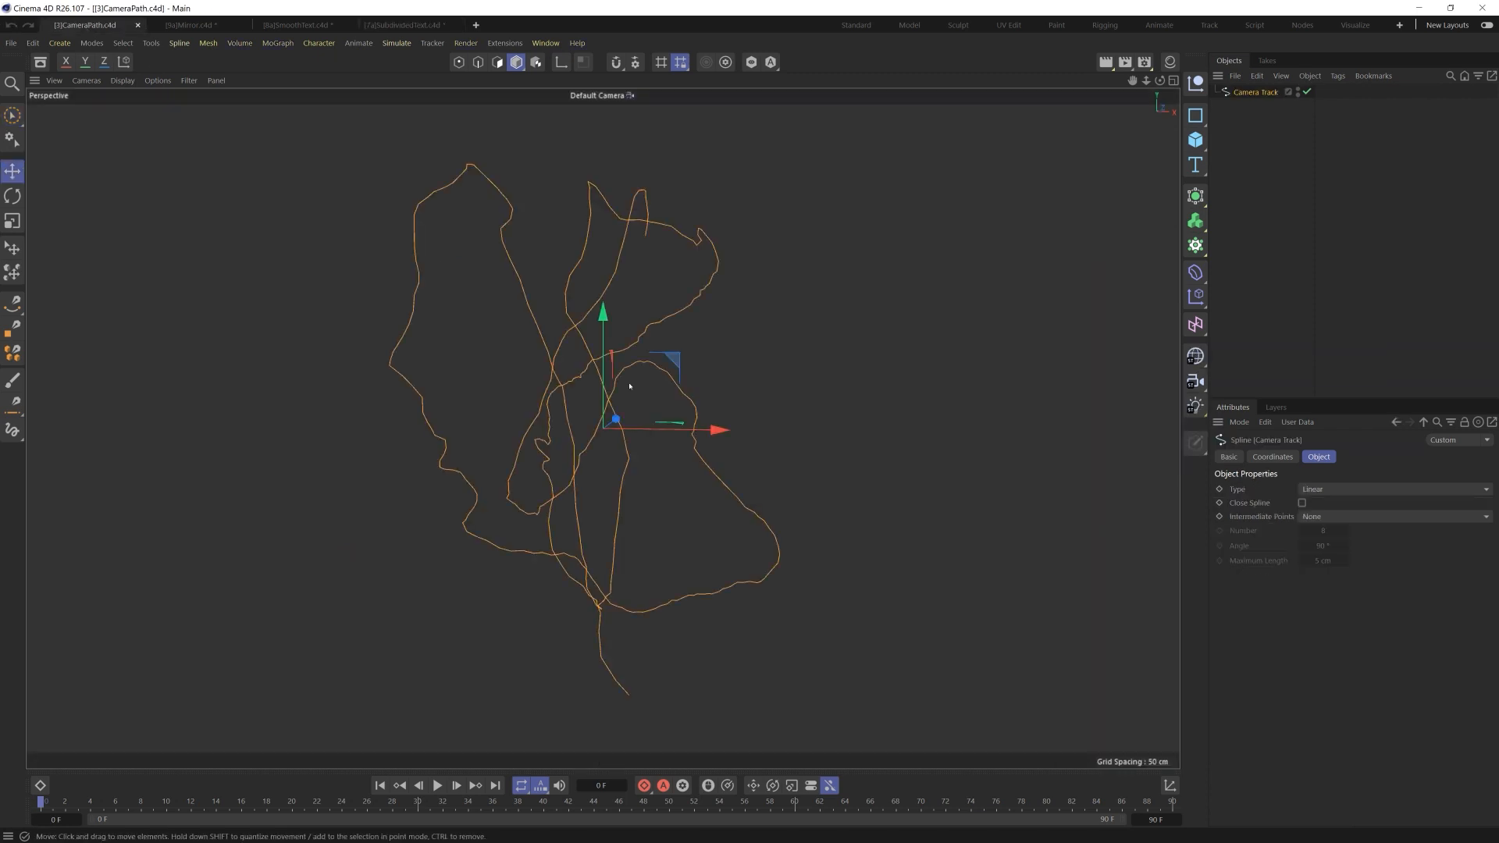
{"action": "left_click_drag", "start_coordinate": [629, 385], "coordinate": [706, 337]}
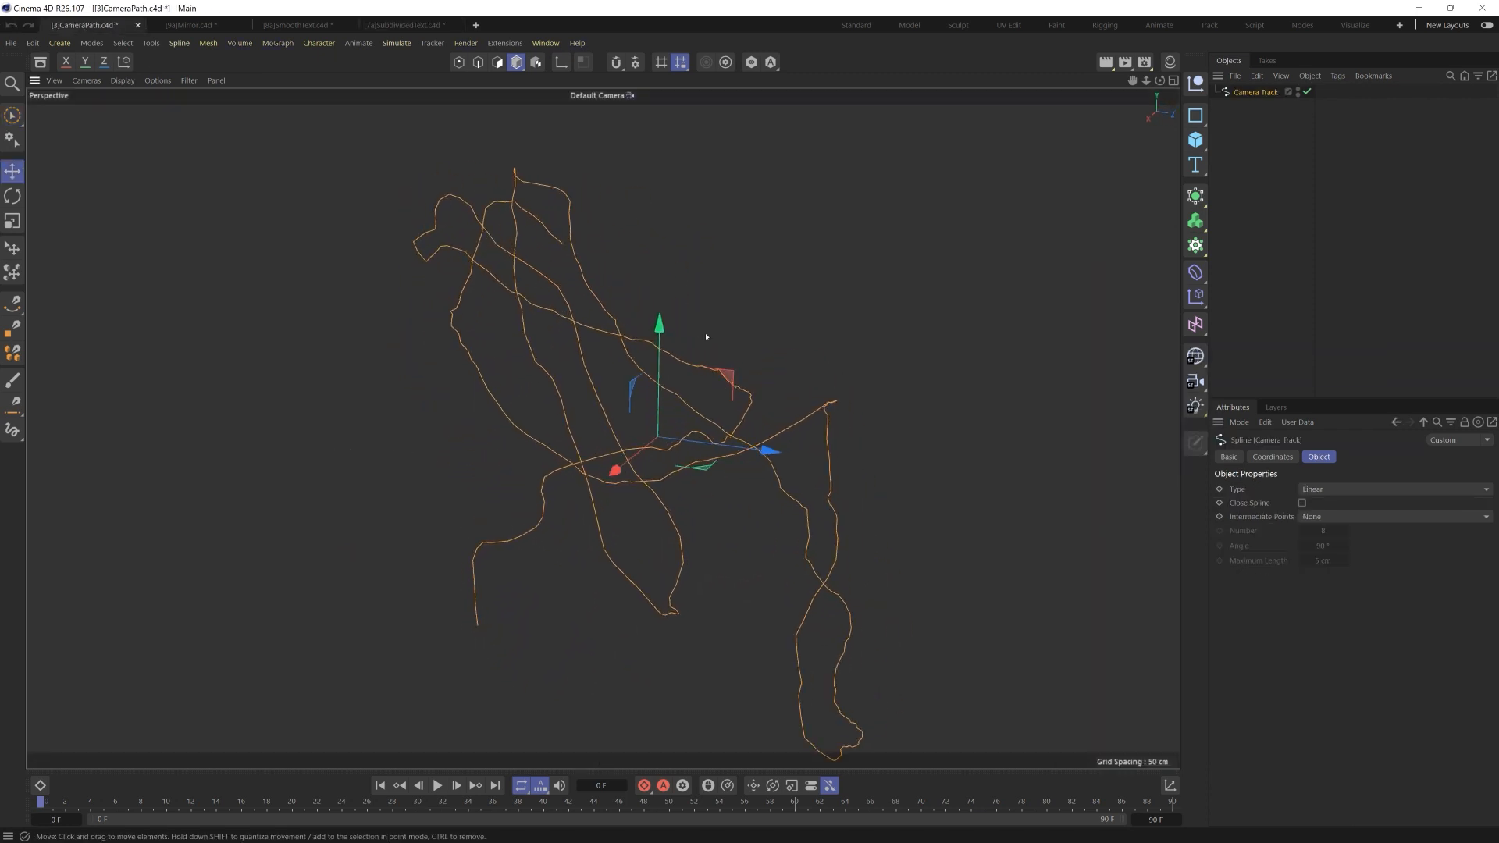
{"action": "mouse_move", "coordinate": [1347, 89]}
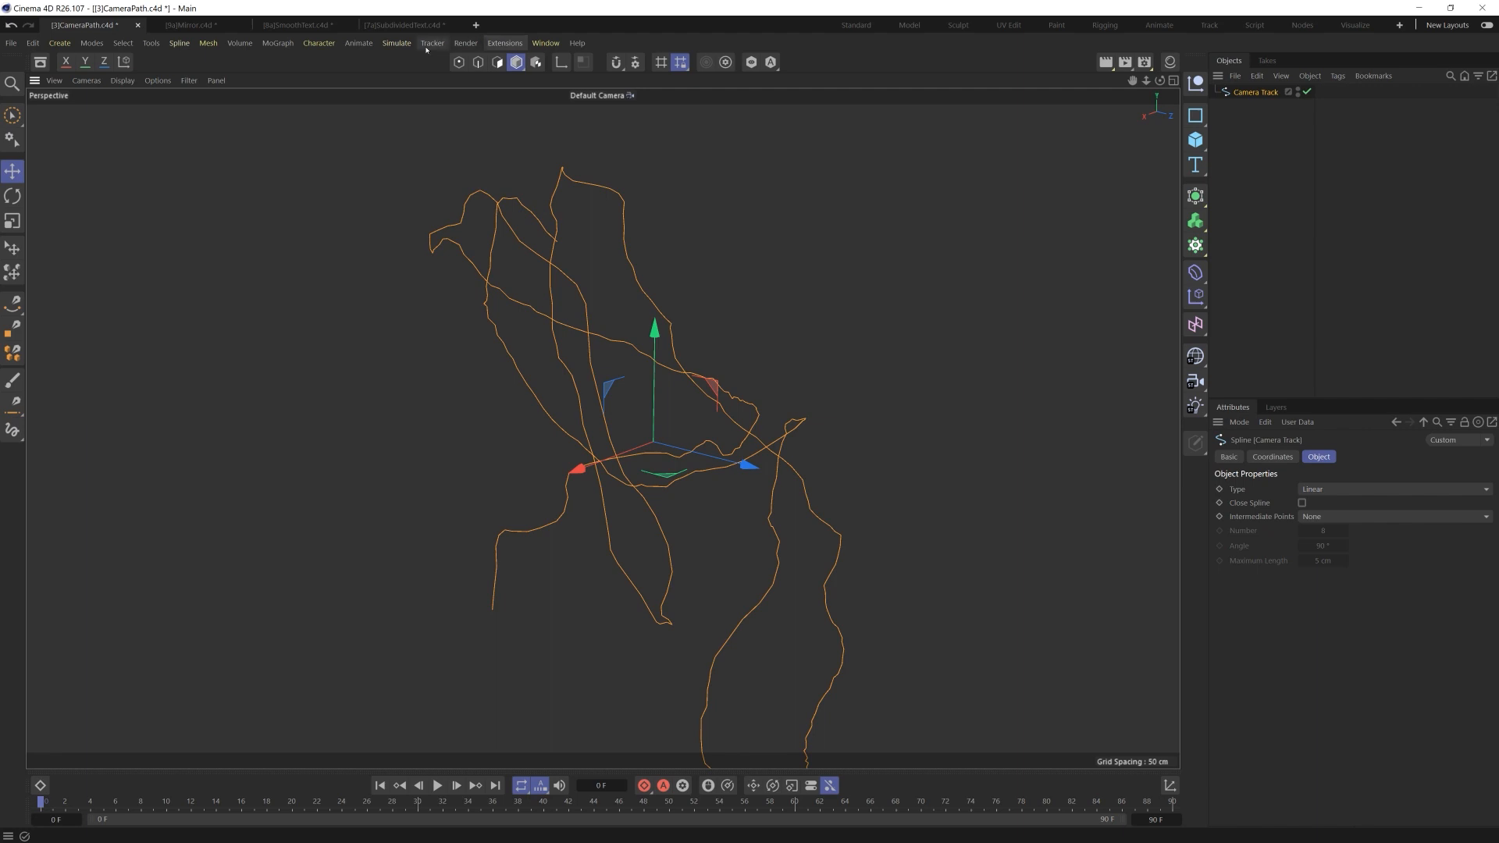
{"action": "left_click", "coordinate": [509, 43]}
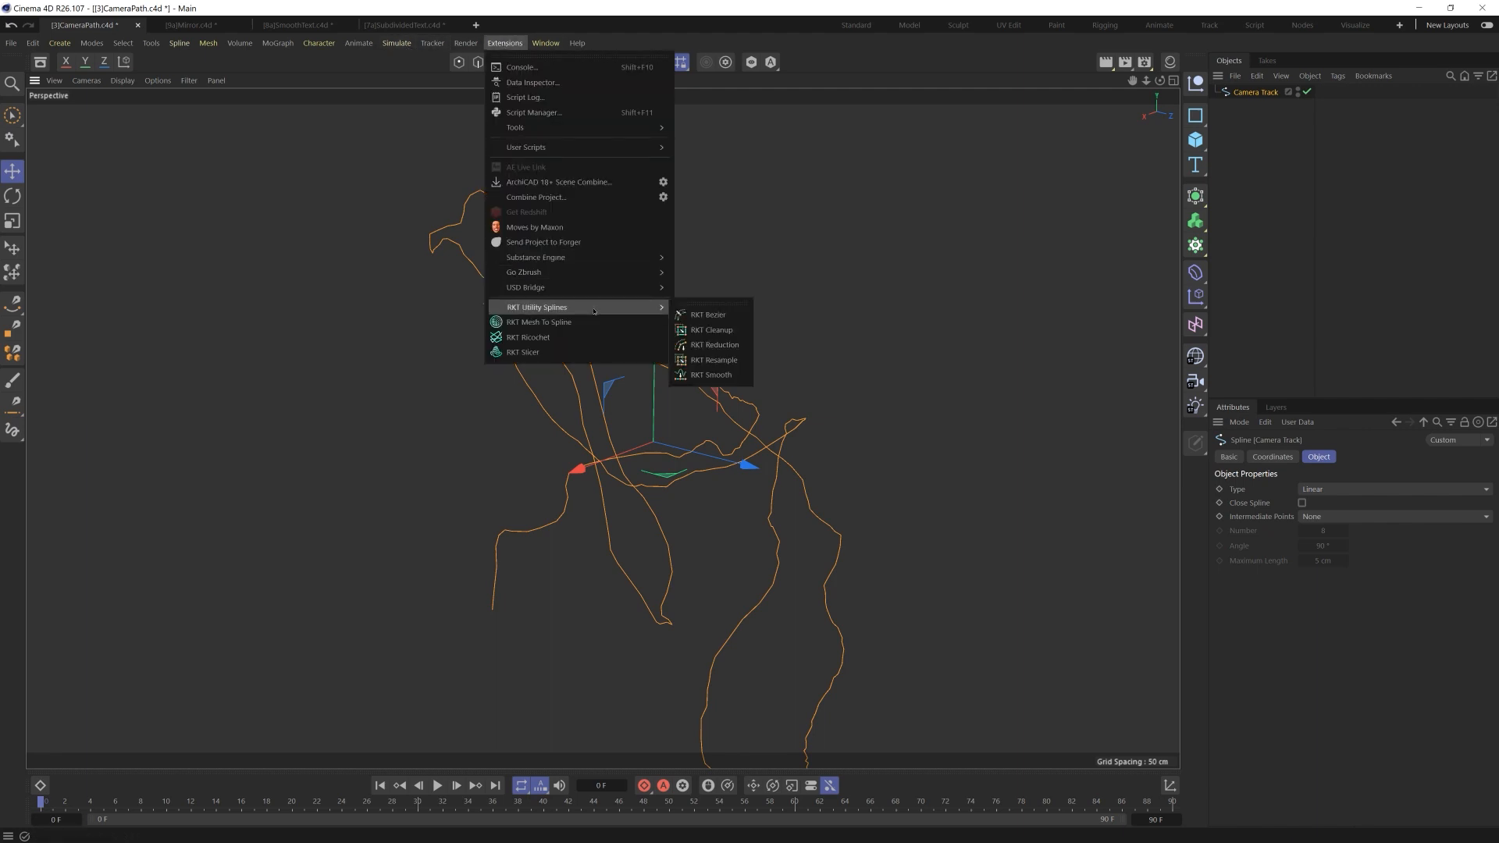
{"action": "left_click", "coordinate": [707, 313]}
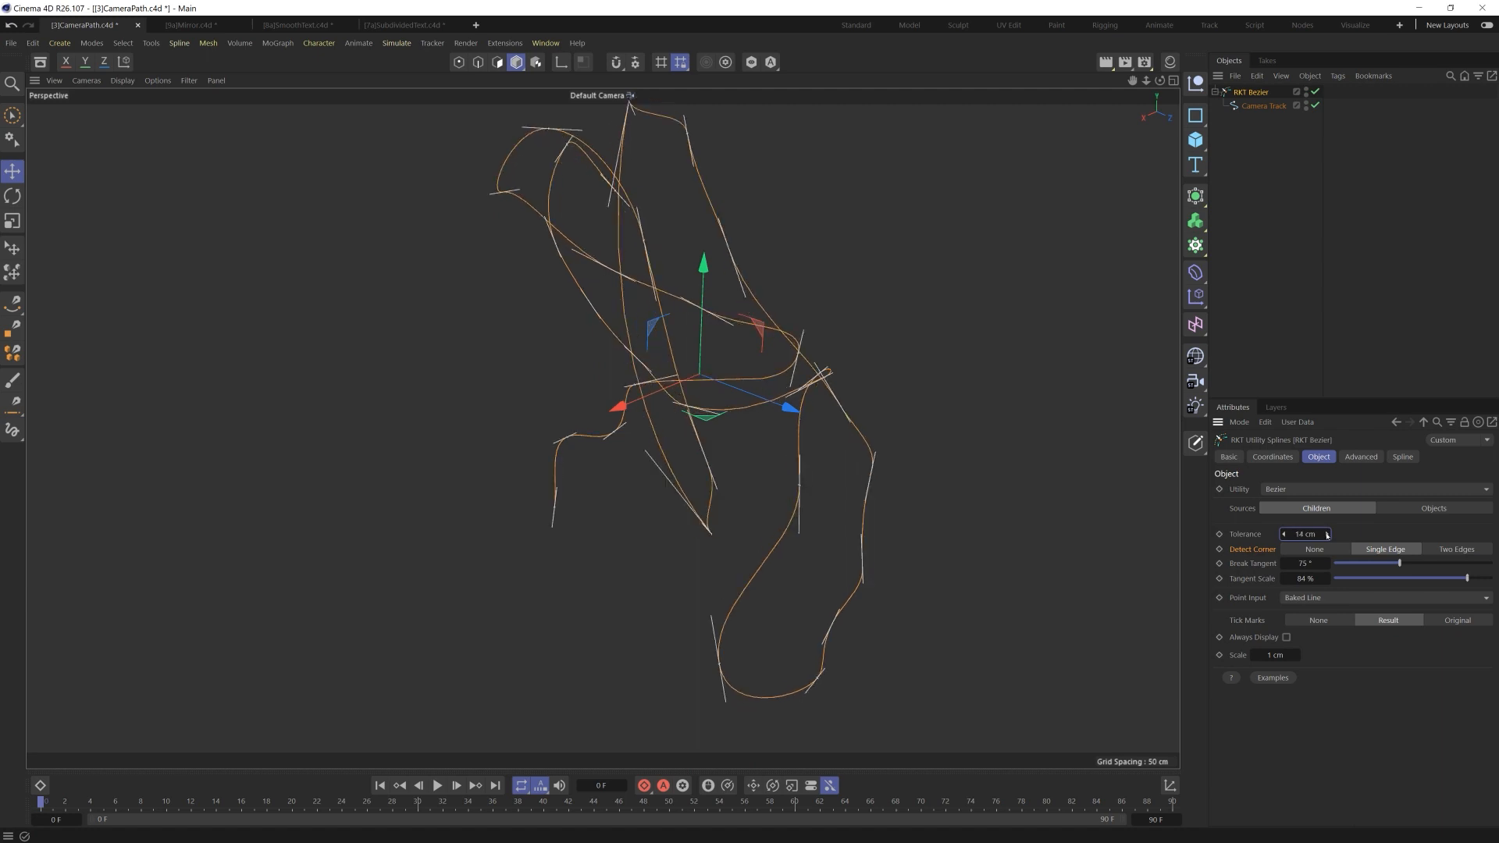
Set the camera path's Detect Corner to None and Tolerance to 50 cm.
{"action": "left_click_drag", "start_coordinate": [1303, 533], "coordinate": [1328, 534]}
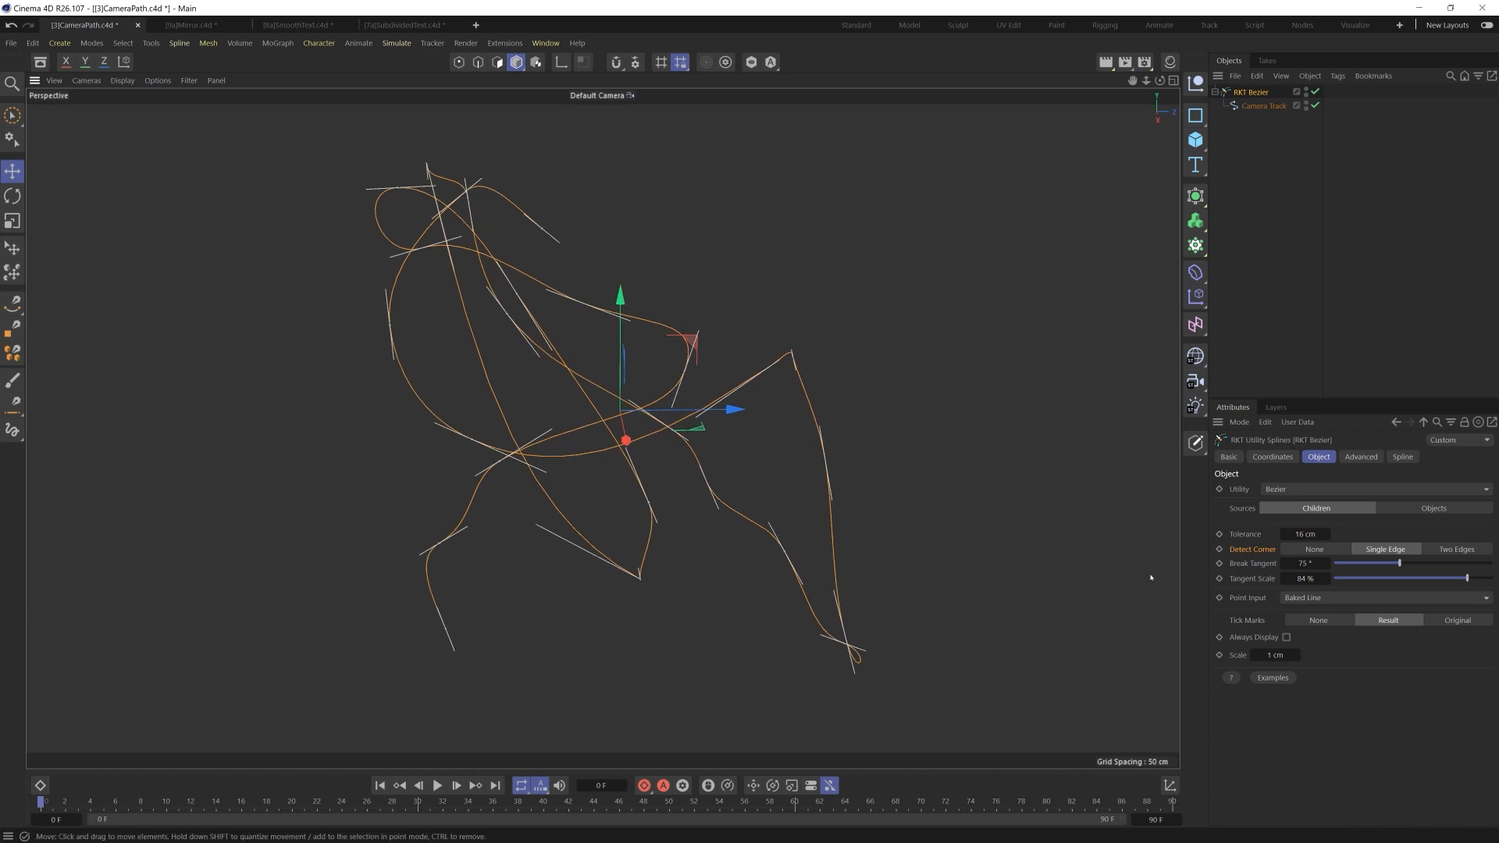
{"action": "left_click", "coordinate": [1314, 549]}
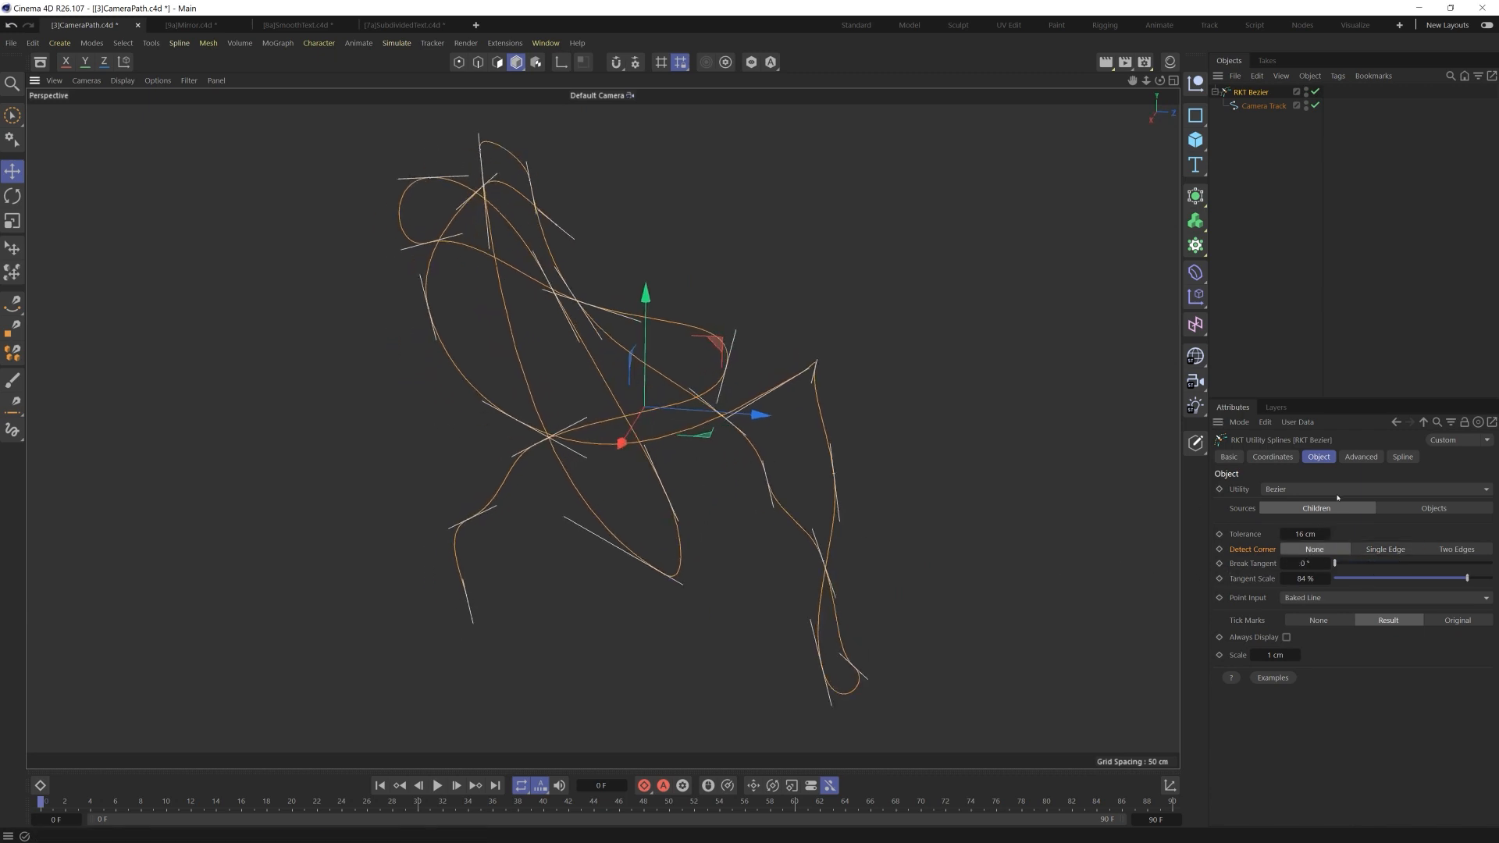
{"action": "left_click_drag", "start_coordinate": [1304, 533], "coordinate": [1324, 534]}
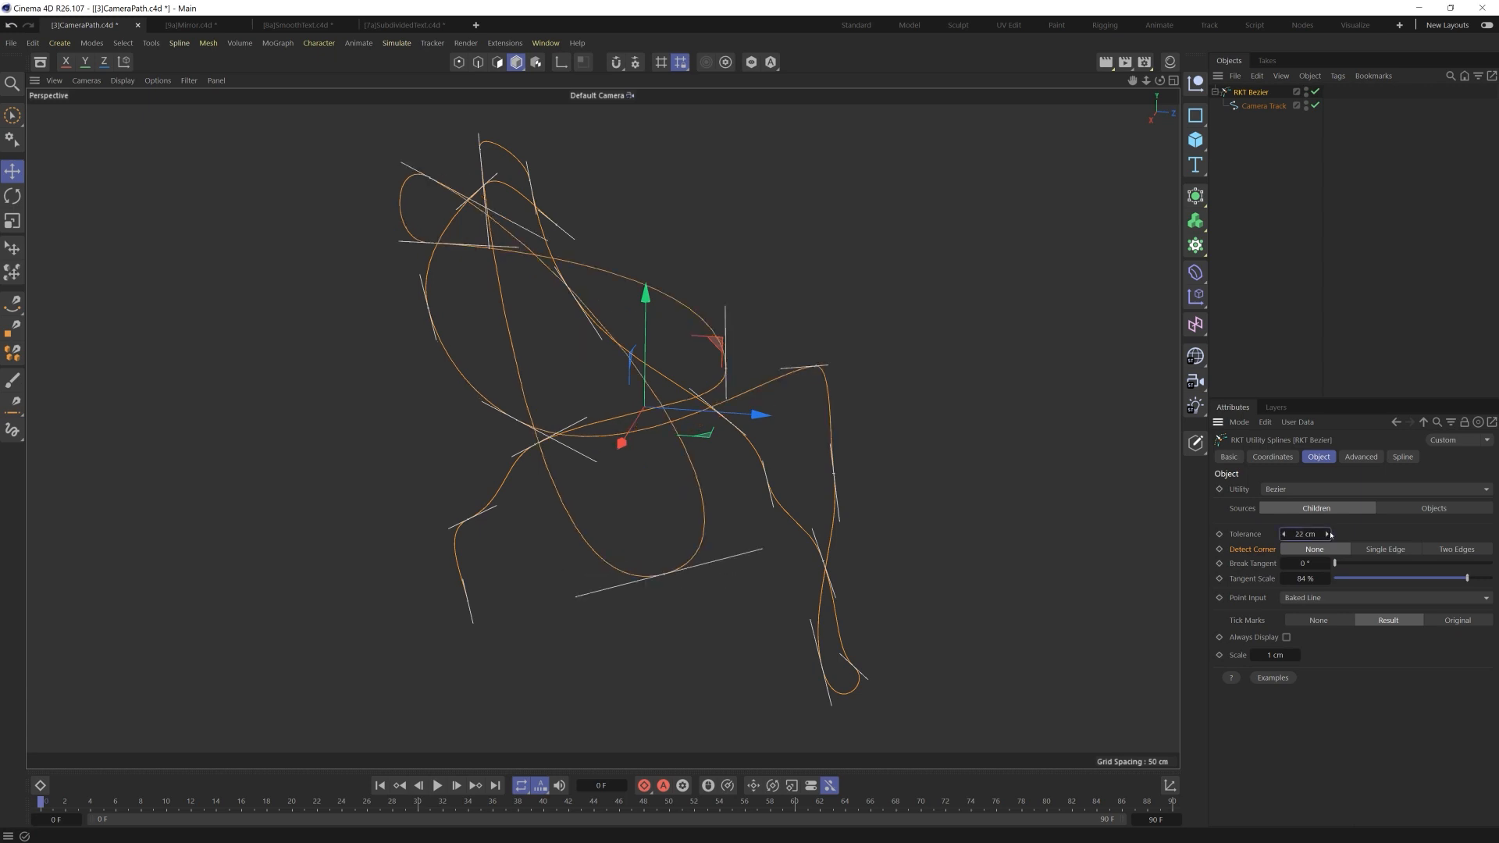
{"action": "left_click", "coordinate": [1326, 534]}
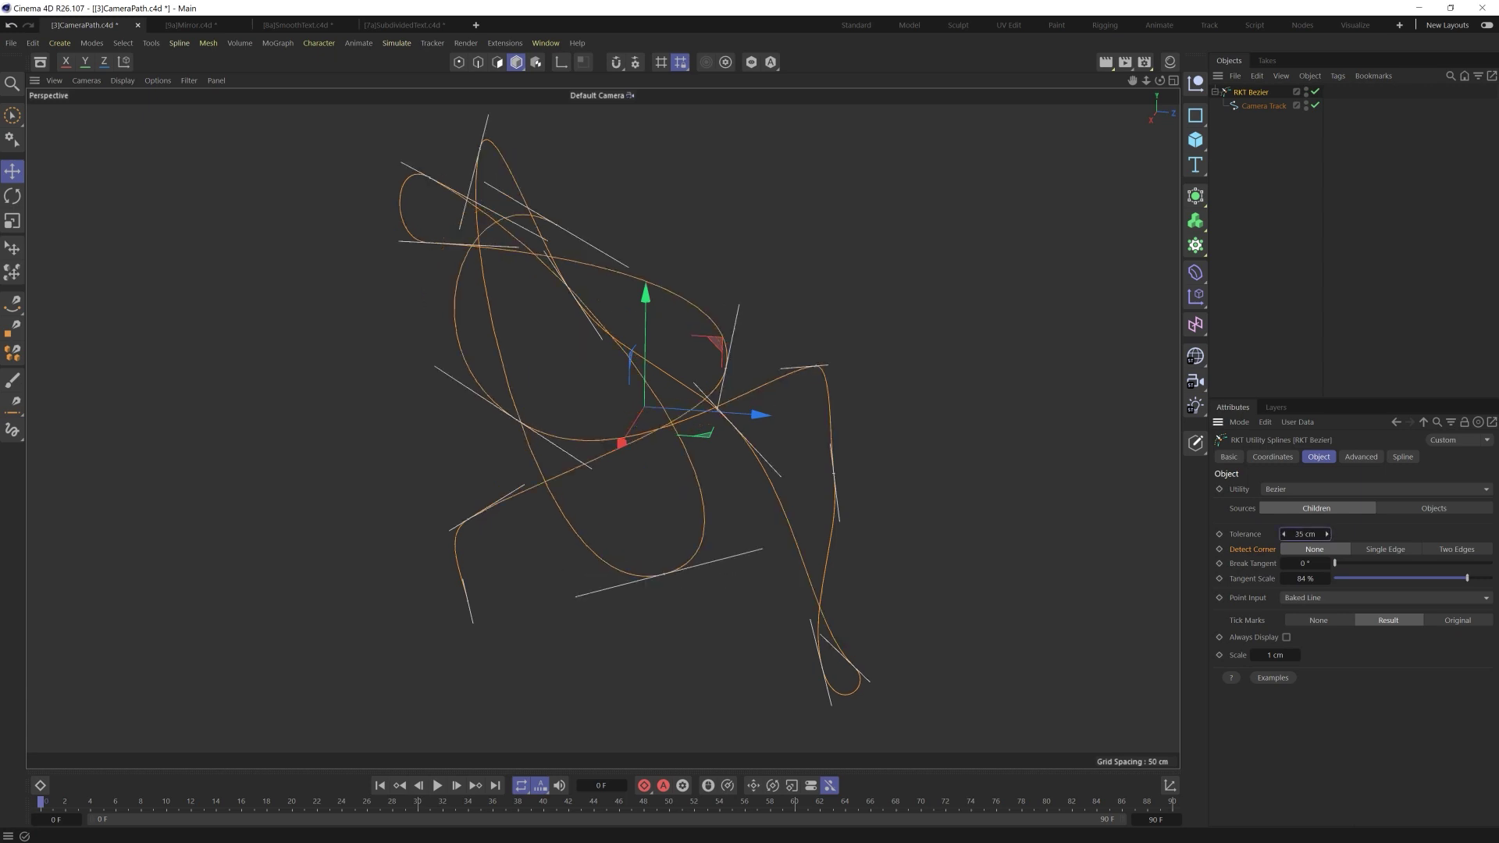
{"action": "type", "text": "50 cm"}
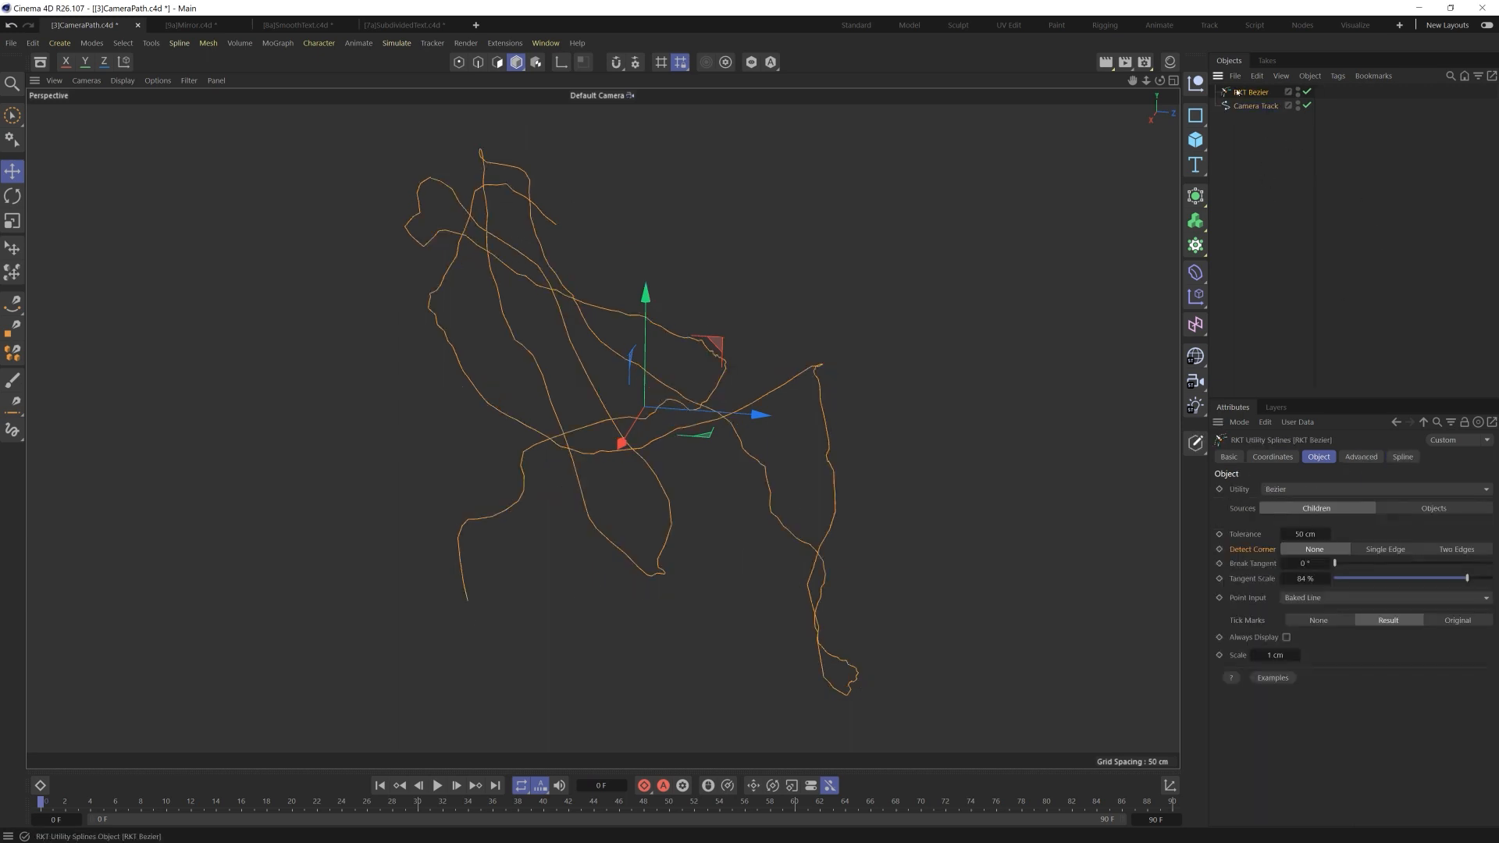
Add an RKT Smooth over Camera Track with 42 iterations and 100% counter scale.
{"action": "left_click", "coordinate": [396, 43]}
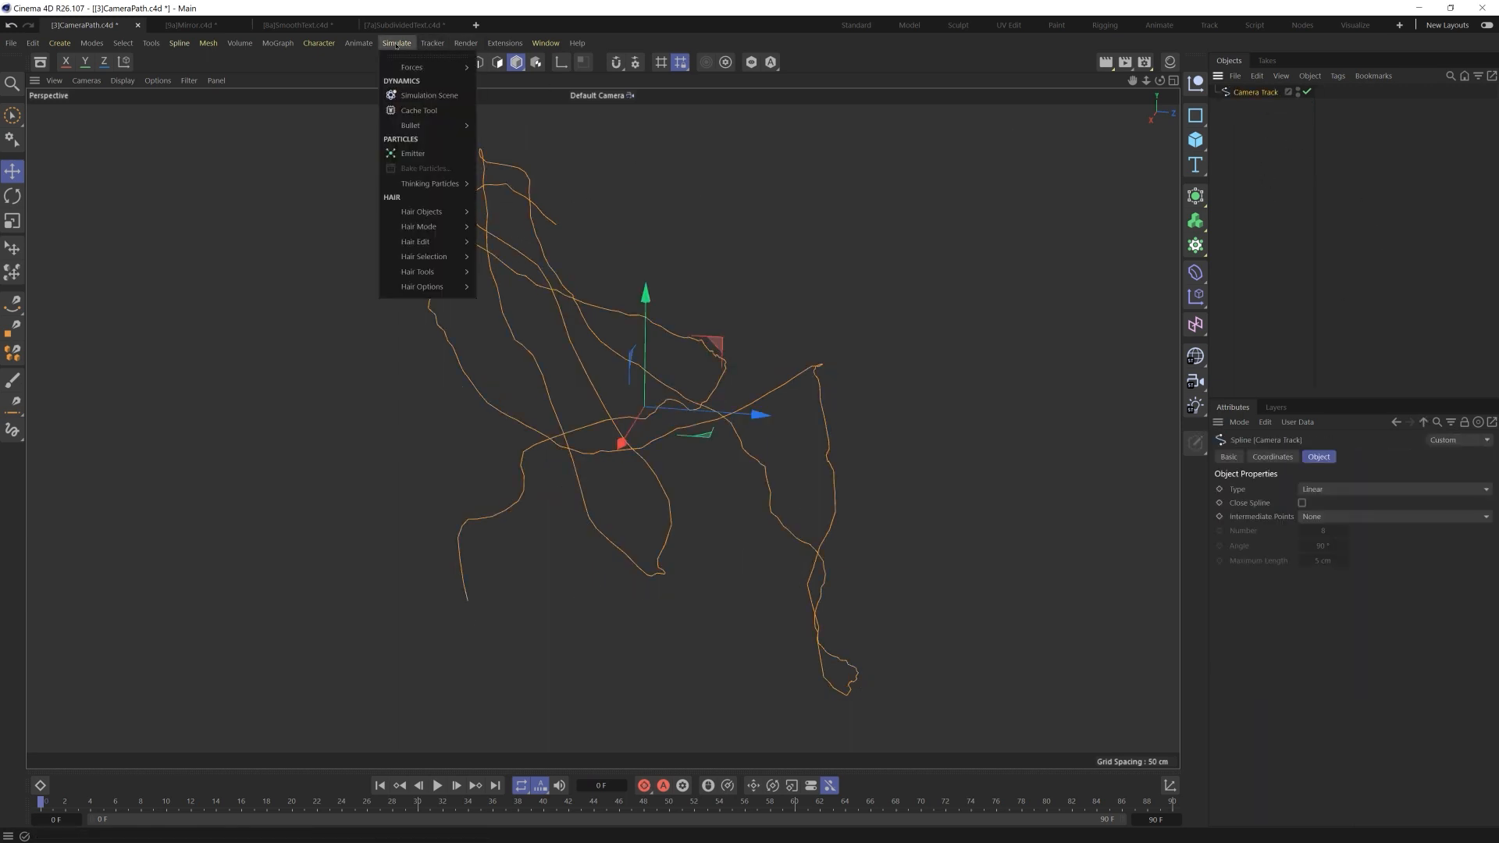
{"action": "left_click", "coordinate": [507, 43]}
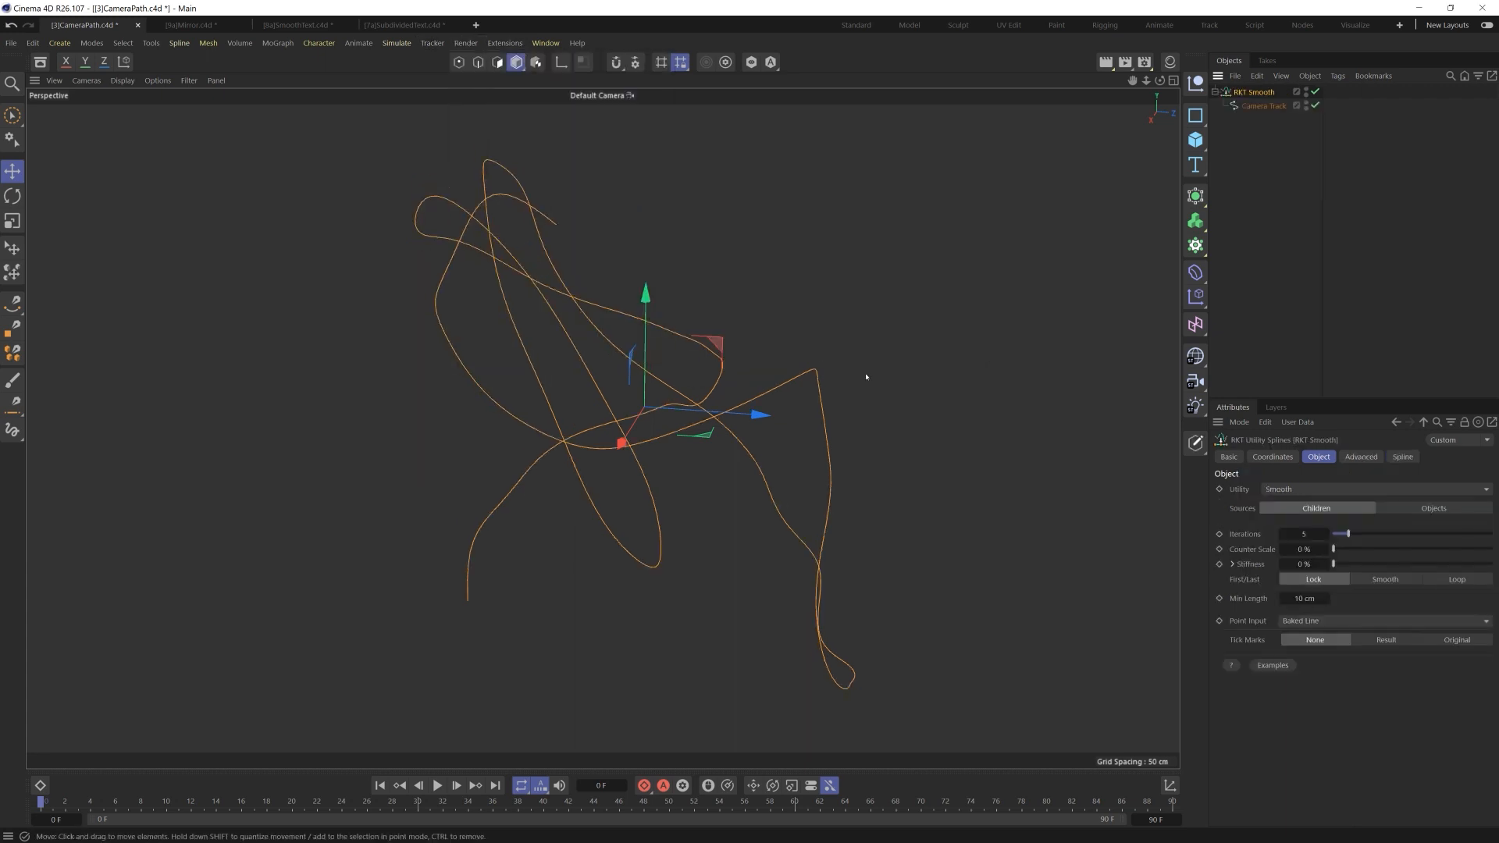
{"action": "left_click_drag", "start_coordinate": [1348, 533], "coordinate": [1379, 533]}
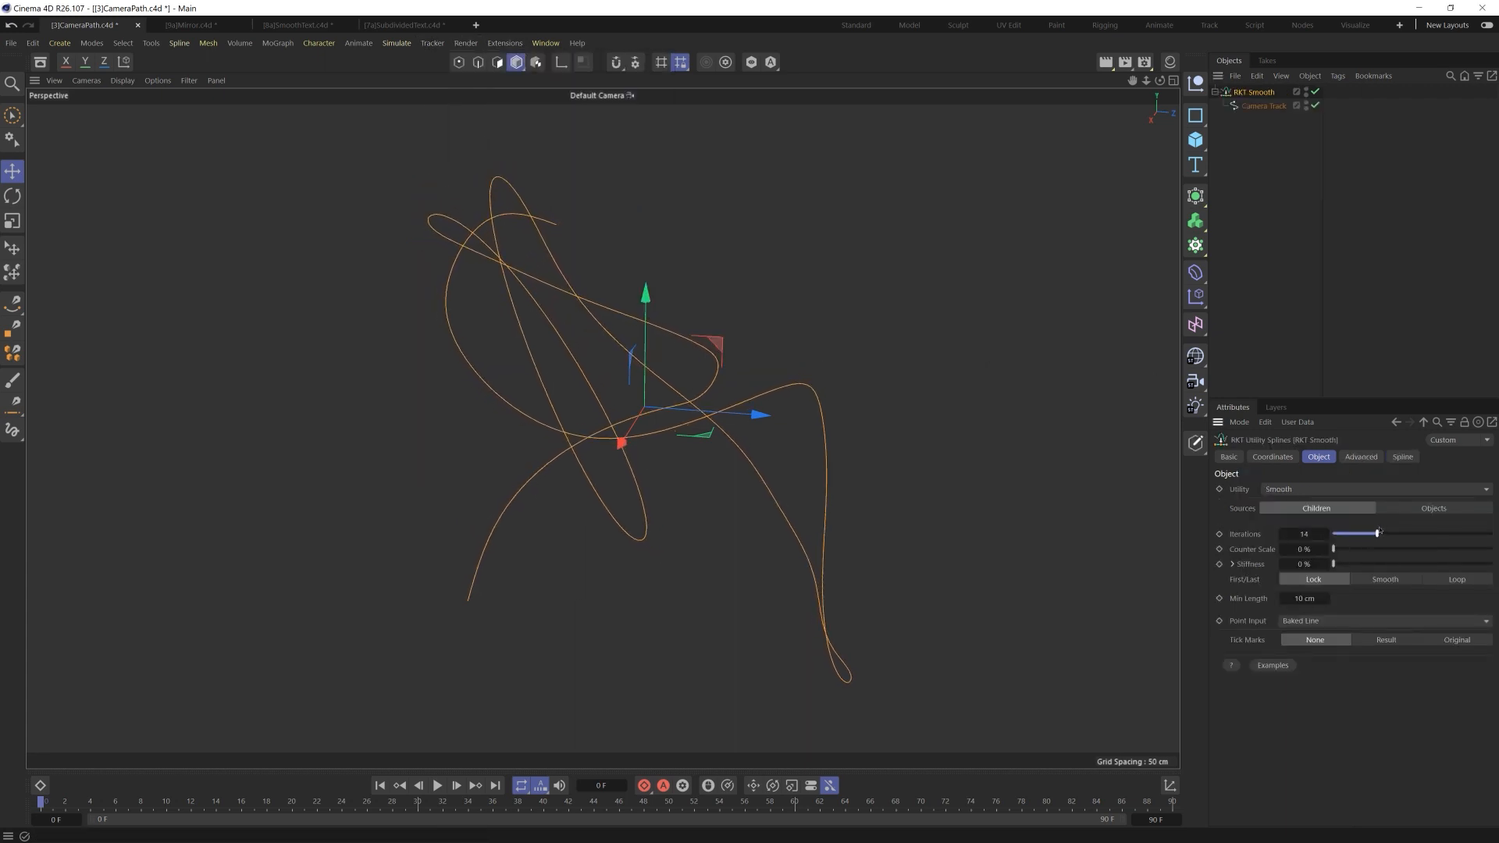
{"action": "left_click_drag", "start_coordinate": [1333, 549], "coordinate": [1487, 549]}
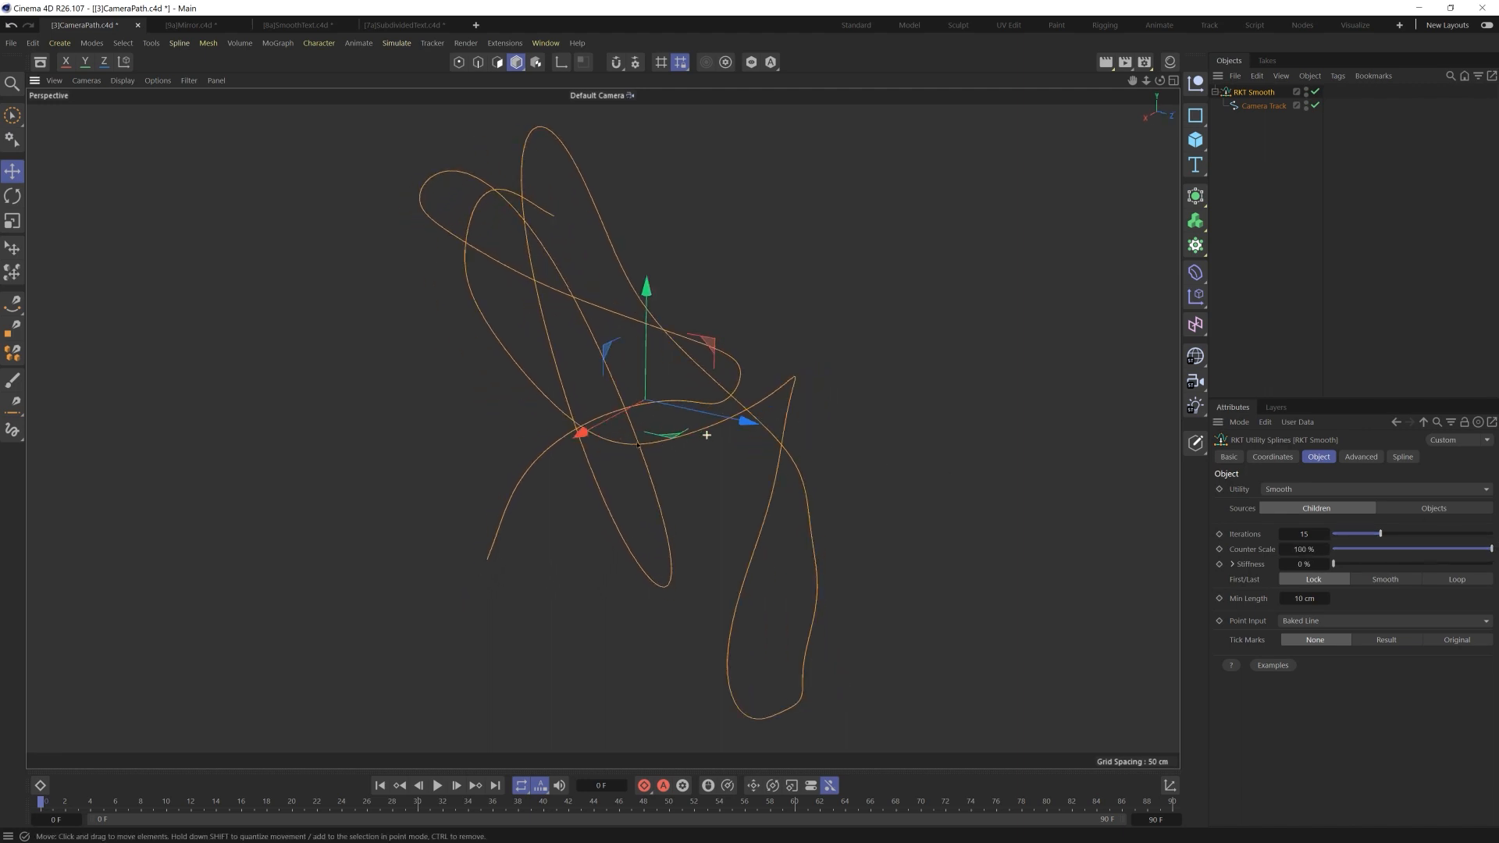
{"action": "left_click_drag", "start_coordinate": [1382, 533], "coordinate": [1454, 534]}
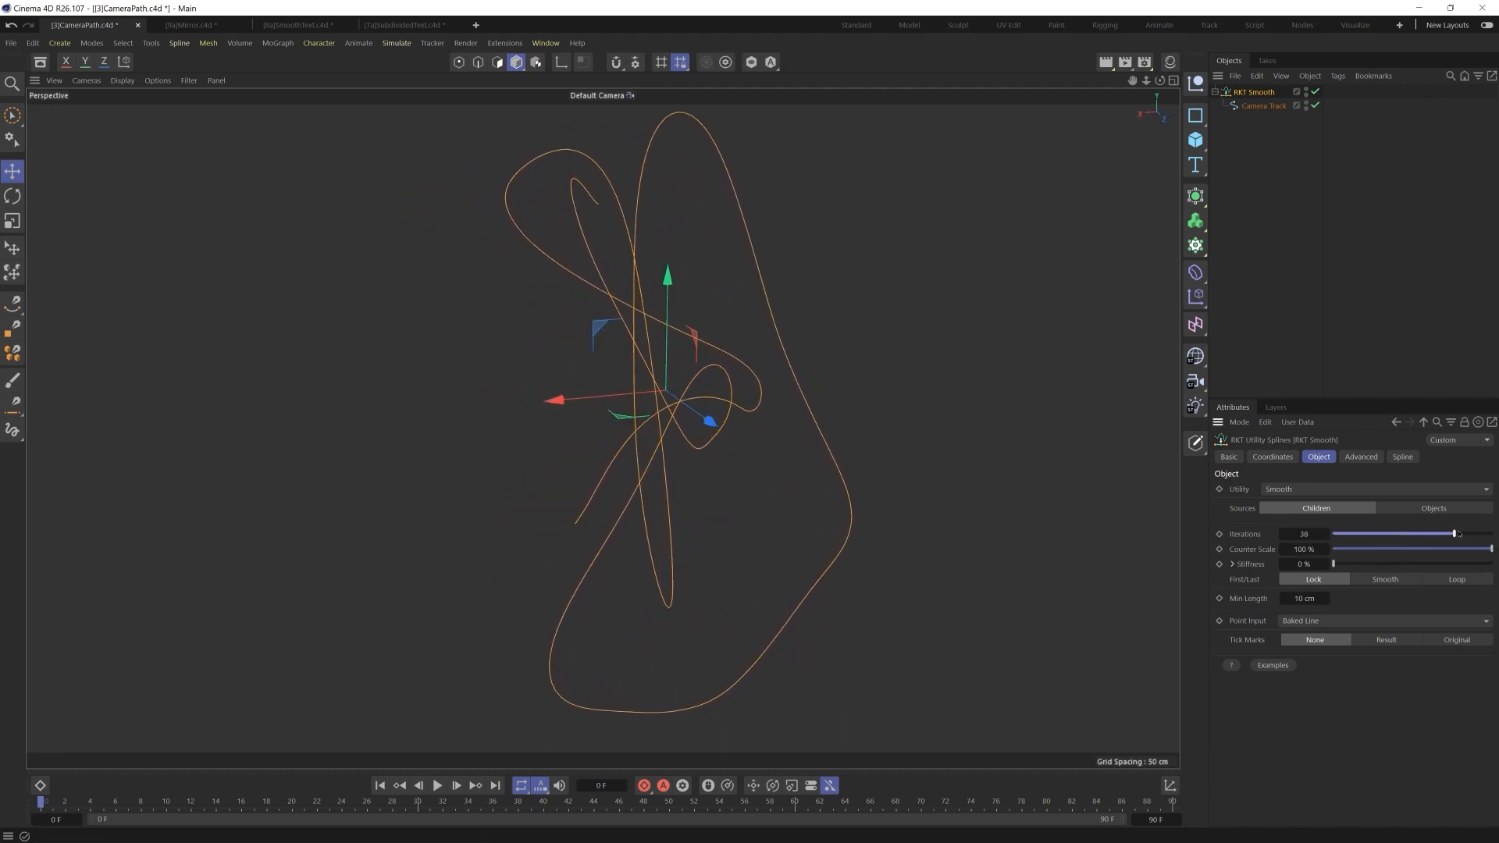
{"action": "left_click_drag", "start_coordinate": [1453, 534], "coordinate": [1464, 533]}
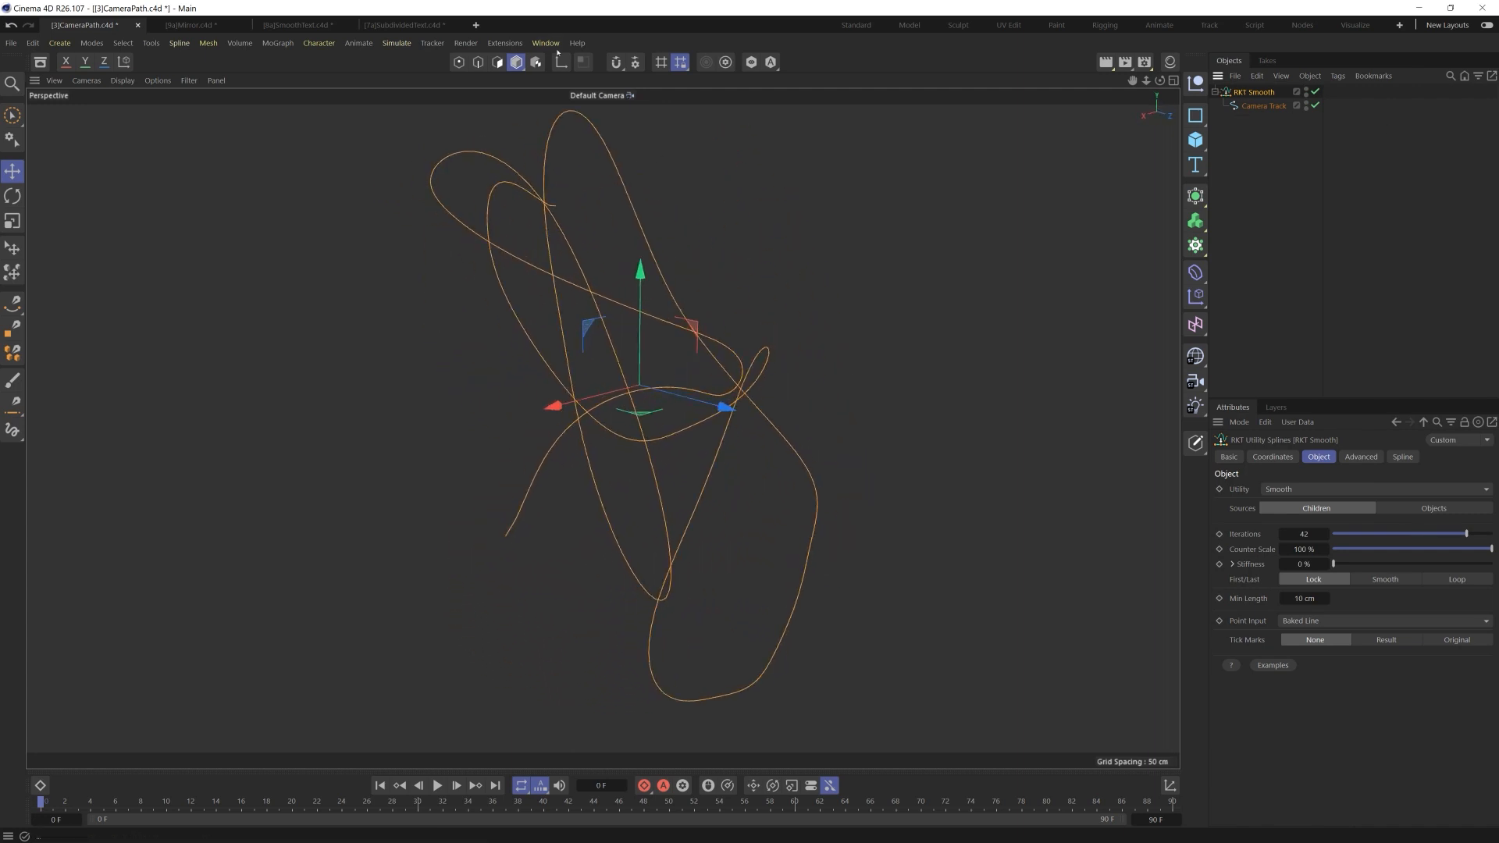
Add an RKT Bezier over the smoothed track with Result tick marks and 5 cm tolerance.
{"action": "left_click", "coordinate": [513, 43]}
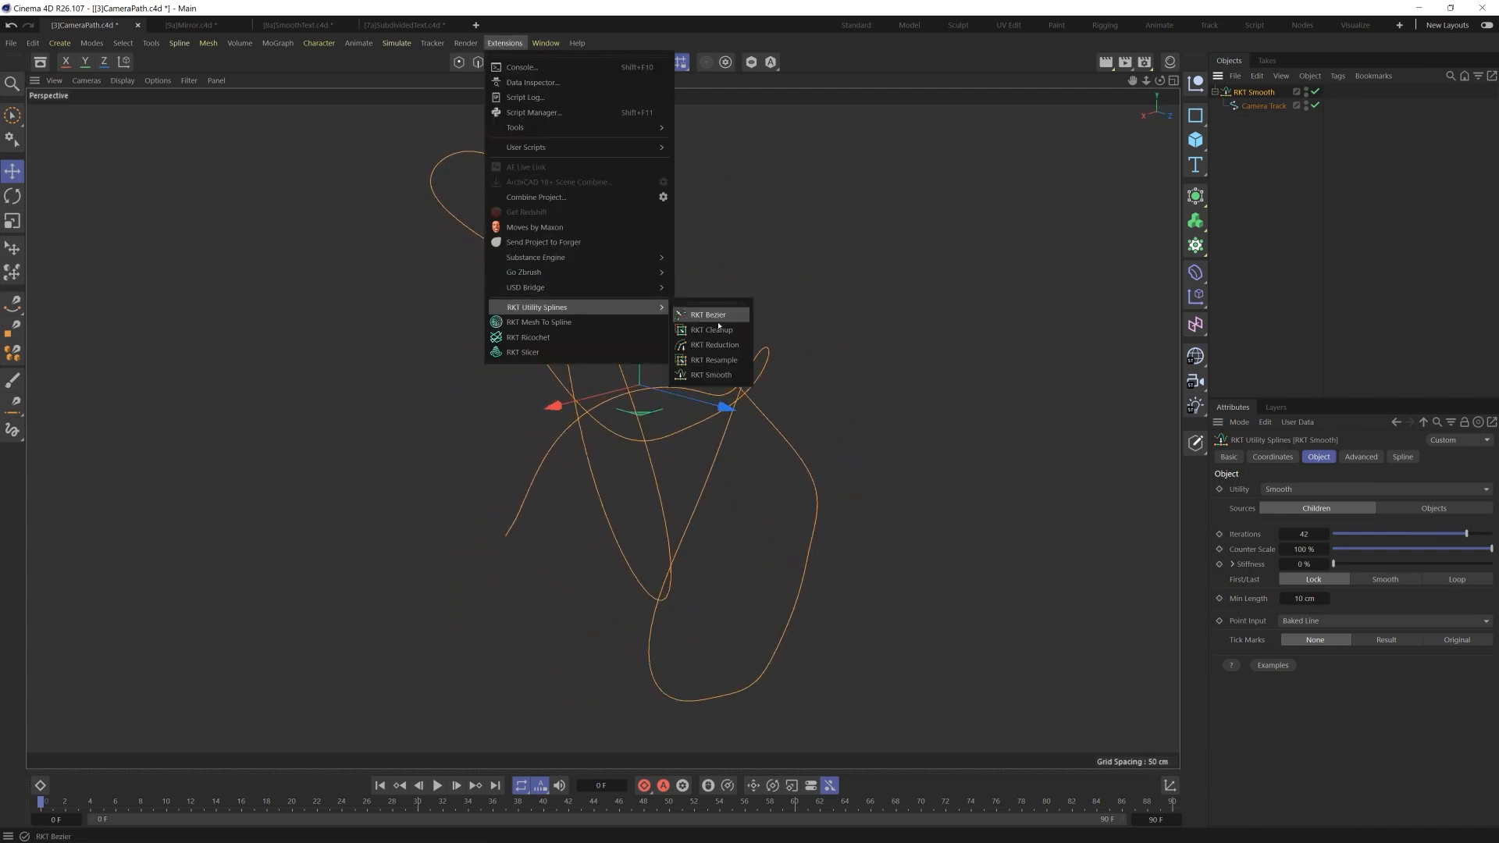
{"action": "left_click", "coordinate": [708, 314]}
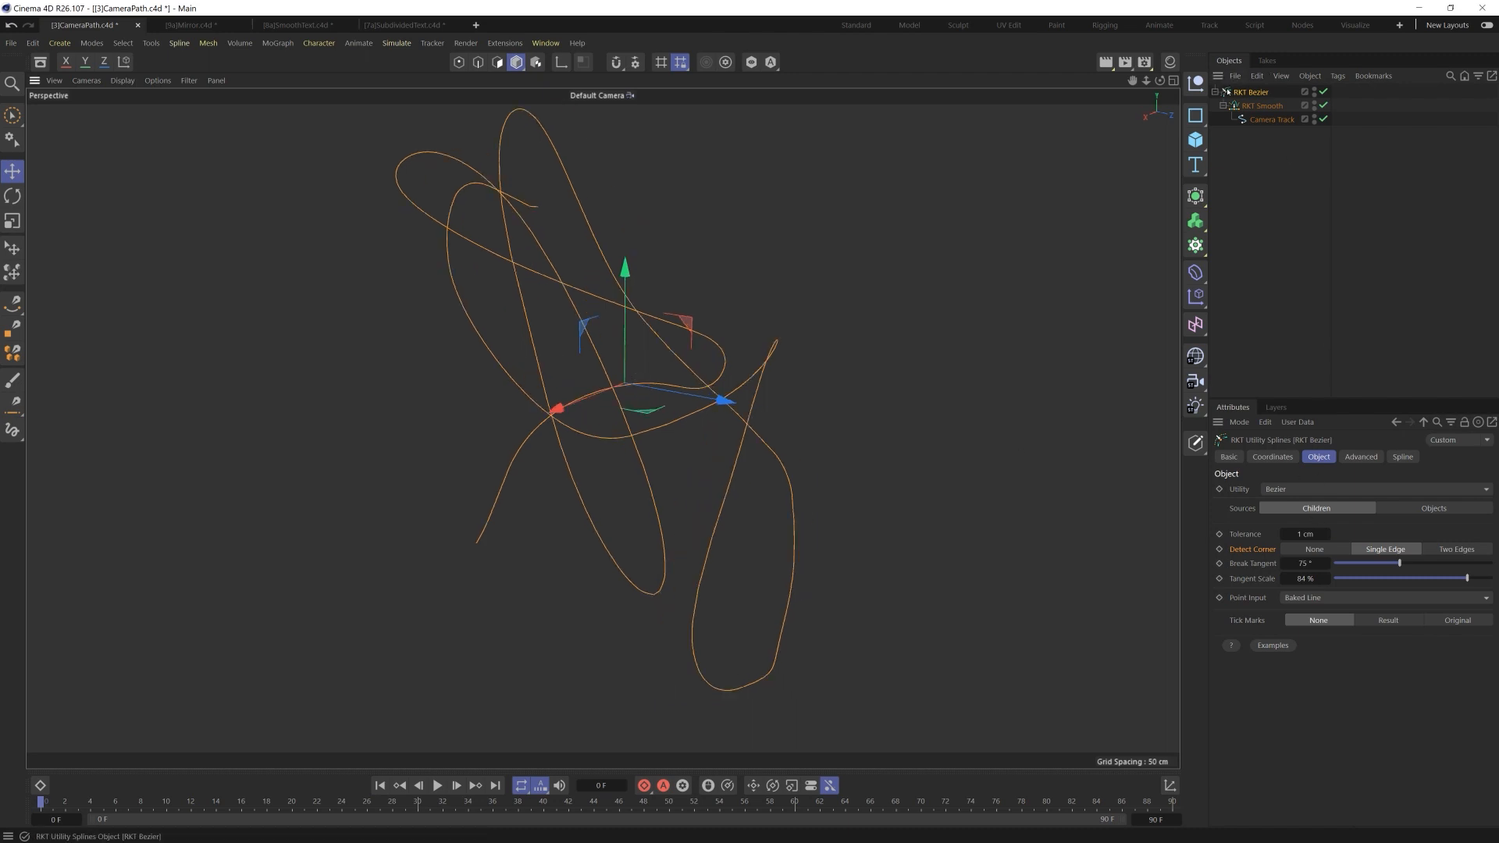
{"action": "left_click", "coordinate": [1388, 620]}
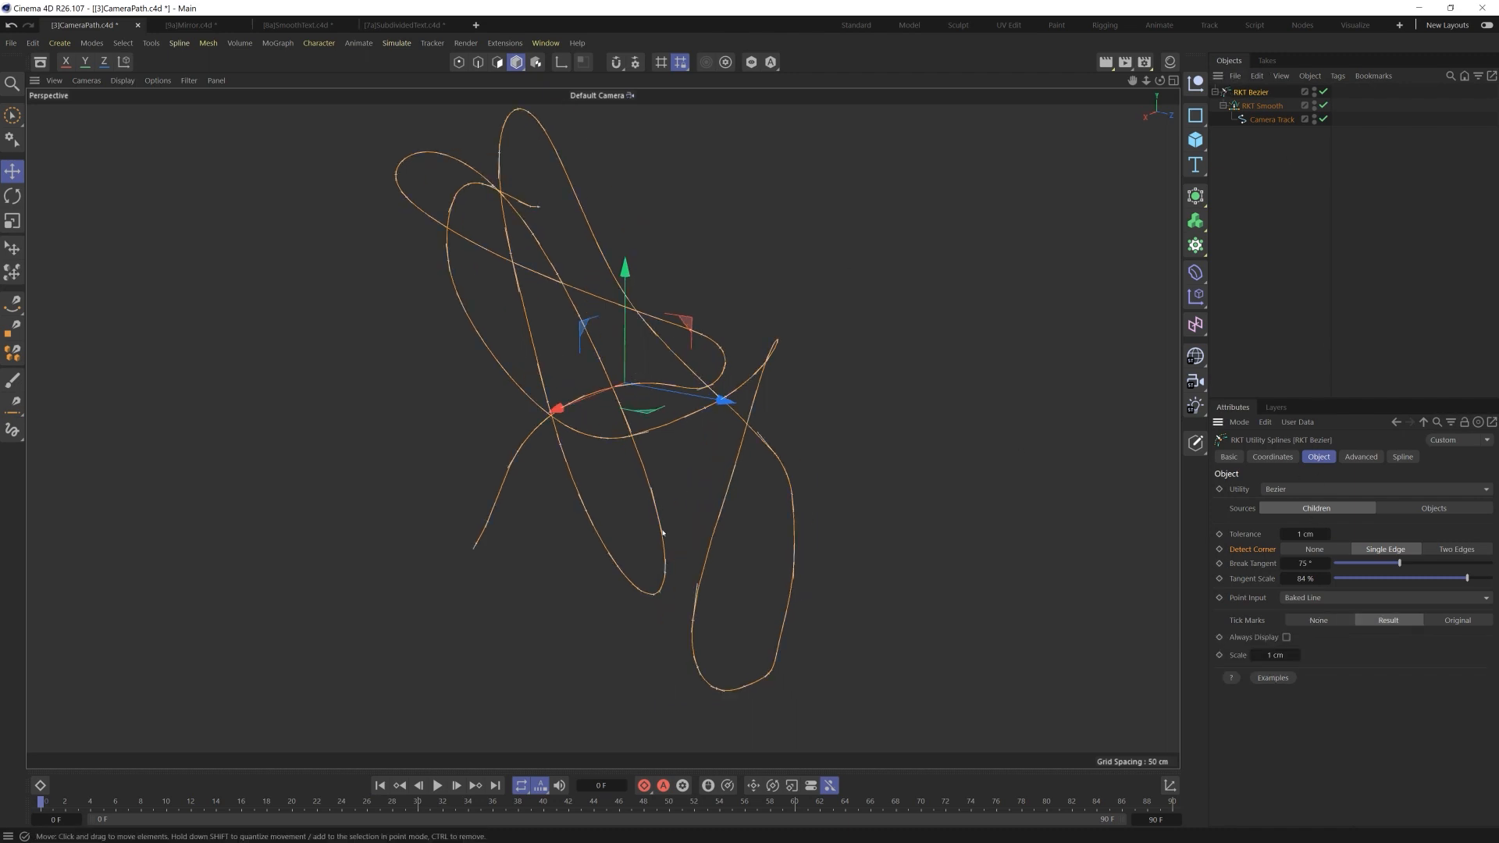
{"action": "left_click", "coordinate": [1325, 534]}
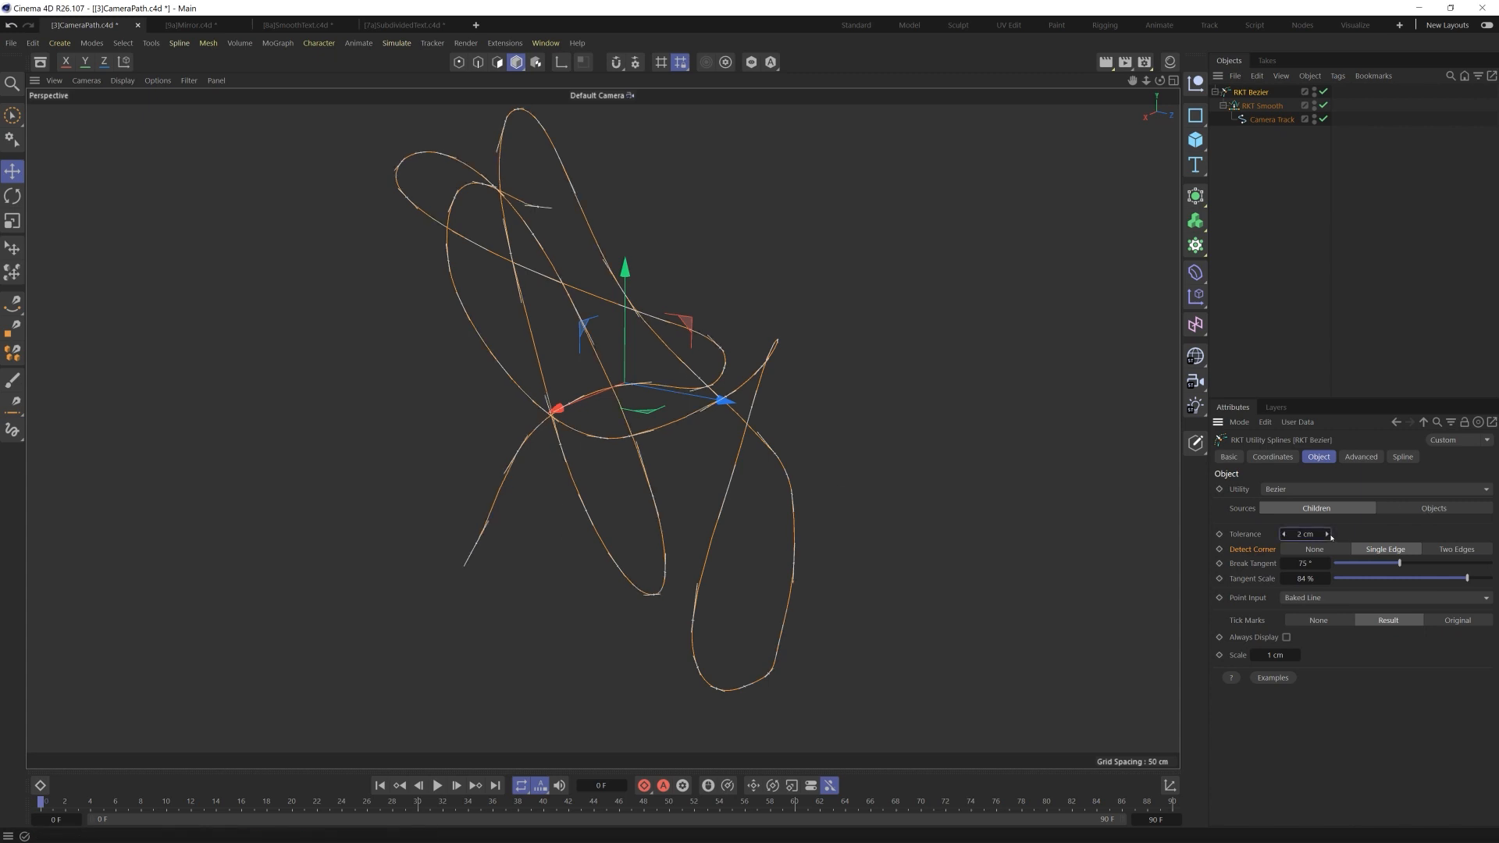
{"action": "left_click", "coordinate": [1326, 534]}
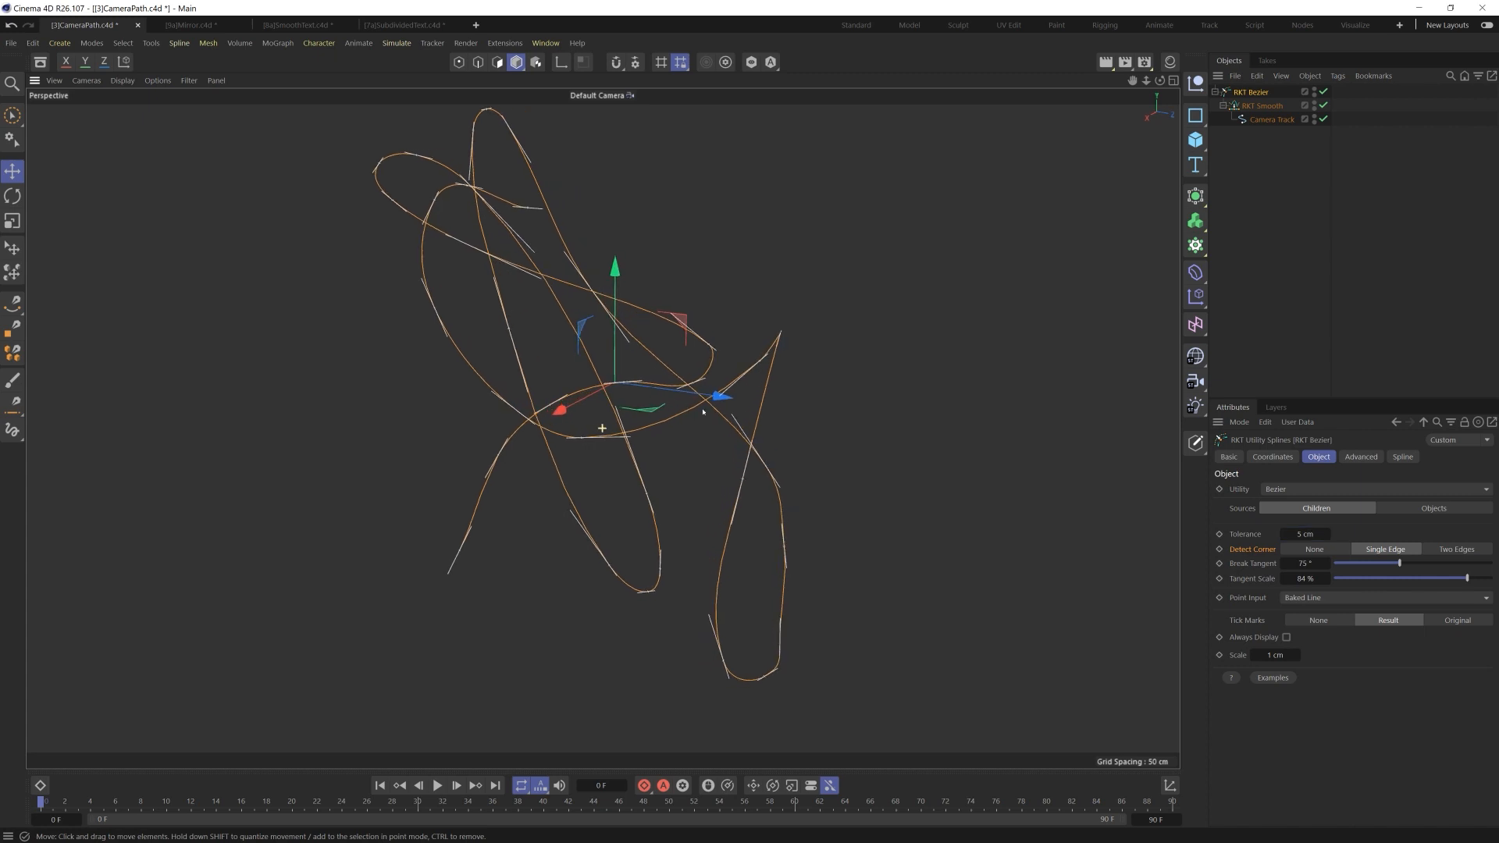
{"action": "left_click", "coordinate": [1324, 533]}
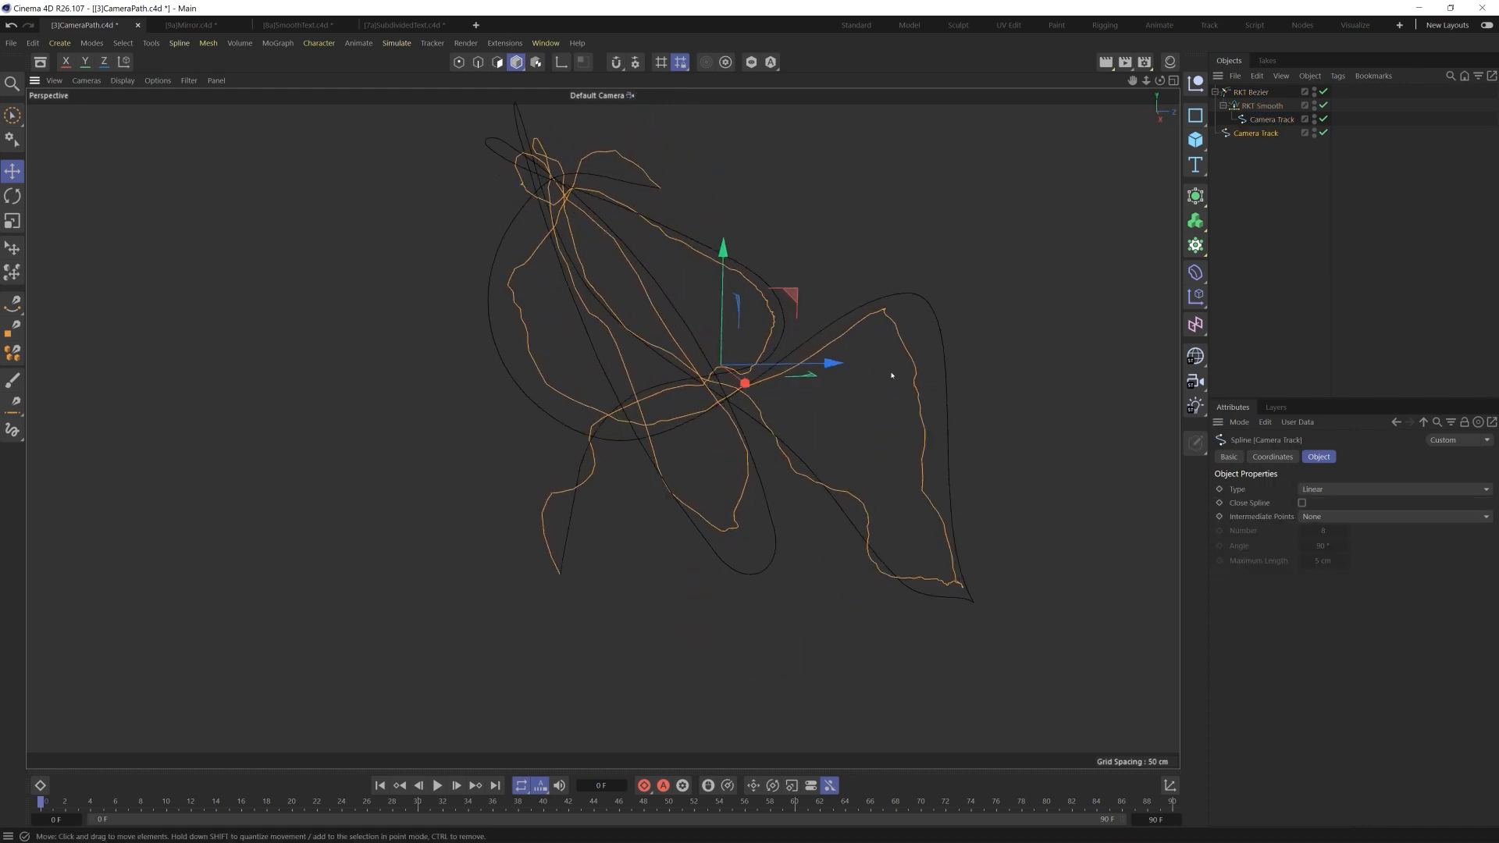
Compare the track shapes in the viewport and select the RKT Bezier result object.
{"action": "left_click_drag", "start_coordinate": [889, 373], "coordinate": [602, 430]}
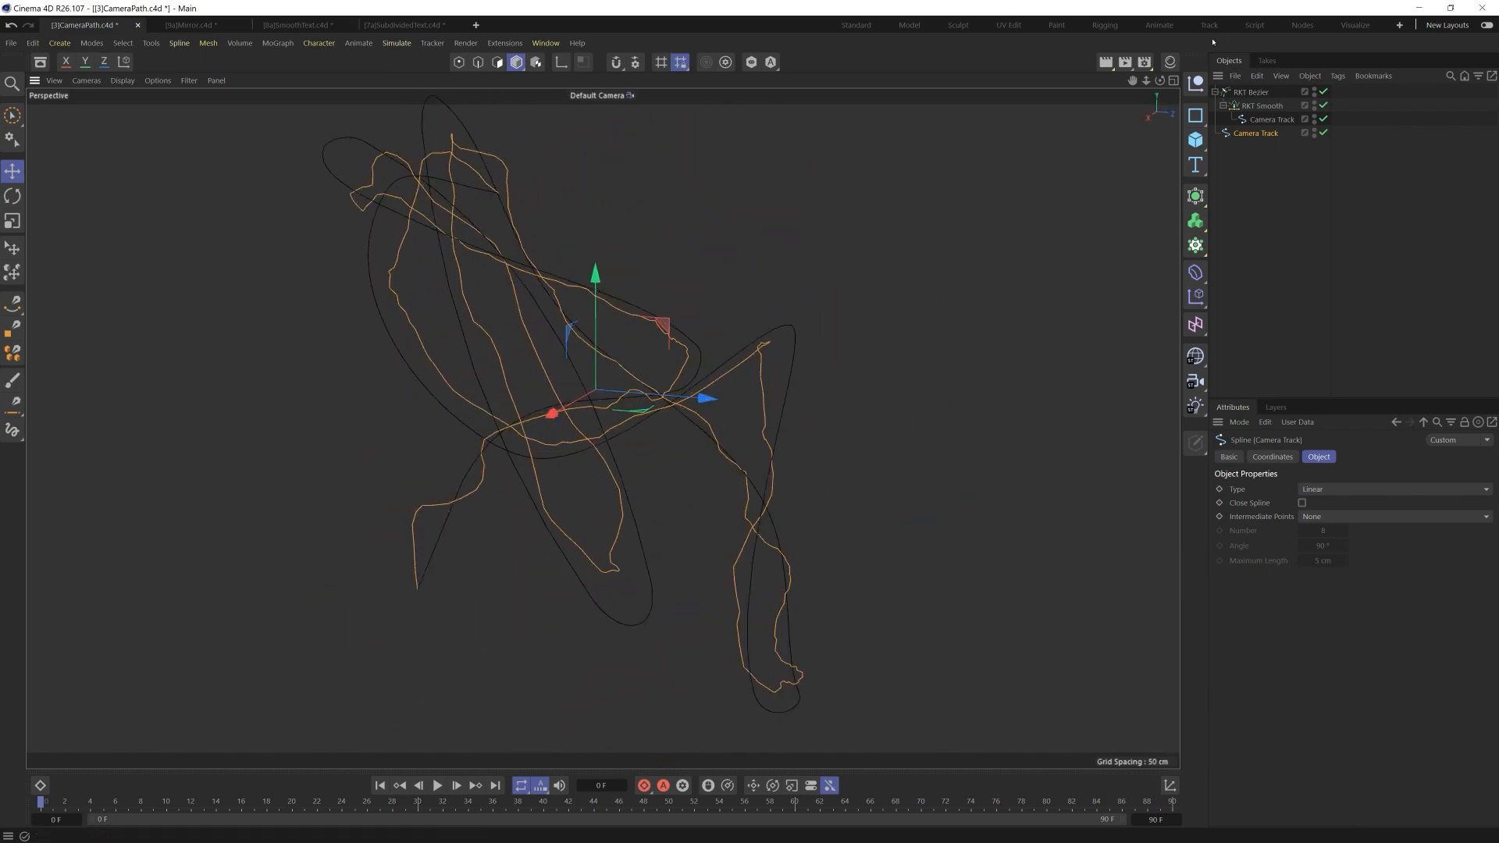
{"action": "left_click", "coordinate": [1256, 91]}
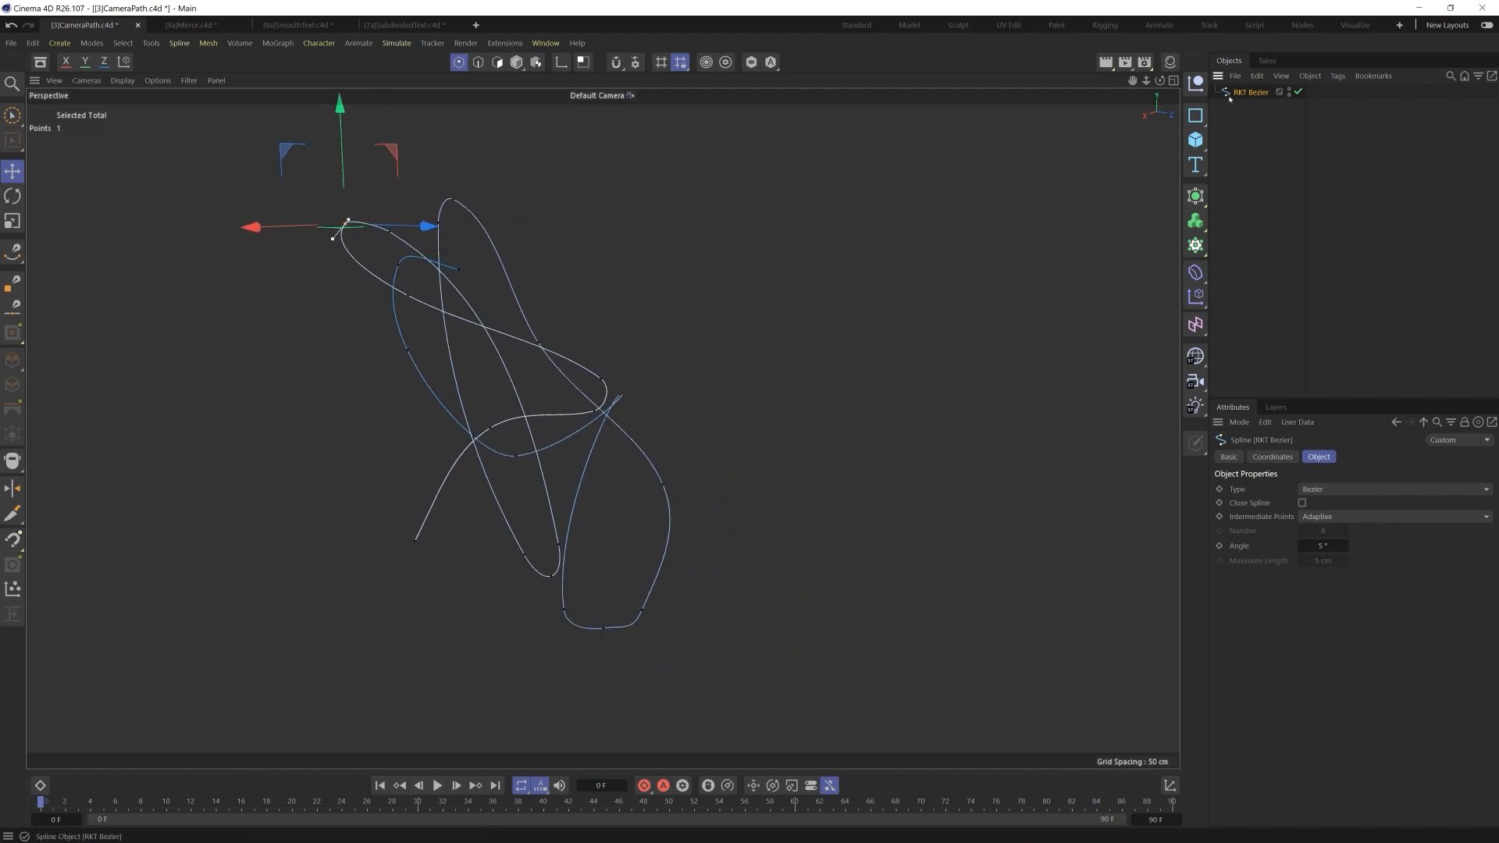
{"action": "mouse_move", "coordinate": [361, 239]}
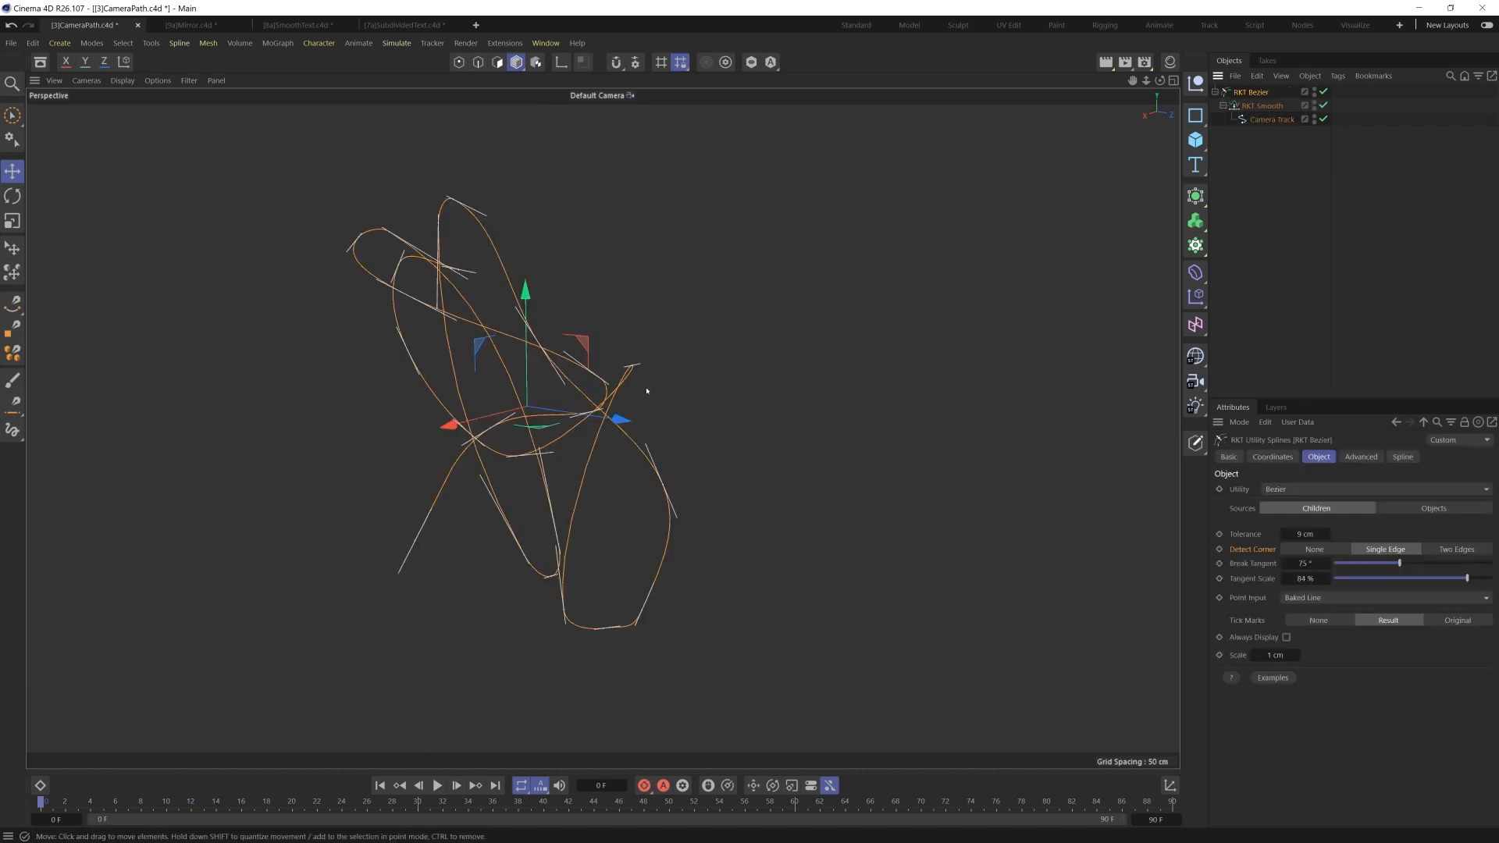
Switch to the SmoothText.c4d document and zoom in on the lettering to inspect its spline points.
{"action": "left_click", "coordinate": [292, 25]}
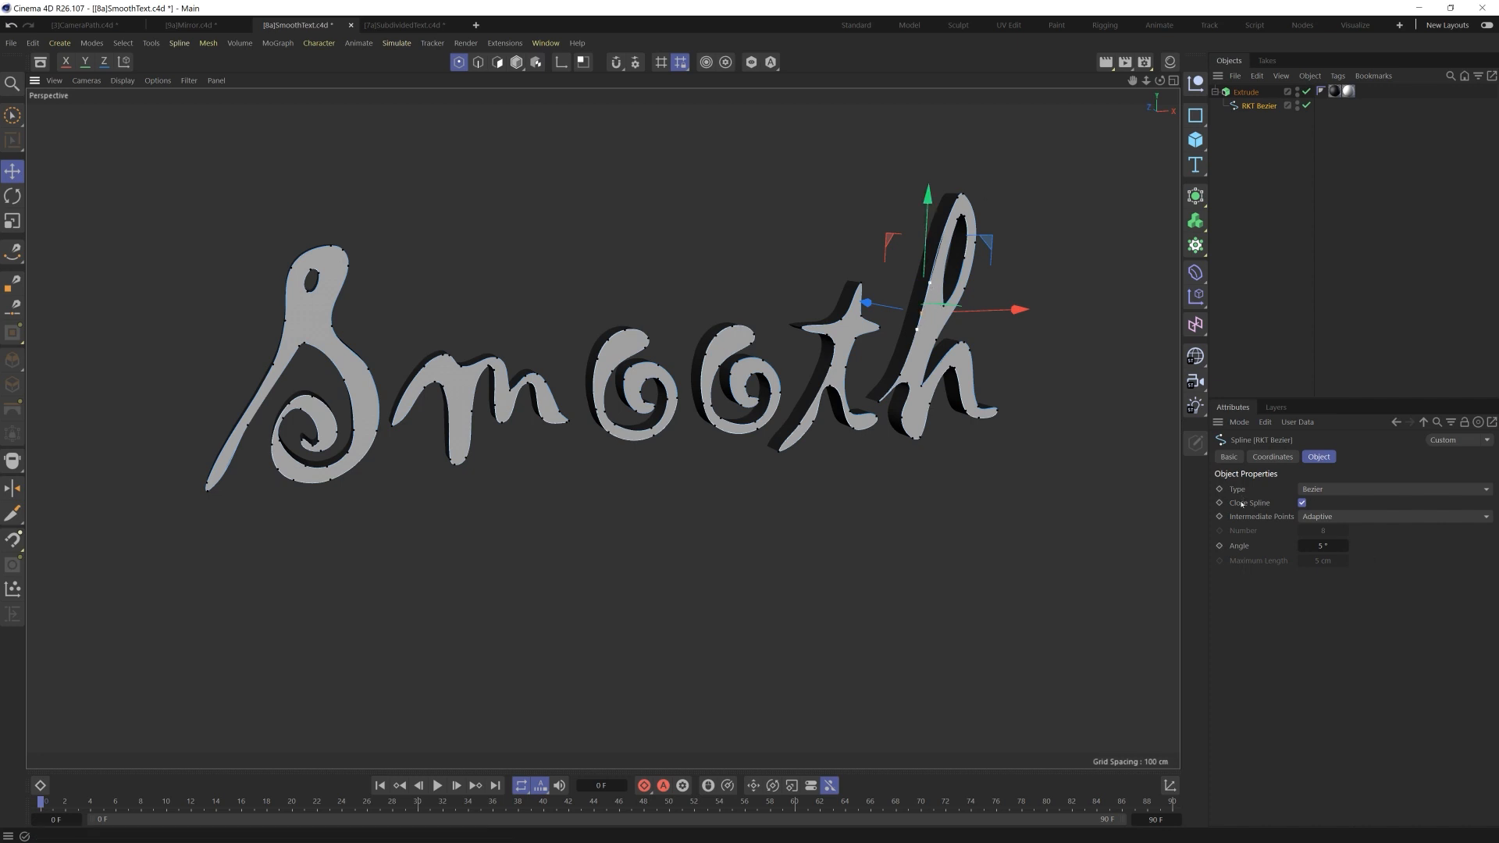
{"action": "mouse_move", "coordinate": [1420, 549]}
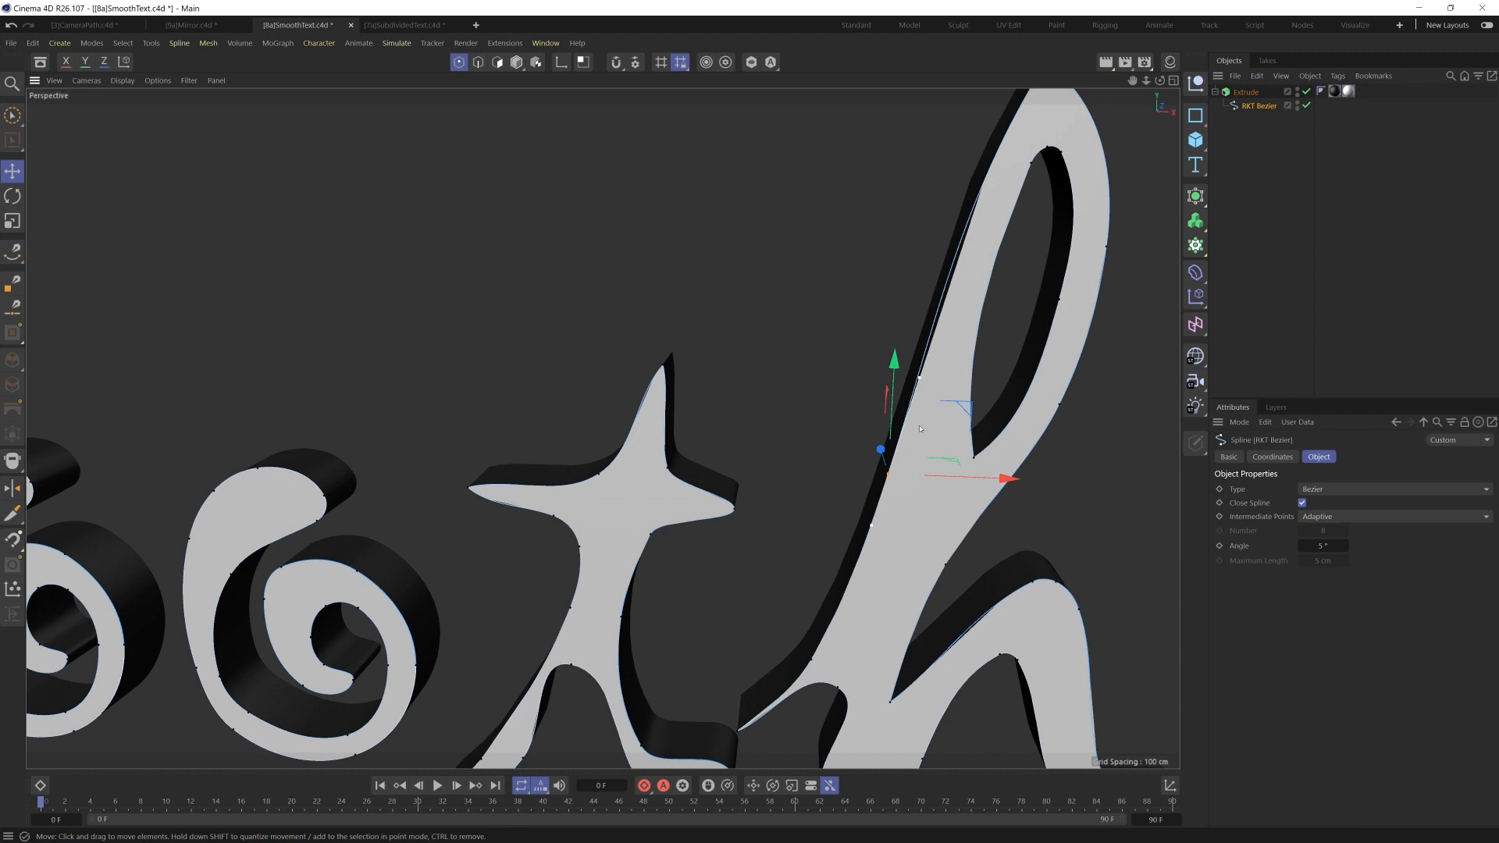
{"action": "mouse_move", "coordinate": [1158, 478]}
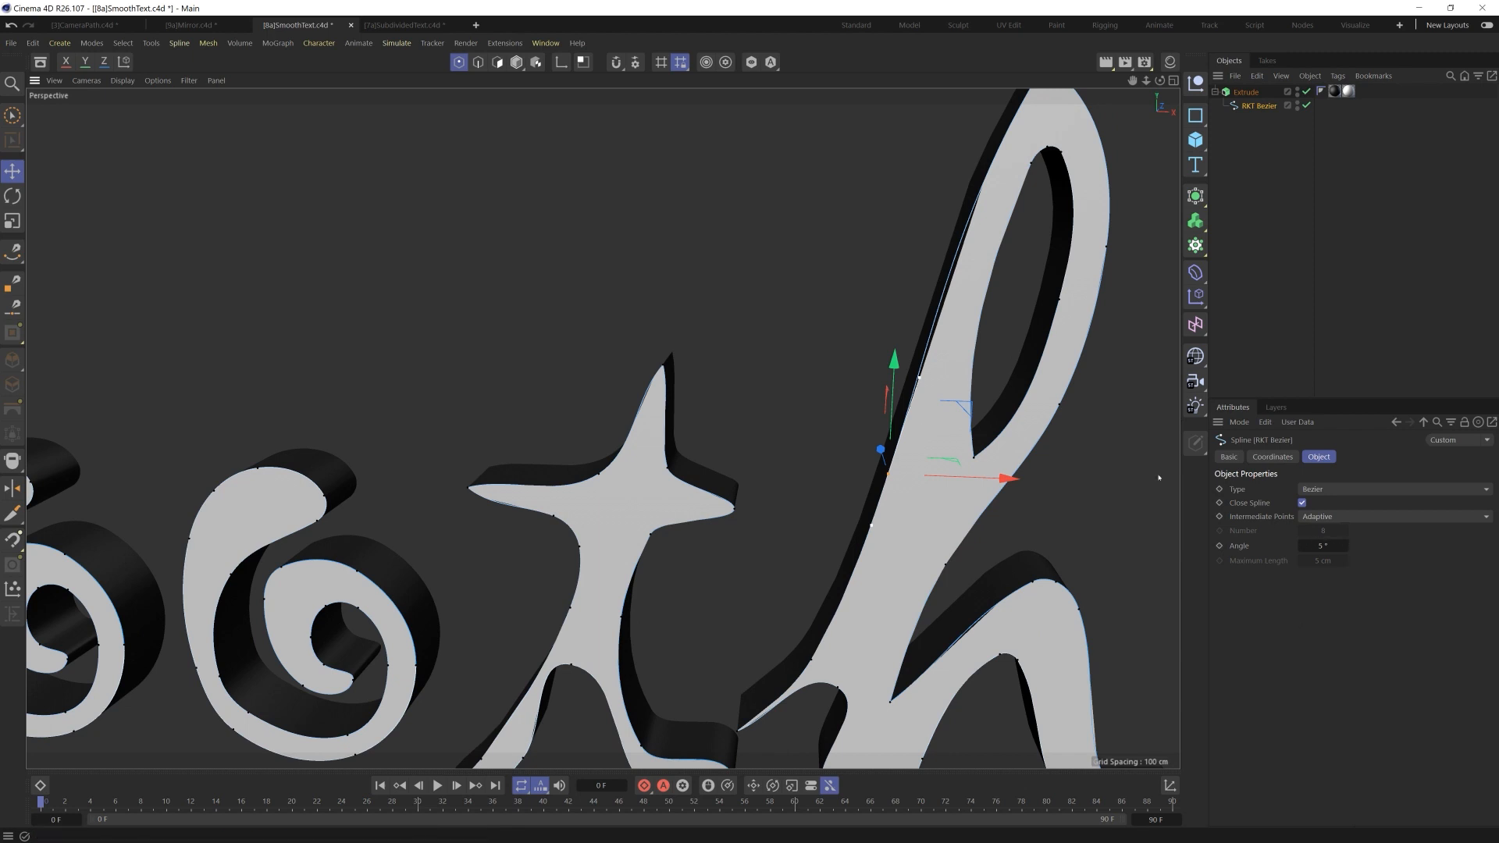
{"action": "mouse_move", "coordinate": [930, 271]}
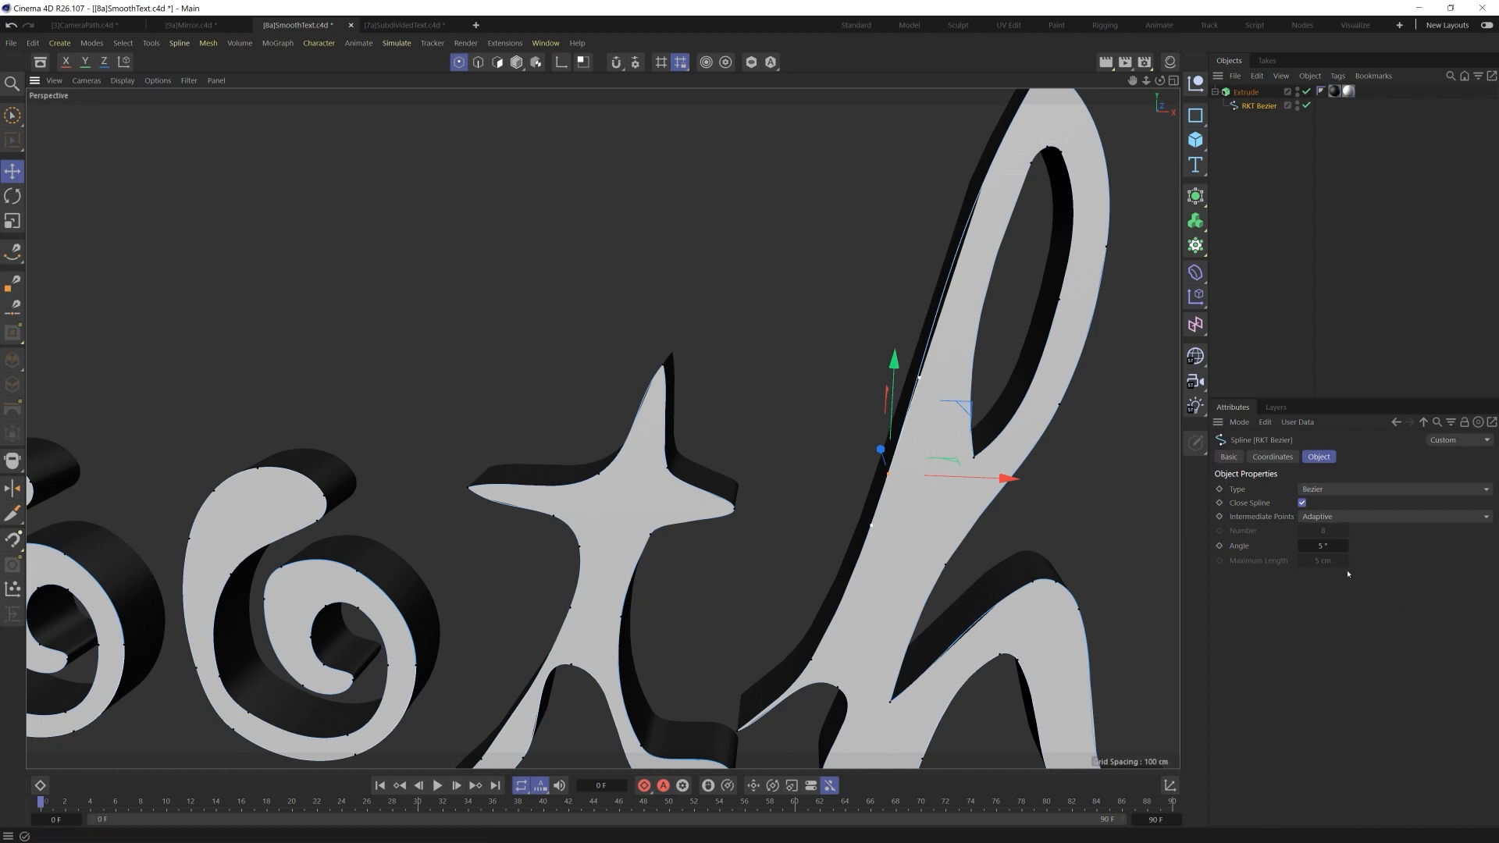
{"action": "left_click", "coordinate": [1323, 545]}
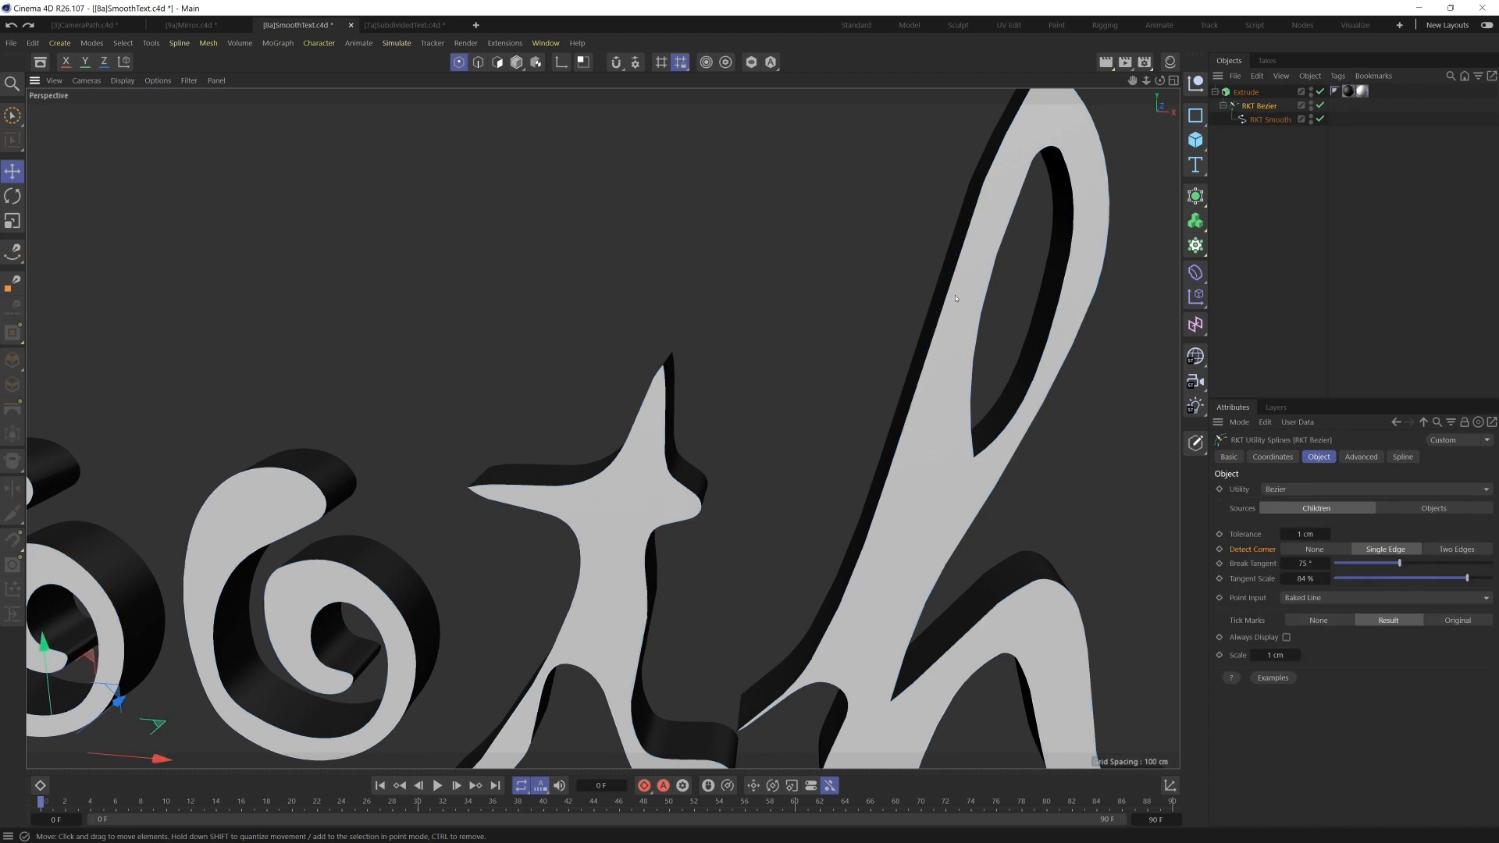
Hide the extrusion, then enable RKT Bezier's spline override with Bezier type and adaptive 2° intermediate points.
{"action": "left_click", "coordinate": [1269, 119]}
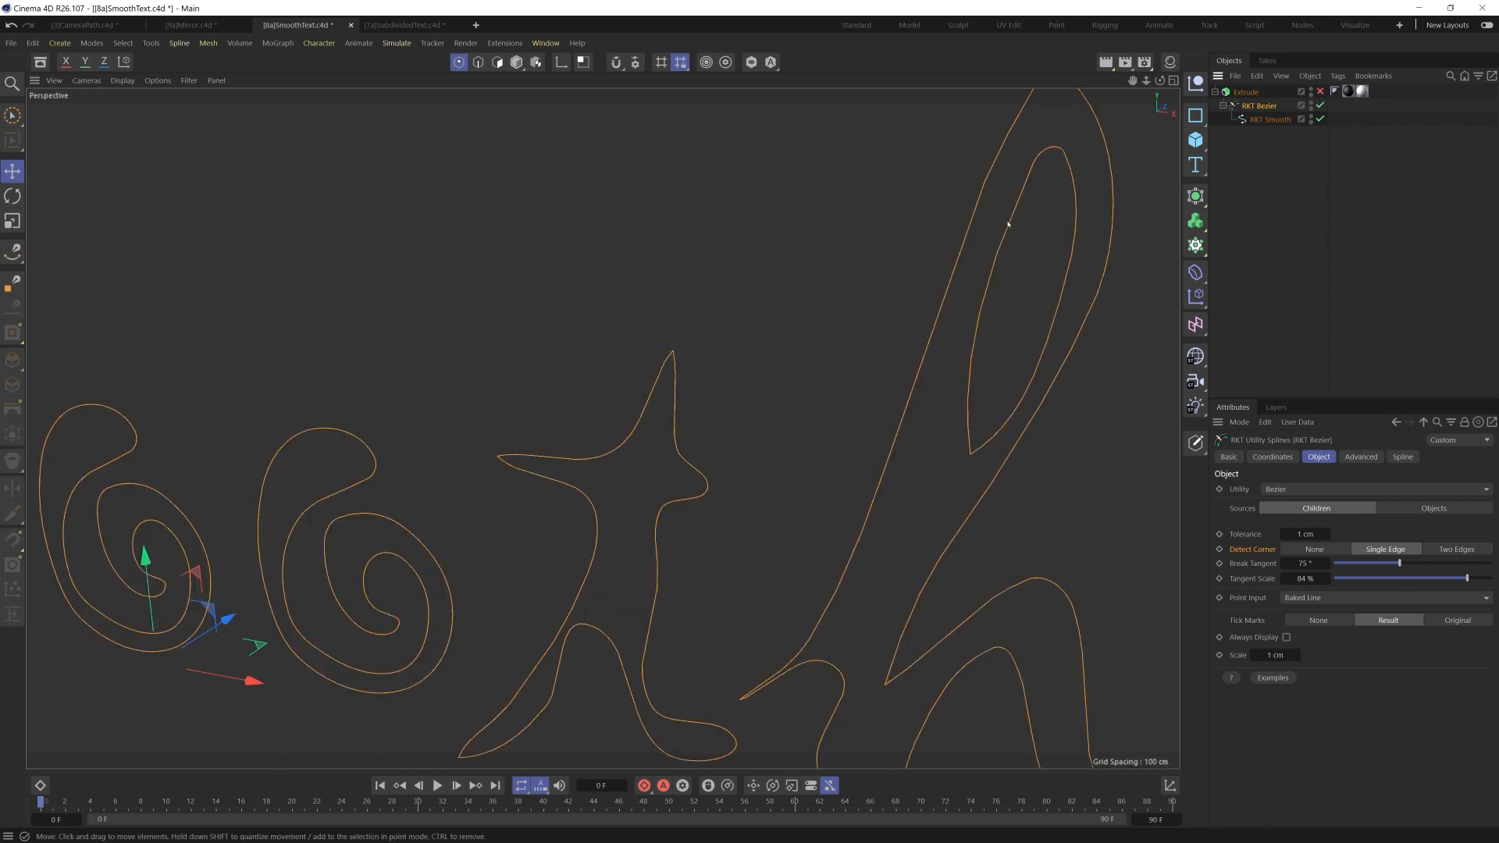
{"action": "mouse_move", "coordinate": [943, 246]}
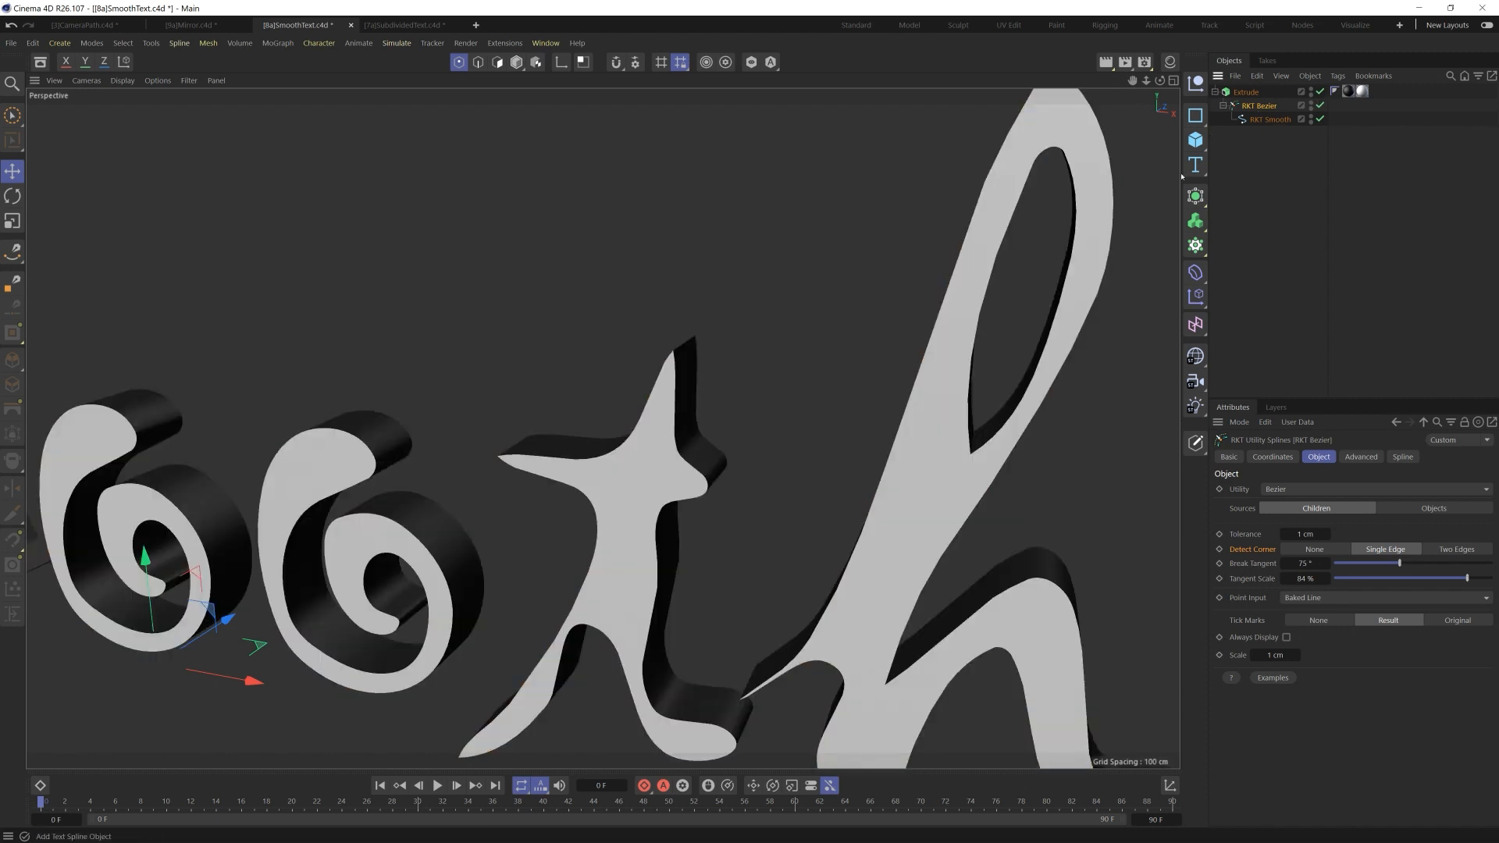
{"action": "left_click", "coordinate": [1403, 456]}
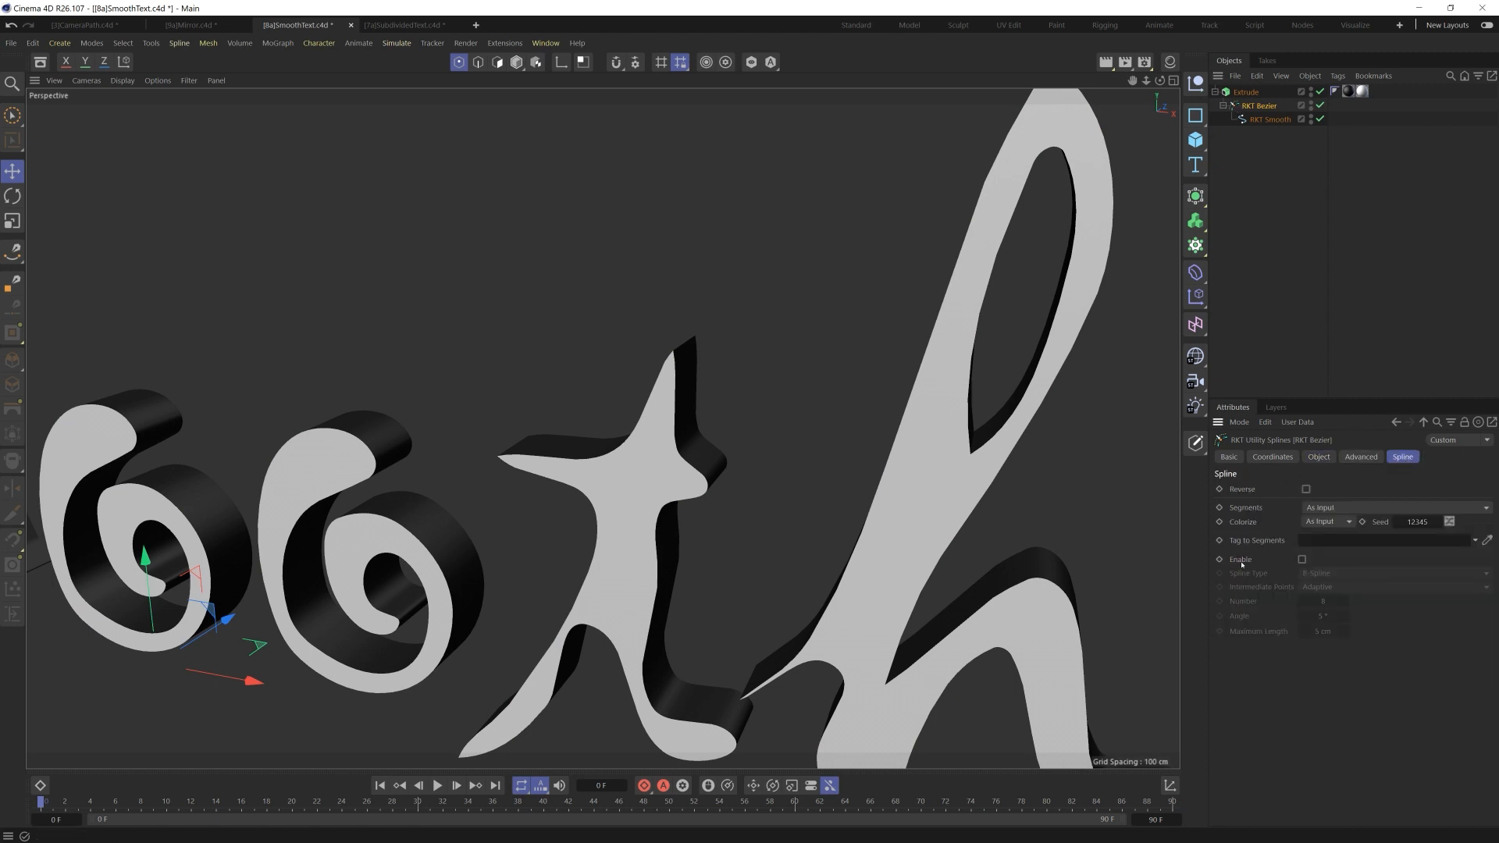
{"action": "left_click", "coordinate": [1302, 559]}
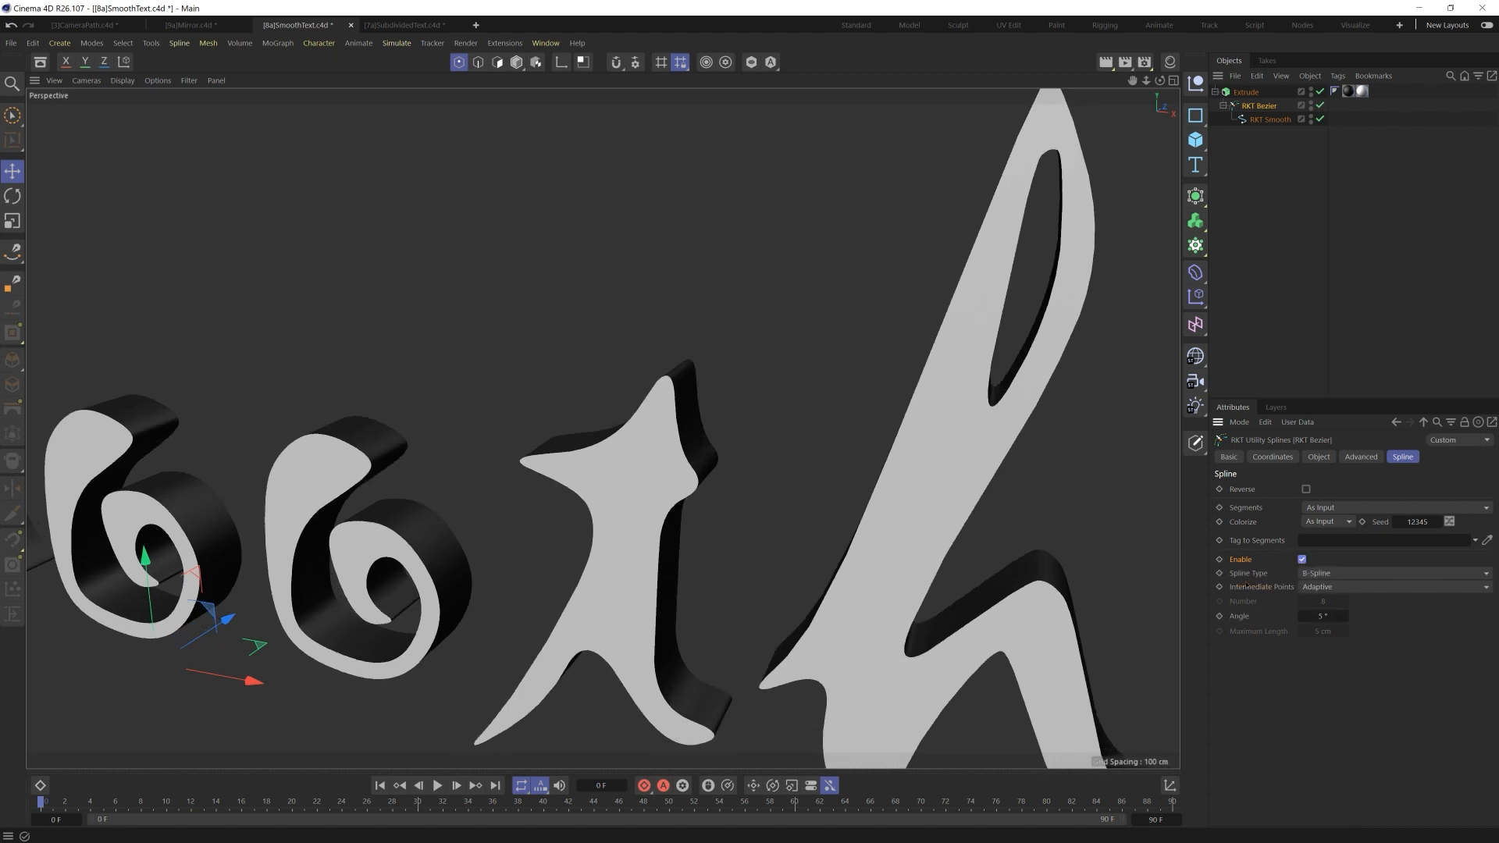
{"action": "left_click", "coordinate": [1394, 573]}
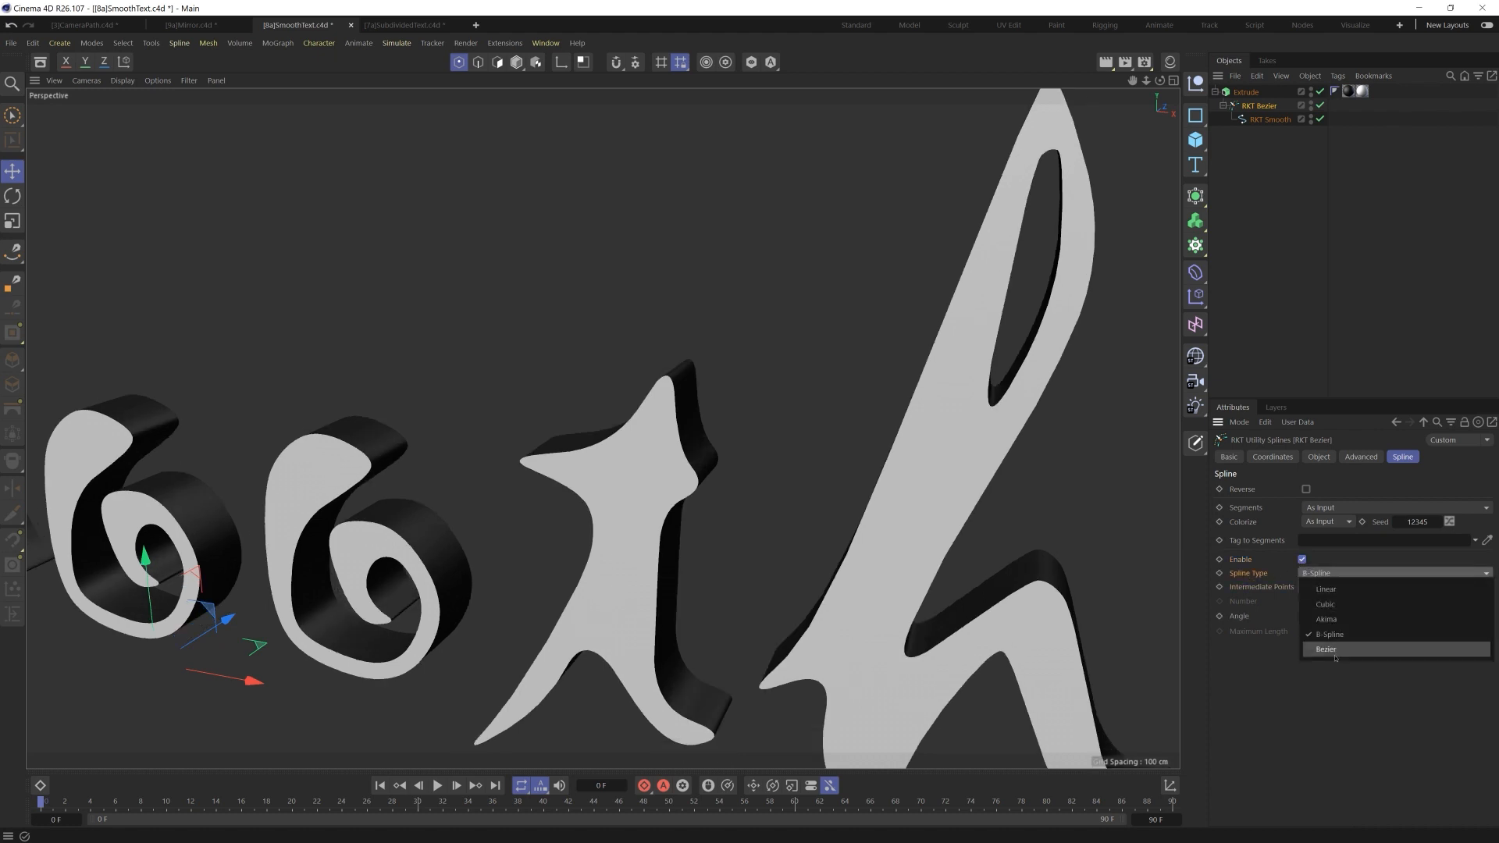
{"action": "left_click", "coordinate": [1327, 649]}
{"action": "type", "text": "2"}
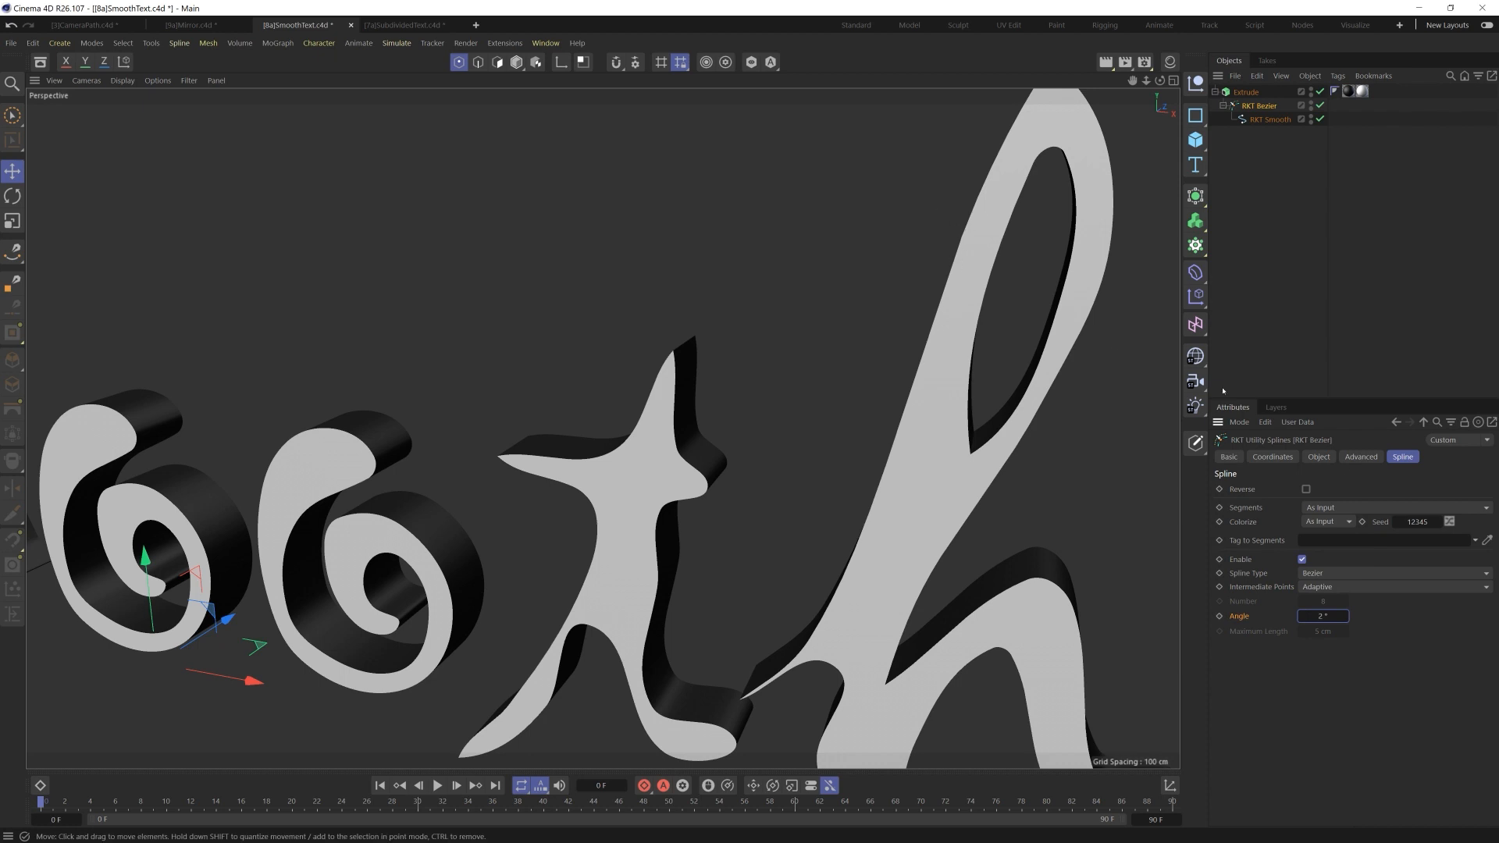
{"action": "left_click", "coordinate": [1319, 457]}
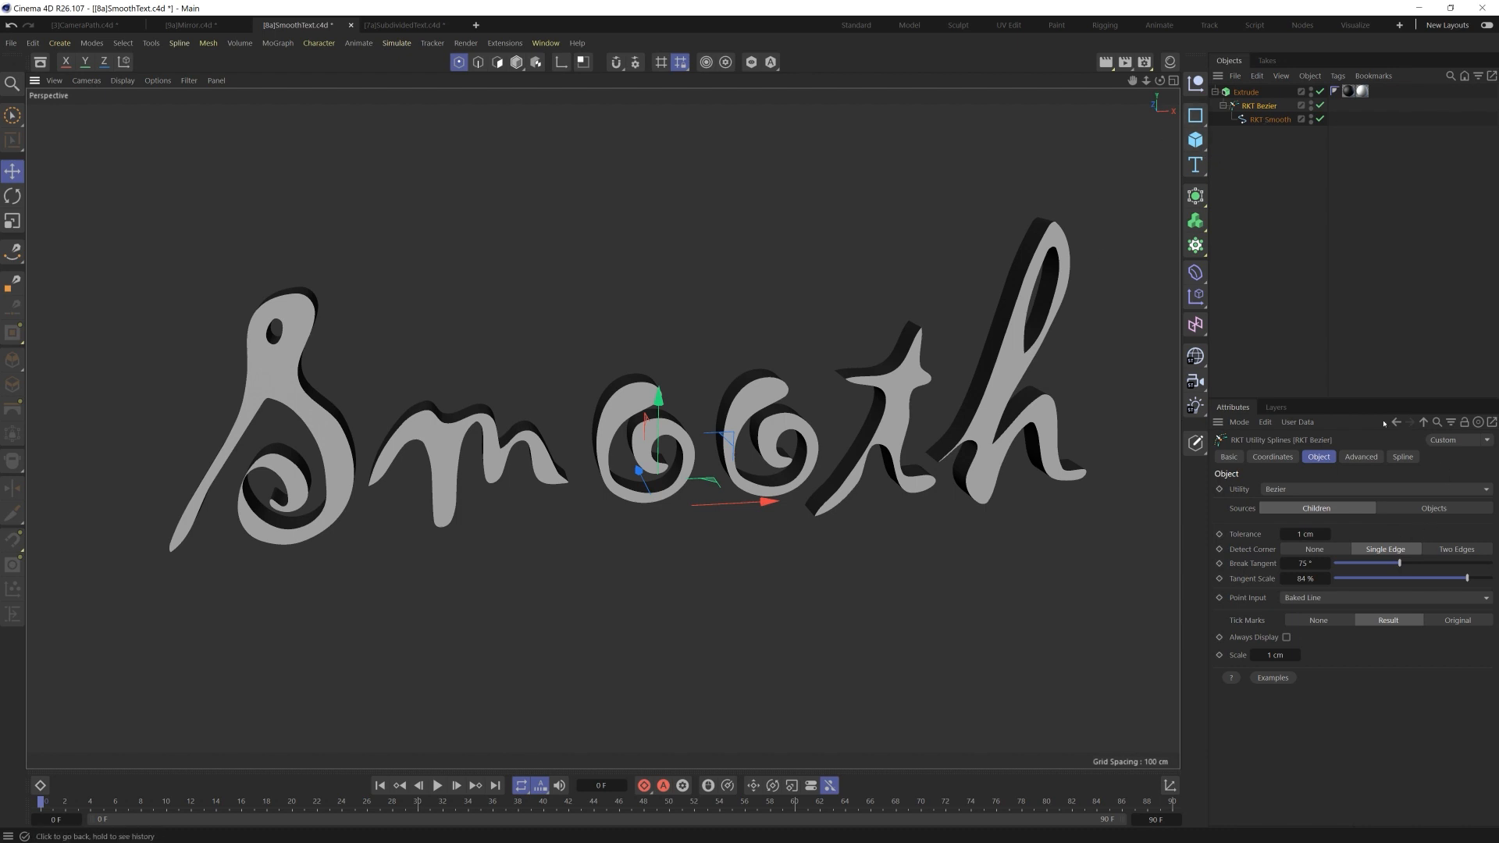
{"action": "left_click", "coordinate": [1403, 457]}
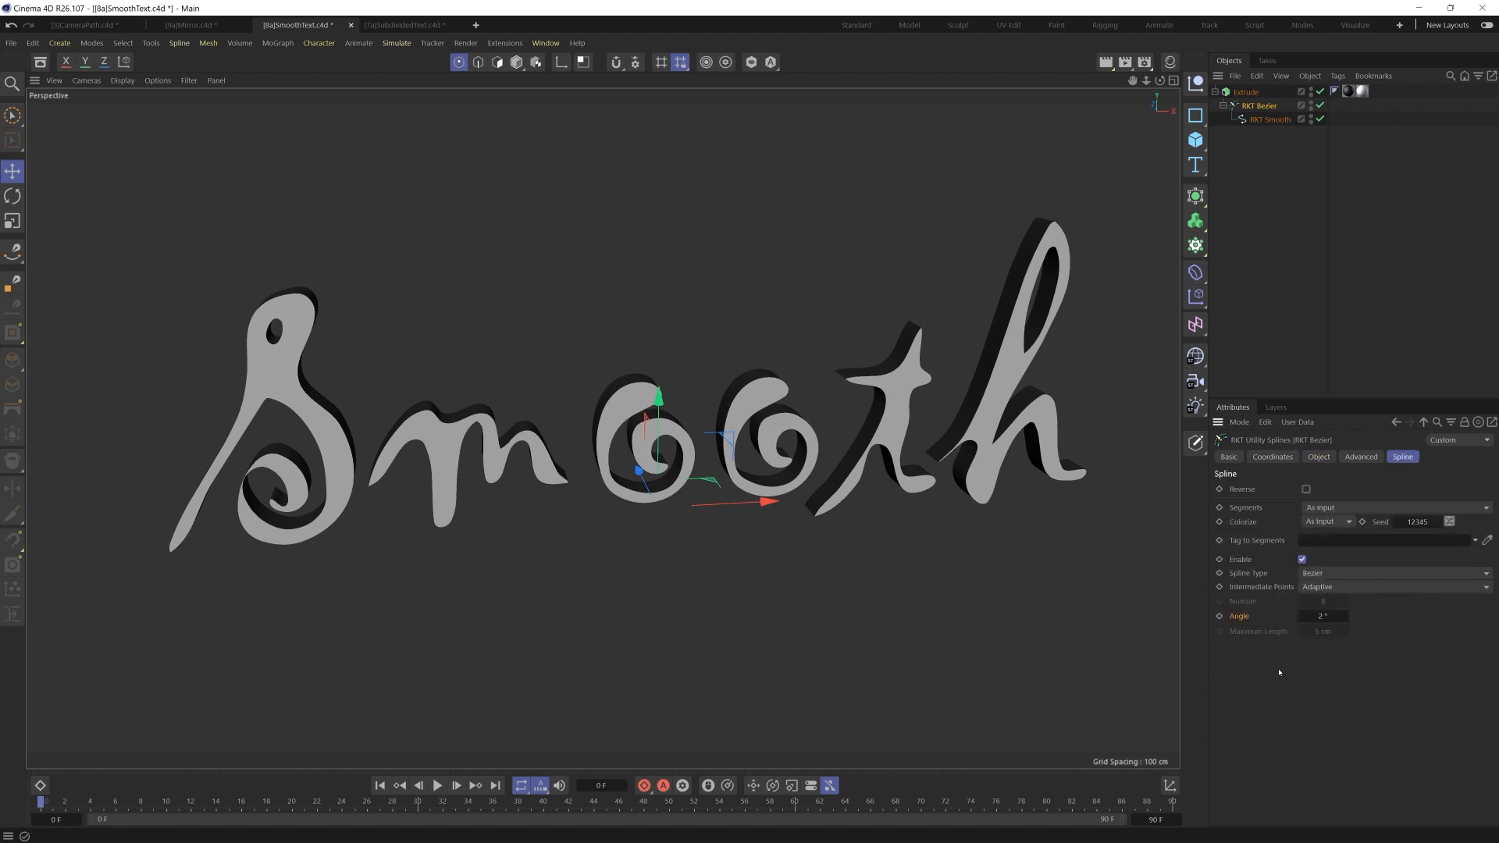